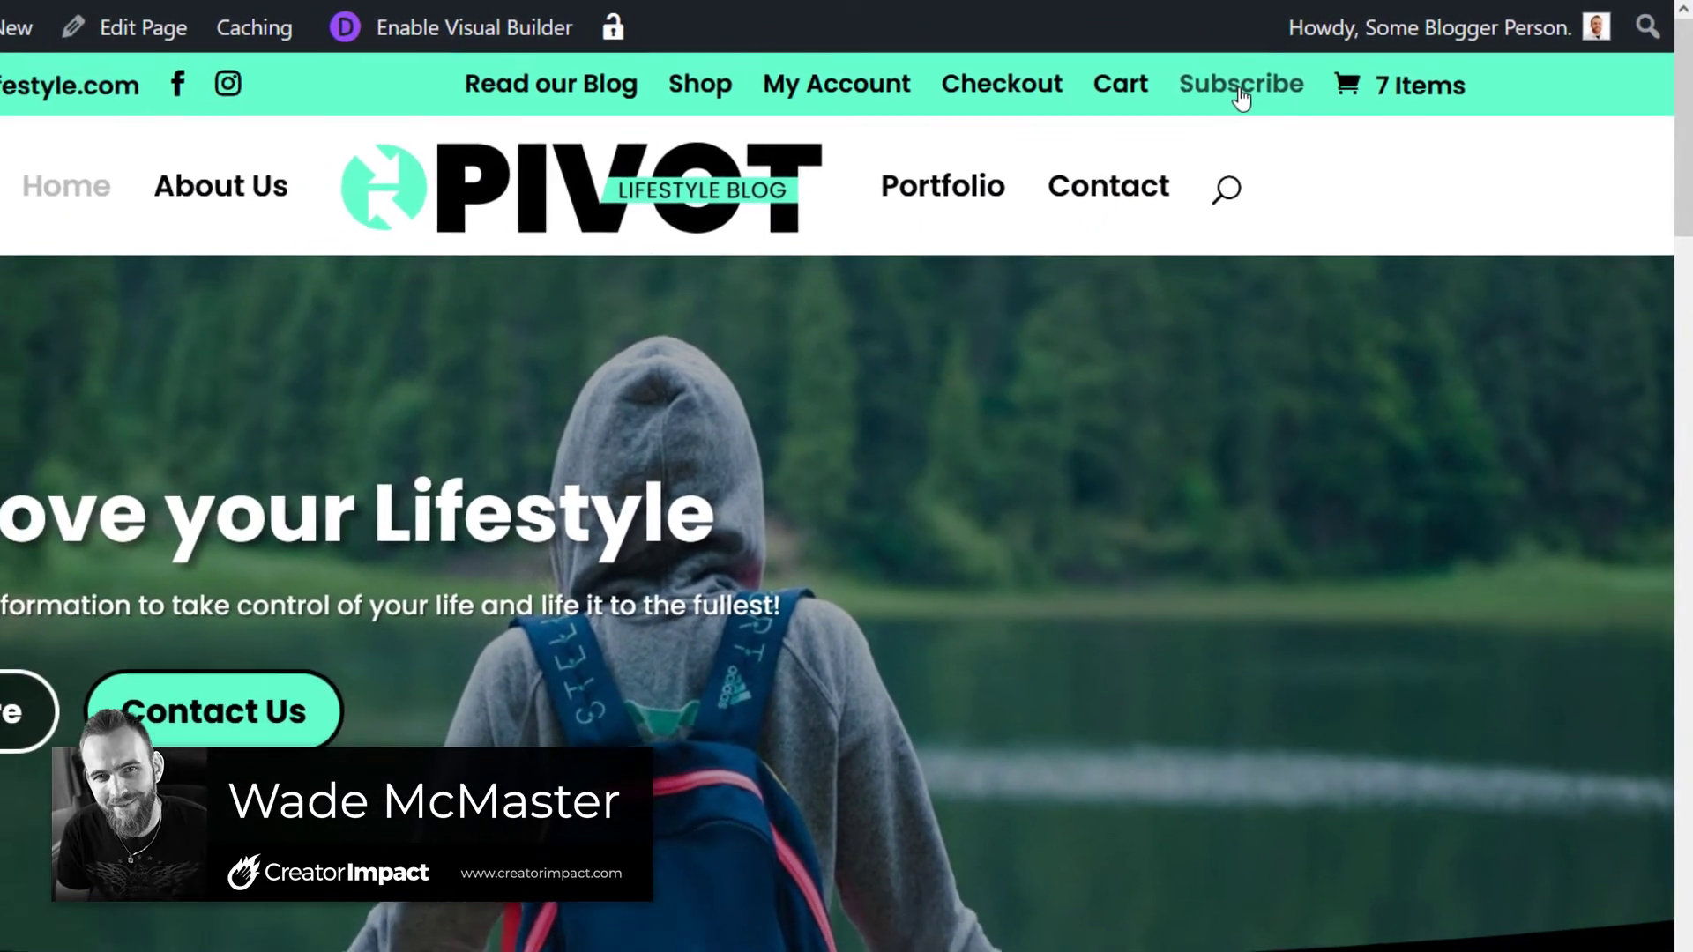
Show the Landing Pages & Forms list under Grow in the ConvertKit dashboard
left_click(1240, 85)
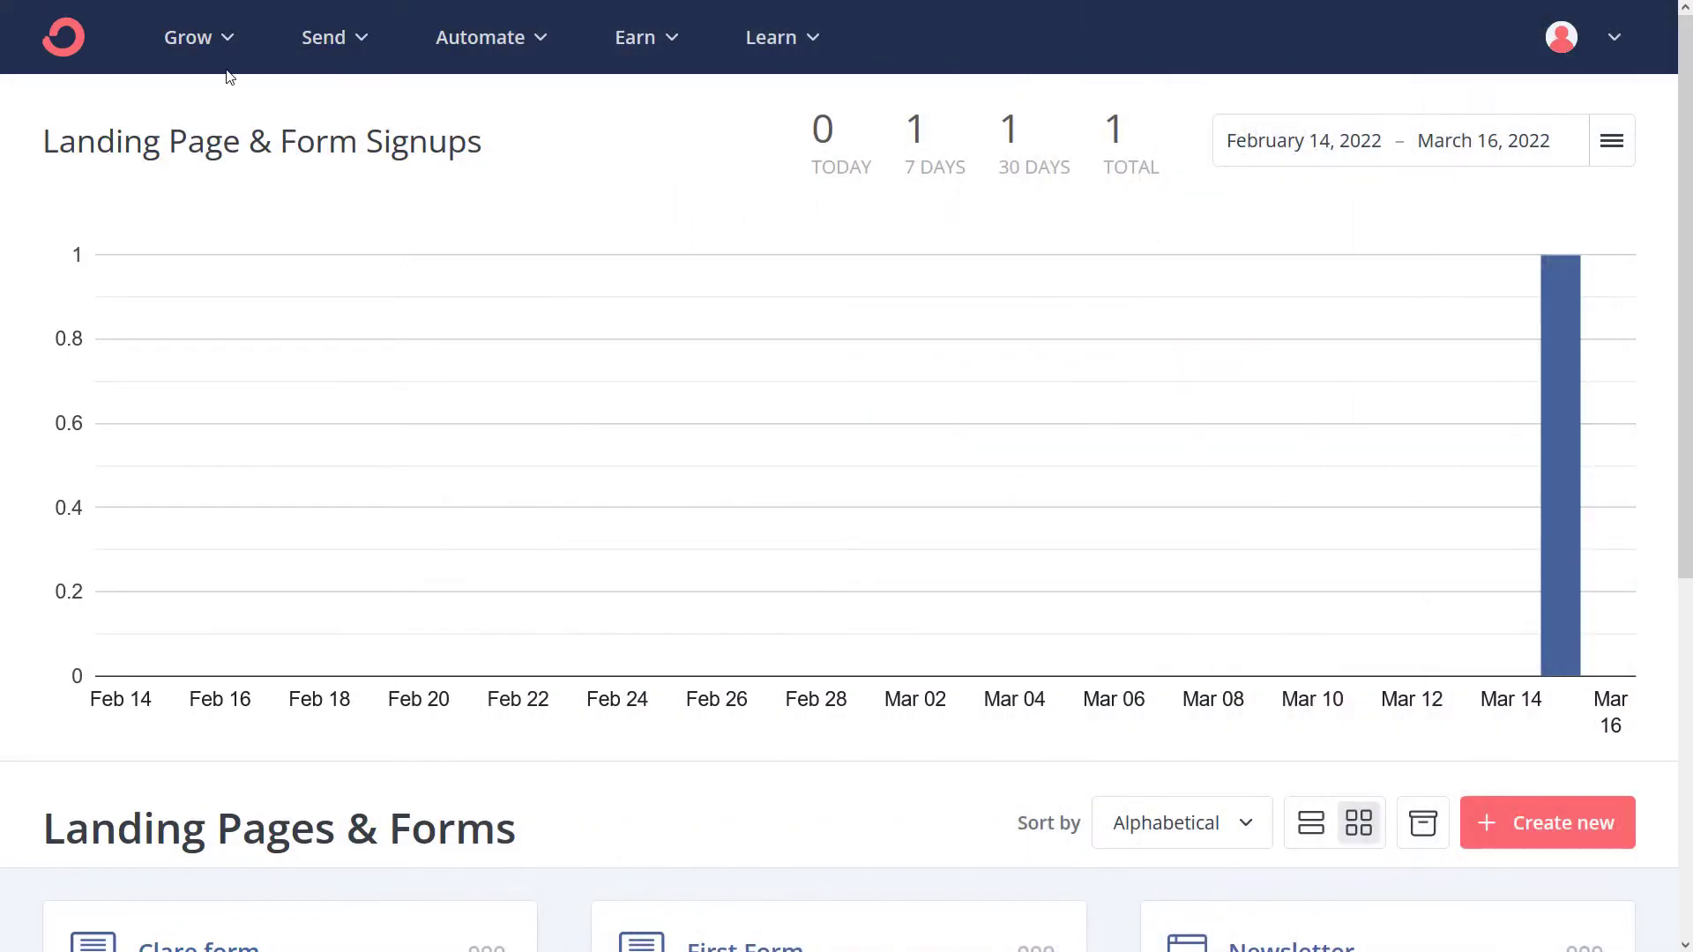
left_click(196, 38)
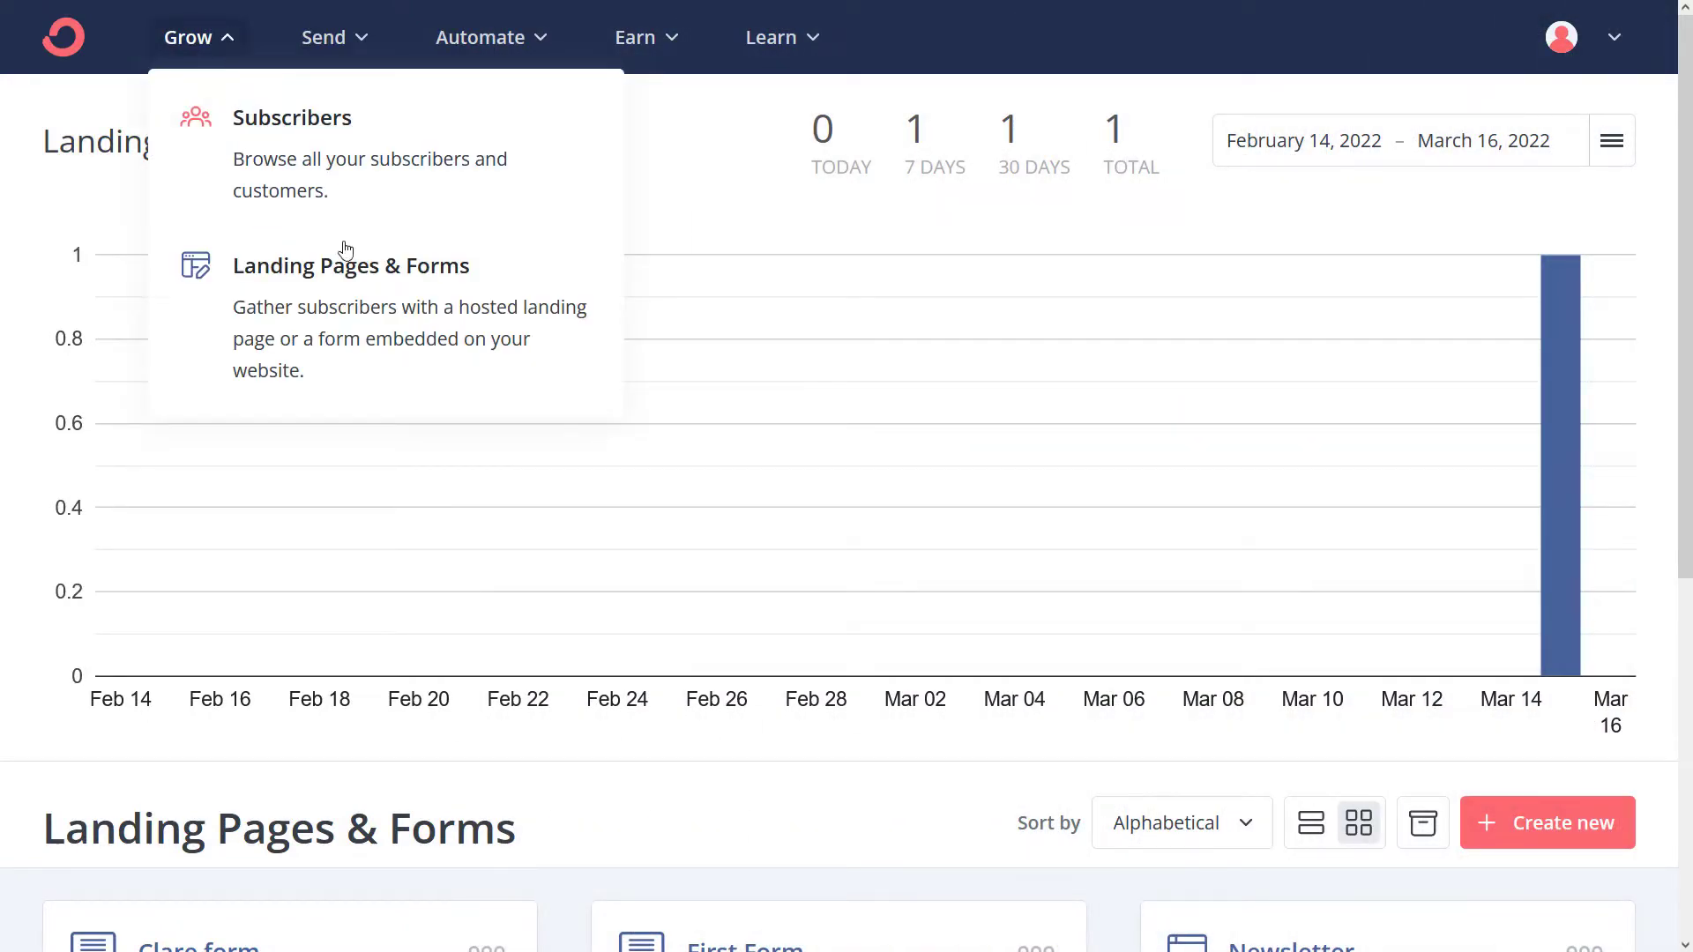
left_click(351, 266)
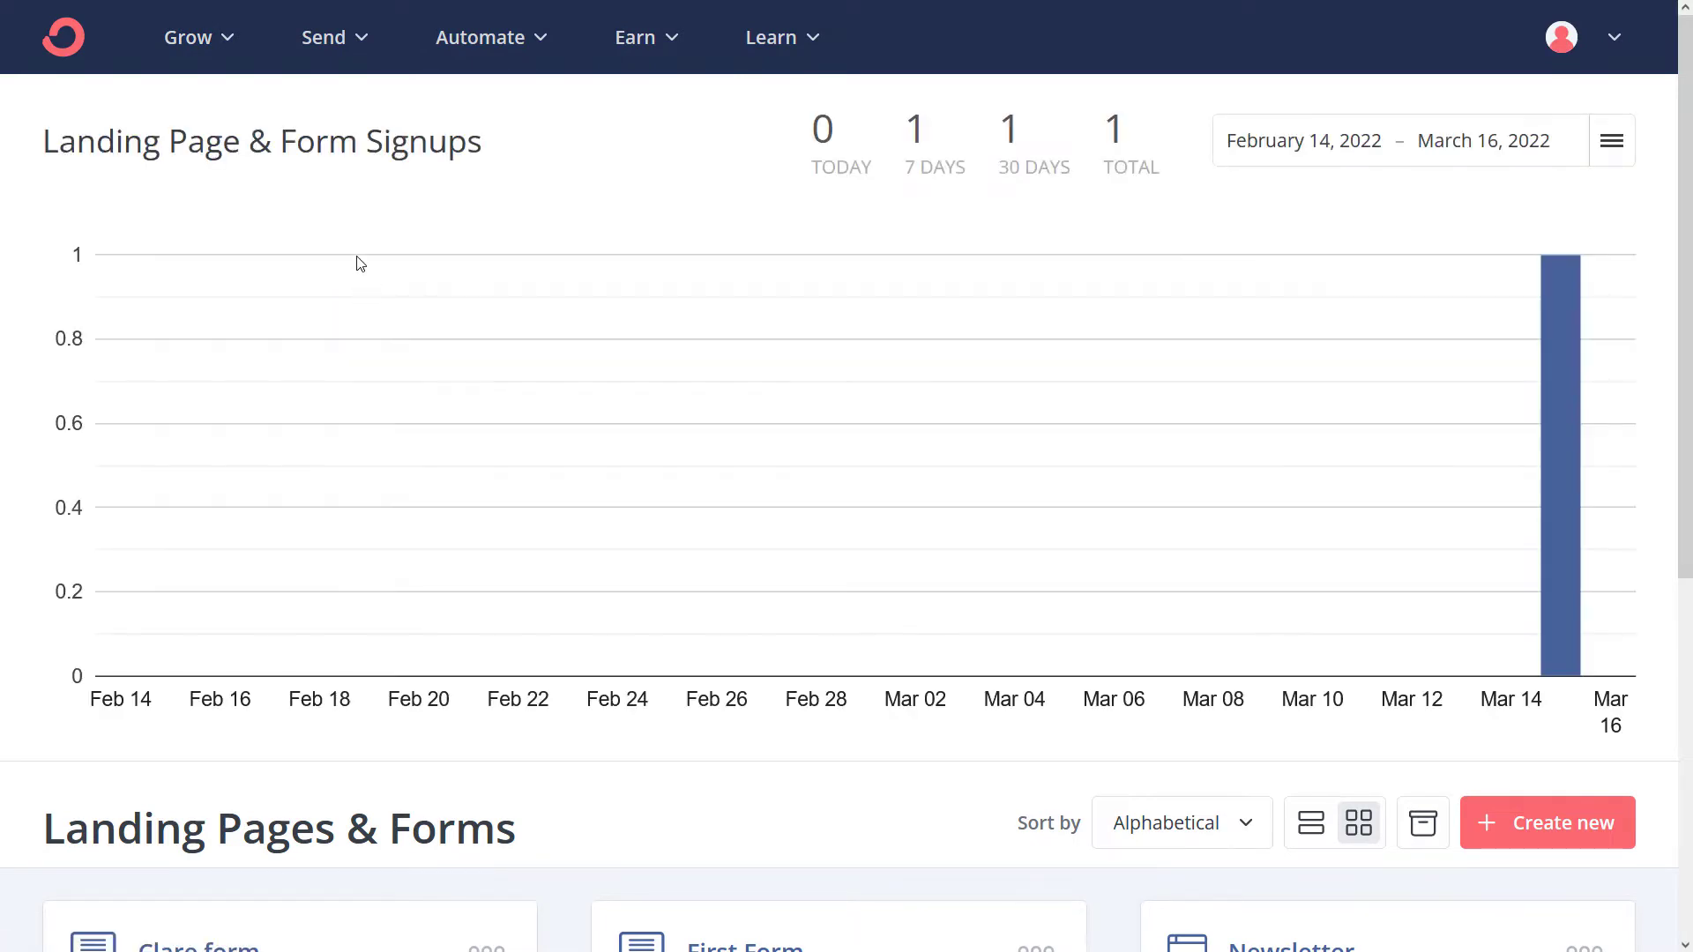
scroll("down", 3)
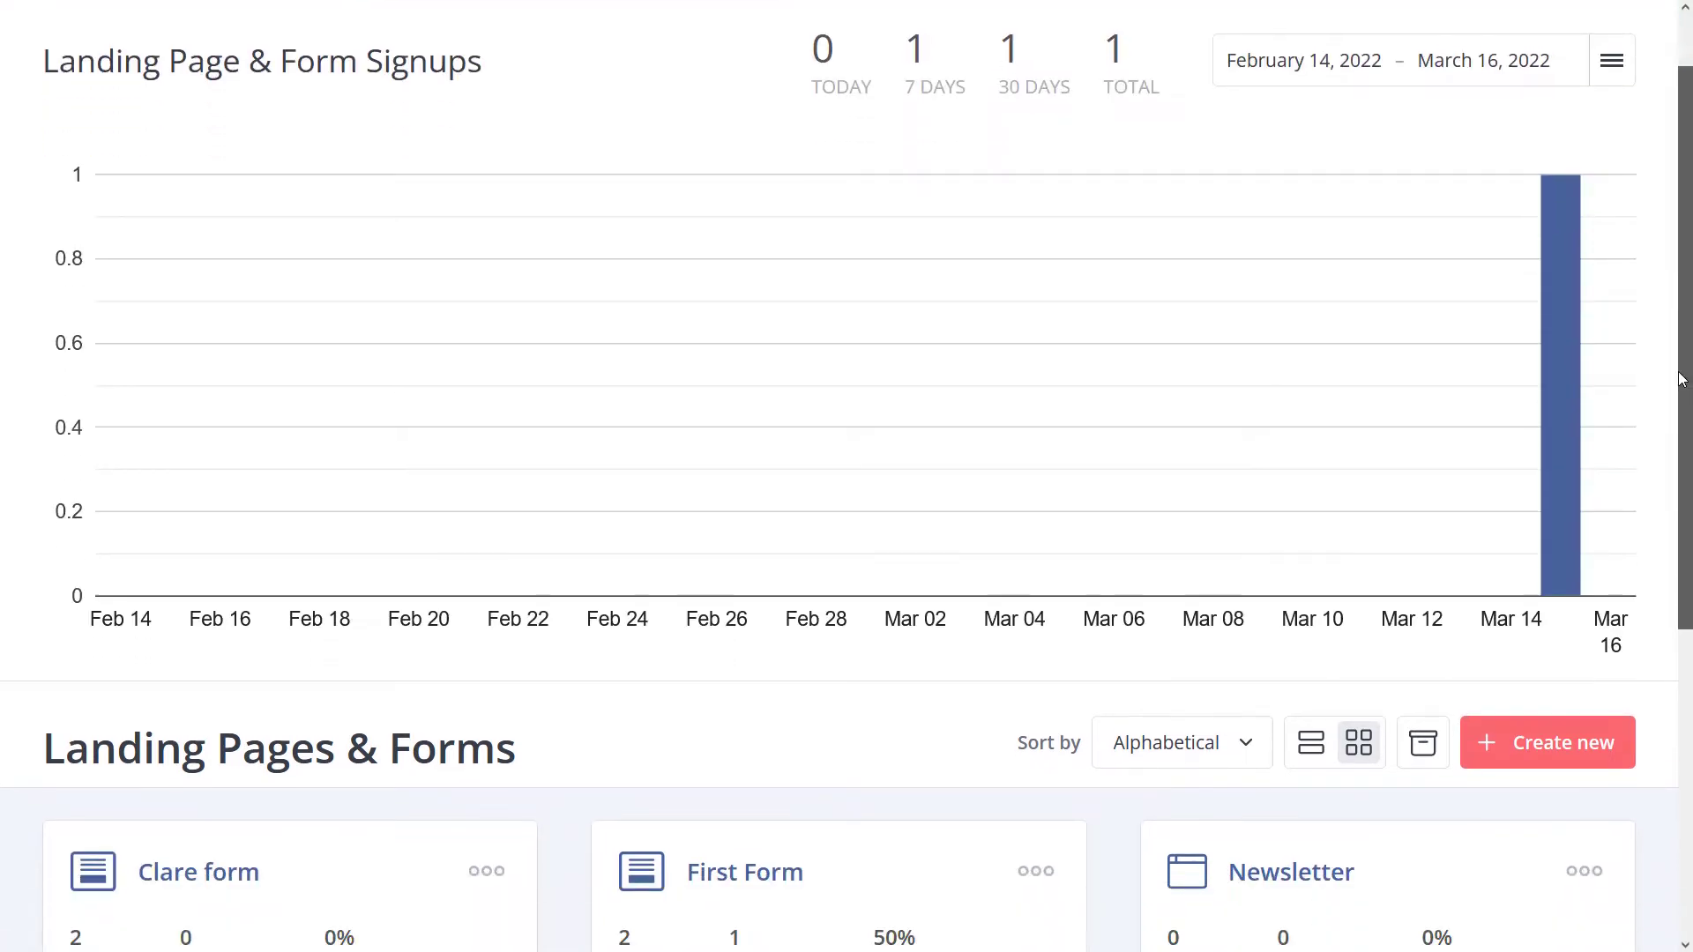
scroll("down", 3)
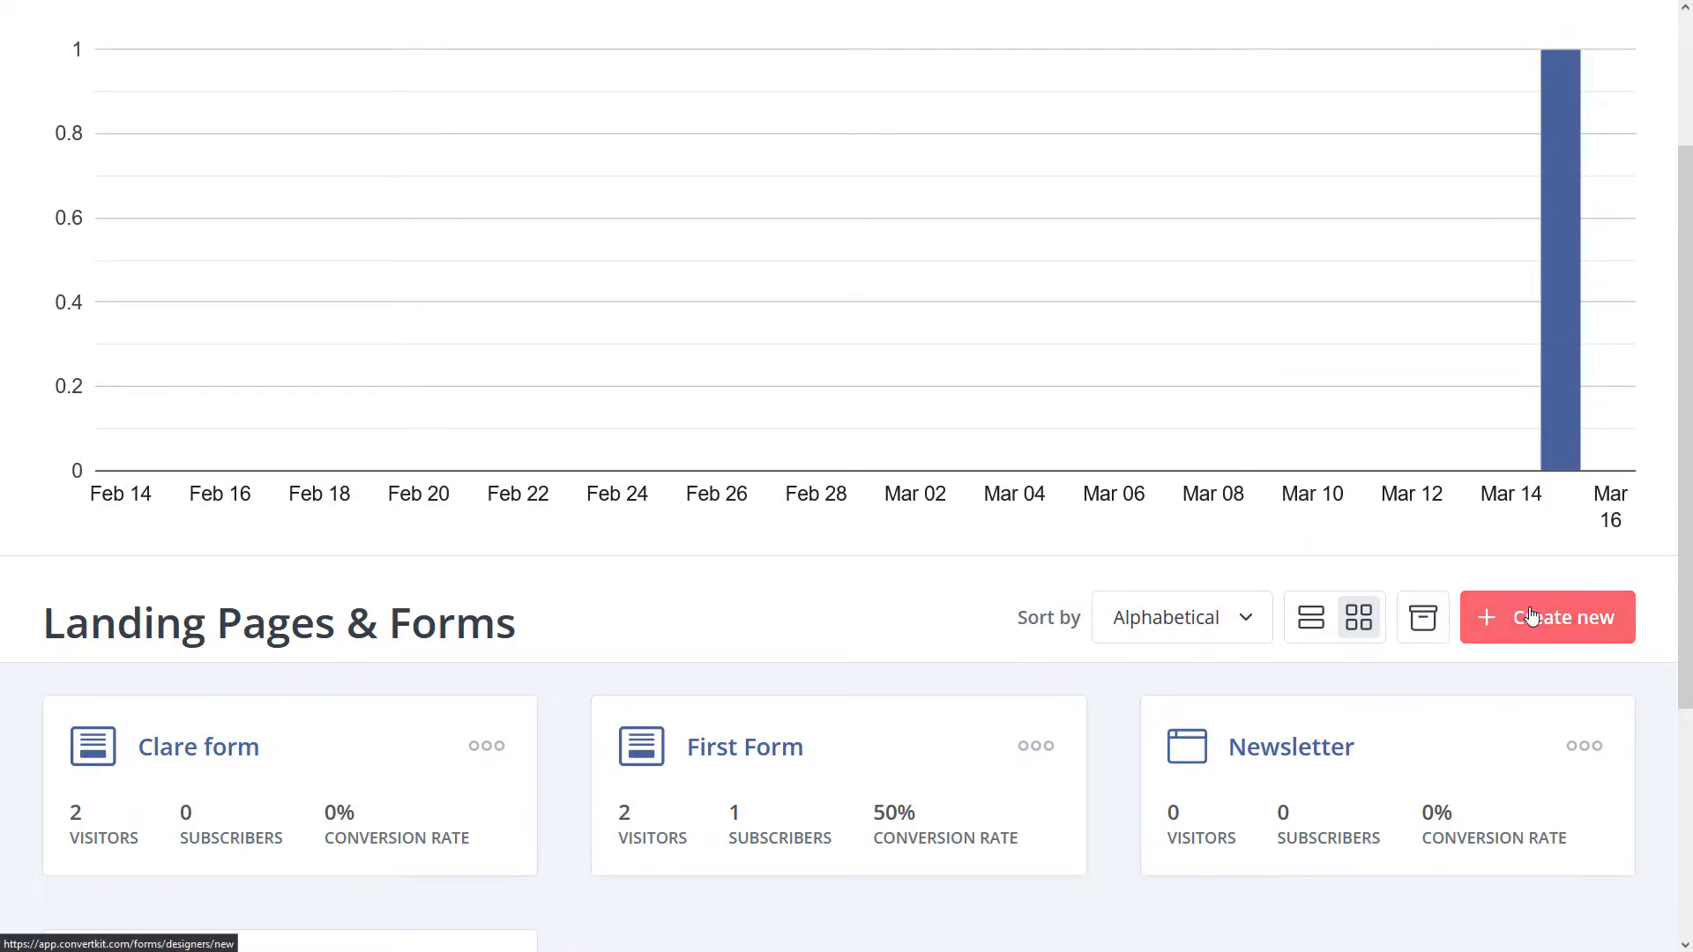
Start a new Landing Page from Create new and reach the template gallery
left_click(1546, 617)
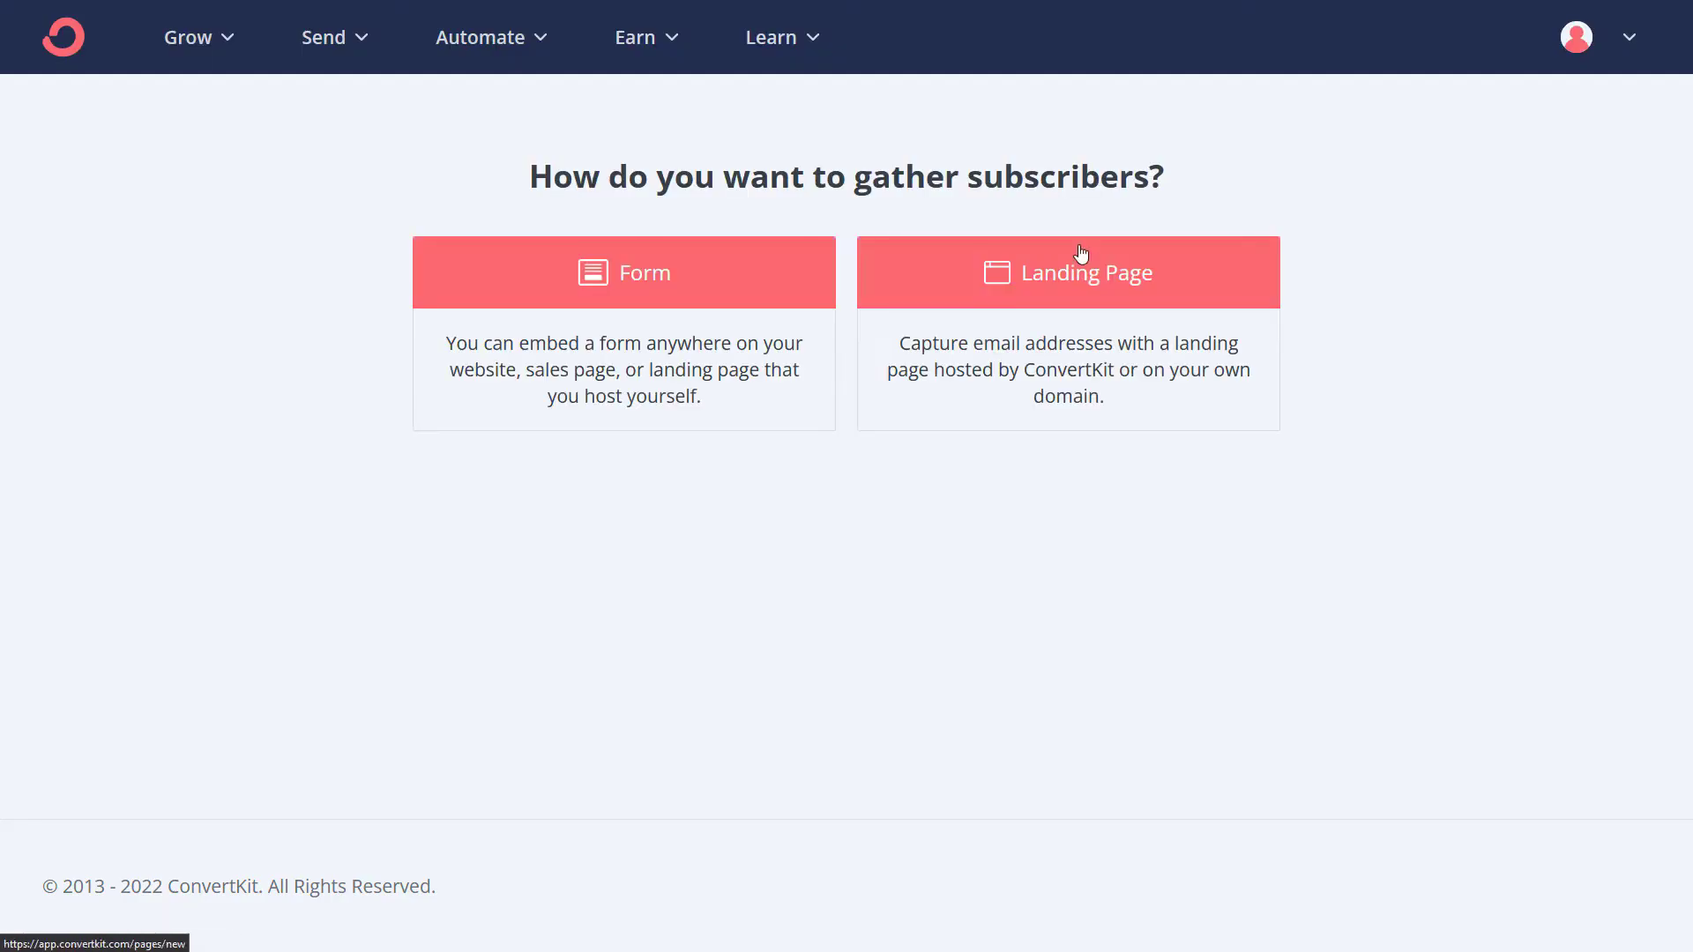
left_click(1067, 272)
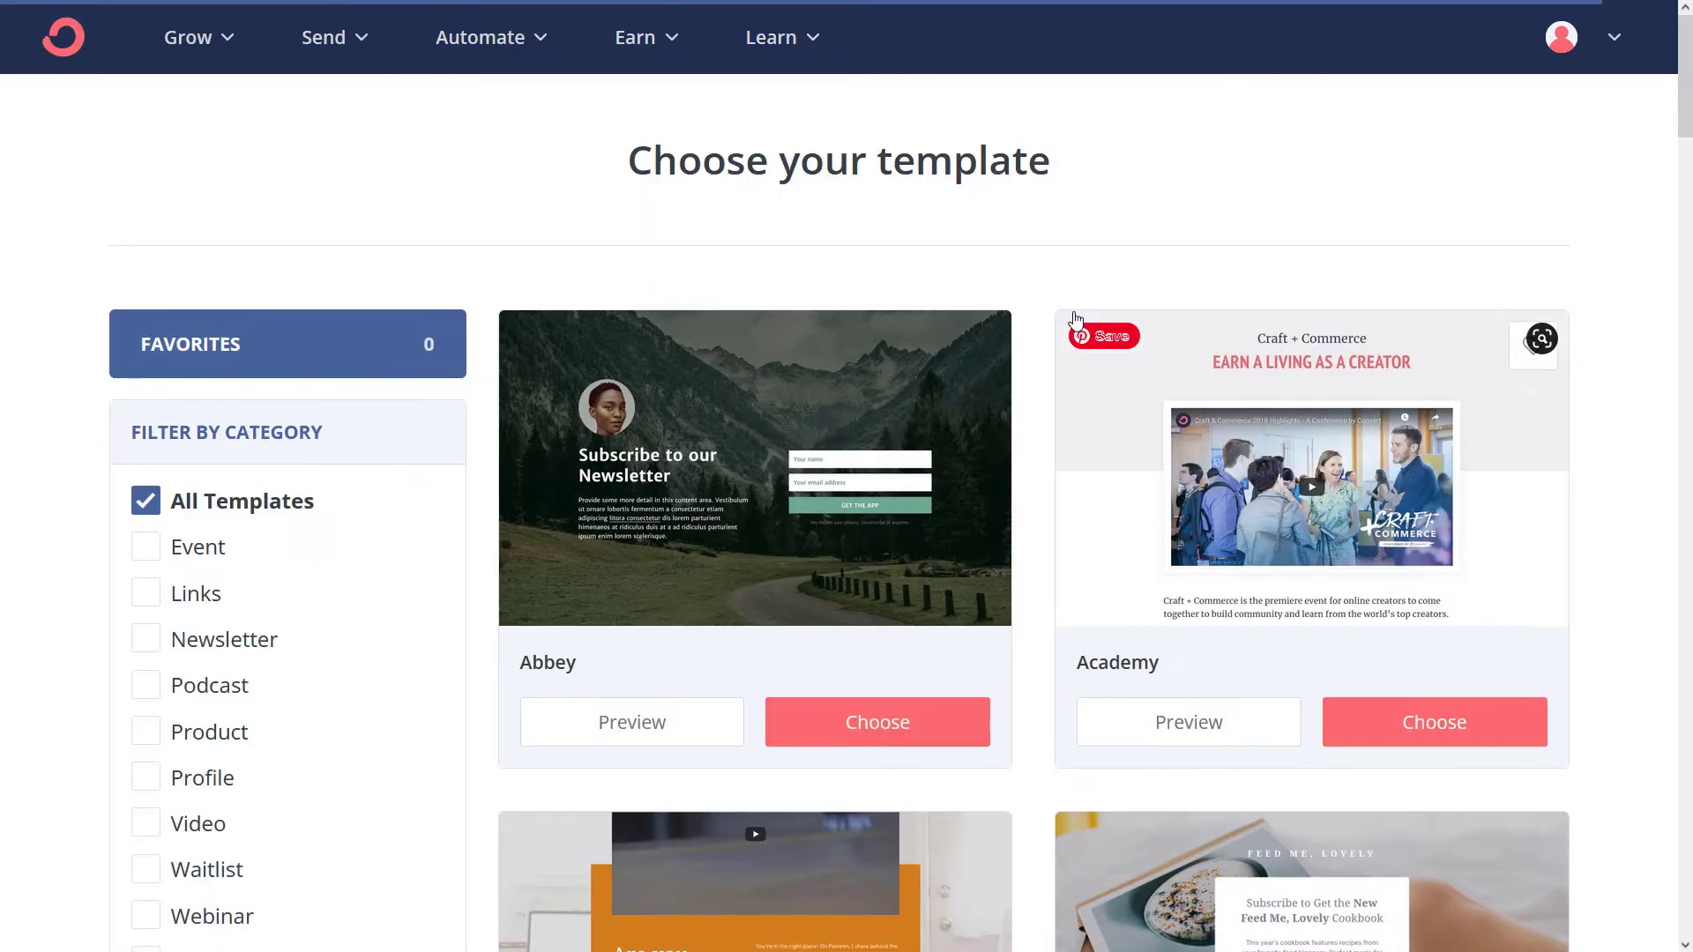
scroll("down", 3)
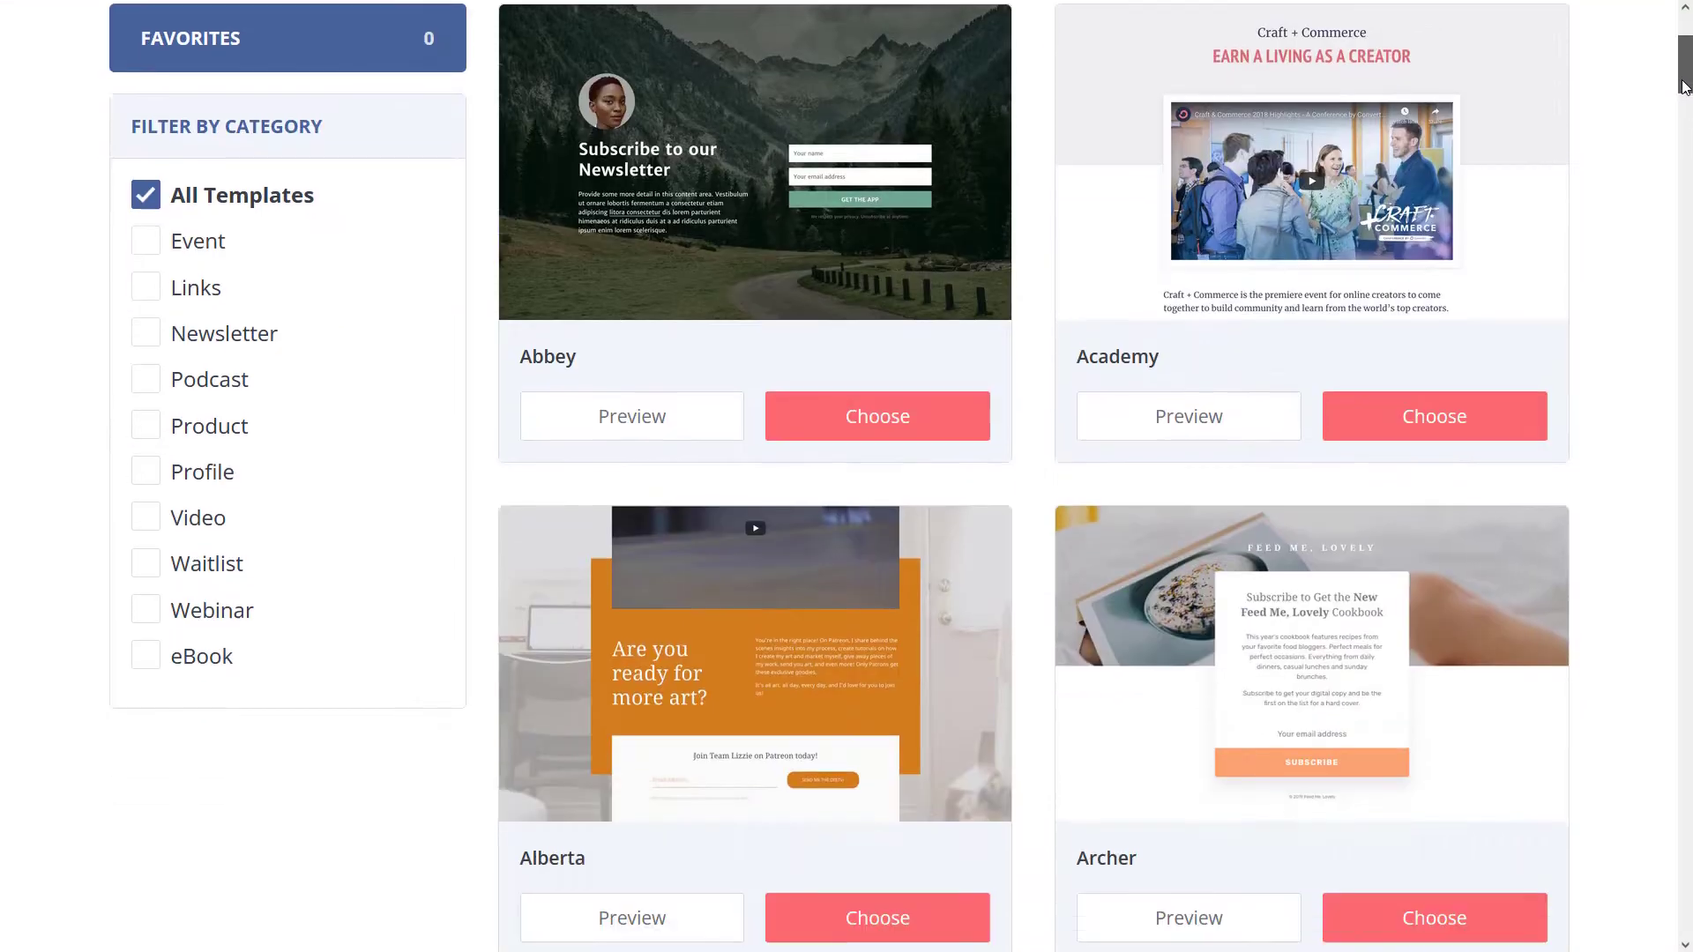
scroll("up", 3)
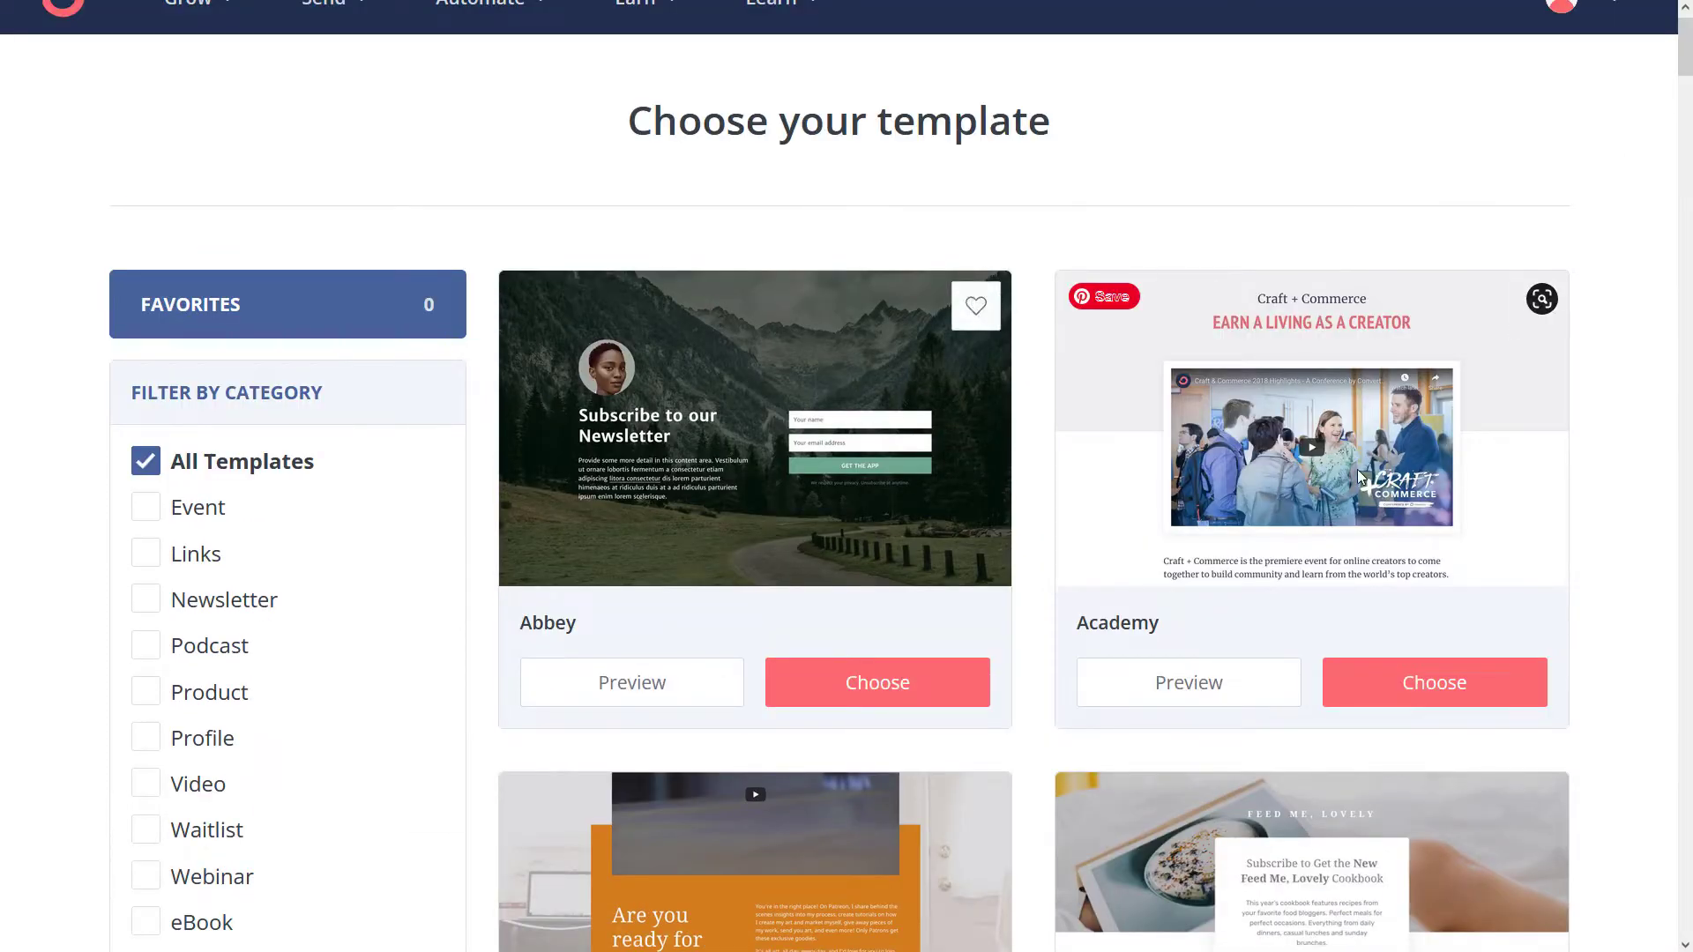
scroll("down", 3)
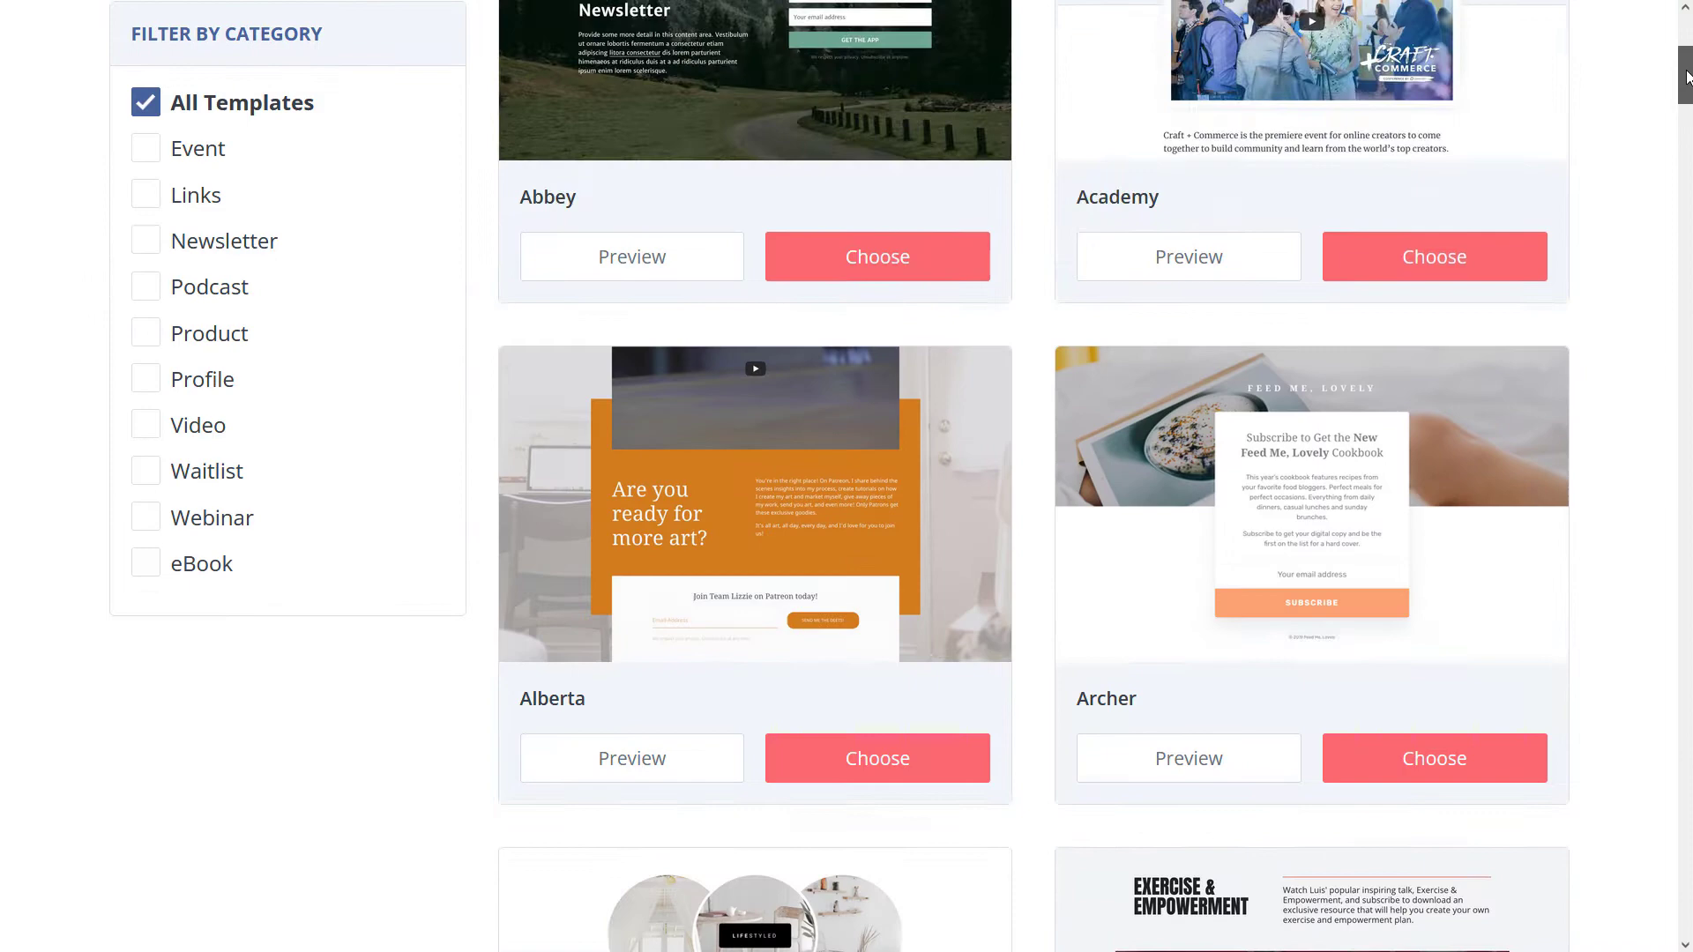
scroll("up", 3)
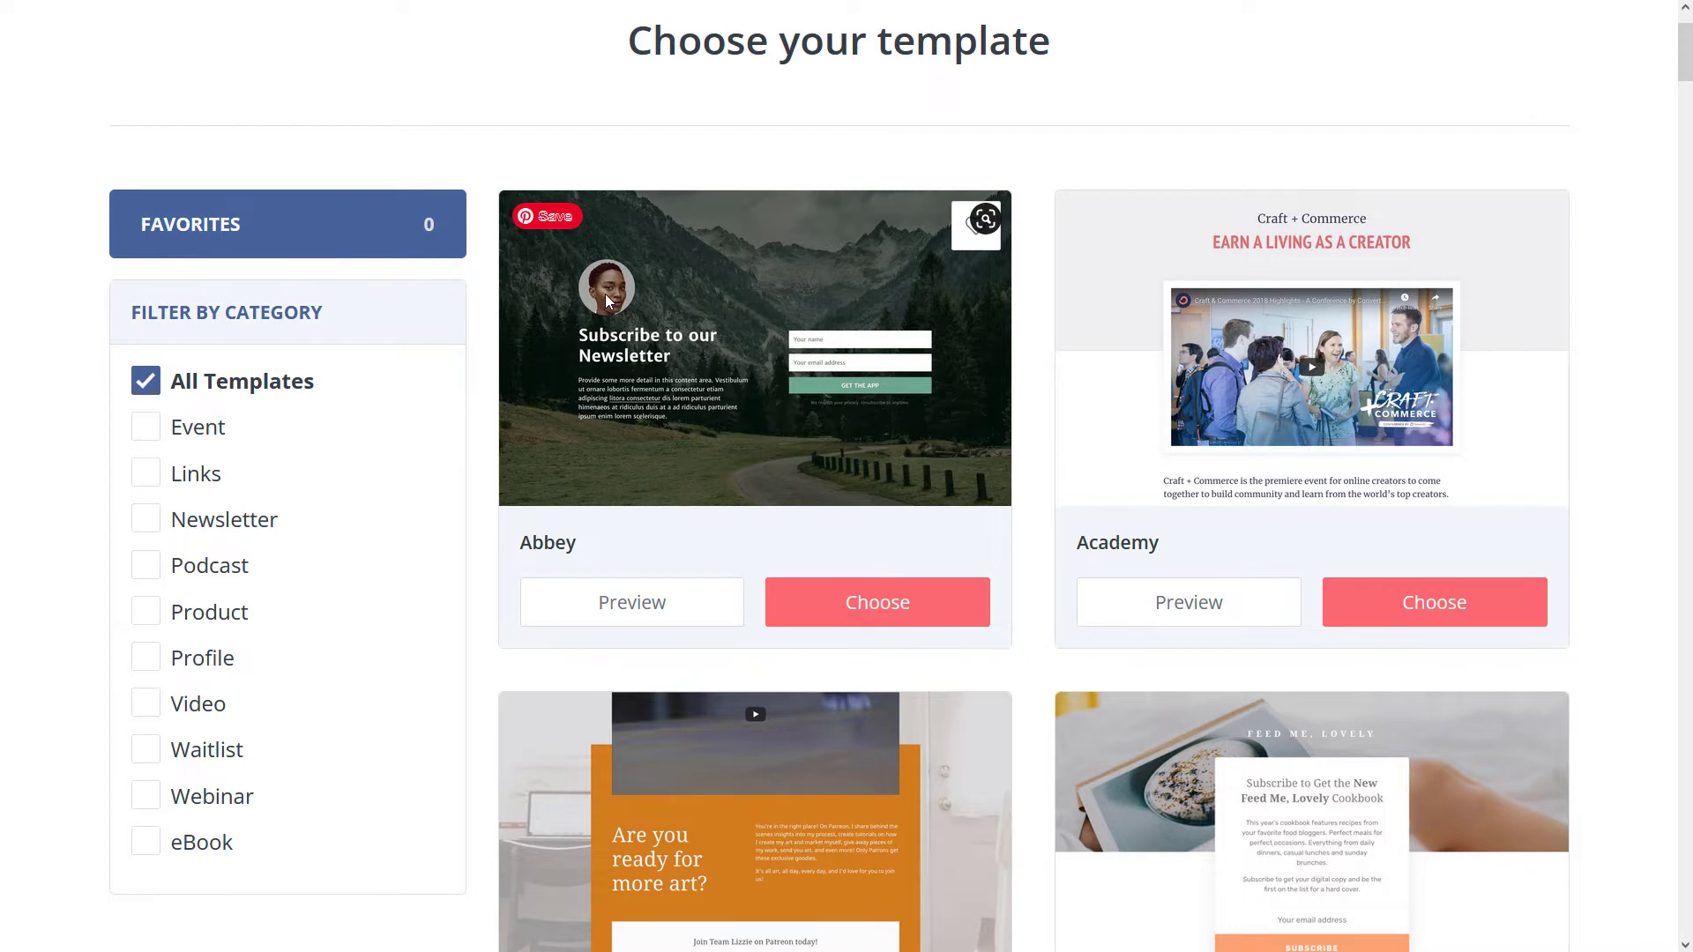
mouse_move(862, 257)
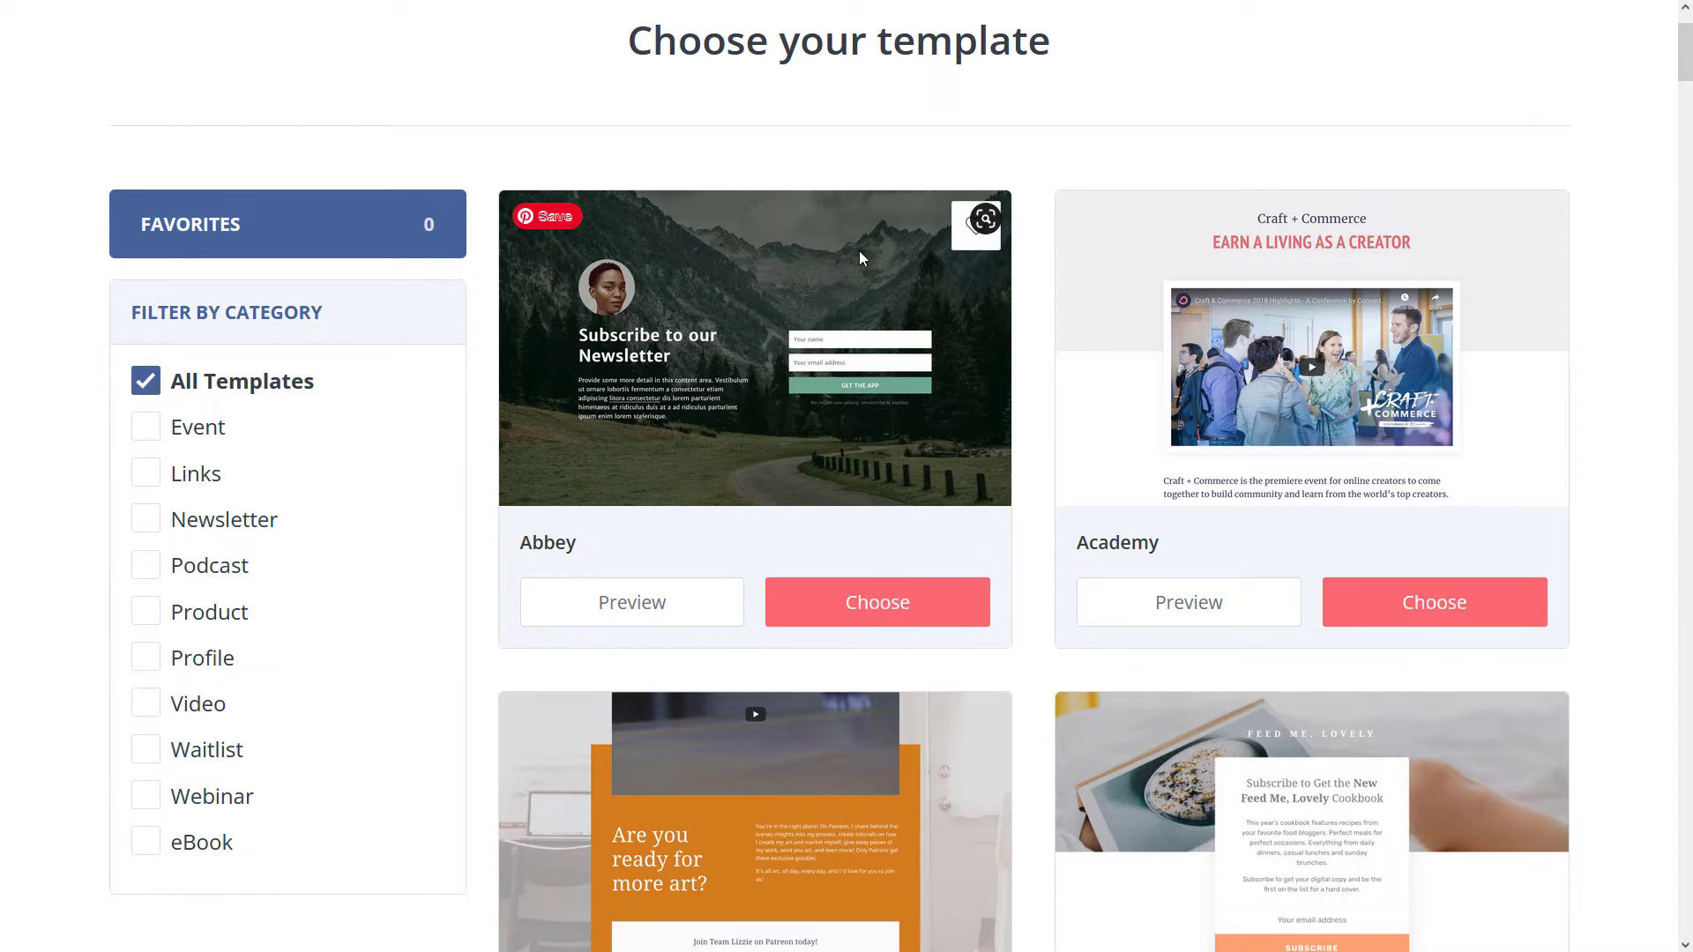
Browse down the template gallery until the Broadway template appears
scroll("down", 3)
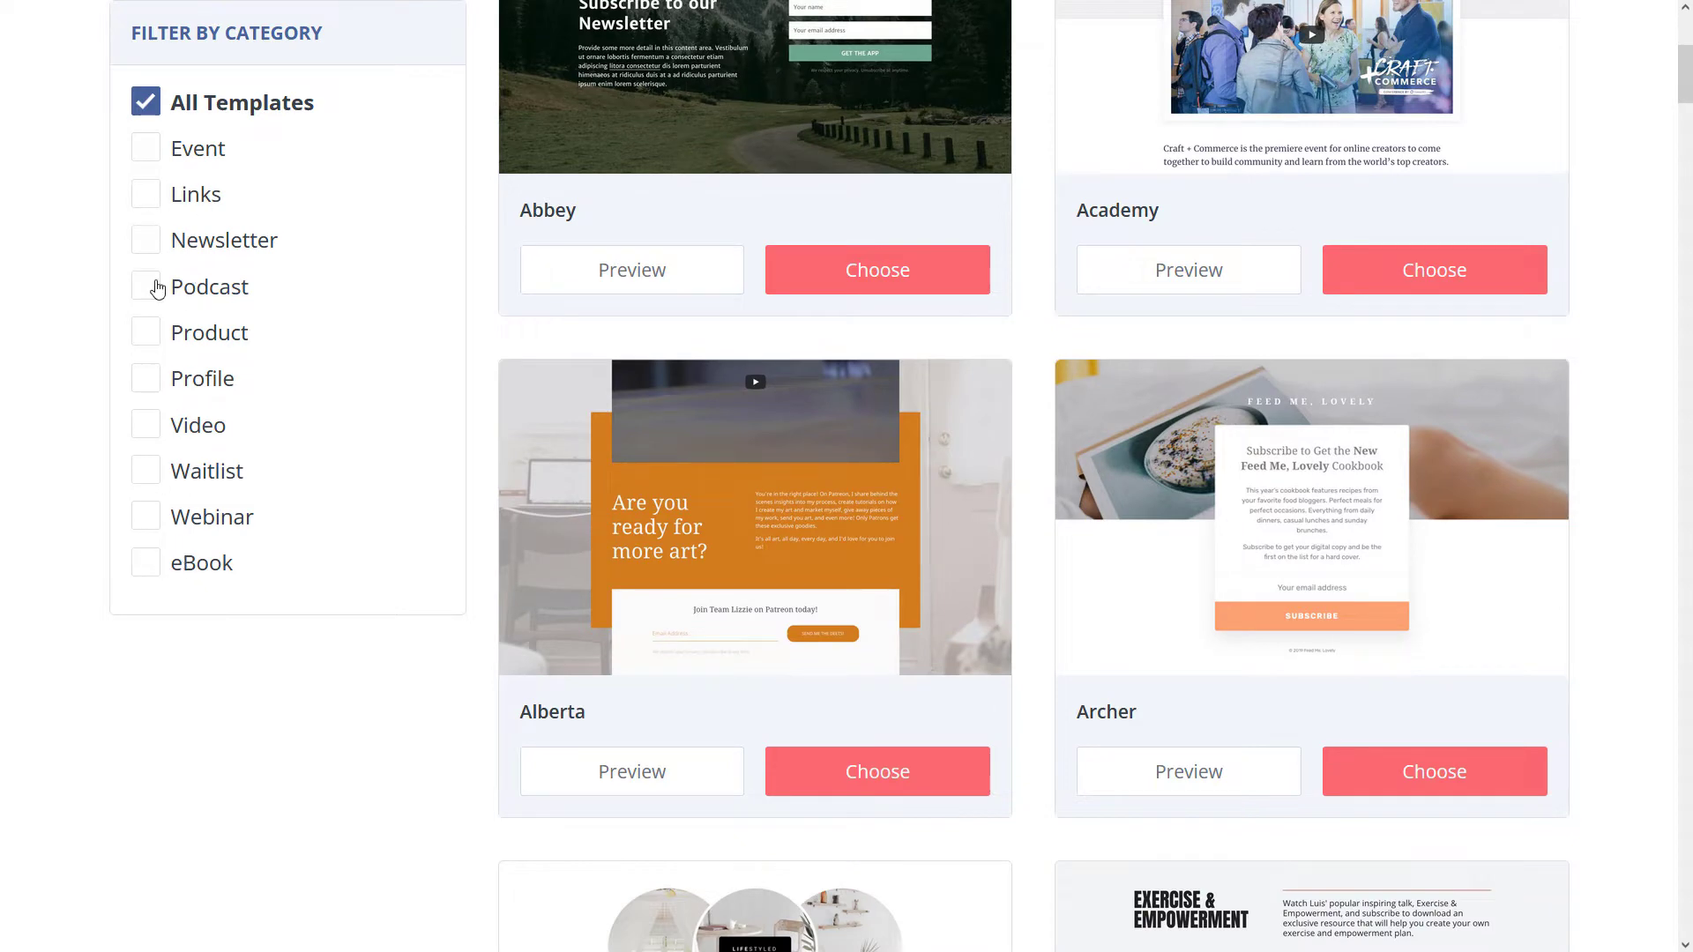
mouse_move(1681, 197)
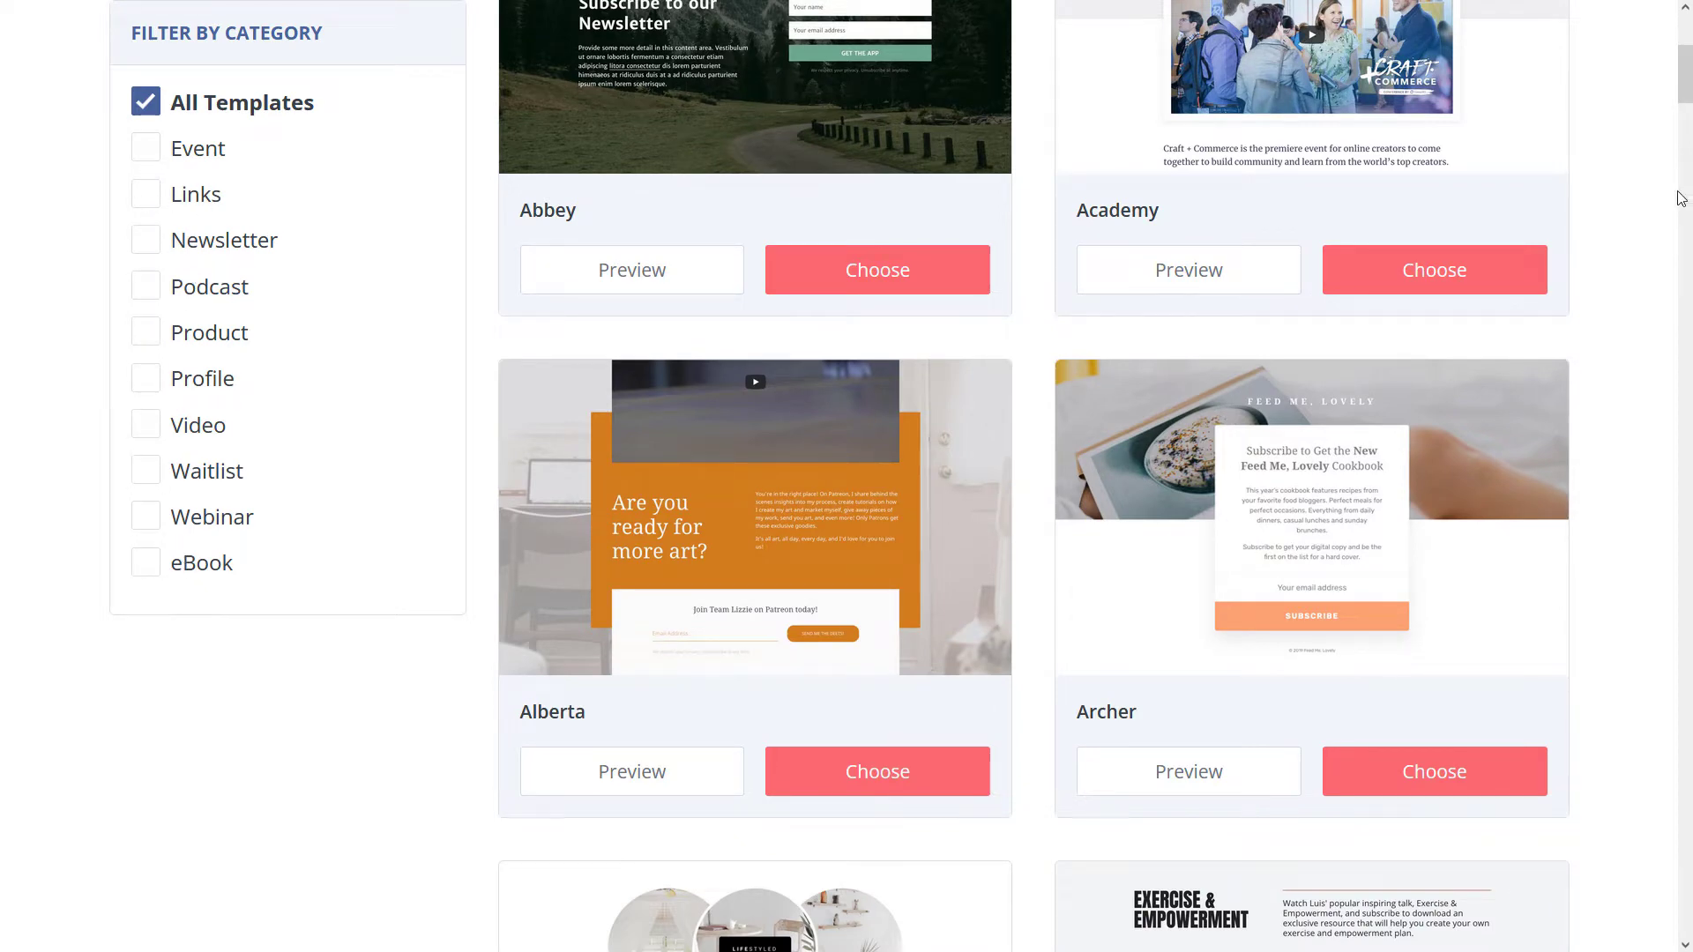
scroll("down", 3)
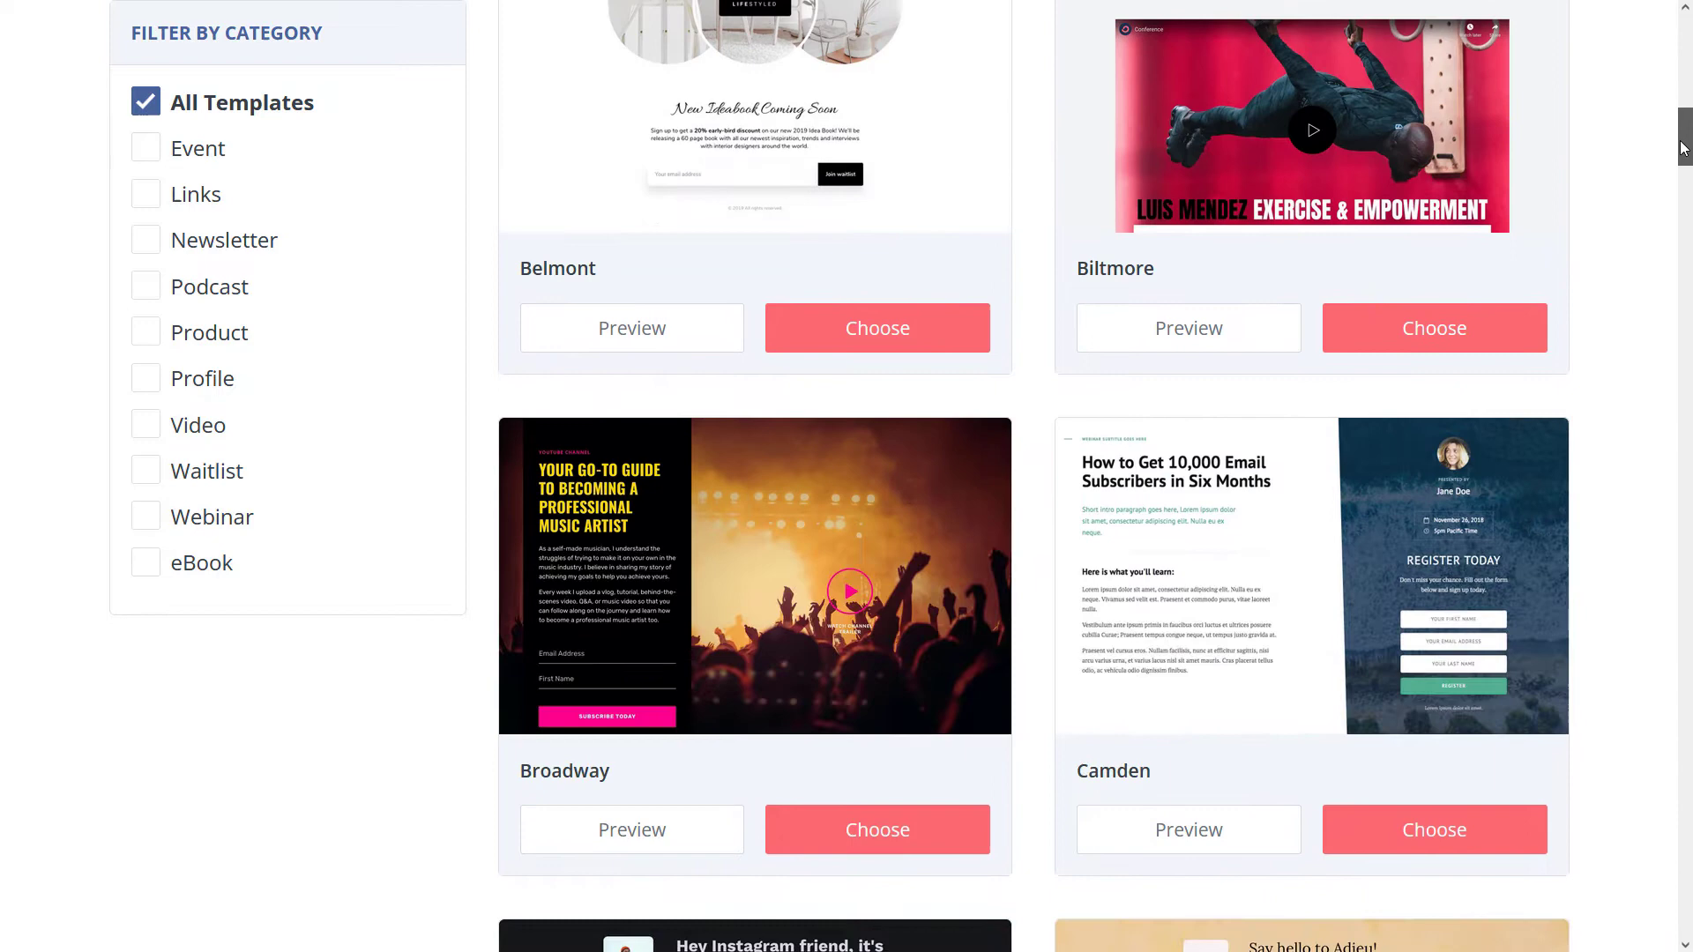
scroll("down", 3)
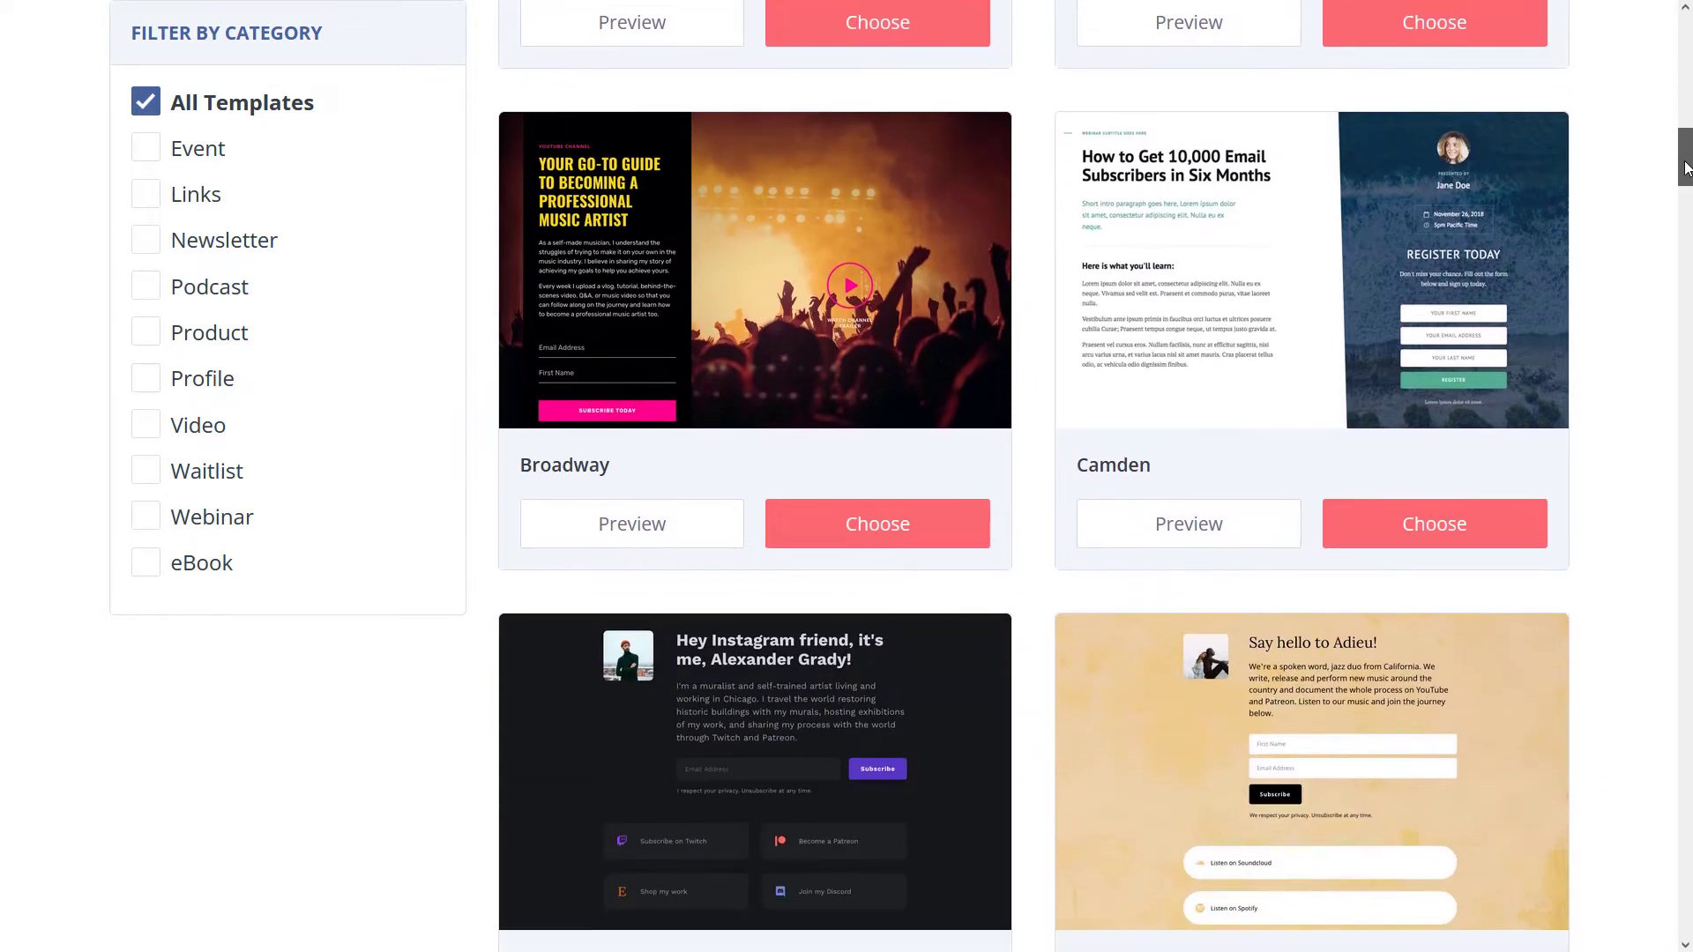
scroll("down", 3)
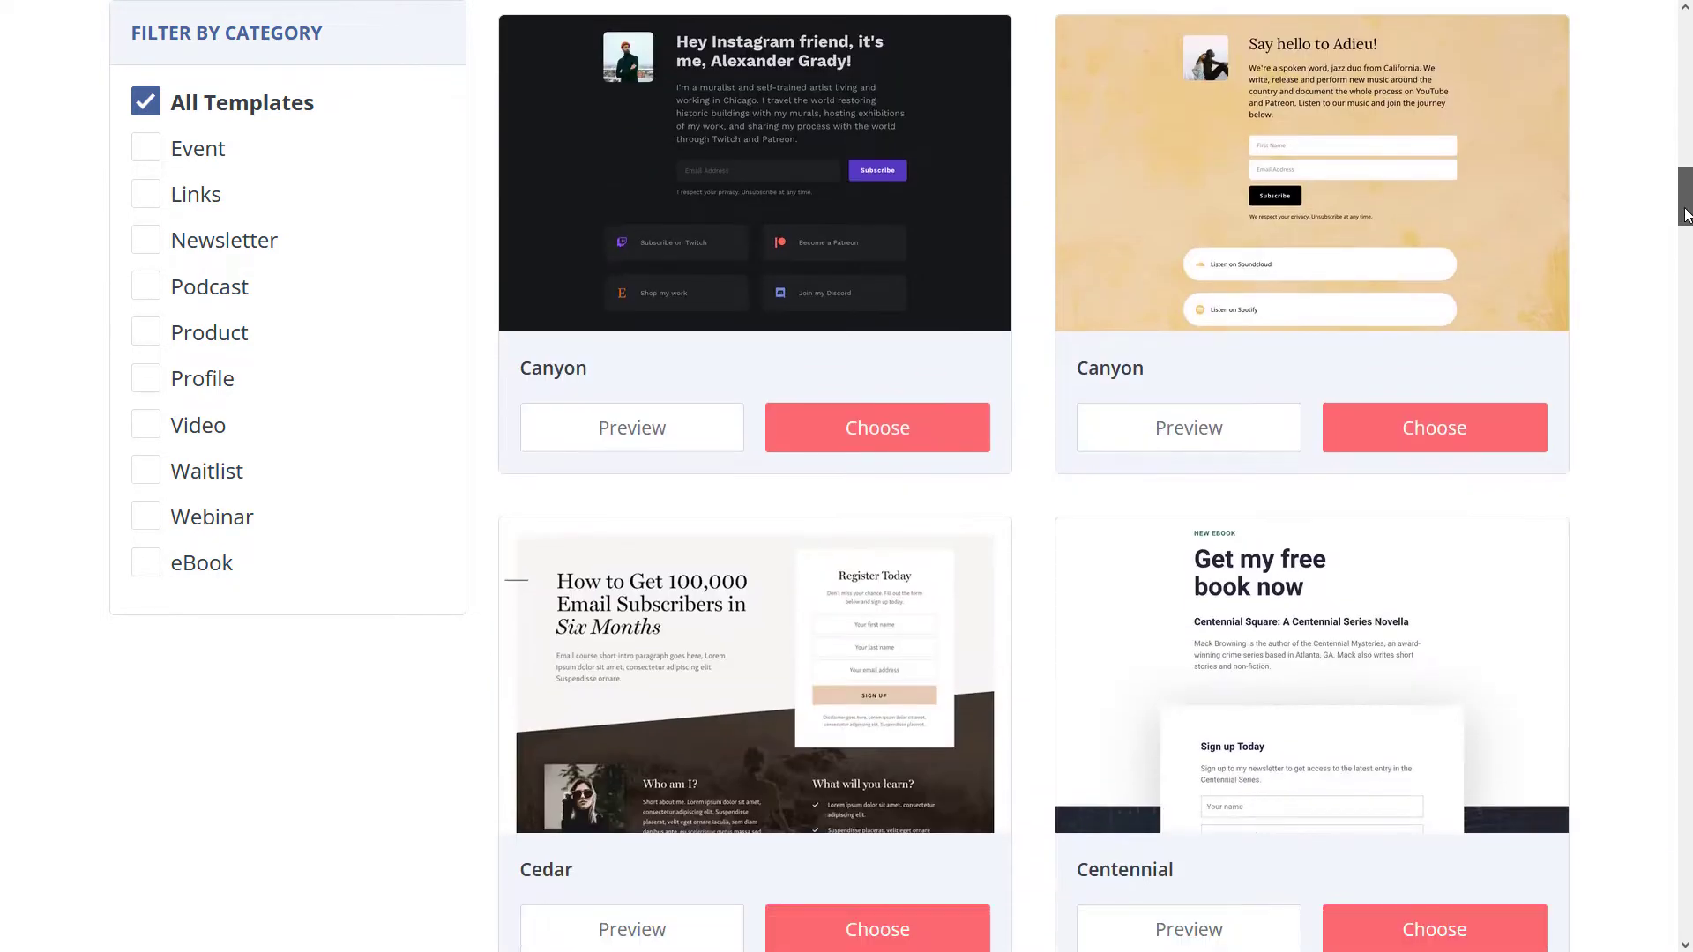
scroll("down", 3)
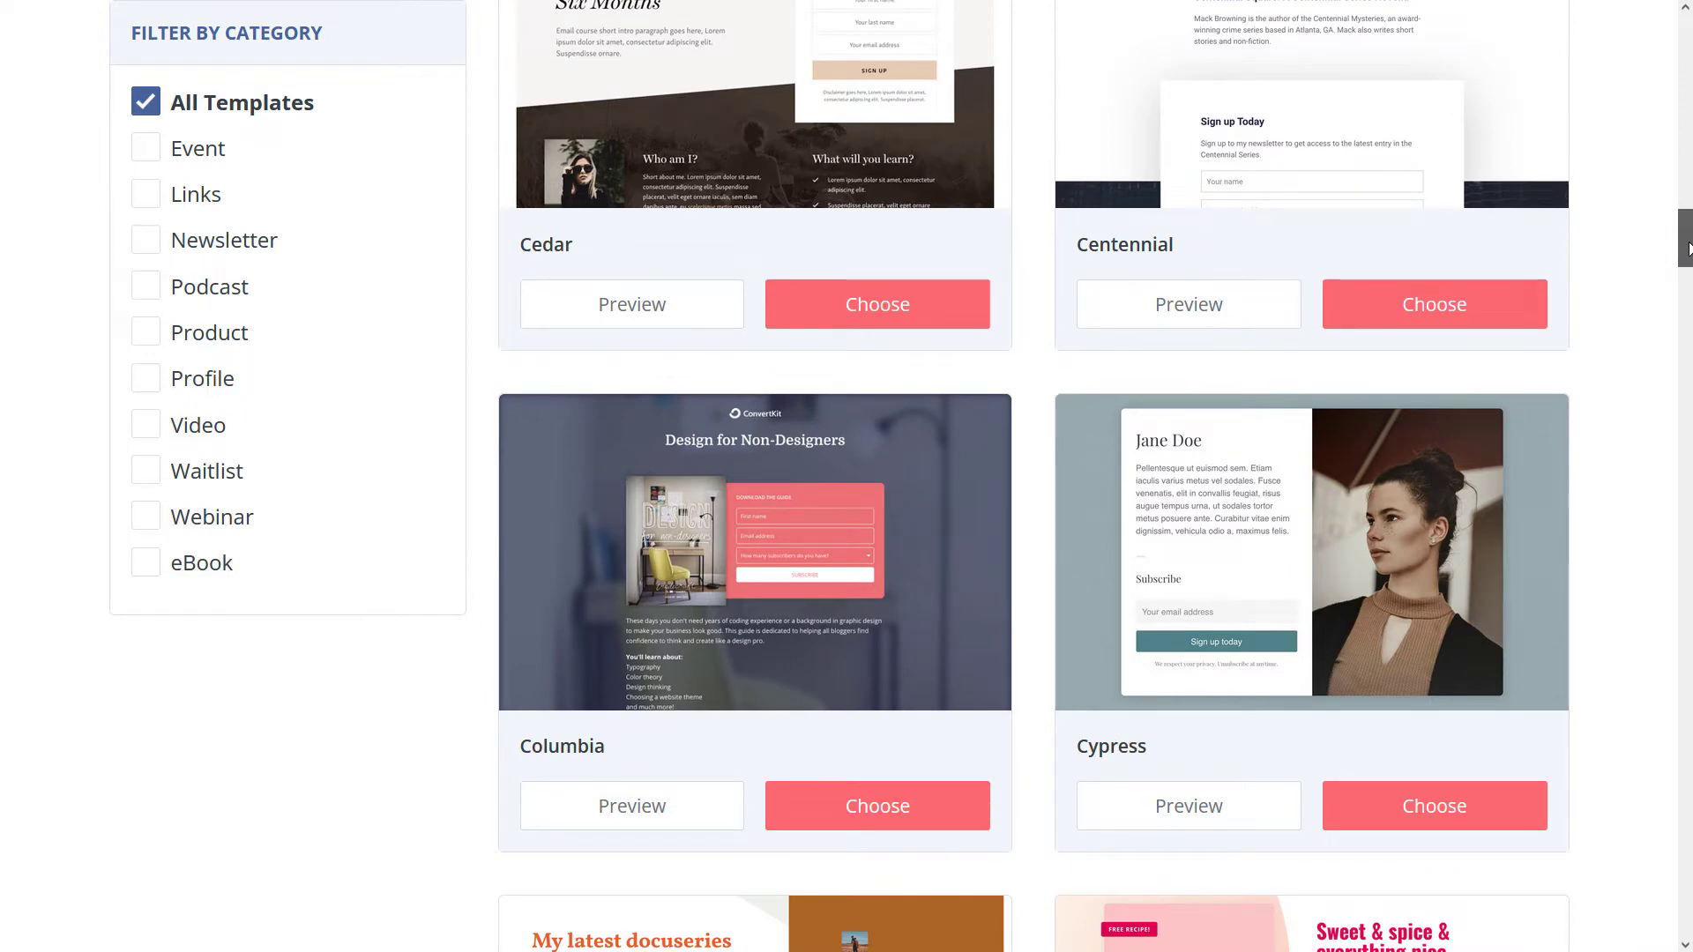
scroll("down", 3)
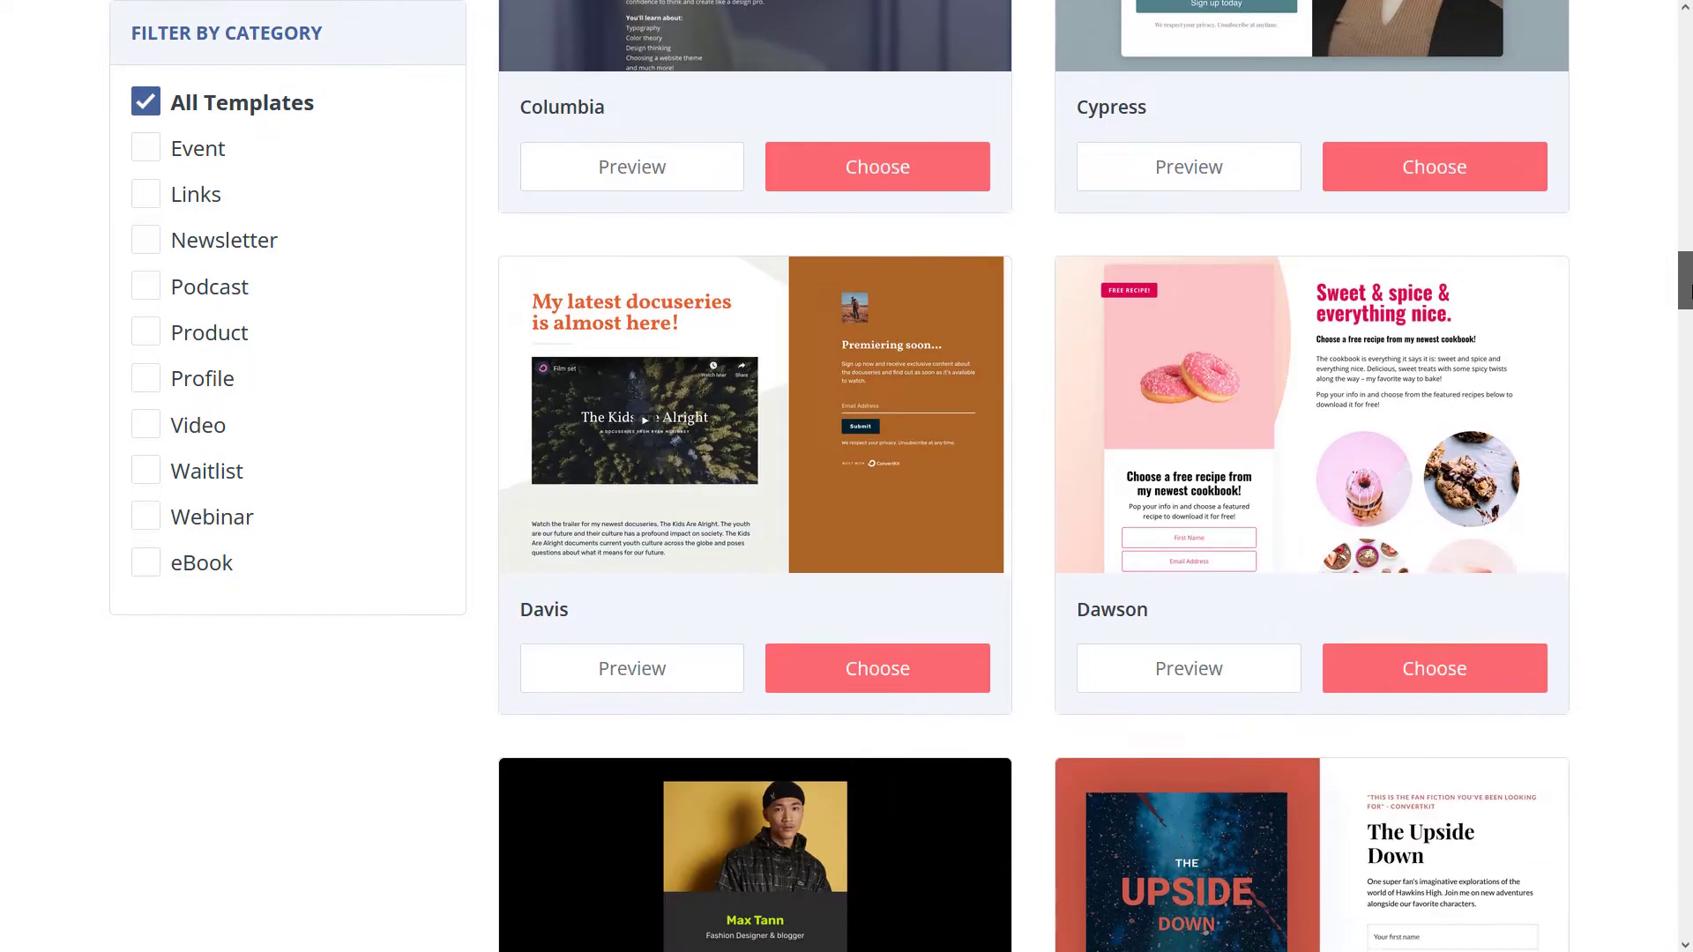
scroll("down", 3)
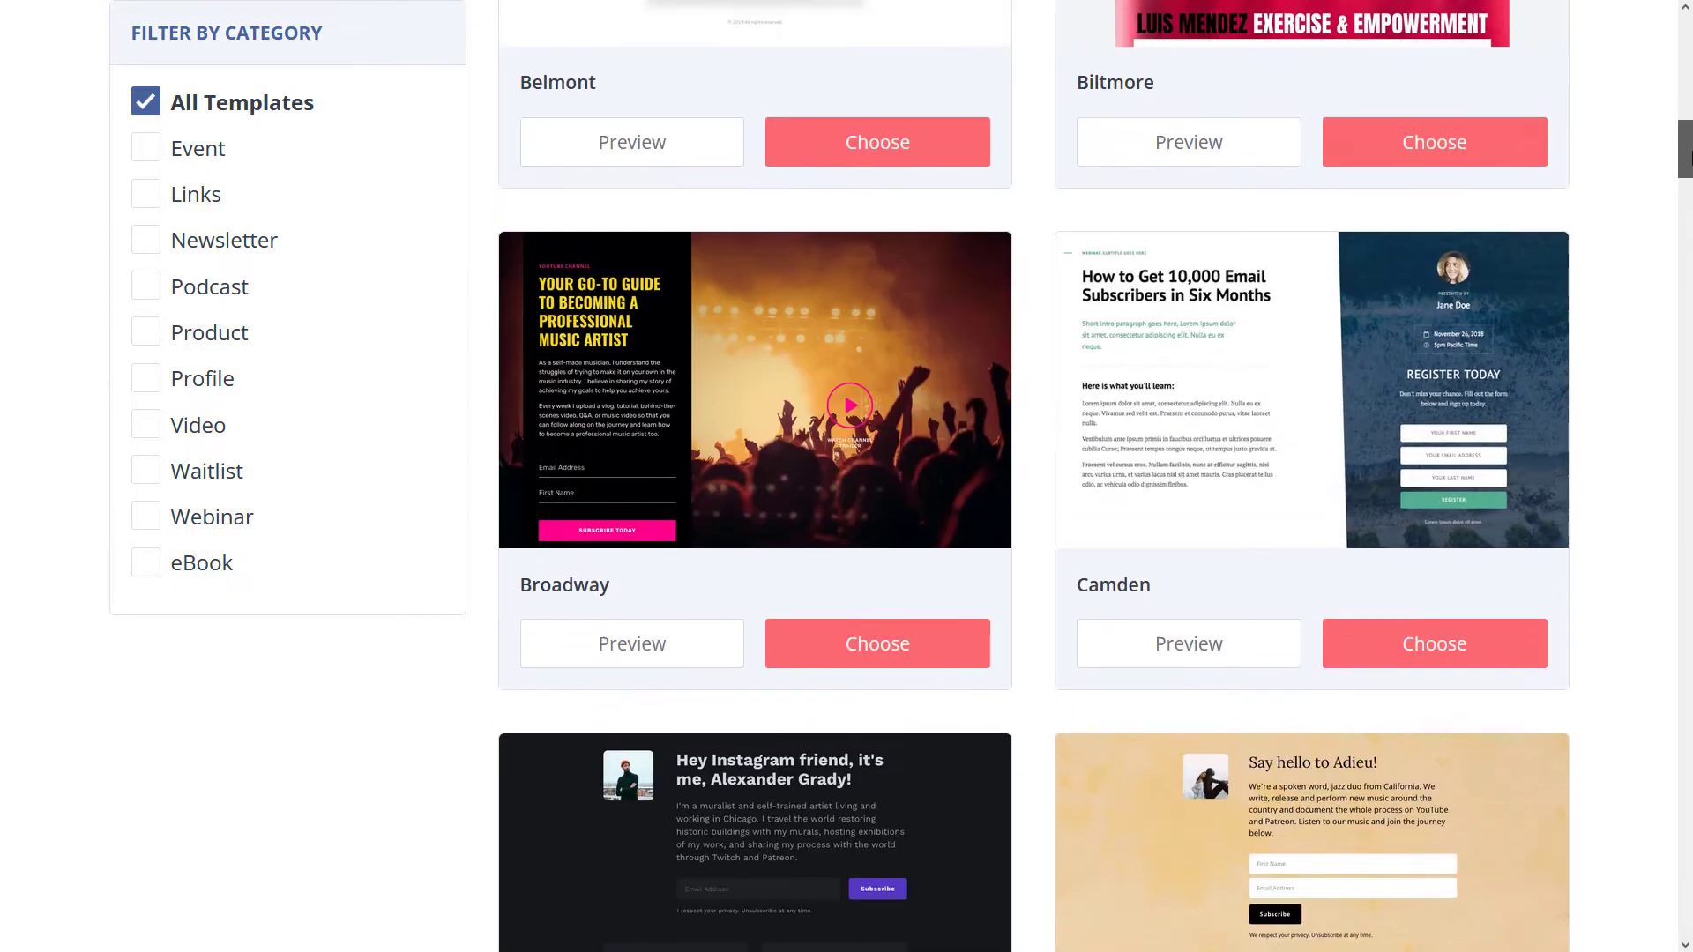
scroll("down", 3)
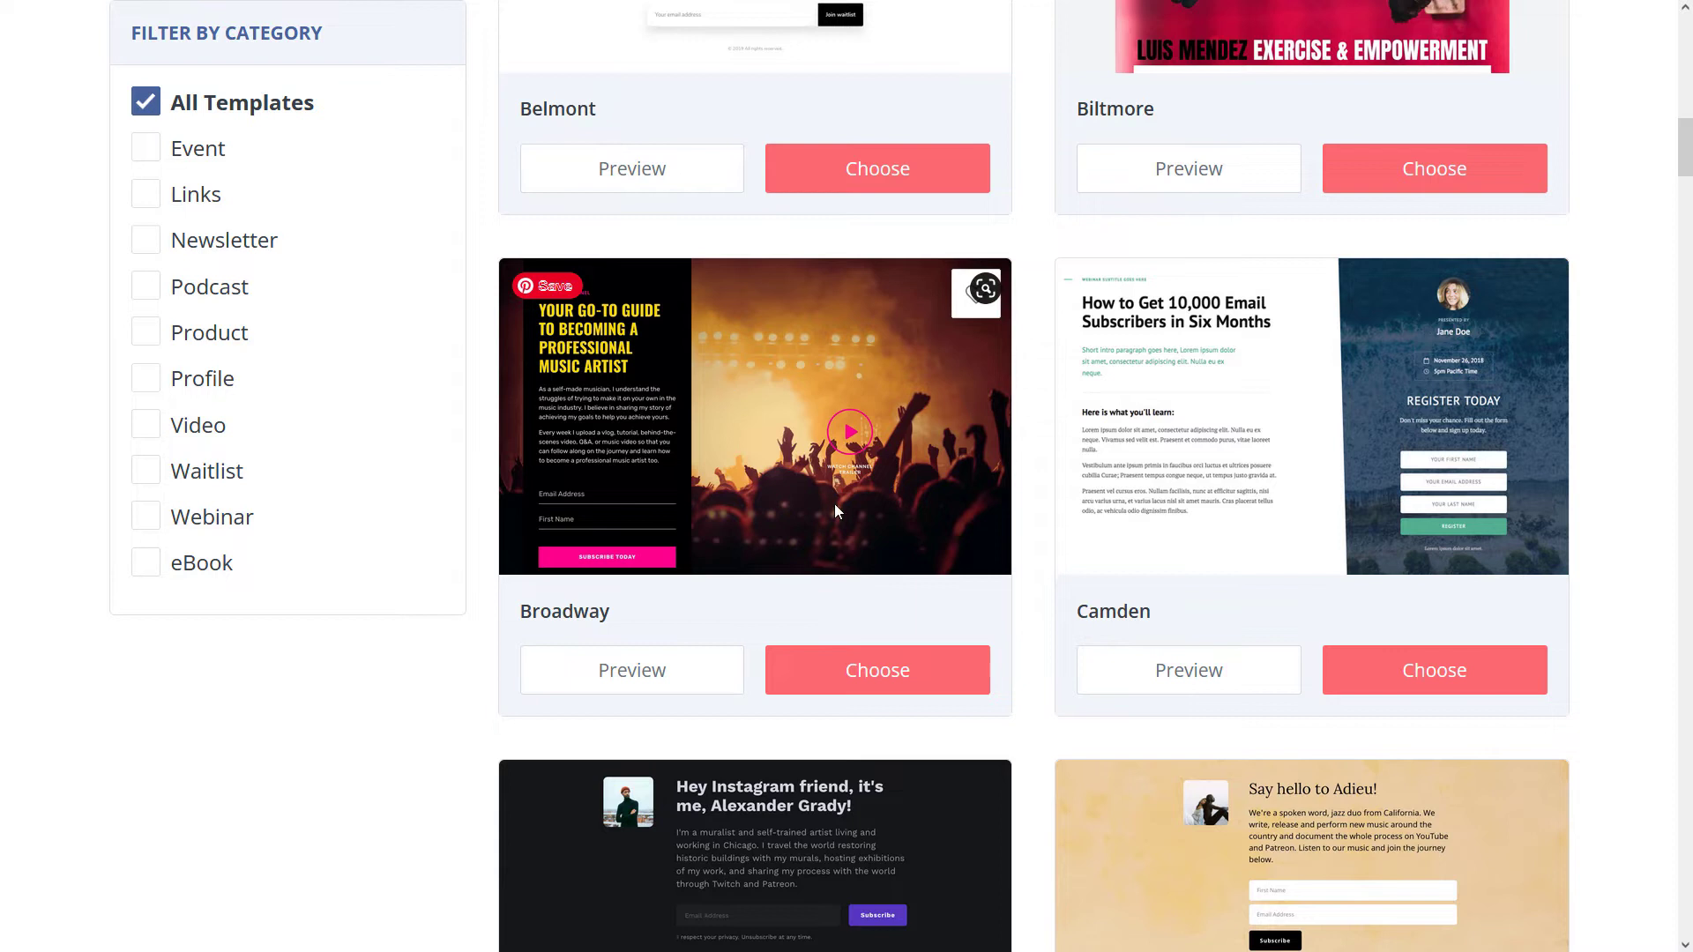
mouse_move(879, 706)
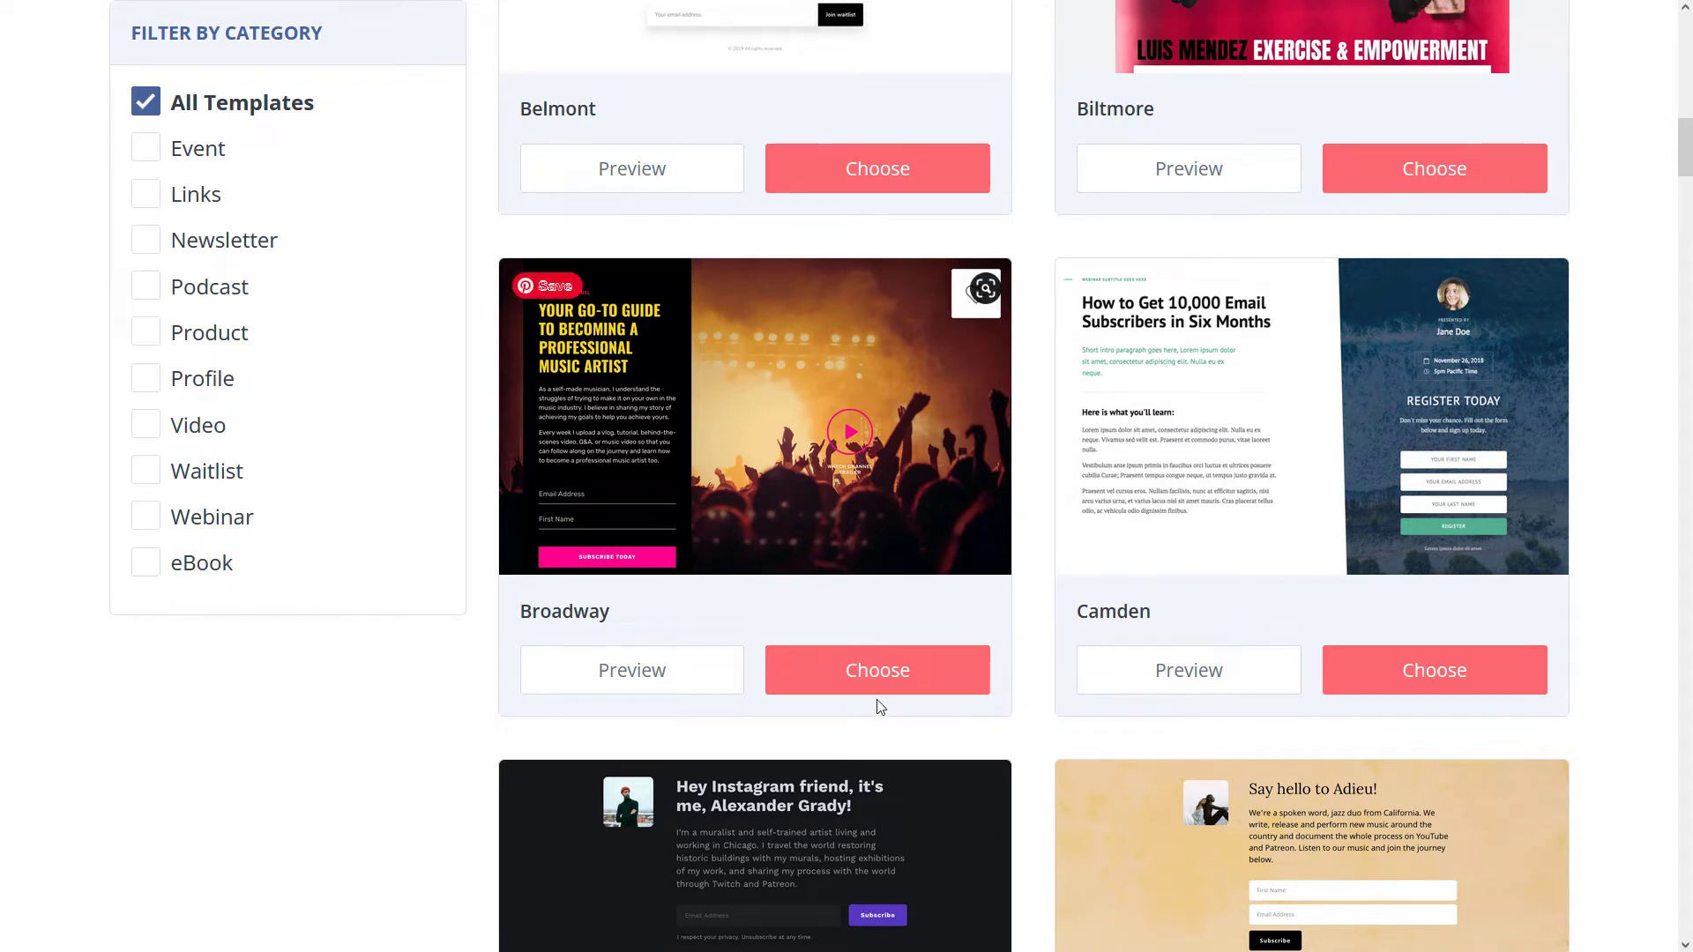
mouse_move(876, 681)
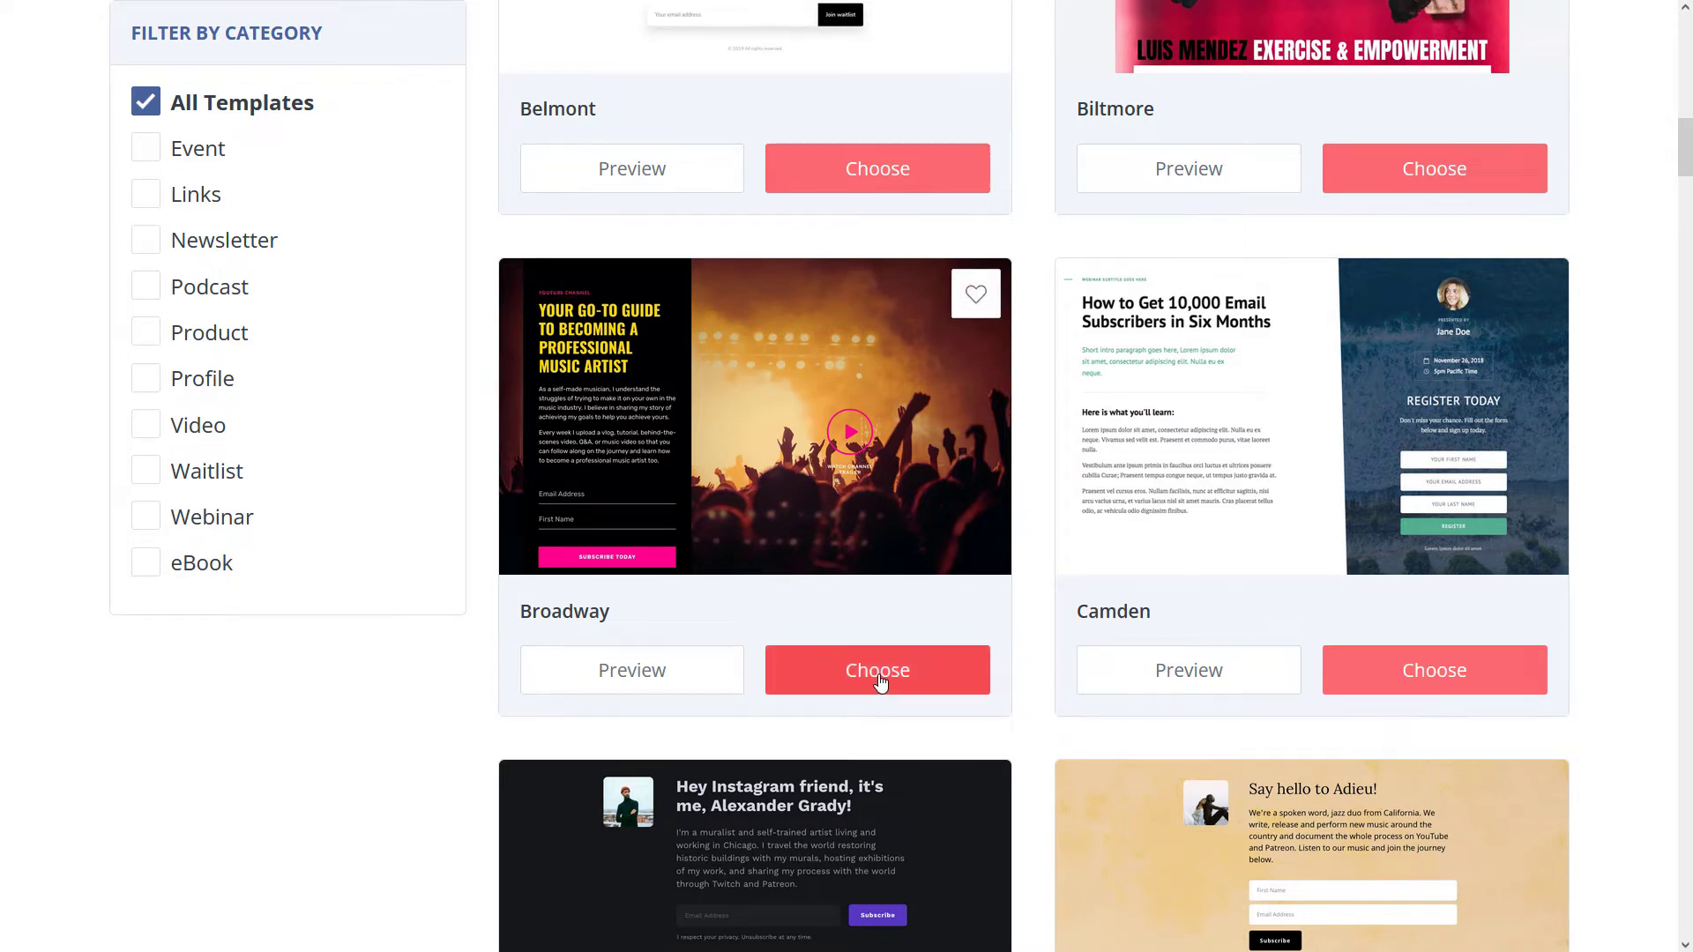
Start from Broadway, set the preheader to 'CREATOR NEWSLETTER' and headline to 'SIGN UP FOR FREE TIPS'
left_click(877, 670)
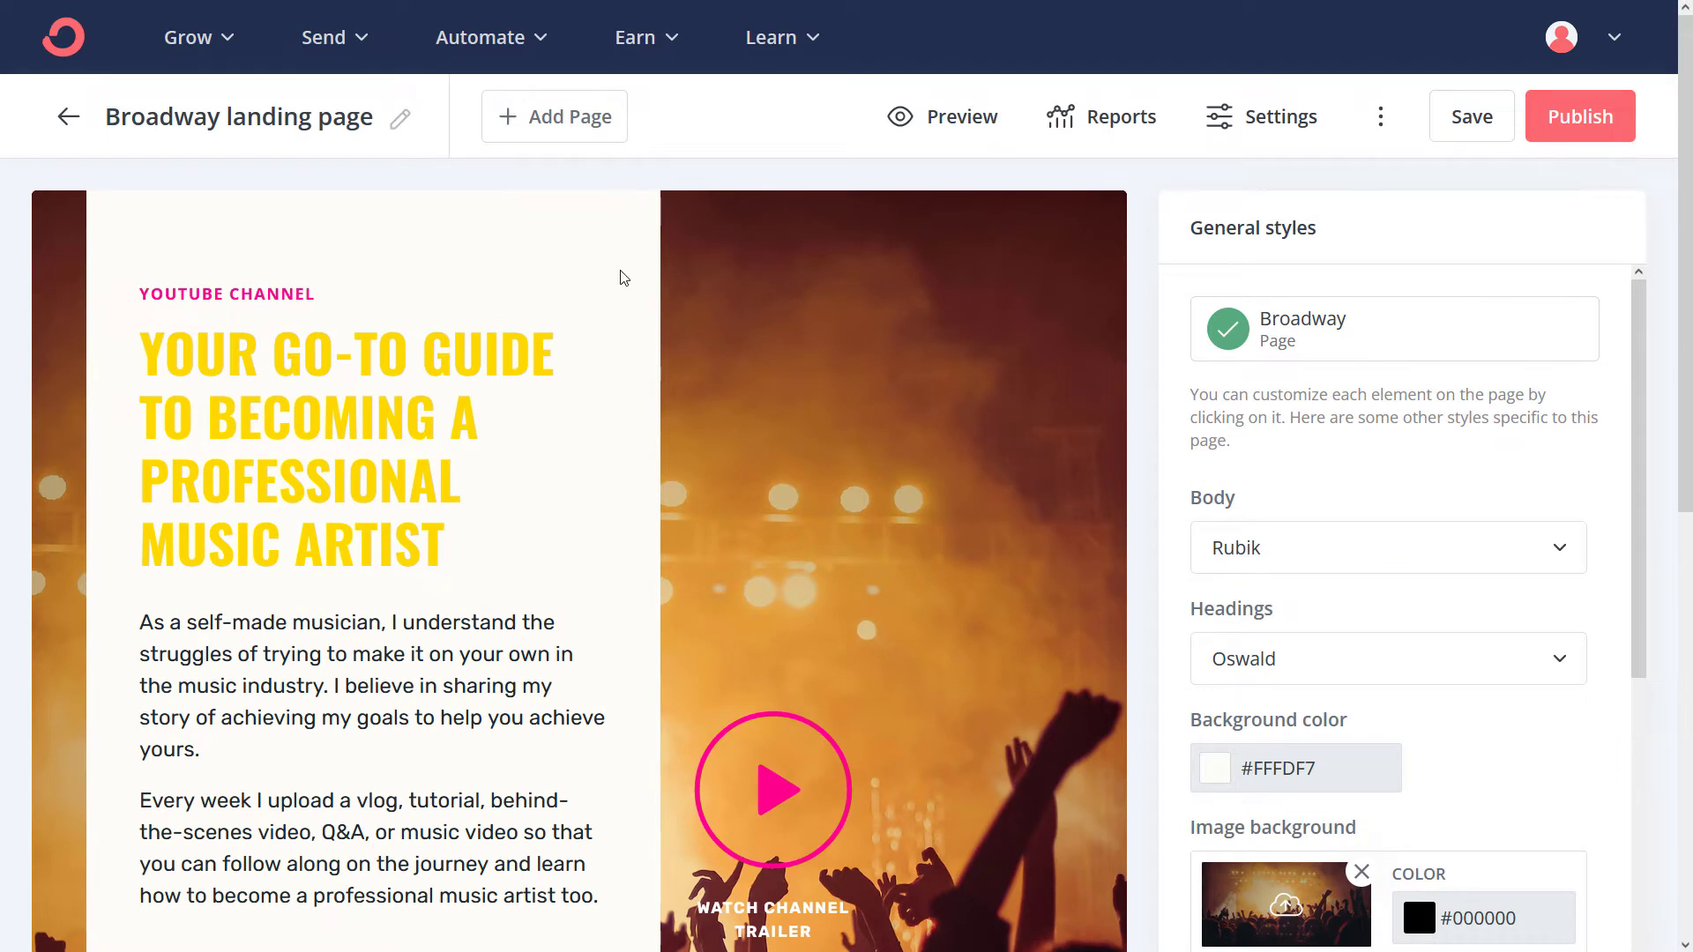
mouse_move(235, 381)
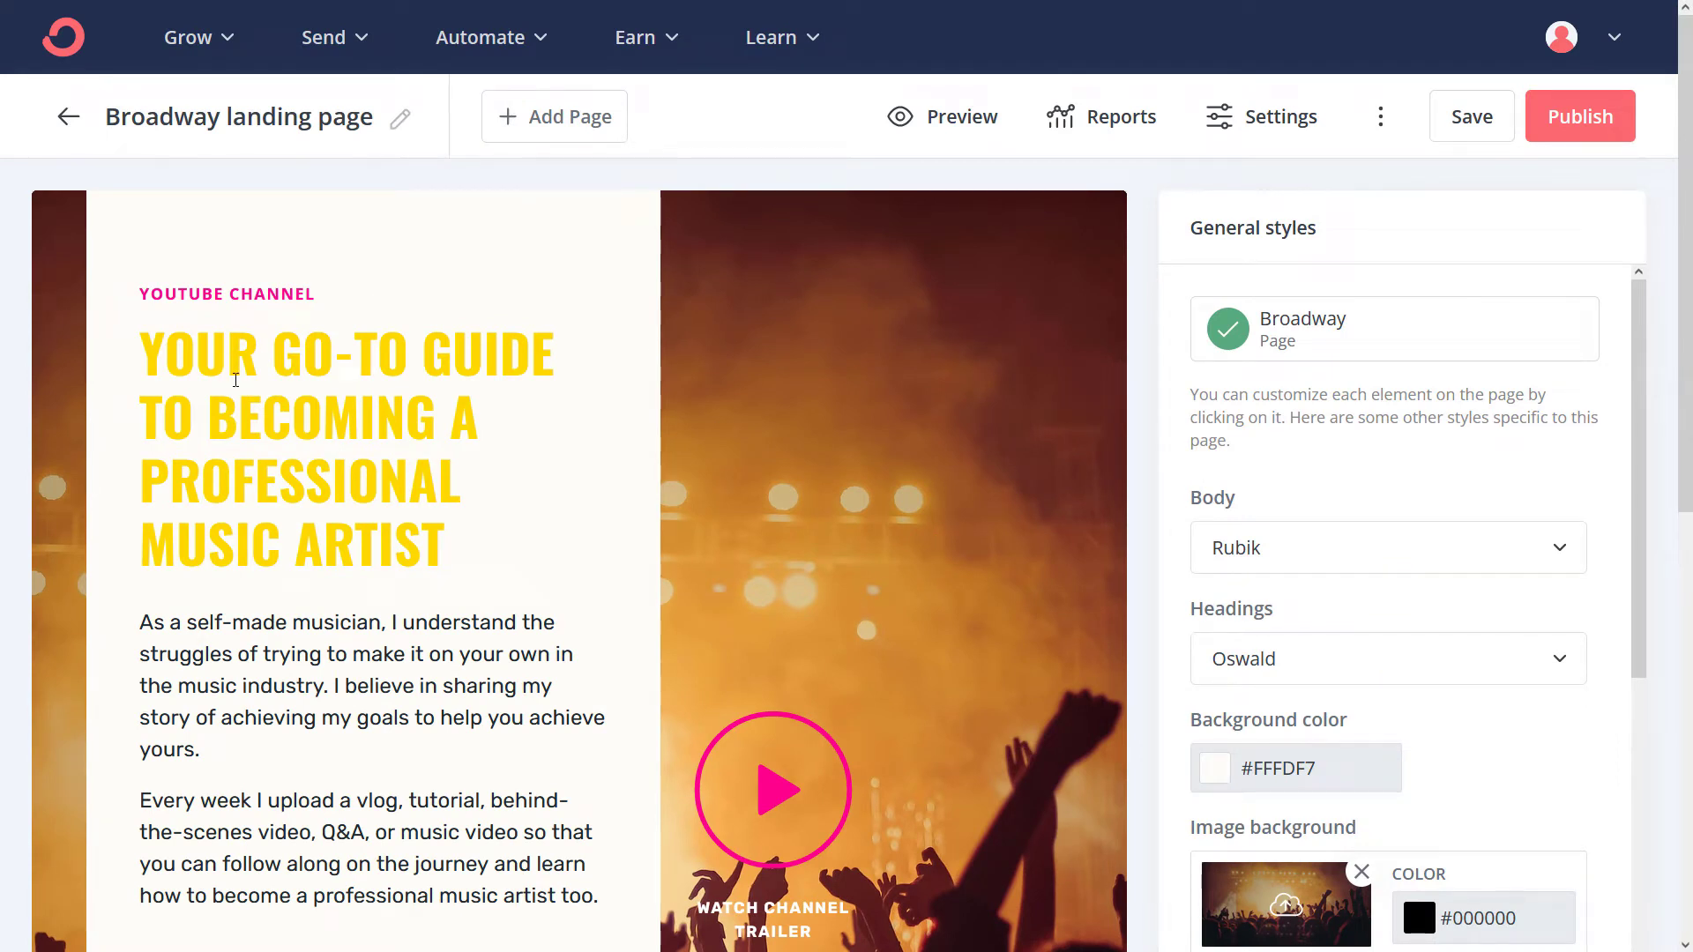
left_click(227, 295)
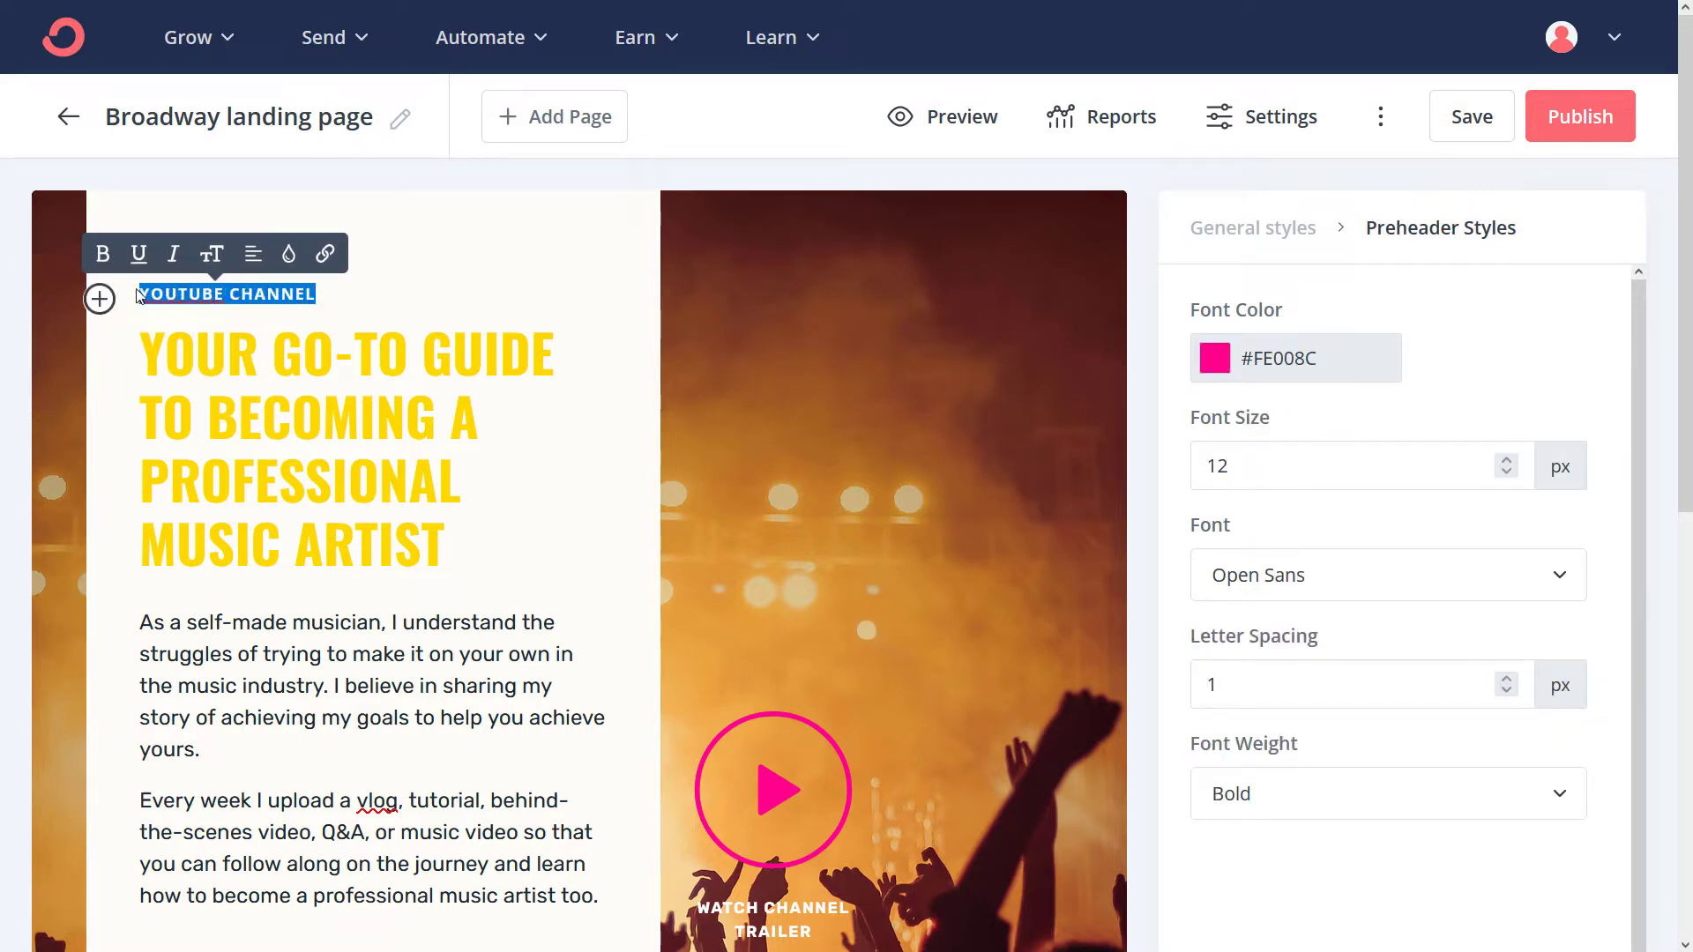
type("CREATOR NEWSLETTER")
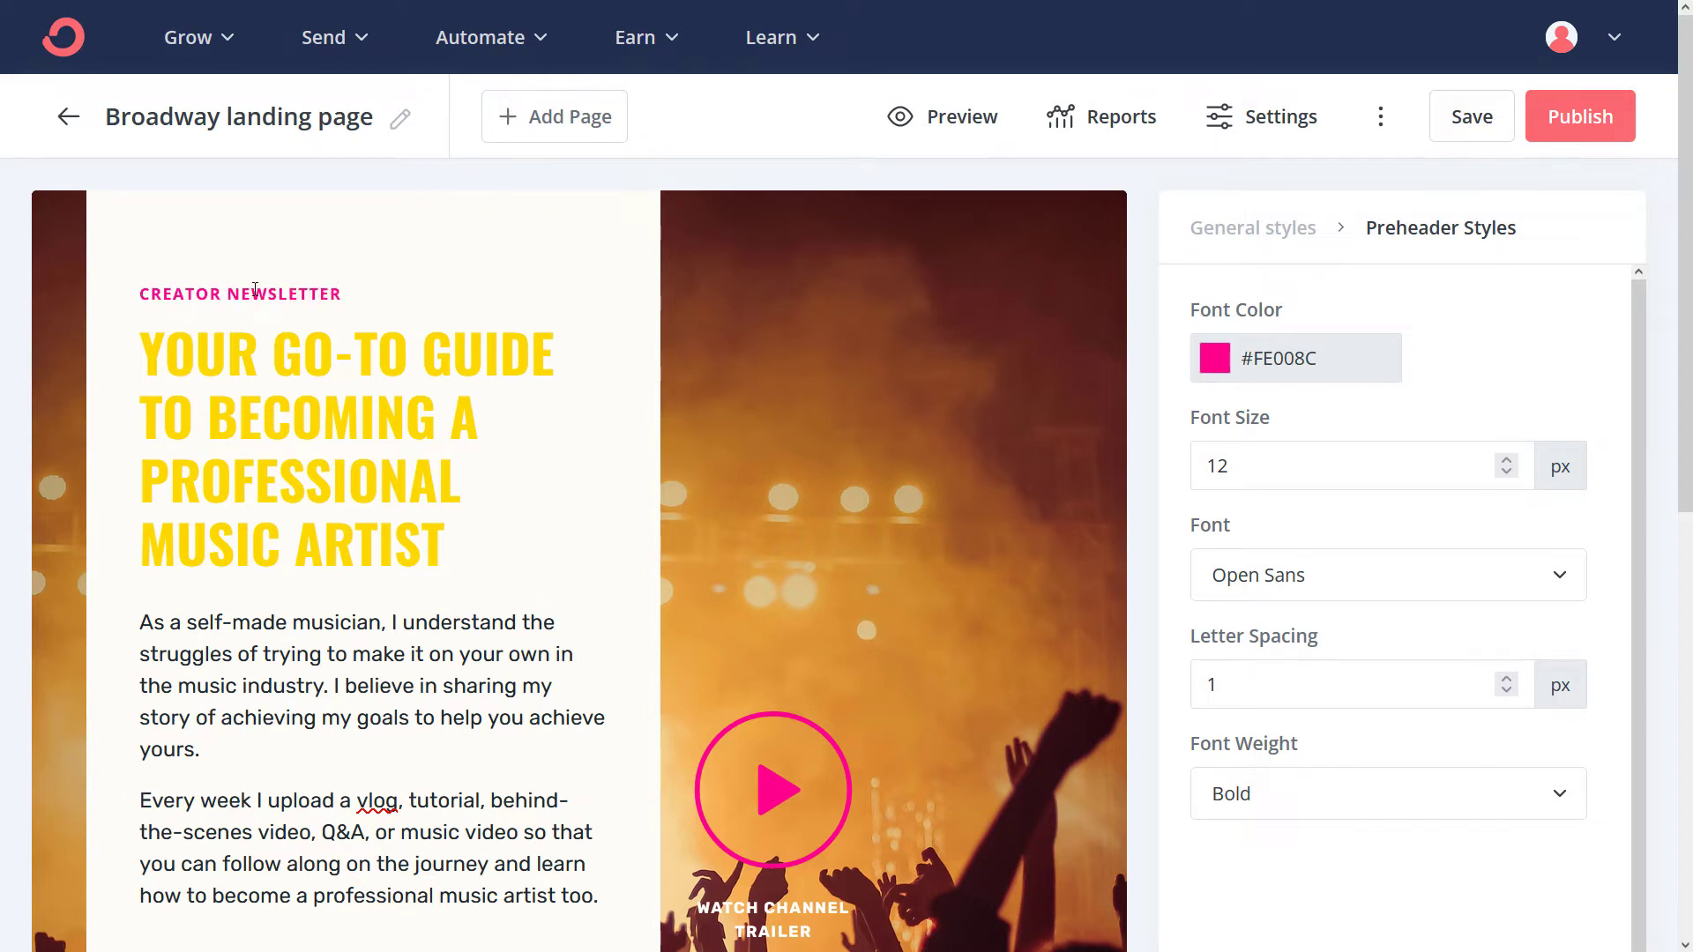
left_click(345, 448)
type("SIGN UP FOR F")
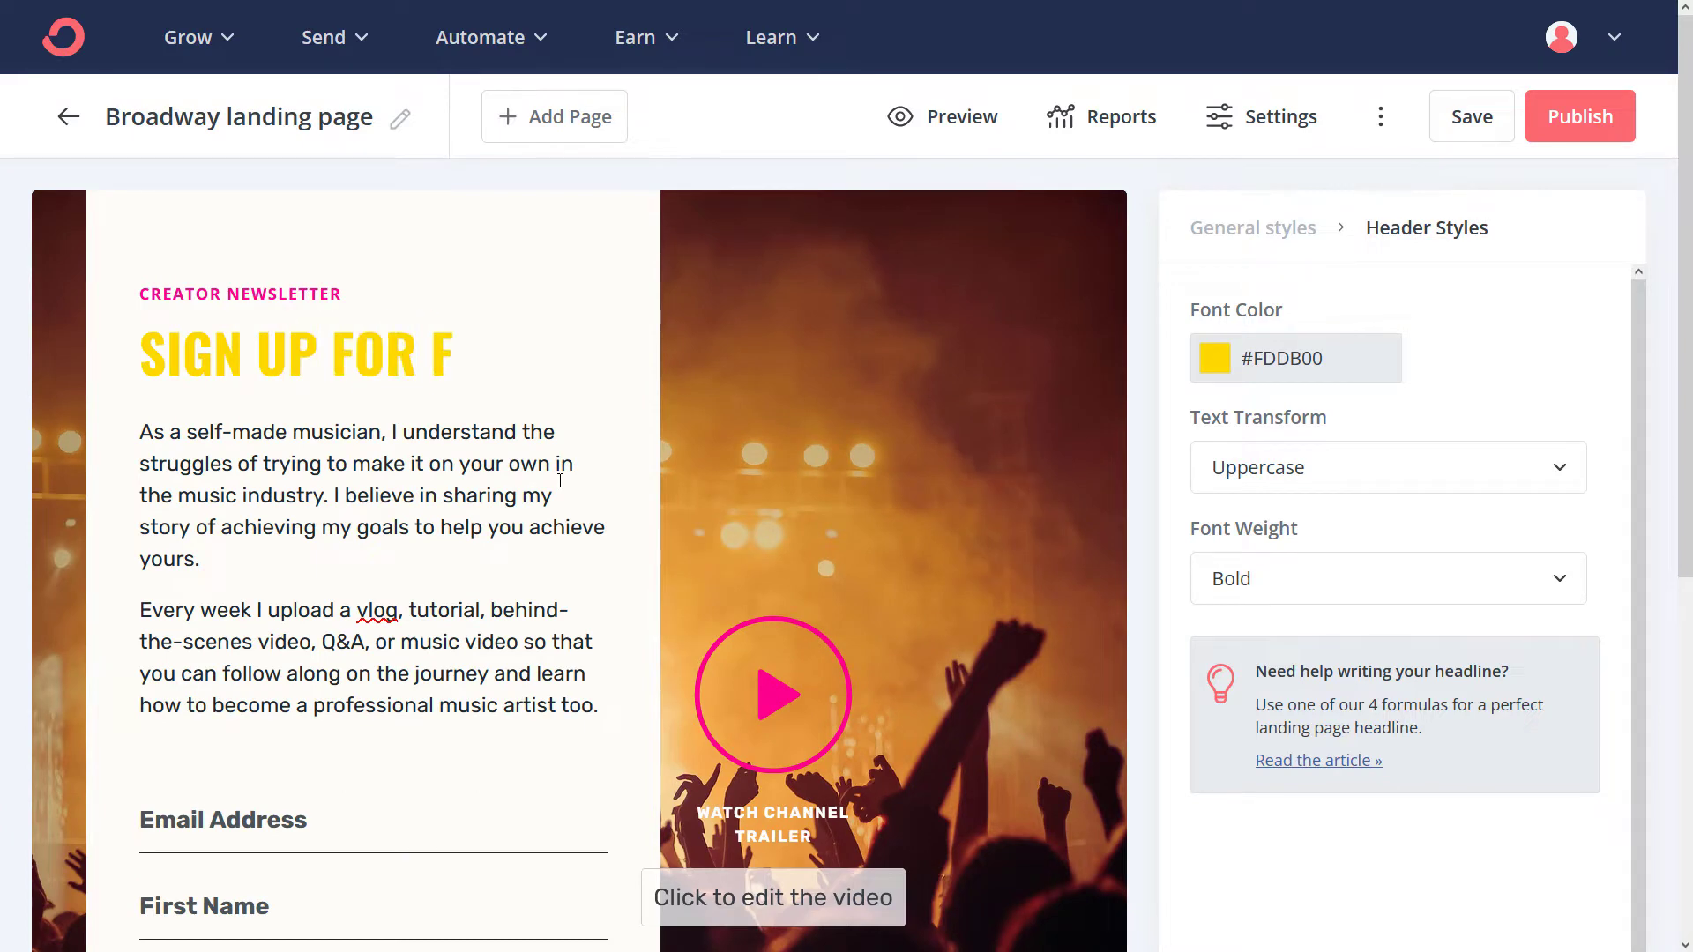
type("REE TIPS")
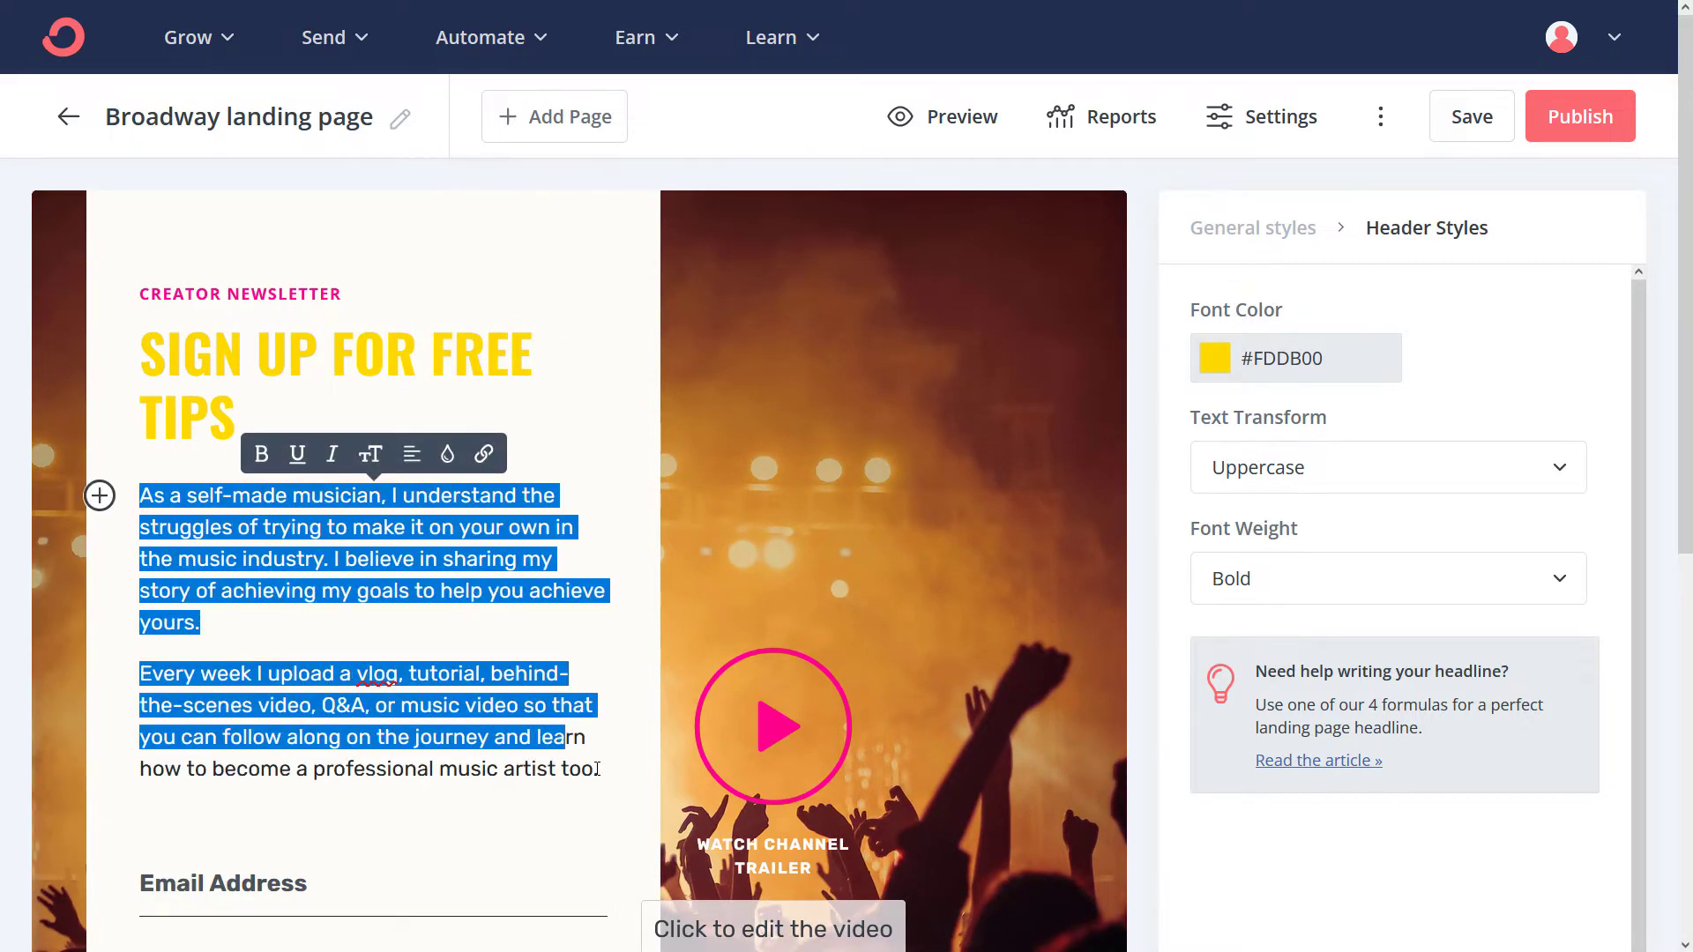
Write the subtitle 'Photoshop, blogging, Youtube and social media tutorials'
type("Photoshop, blogg")
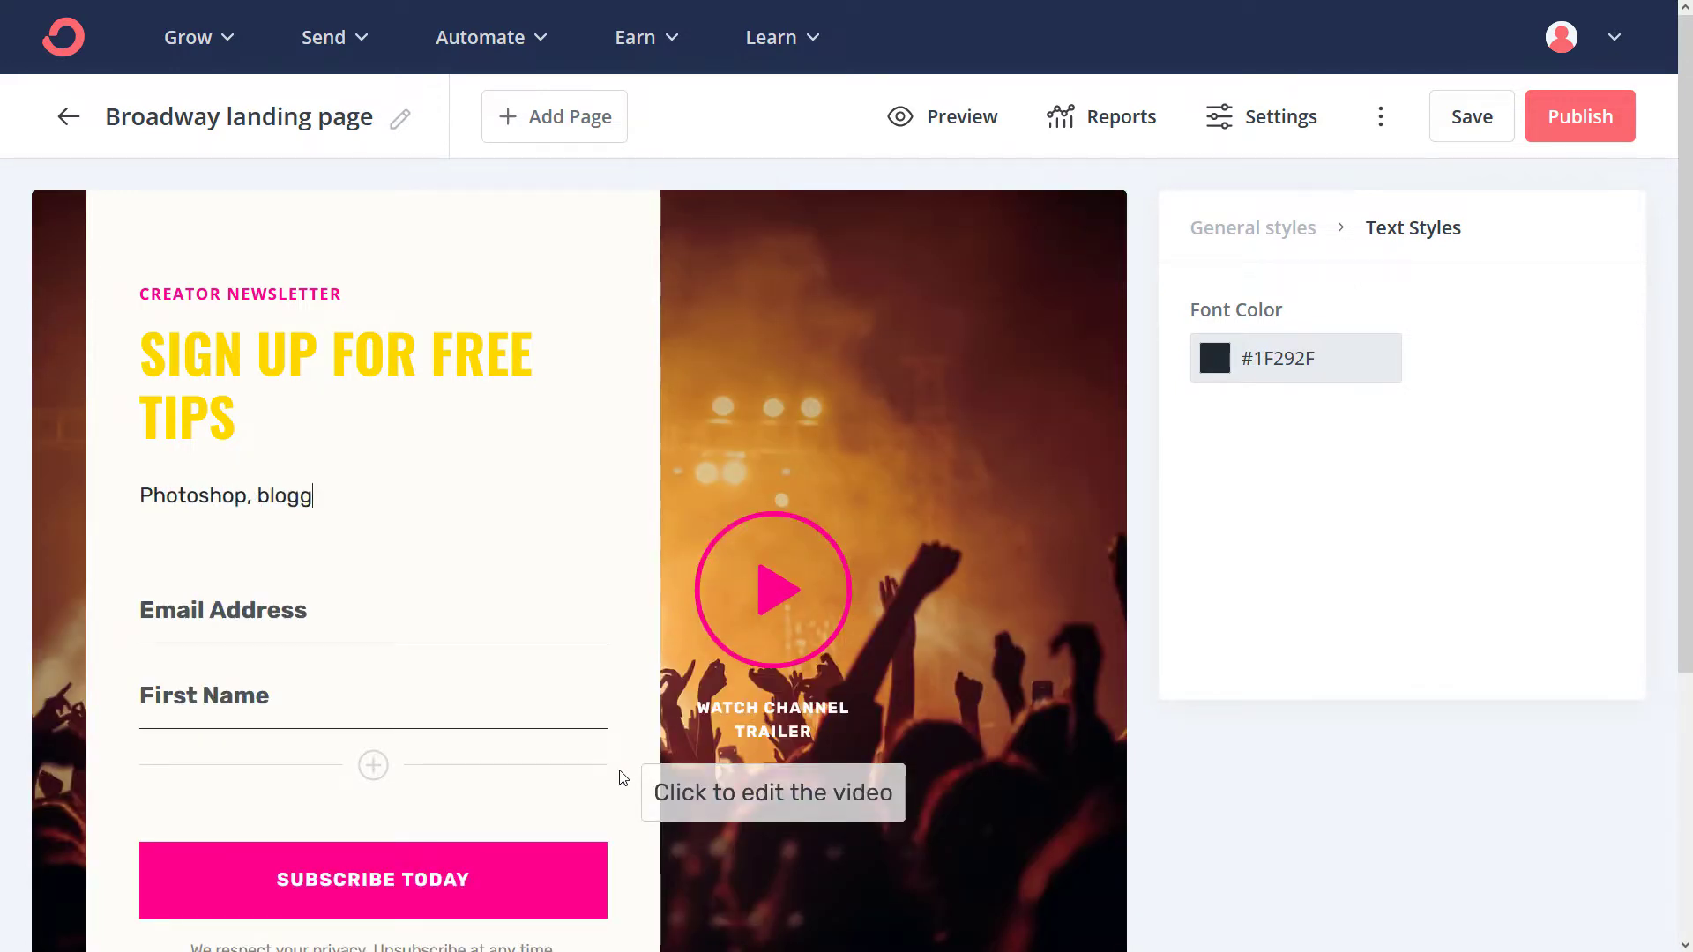
type("ing, Youtube")
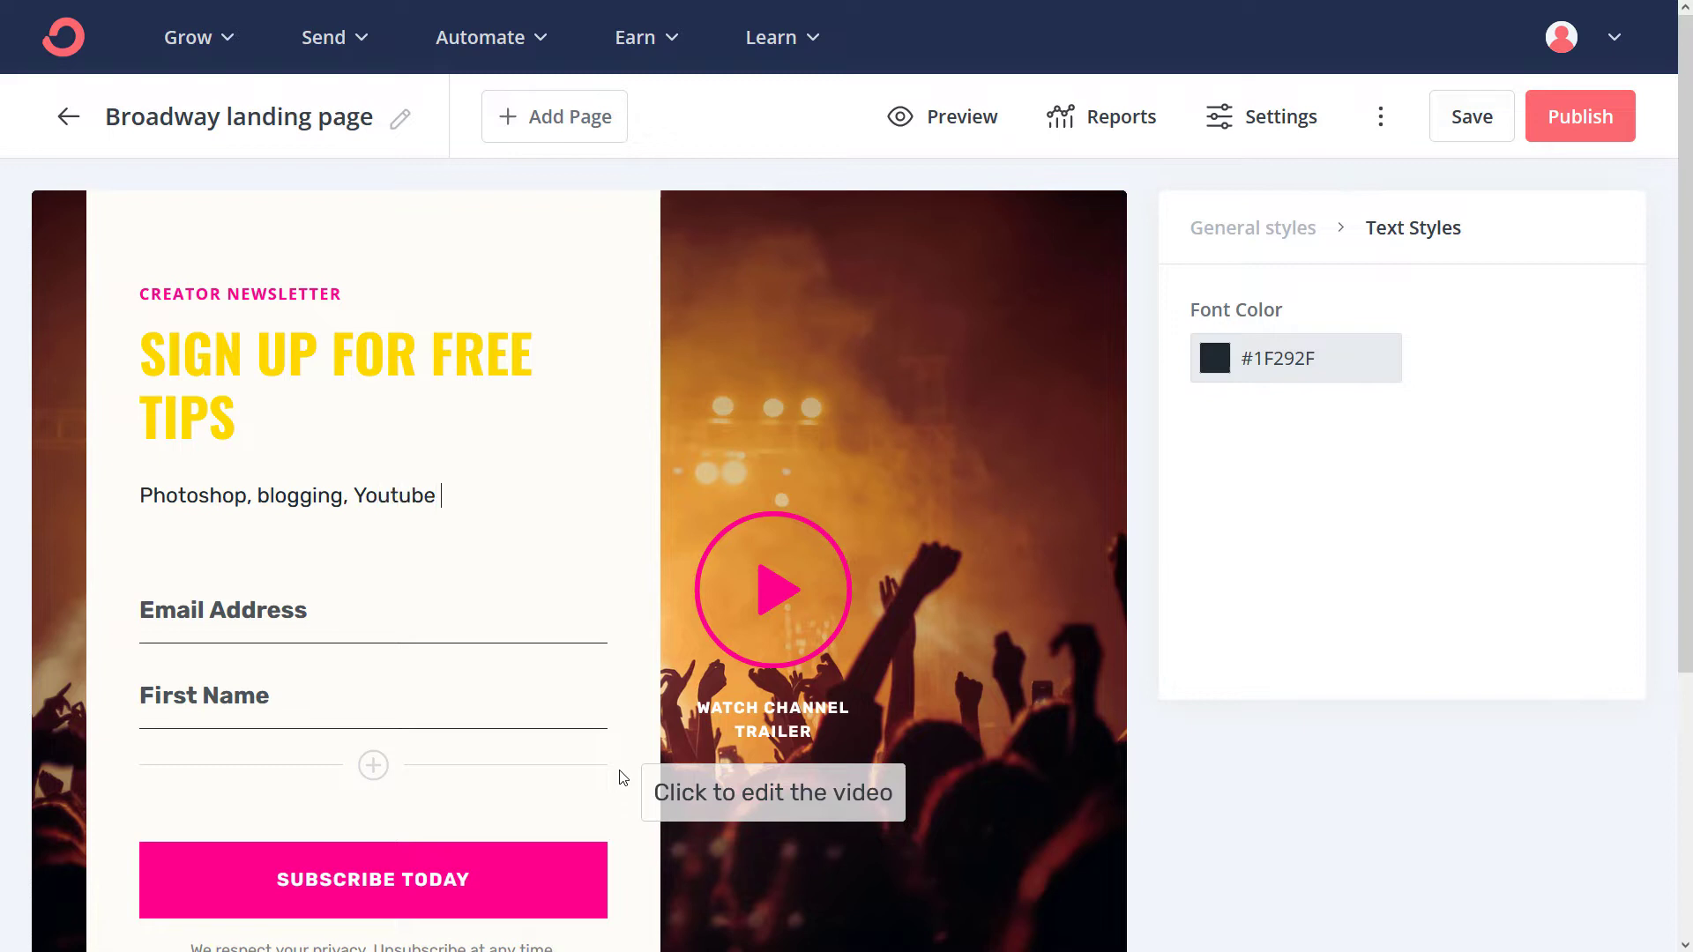
type("and social m")
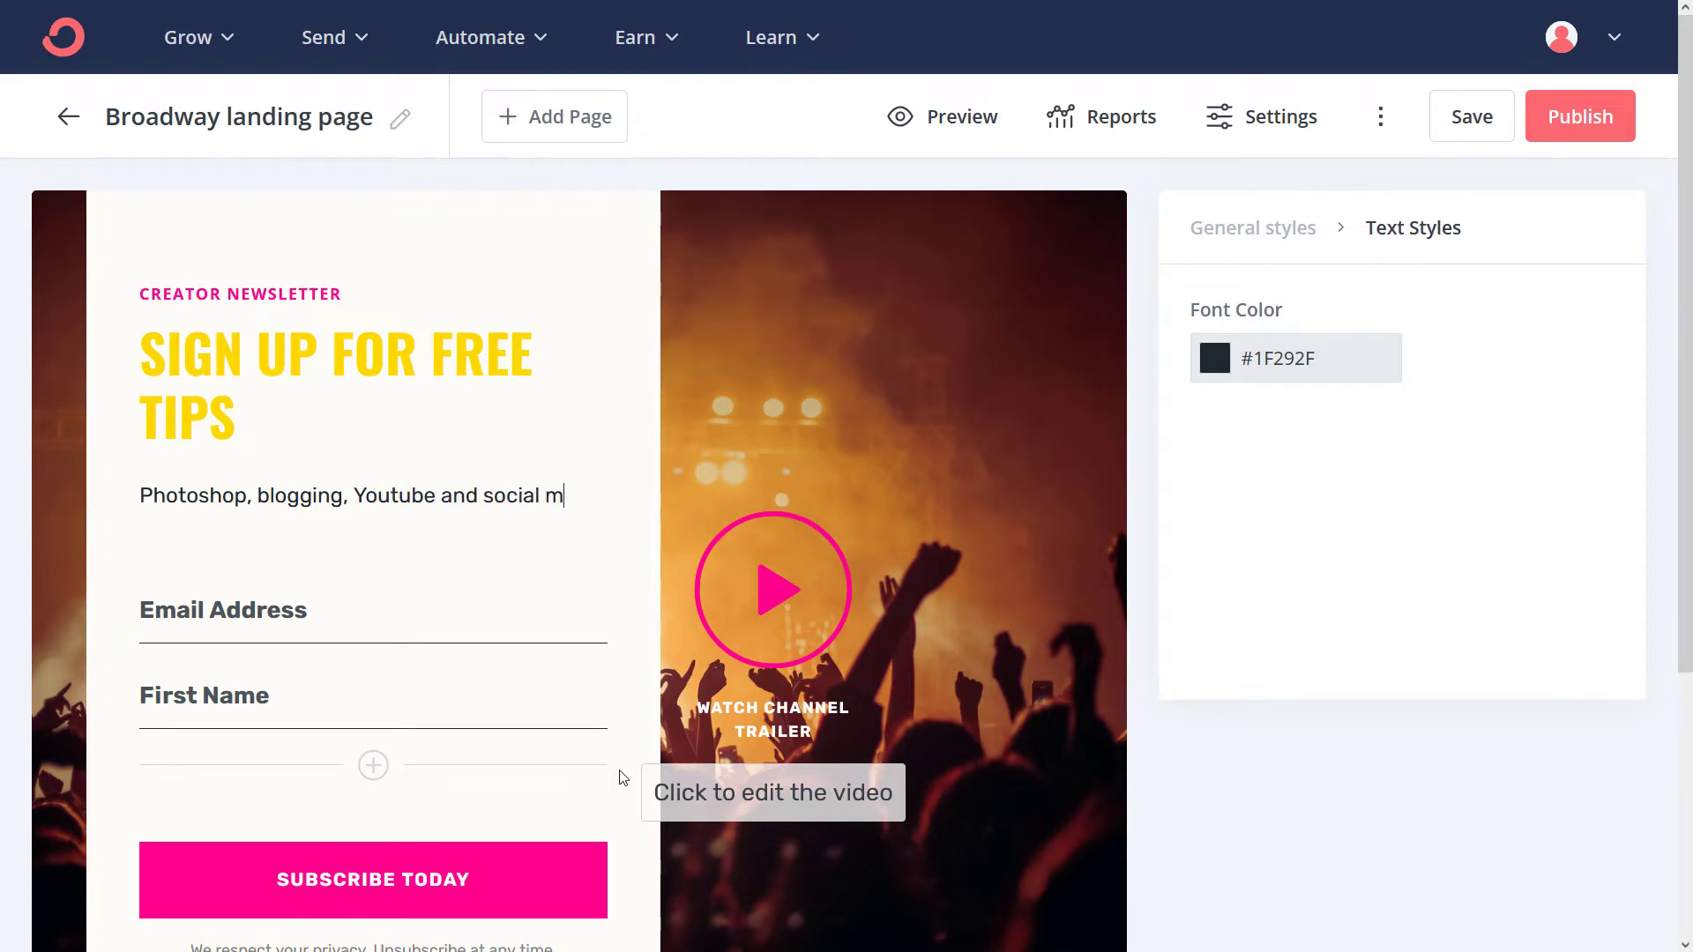
type("edia tutorials. etc etc.")
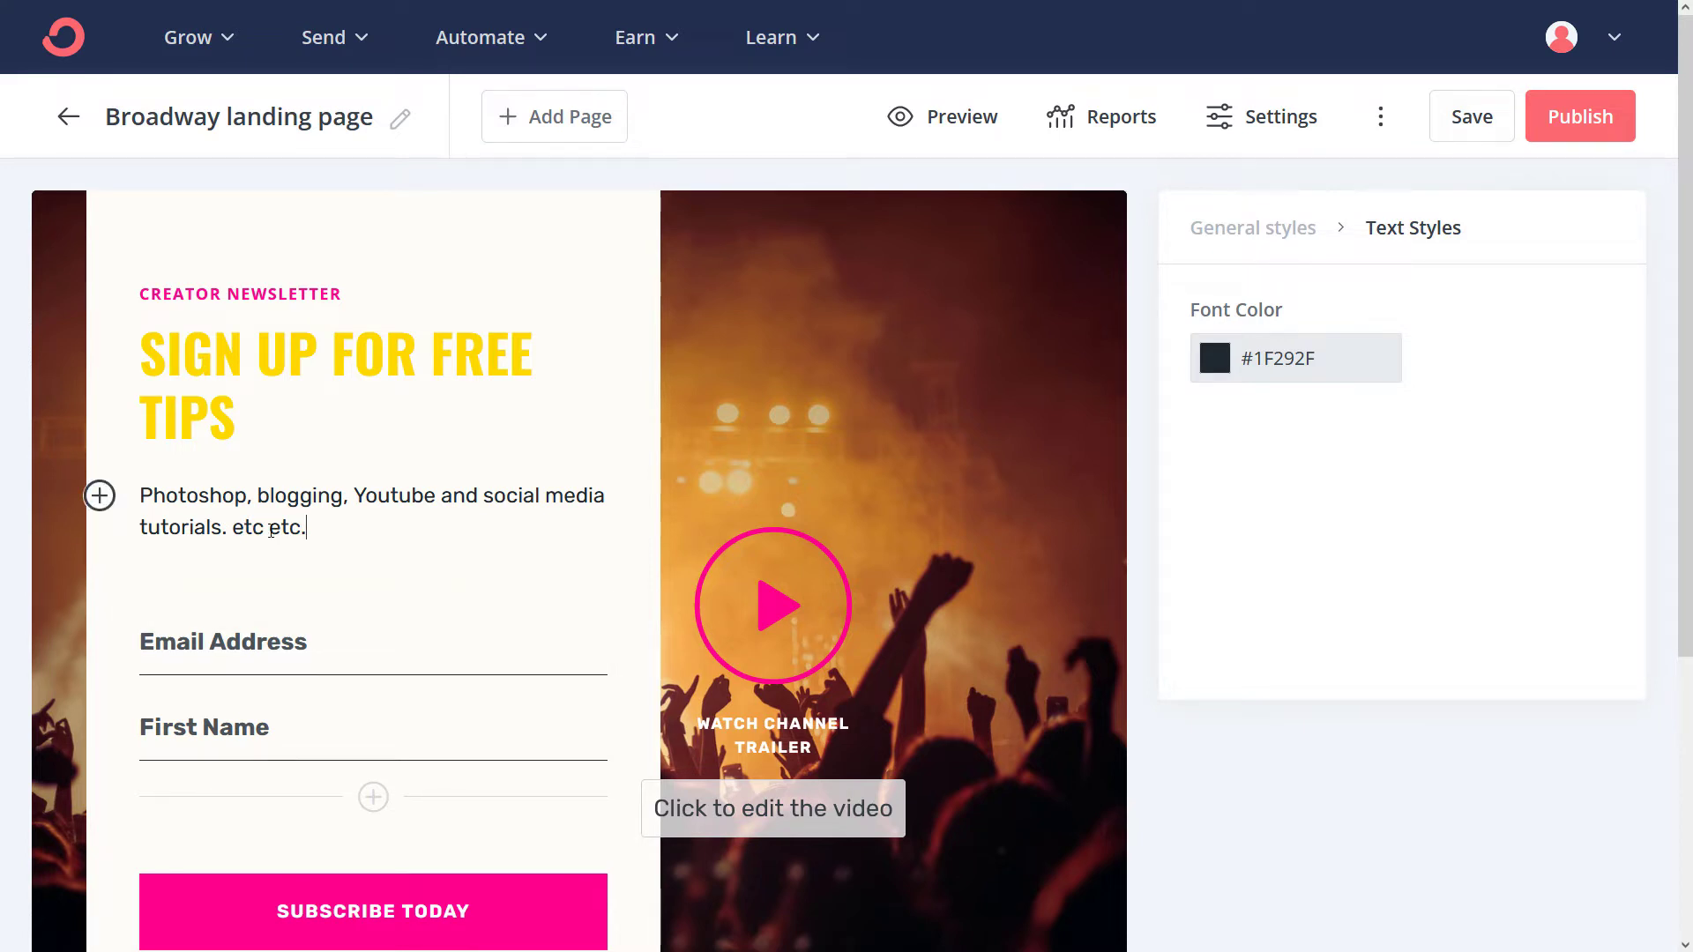
scroll("down", 3)
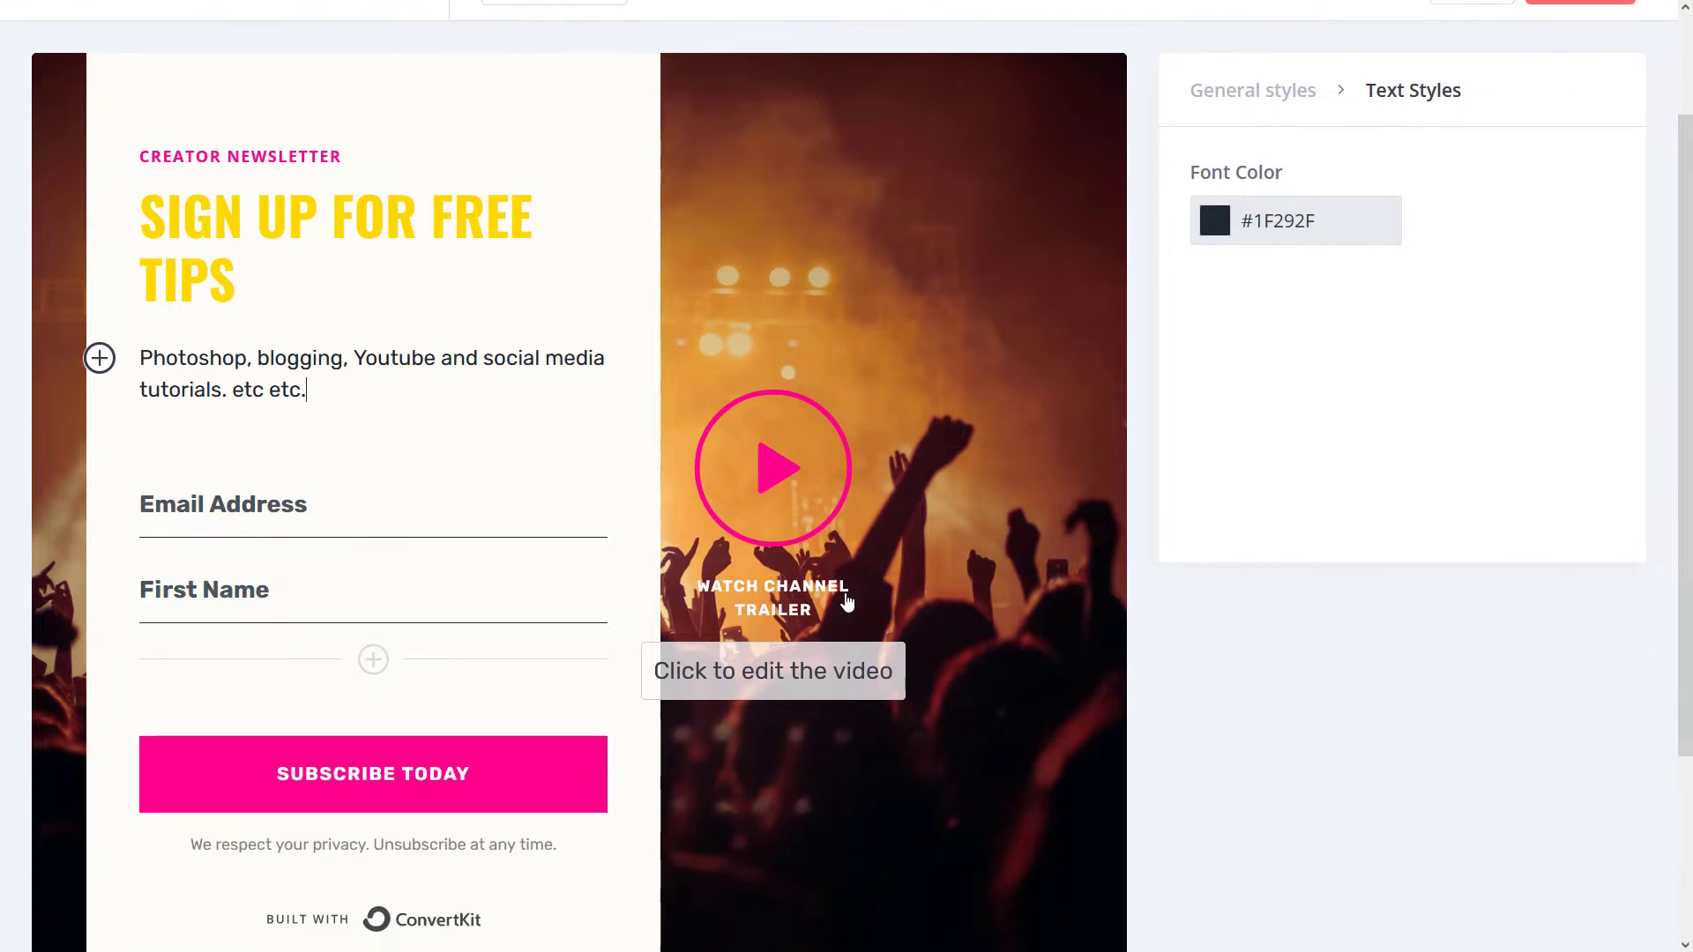
left_click(773, 468)
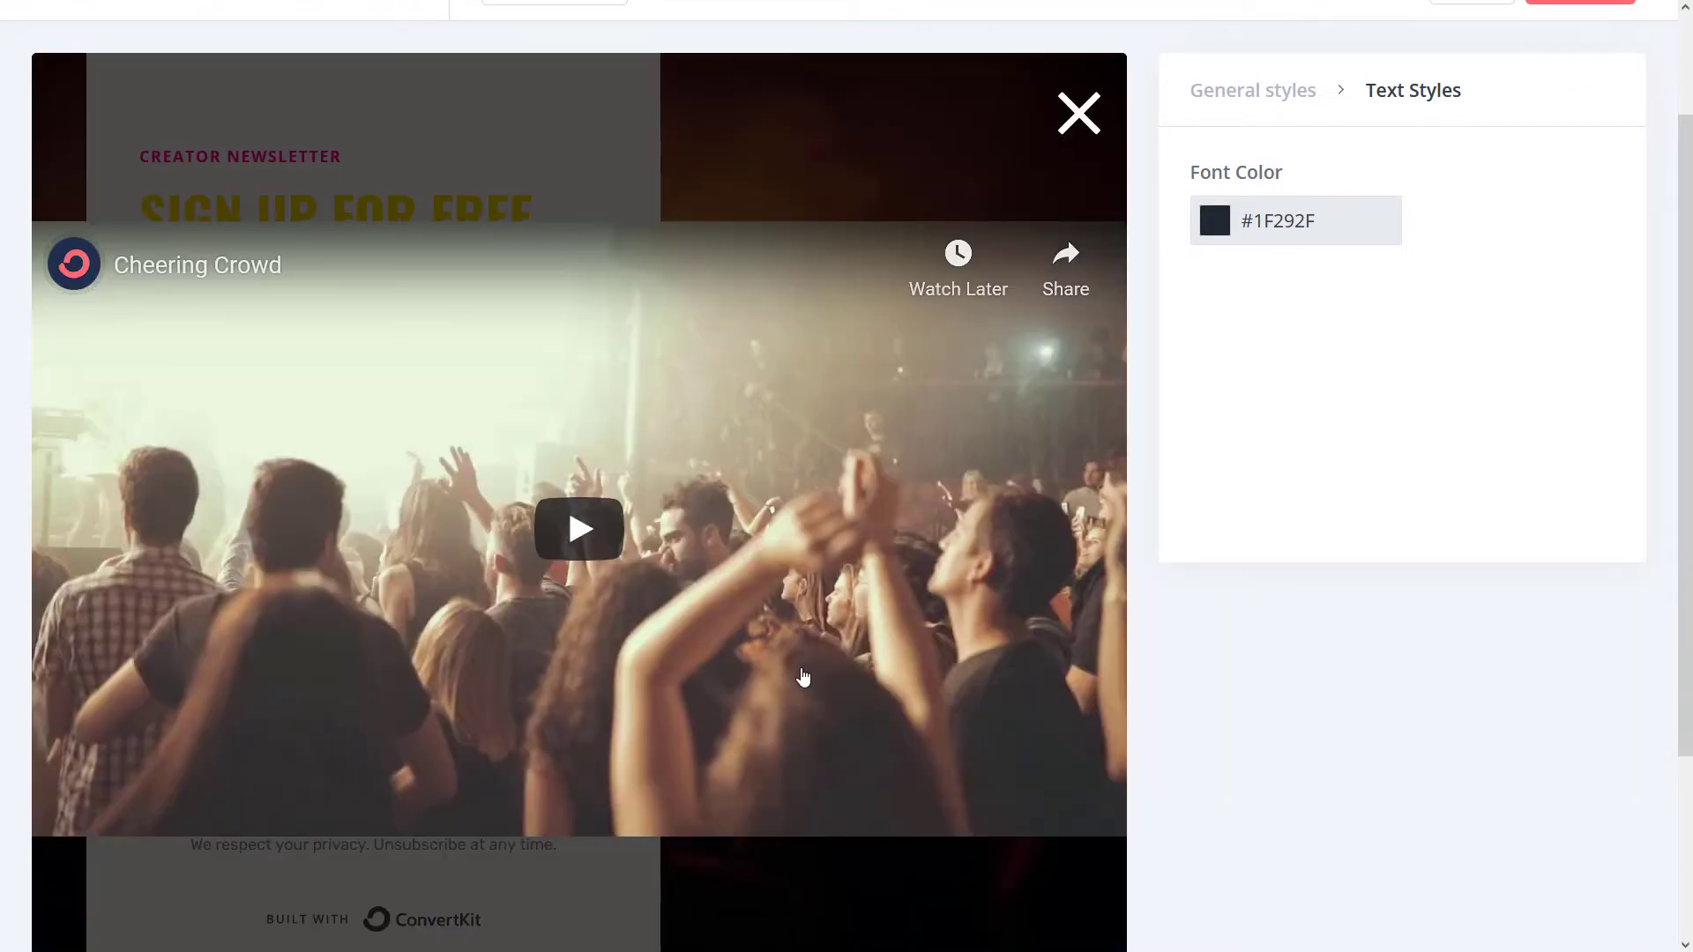
mouse_move(658, 271)
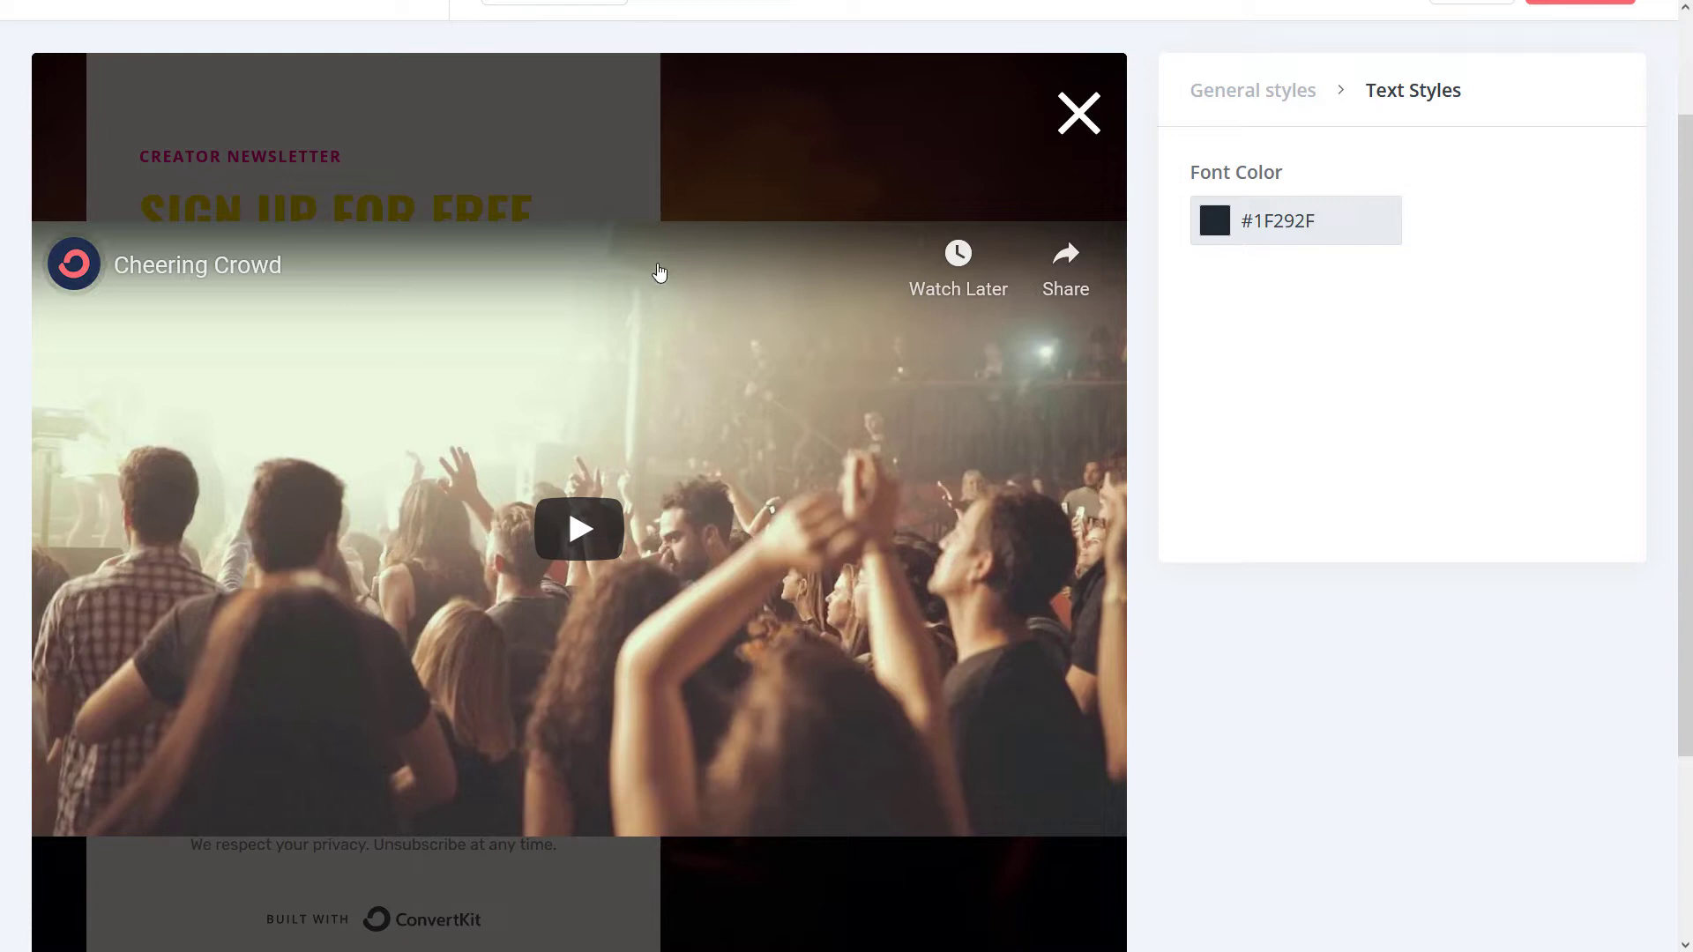
mouse_move(1076, 113)
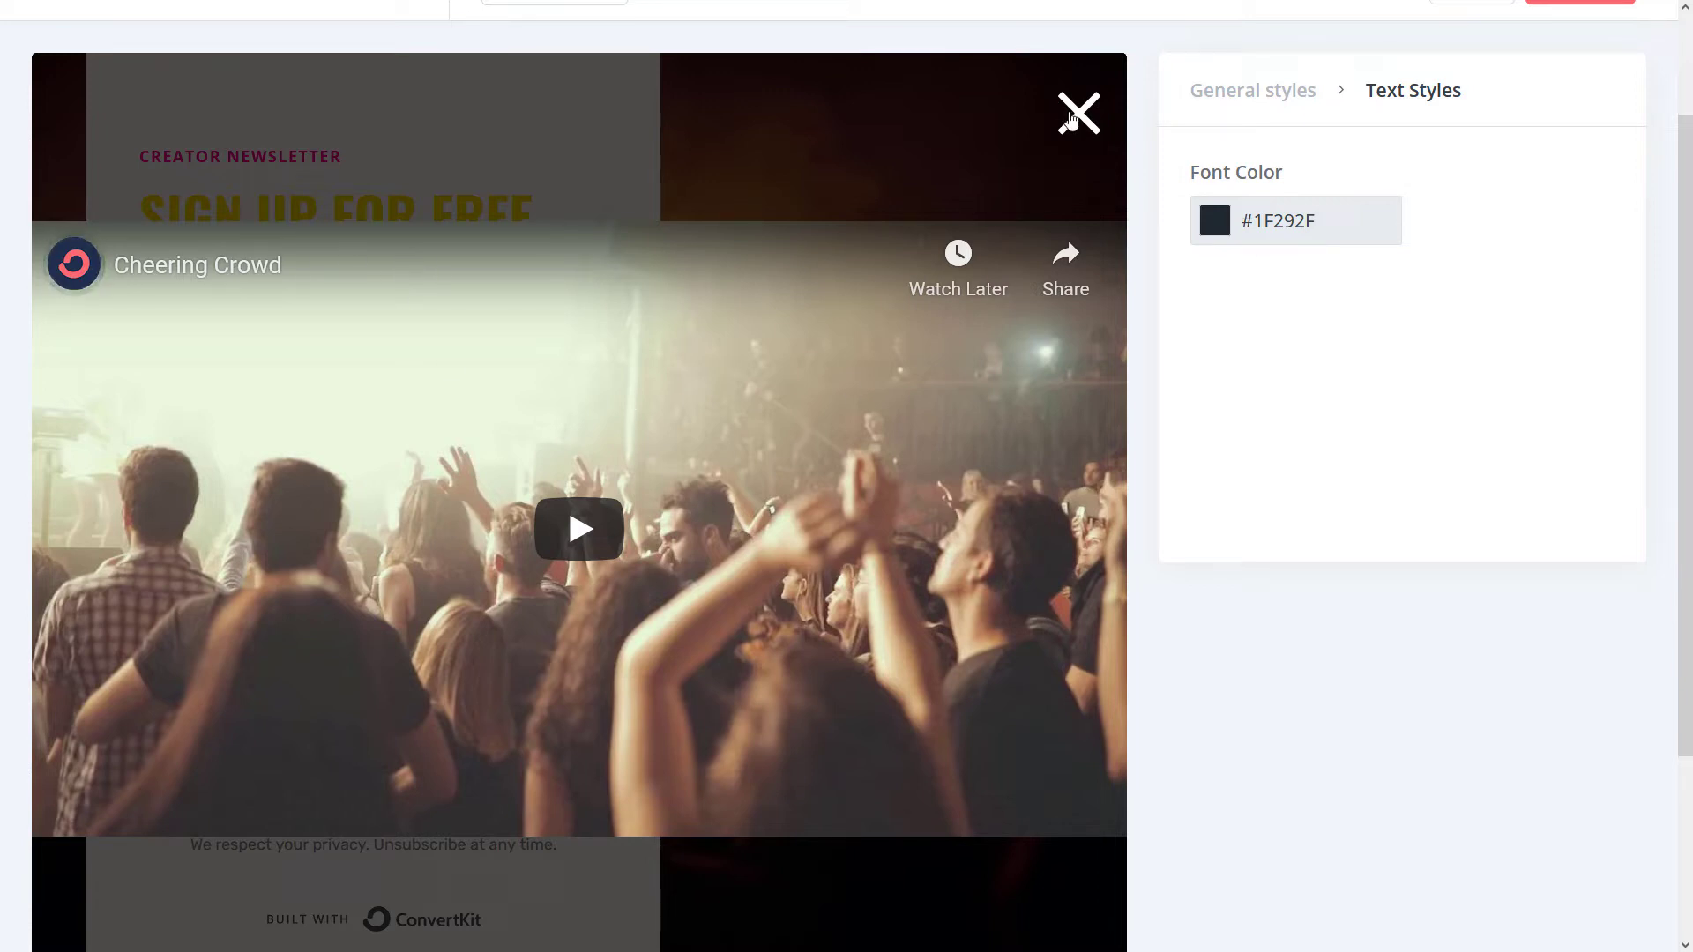
left_click(1076, 113)
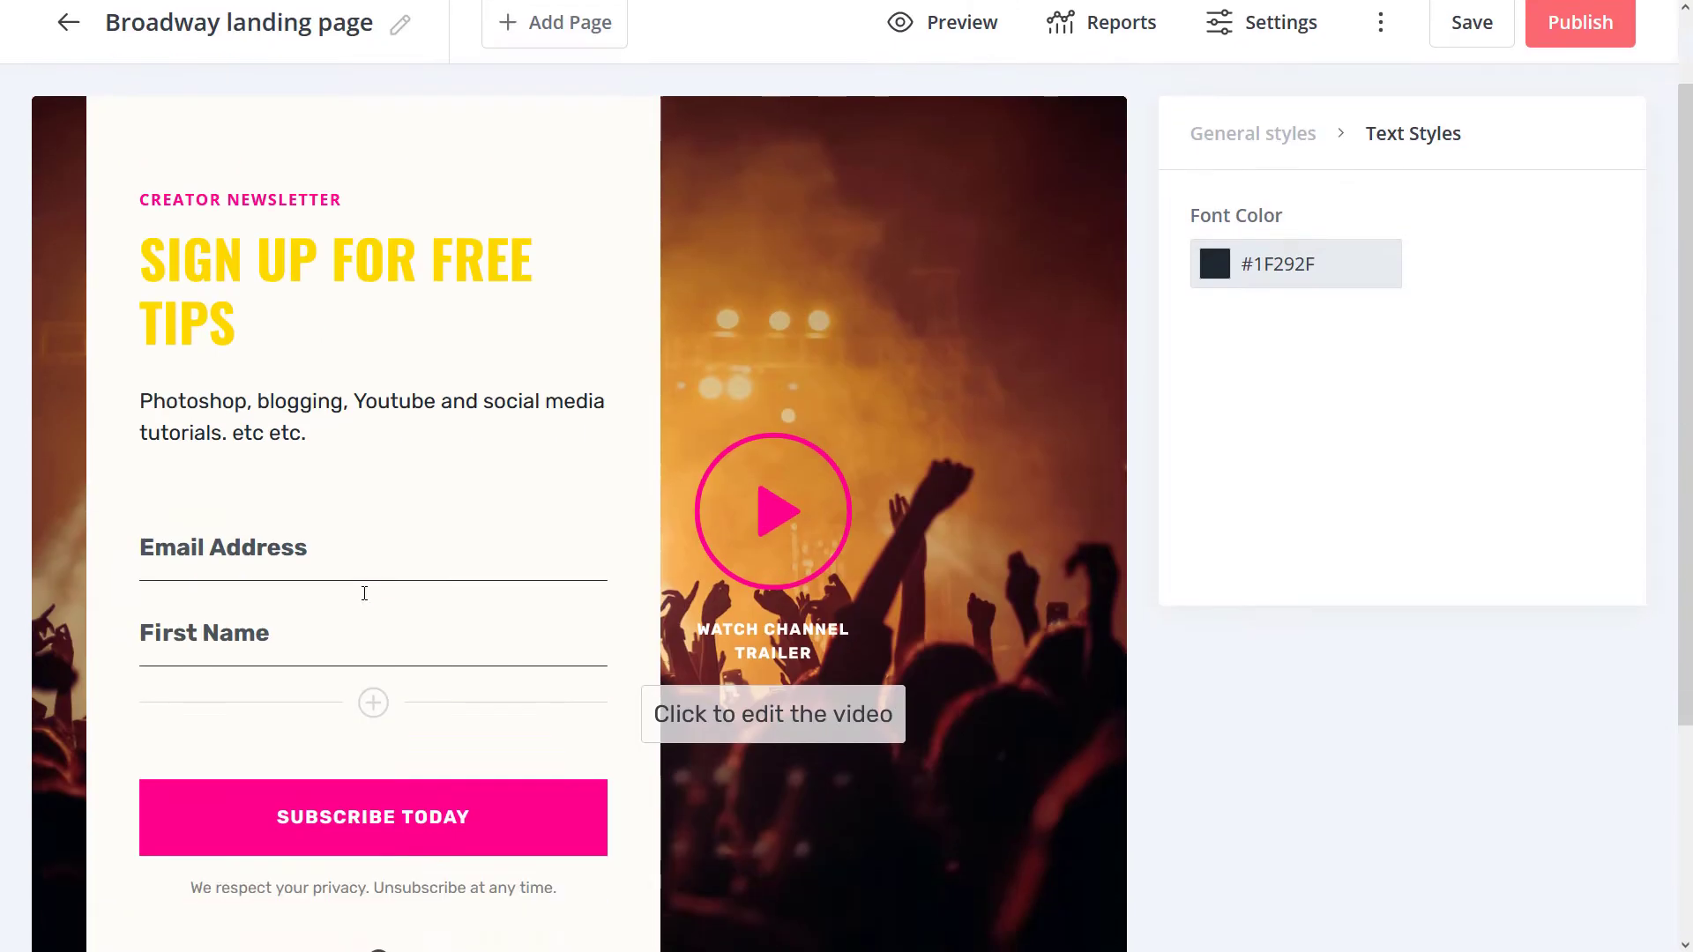
Select the First Name form field, keep First Name as its custom field and review its style options
scroll("down", 3)
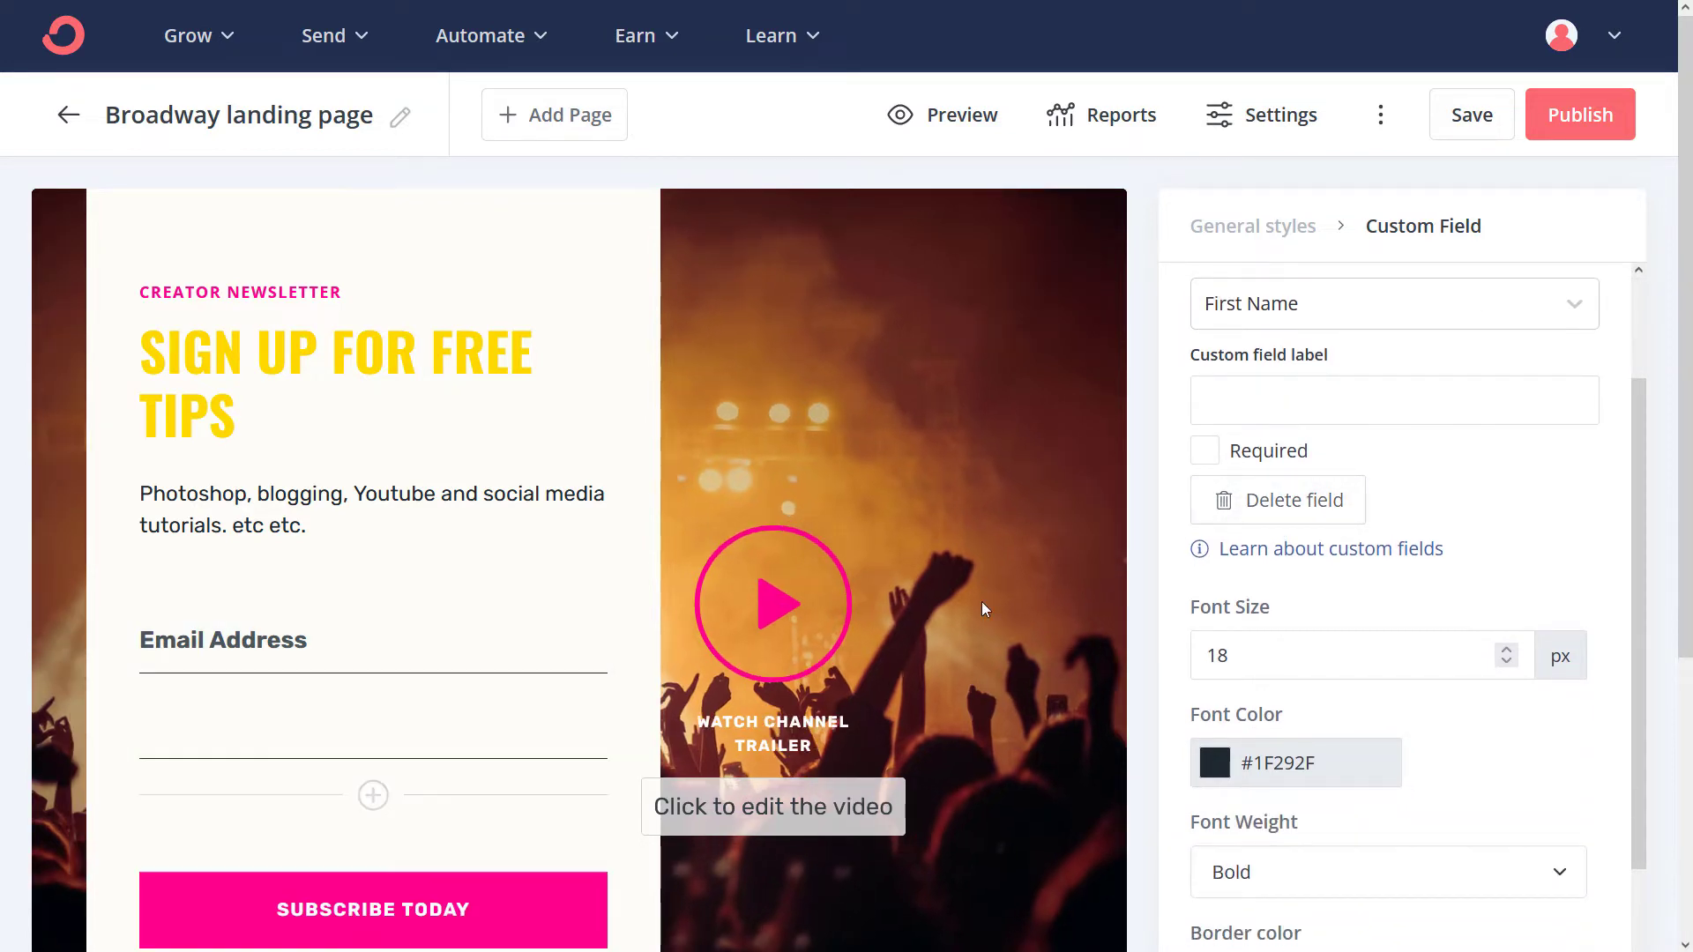
left_click(372, 723)
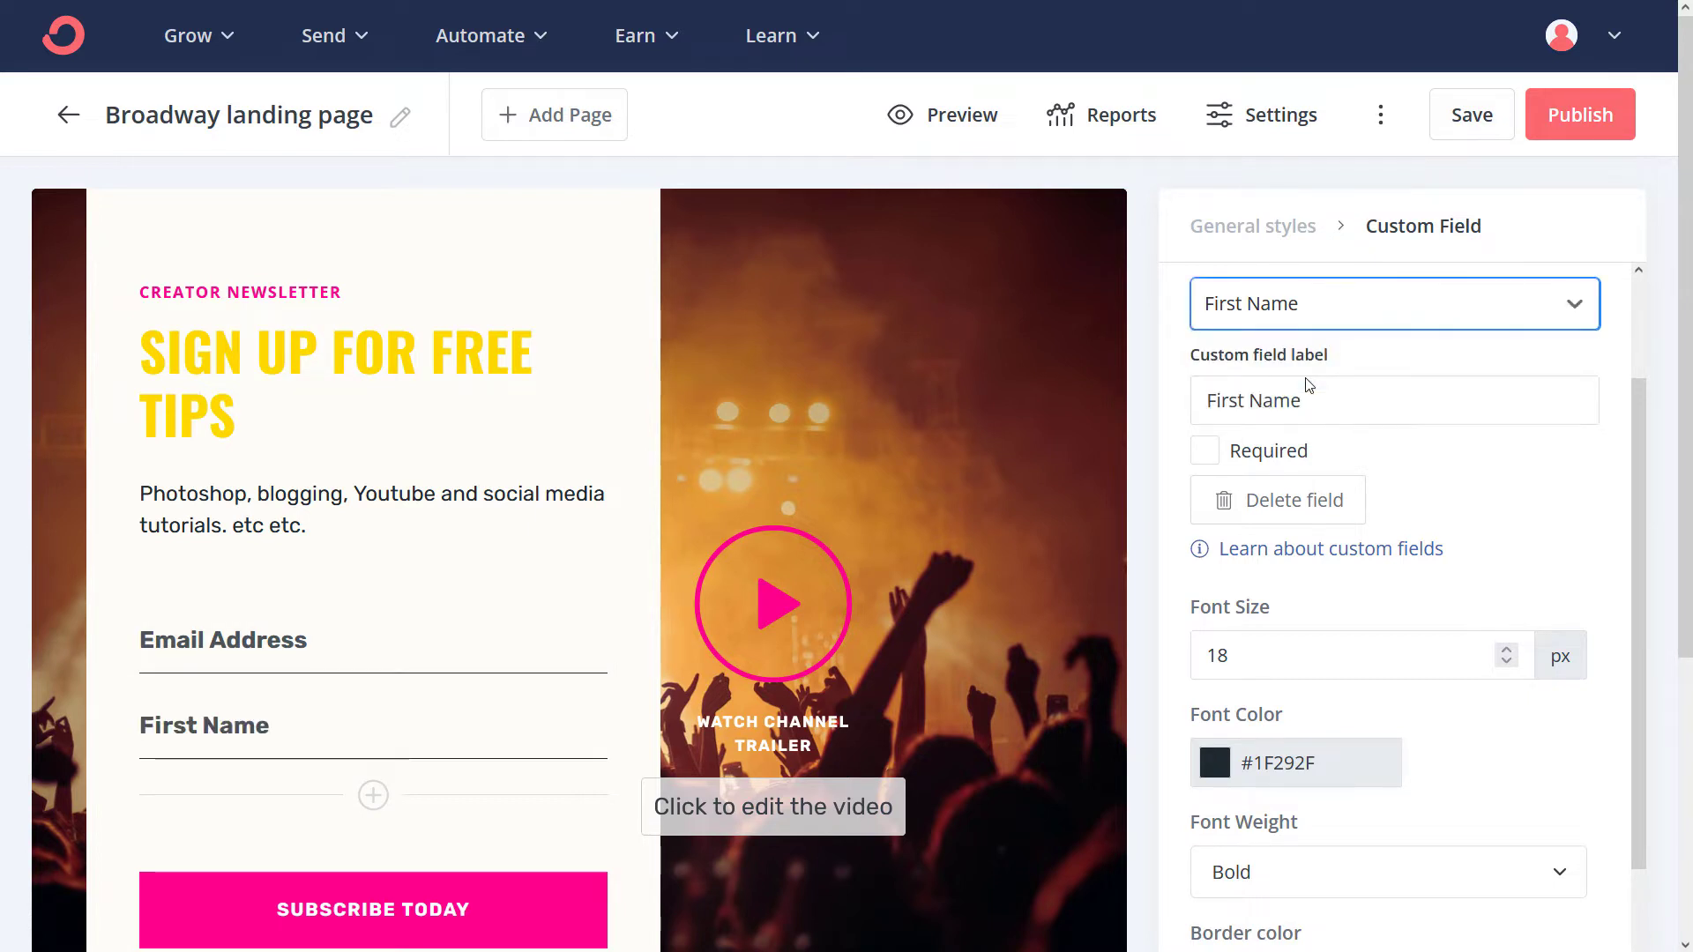
mouse_move(388, 792)
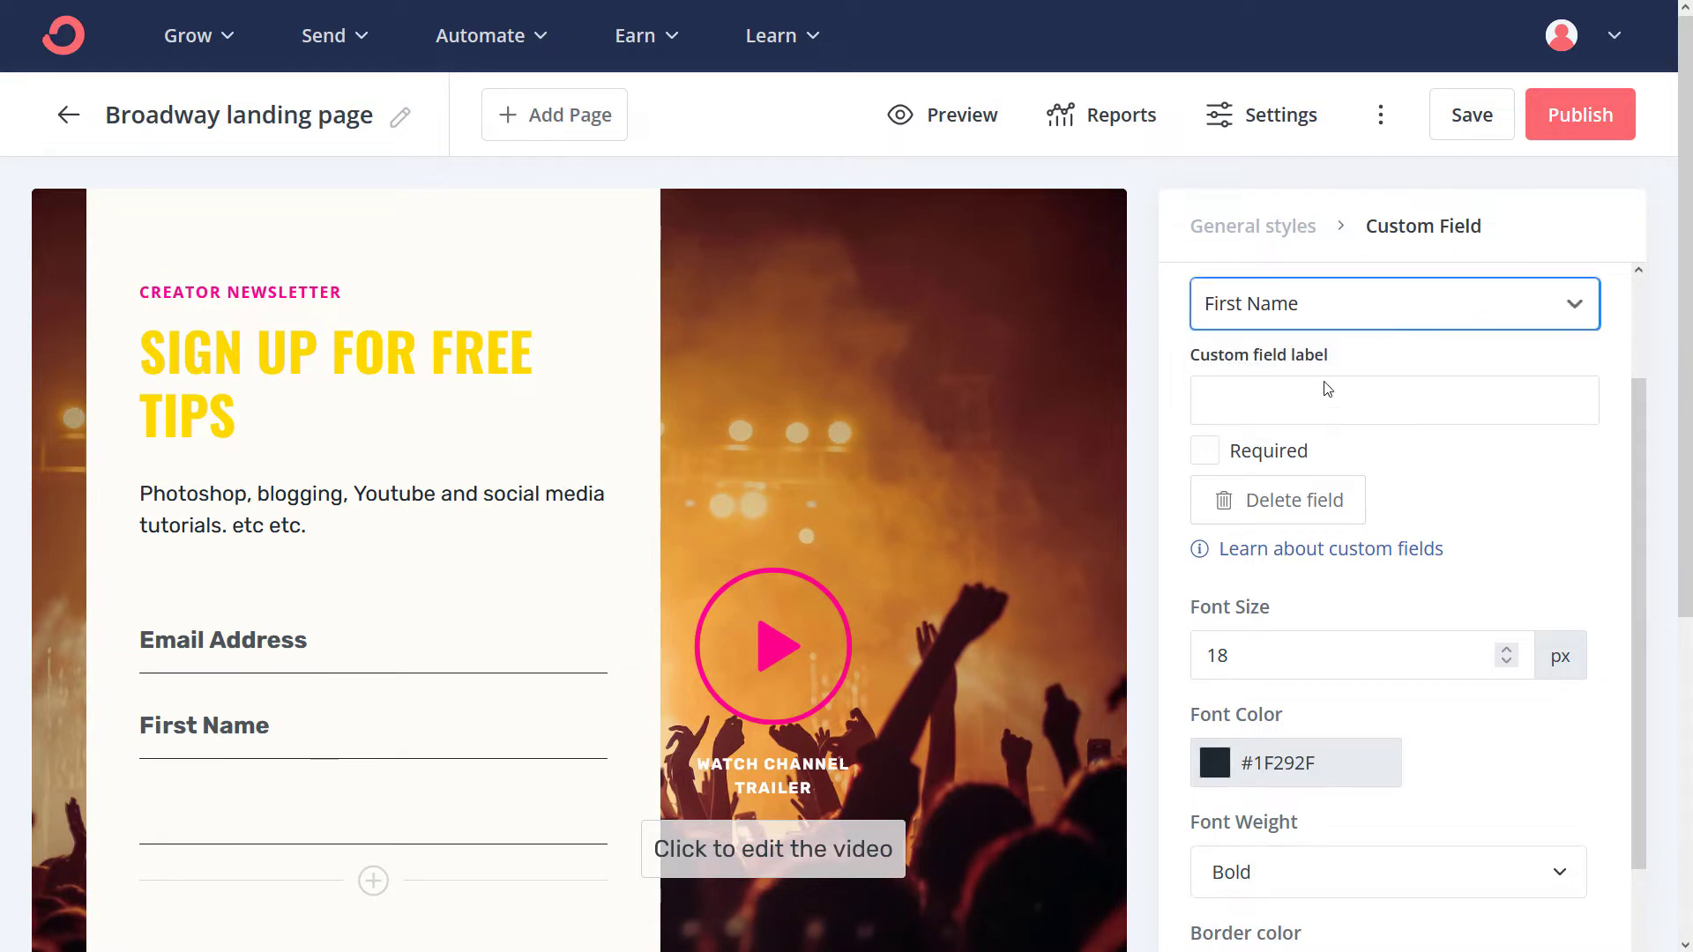
left_click(372, 810)
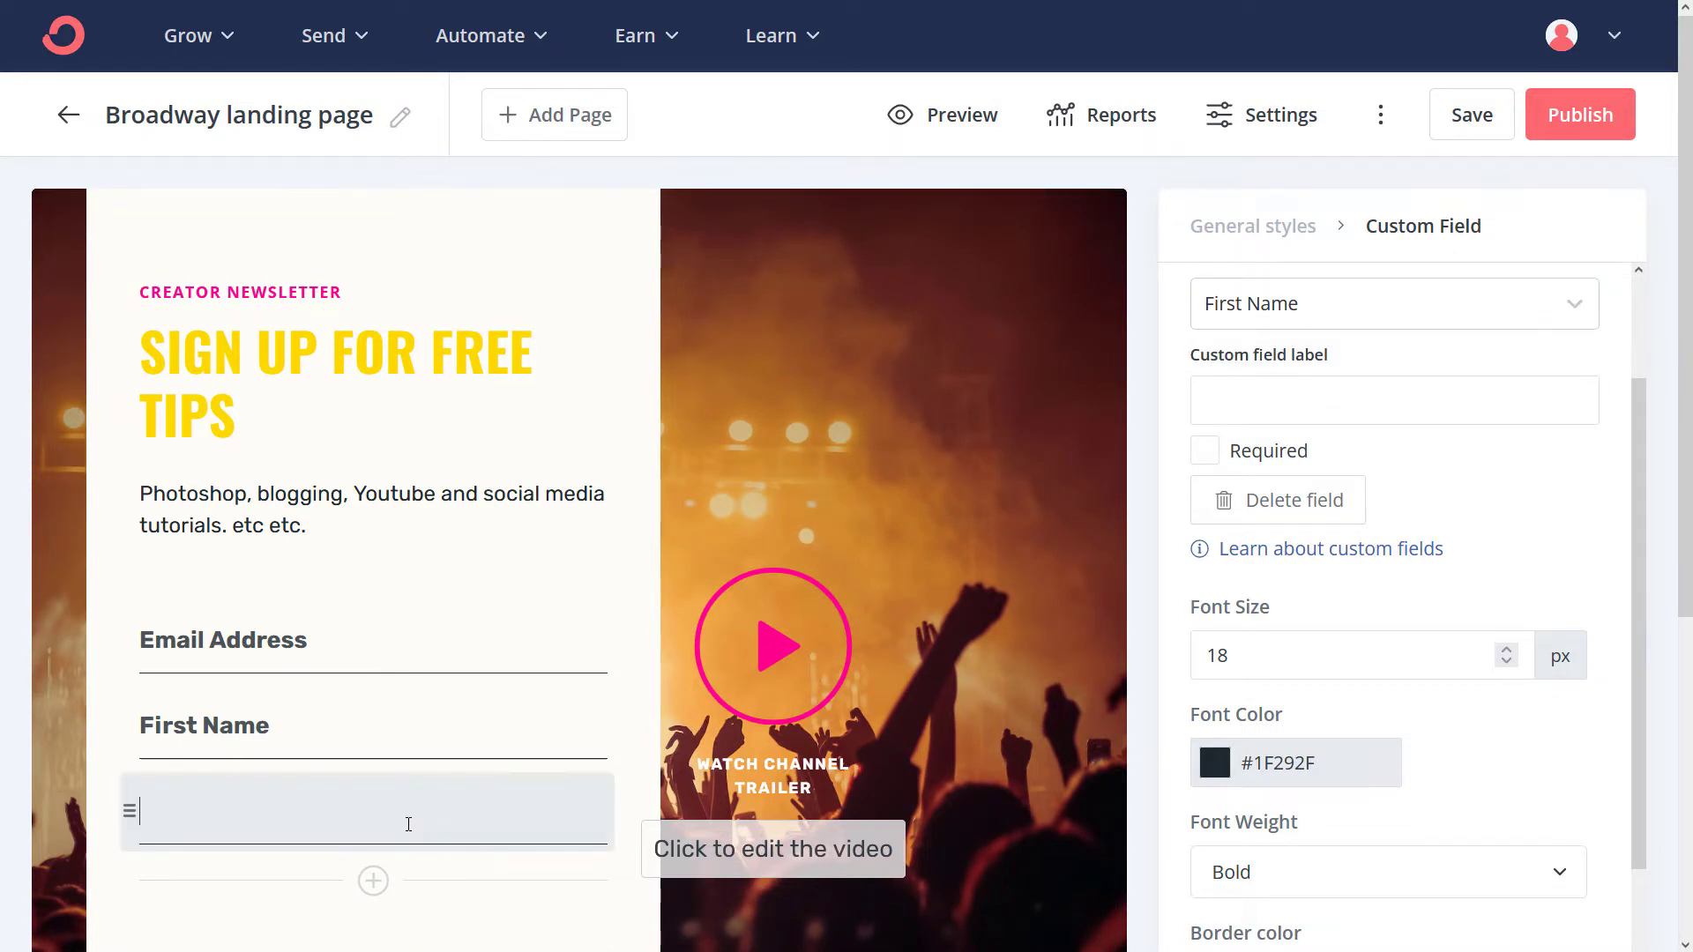
left_click(1394, 304)
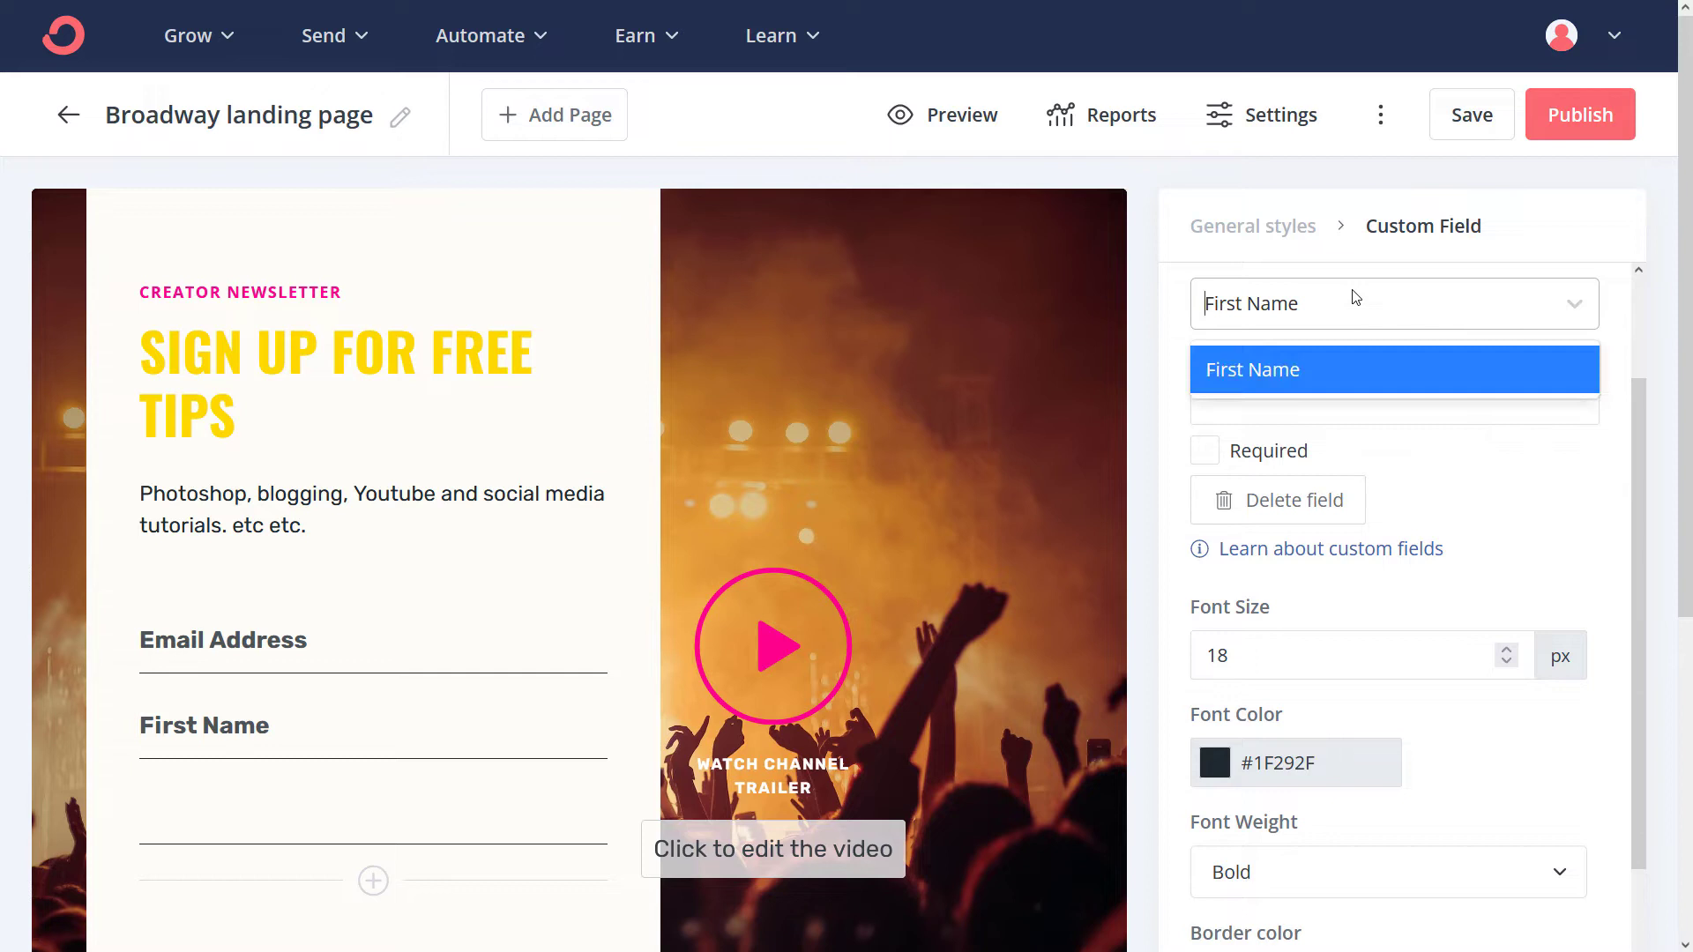
left_click(367, 725)
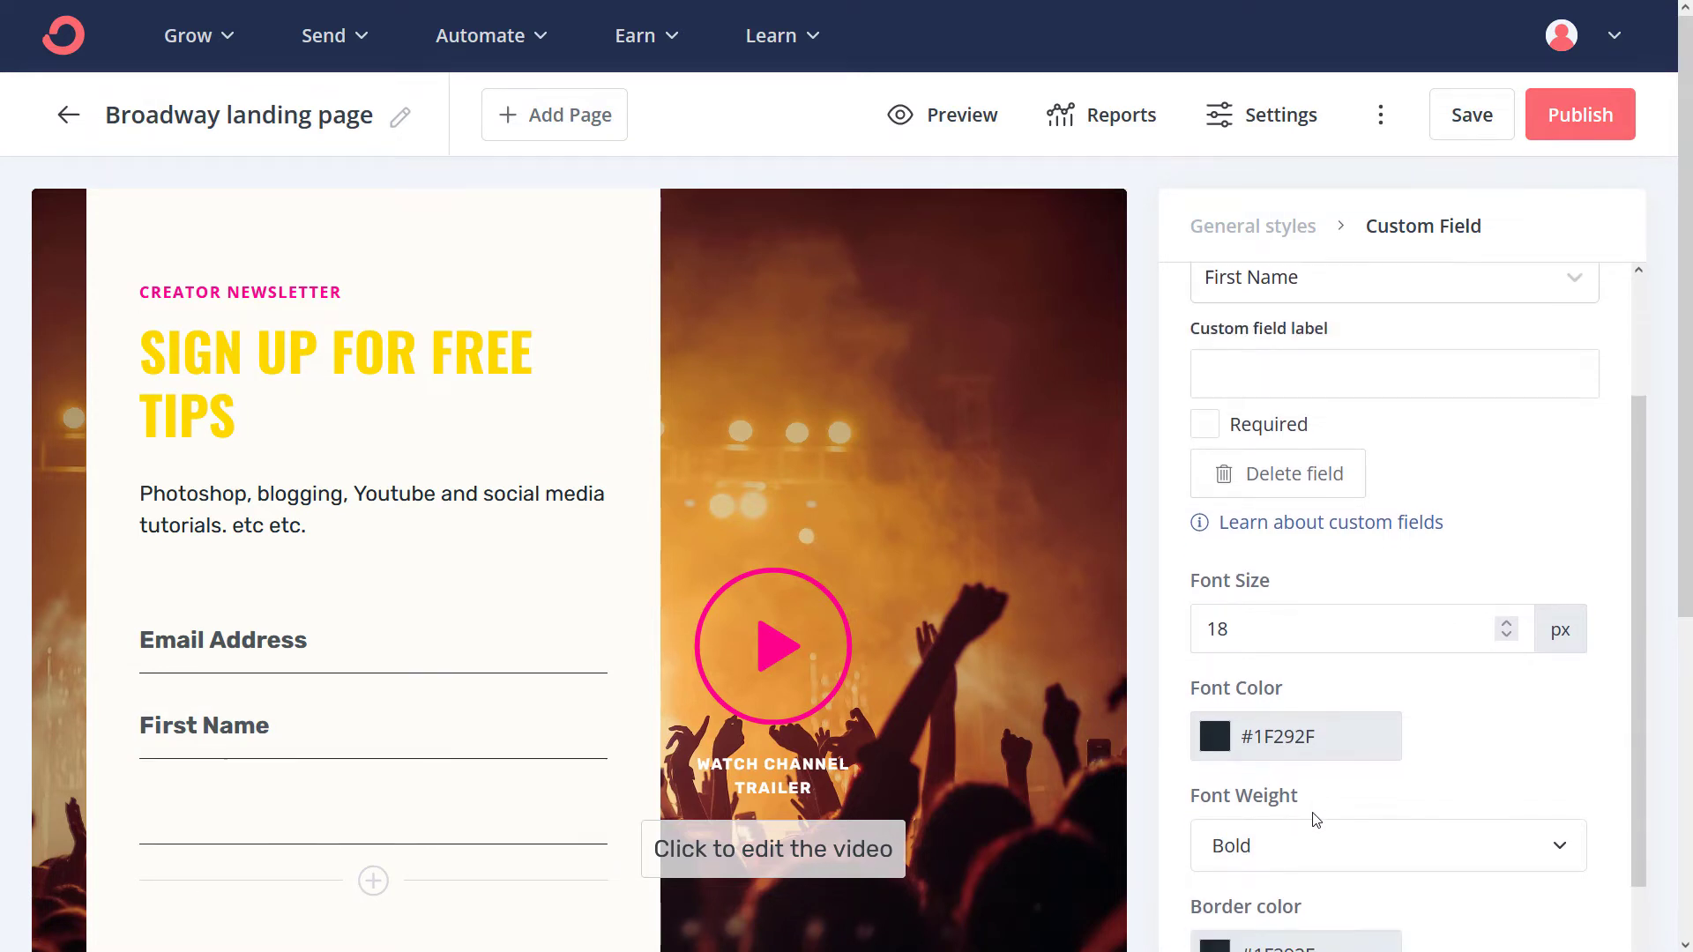
scroll("down", 3)
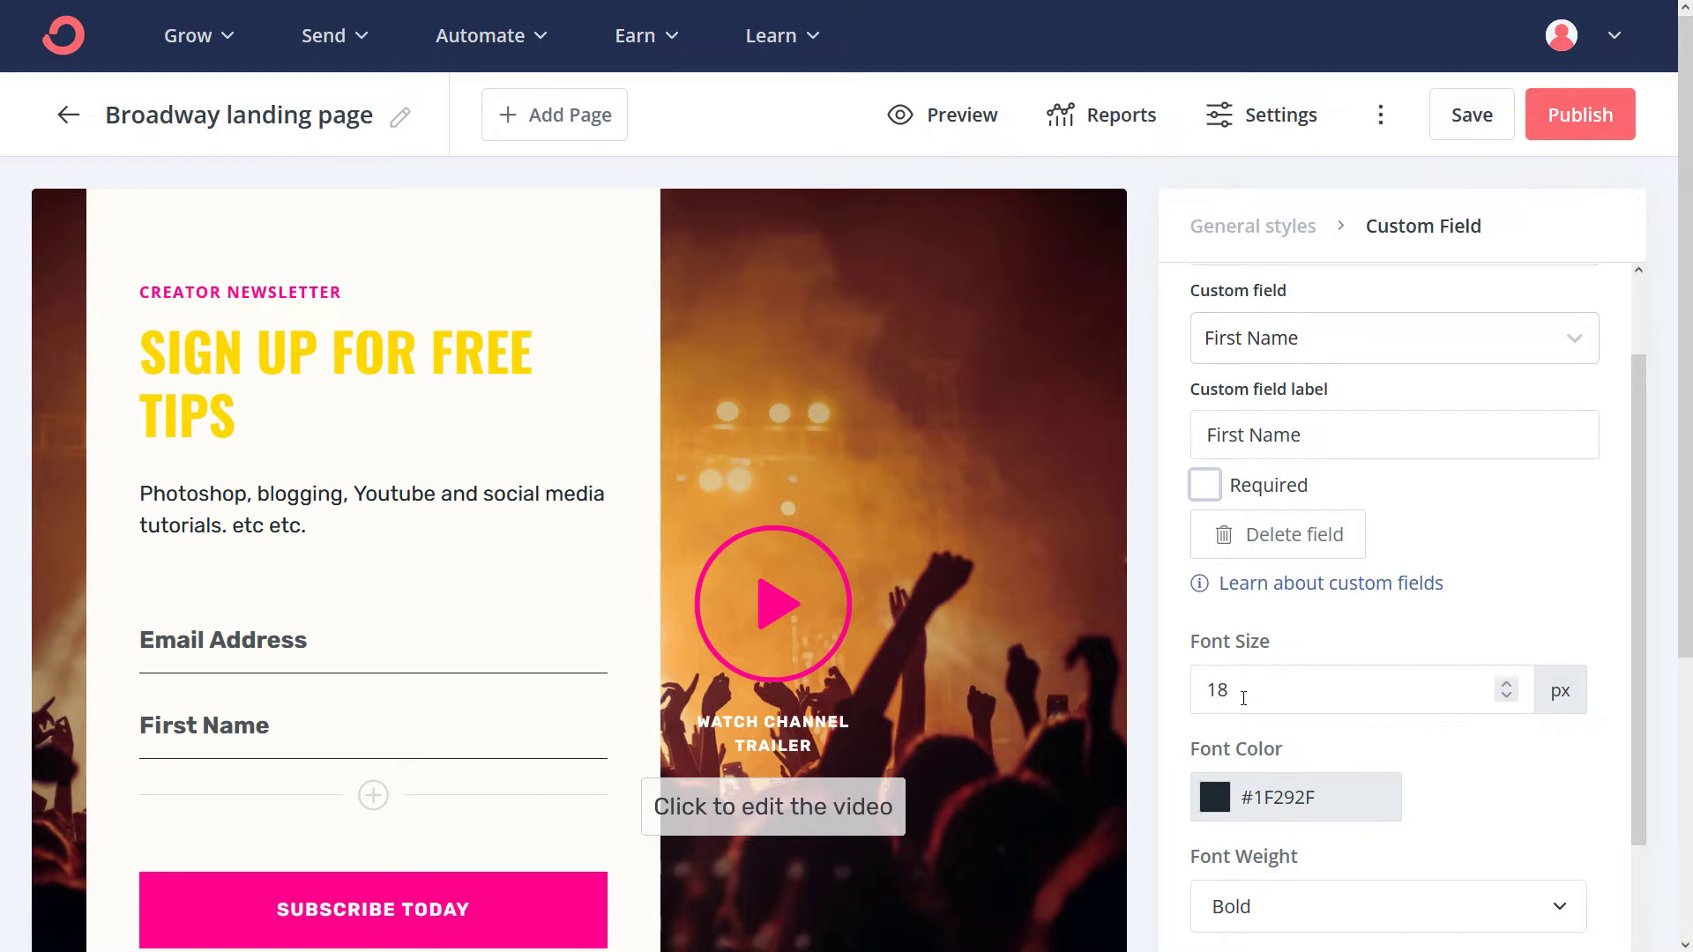
scroll("down", 3)
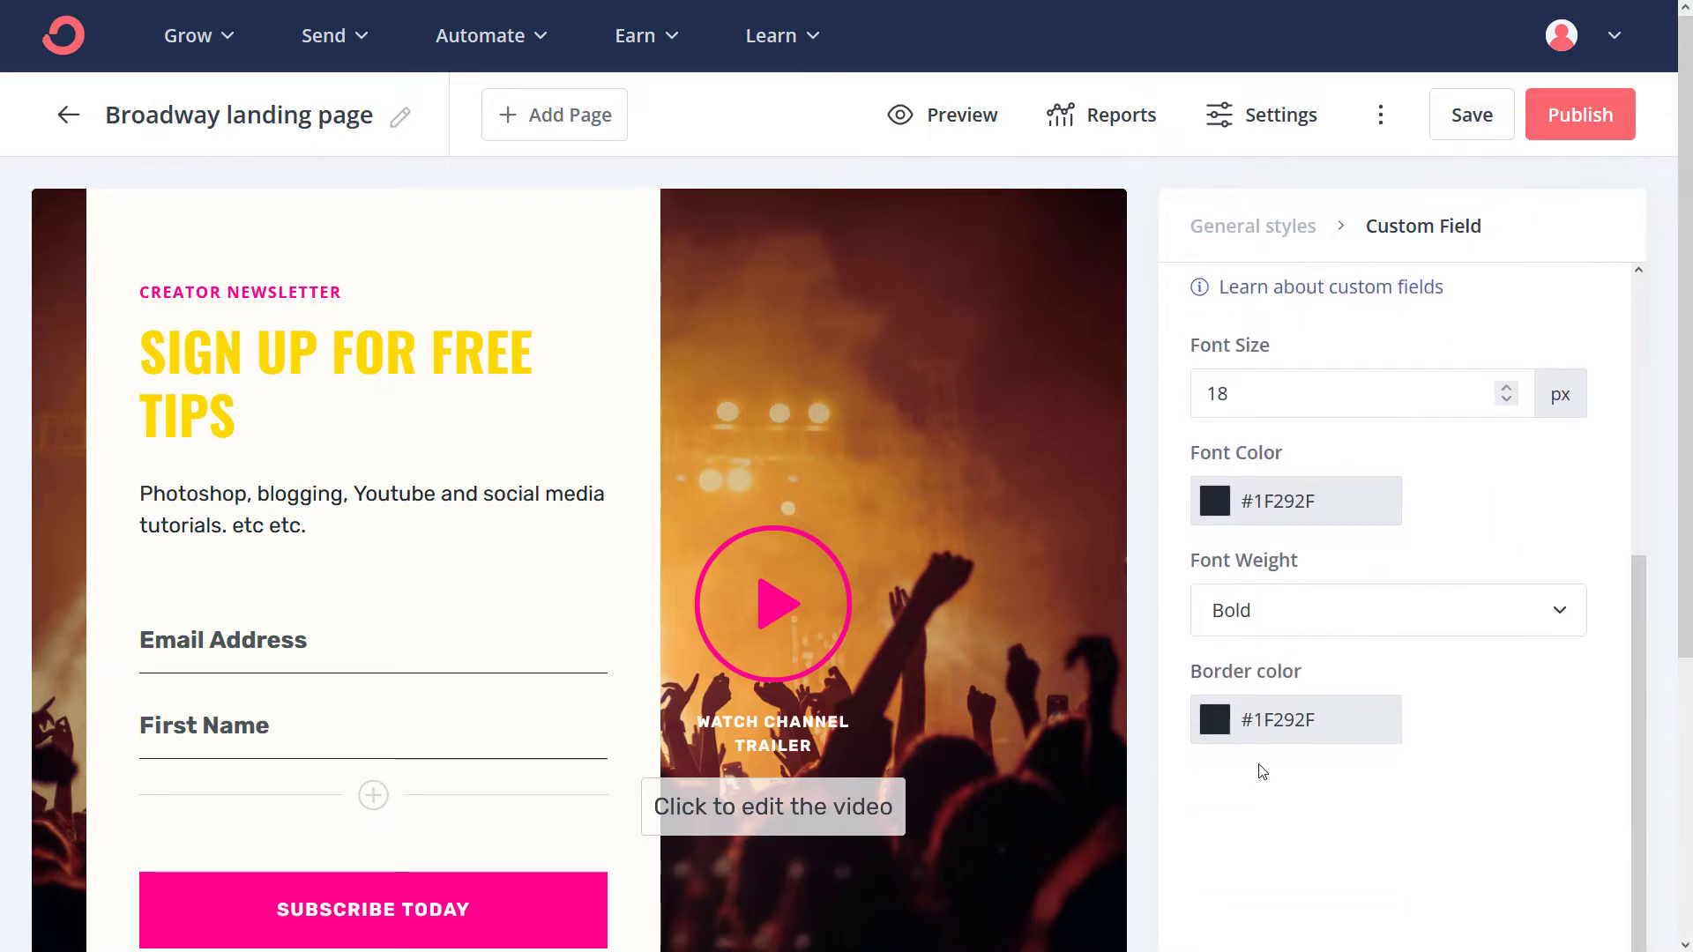
scroll("up", 3)
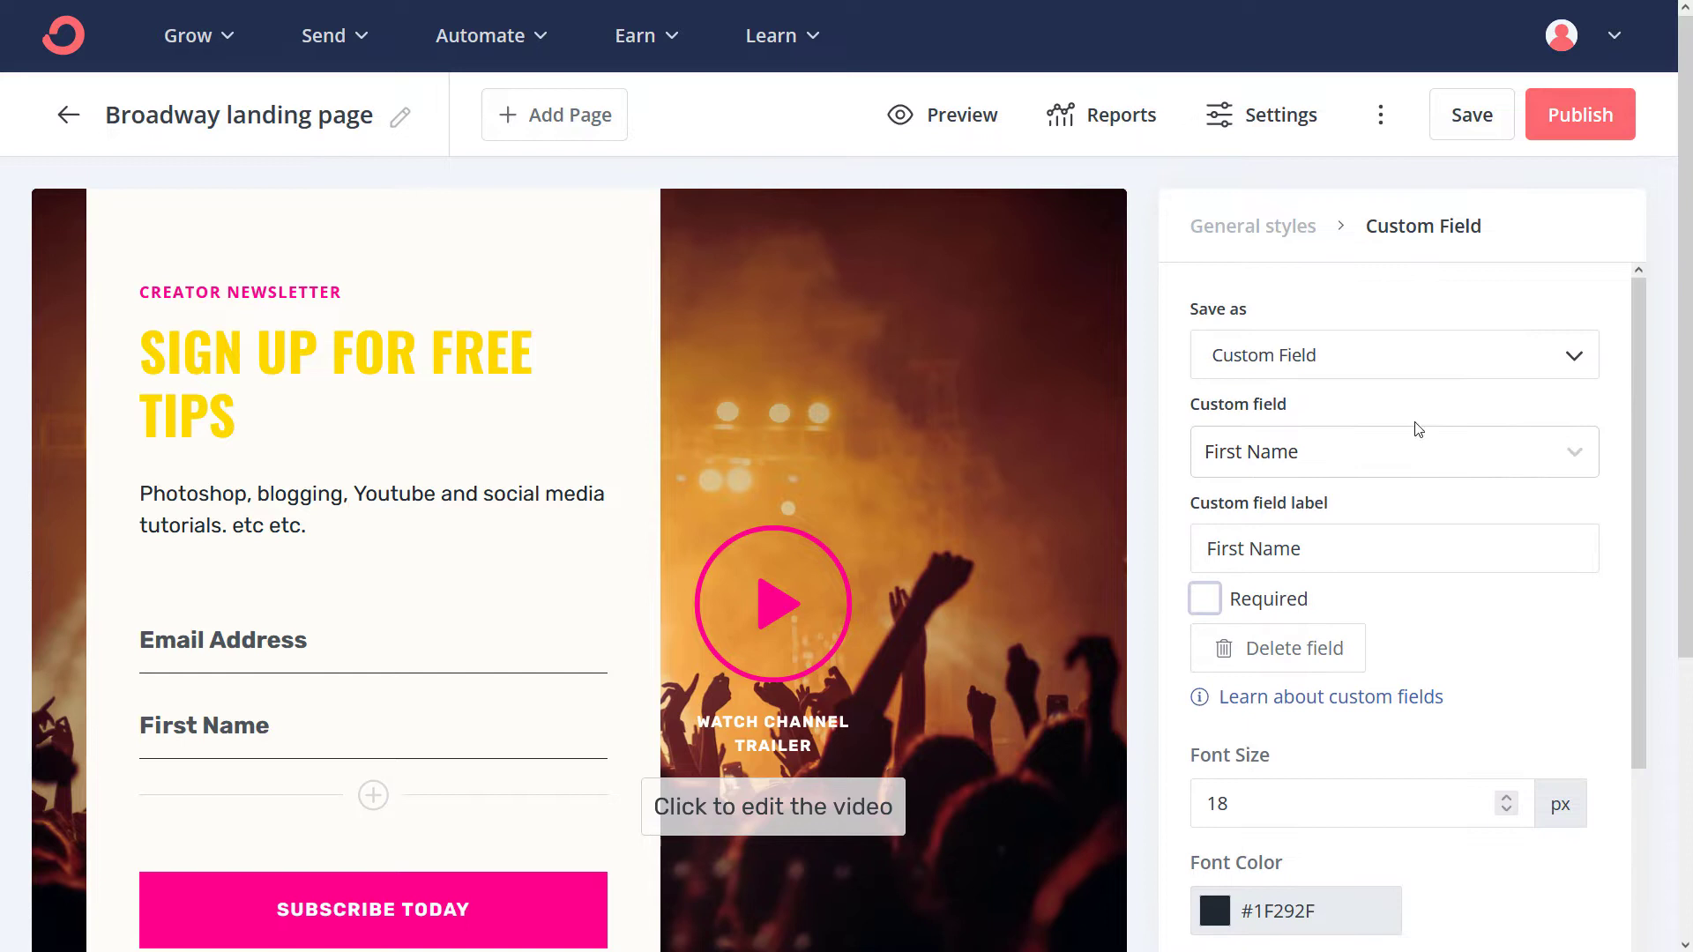
left_click(1392, 354)
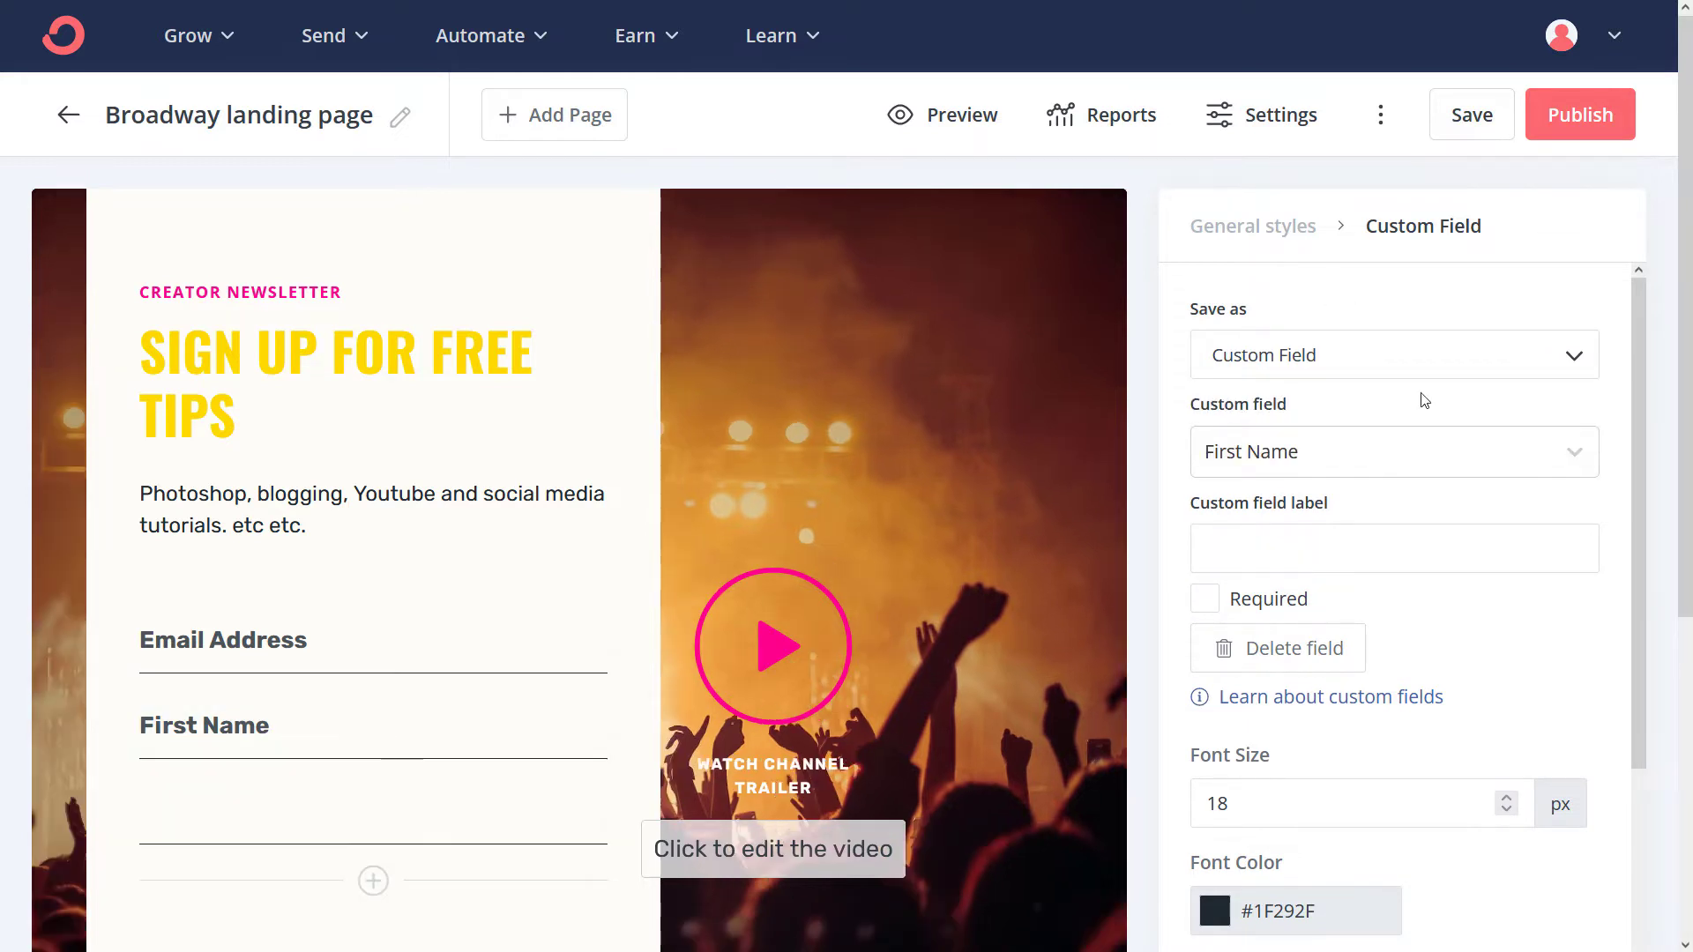
left_click(1393, 355)
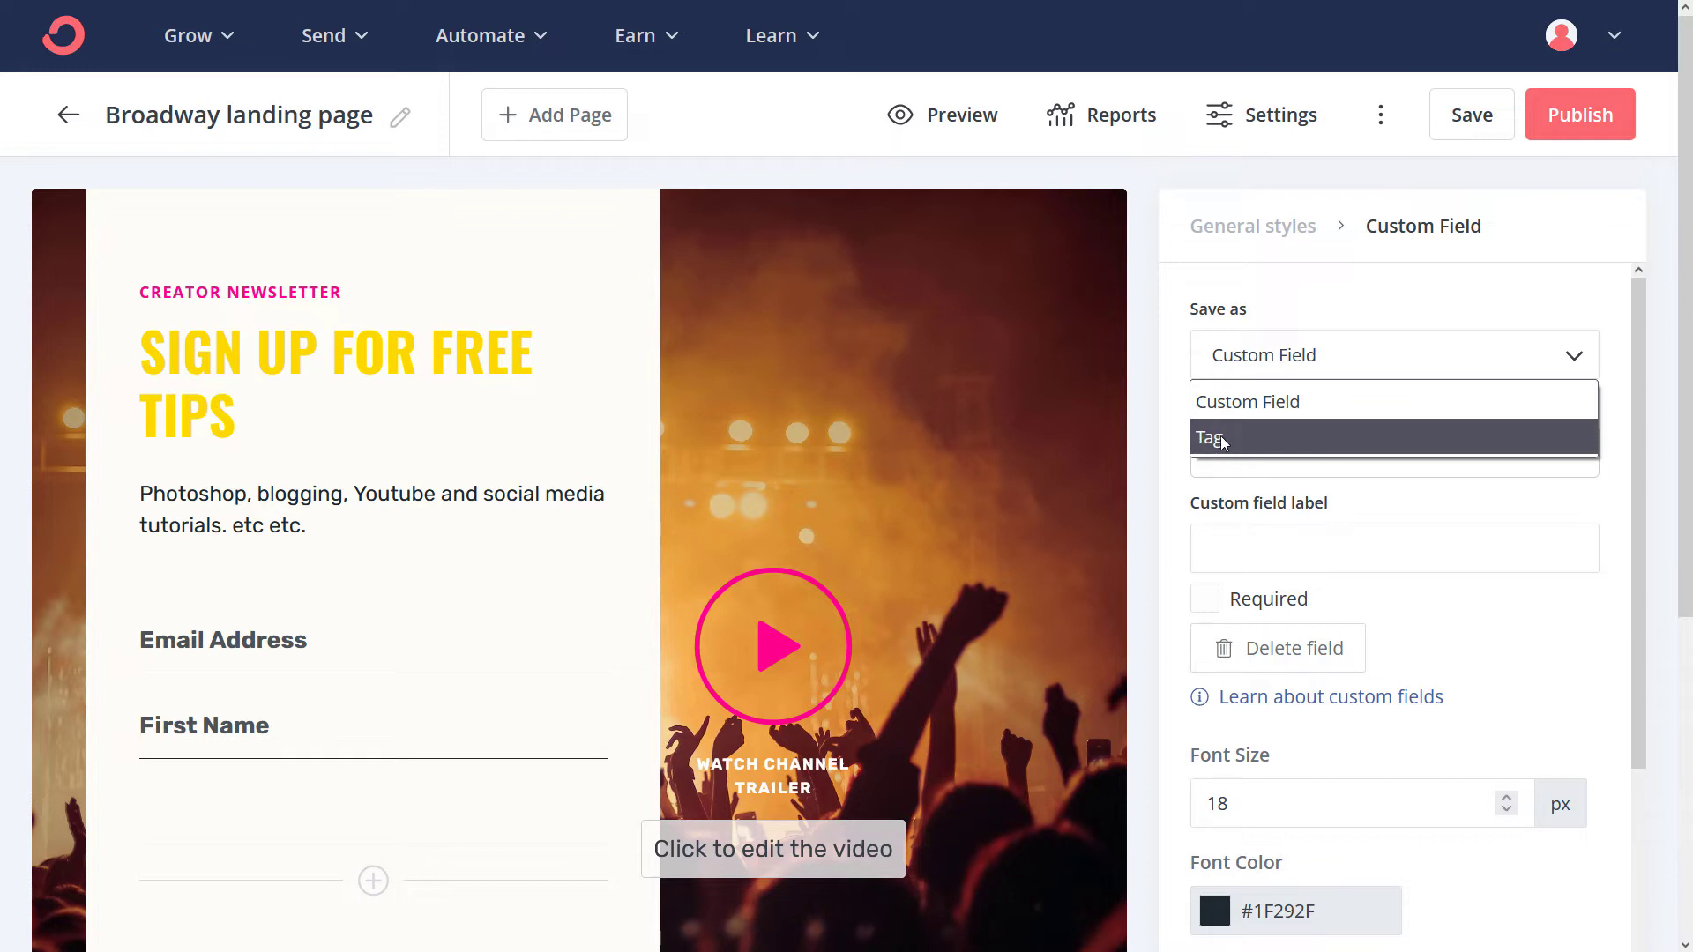
left_click(1212, 438)
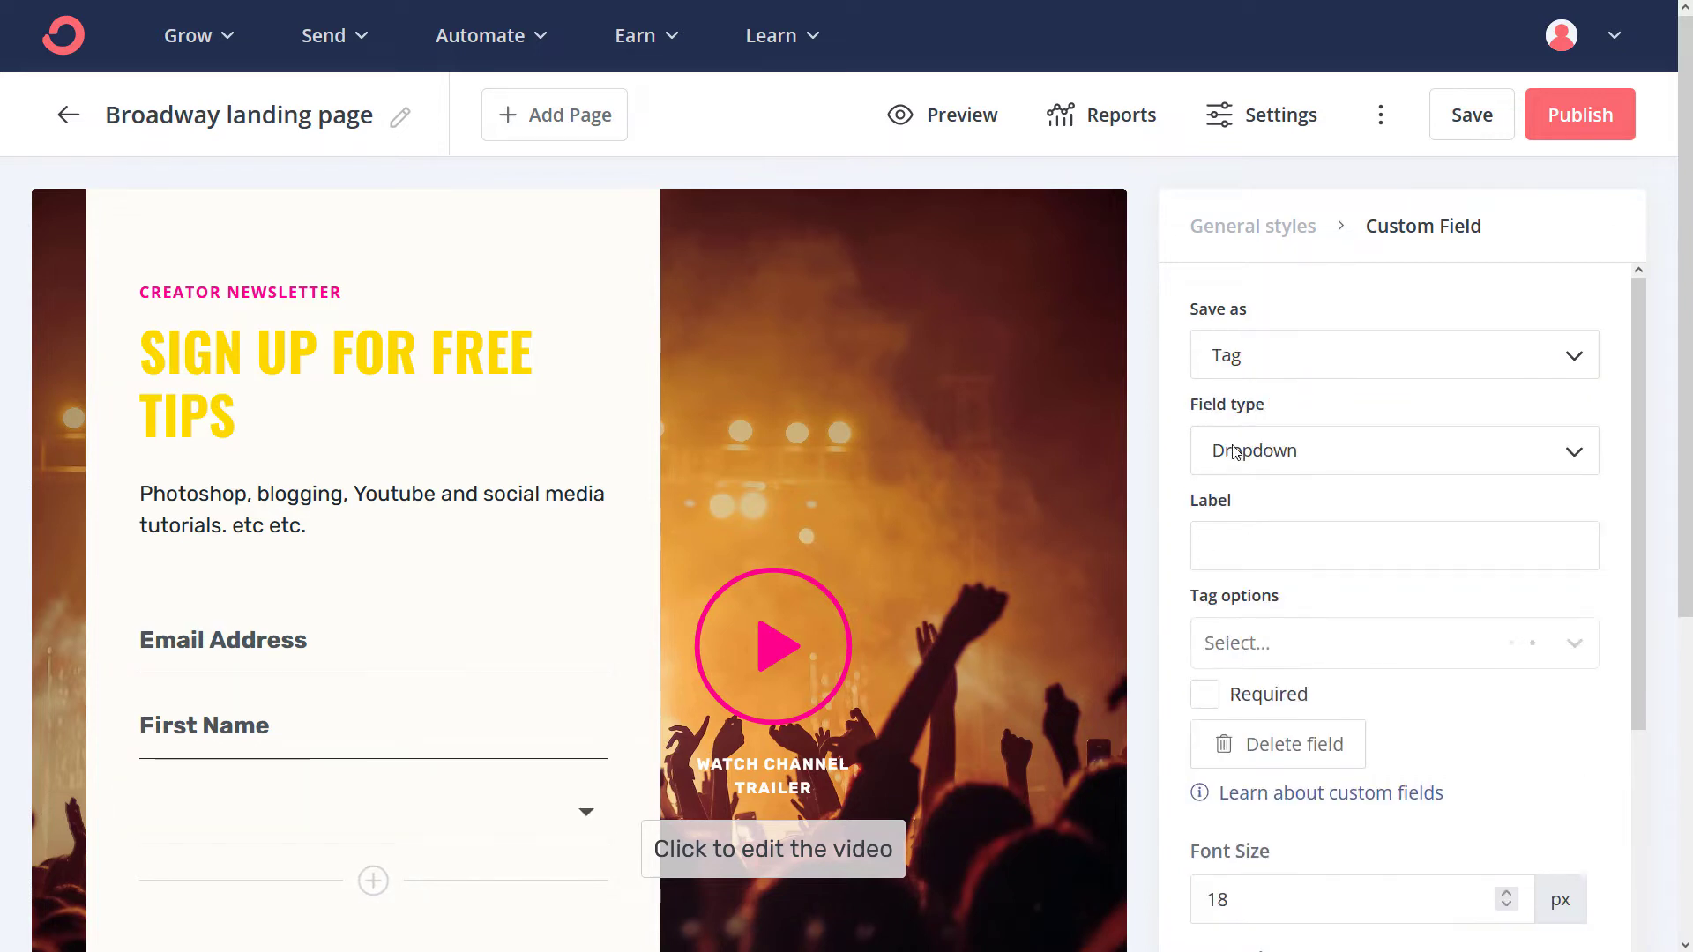
left_click(1392, 450)
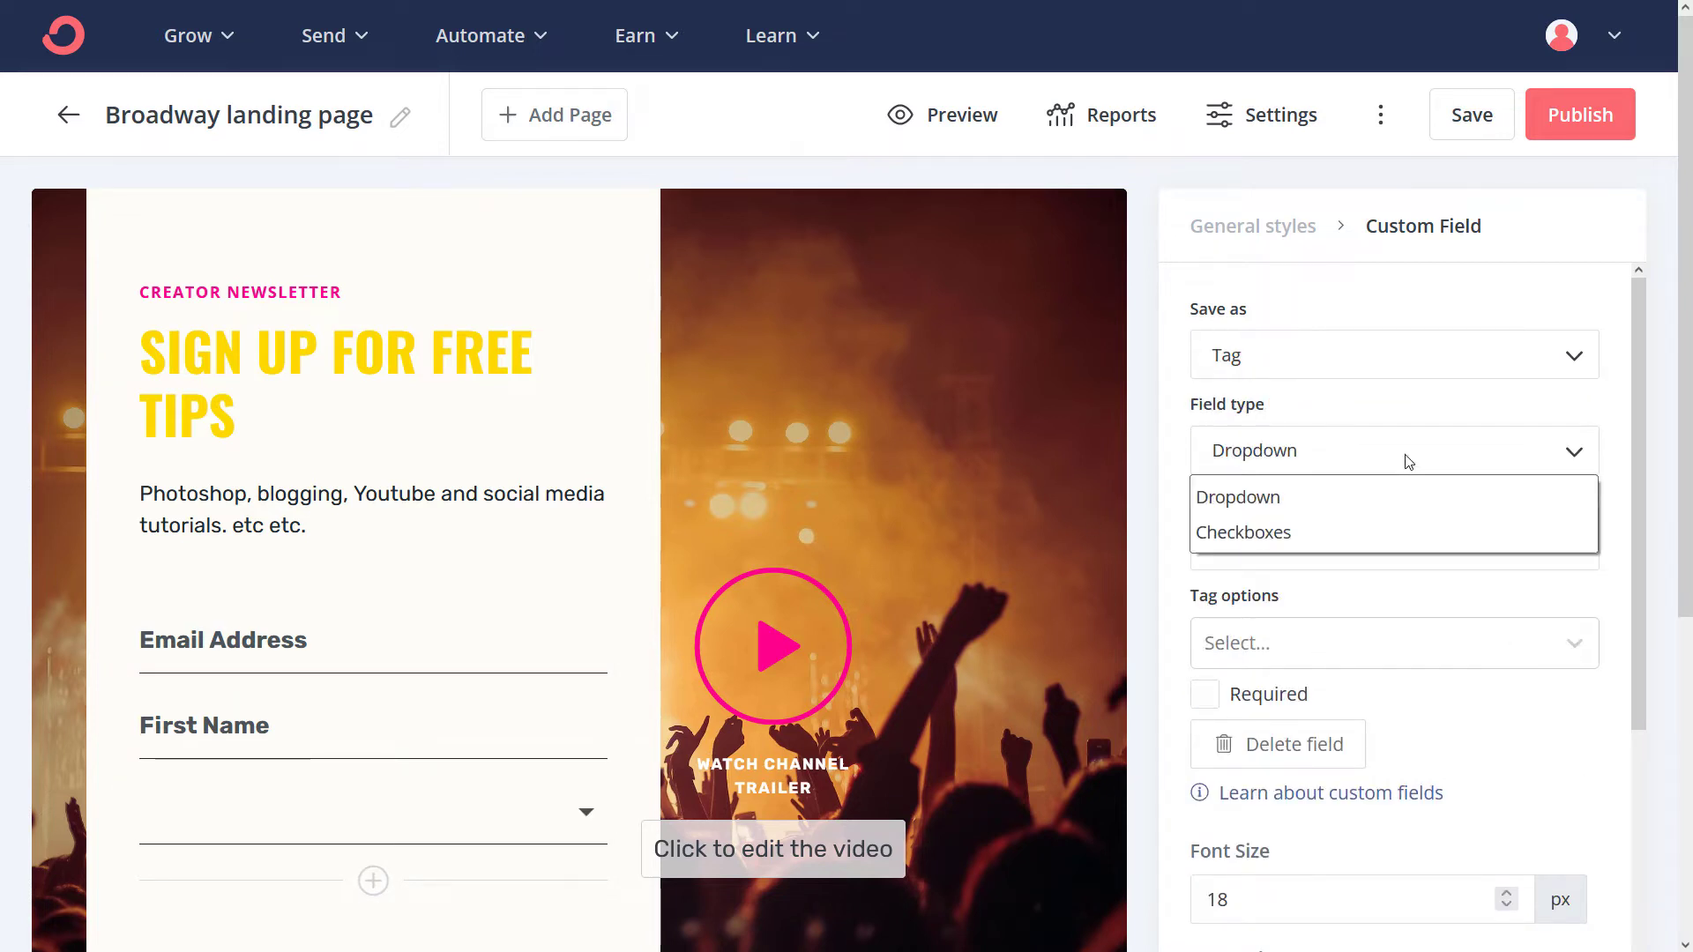
mouse_move(1394, 497)
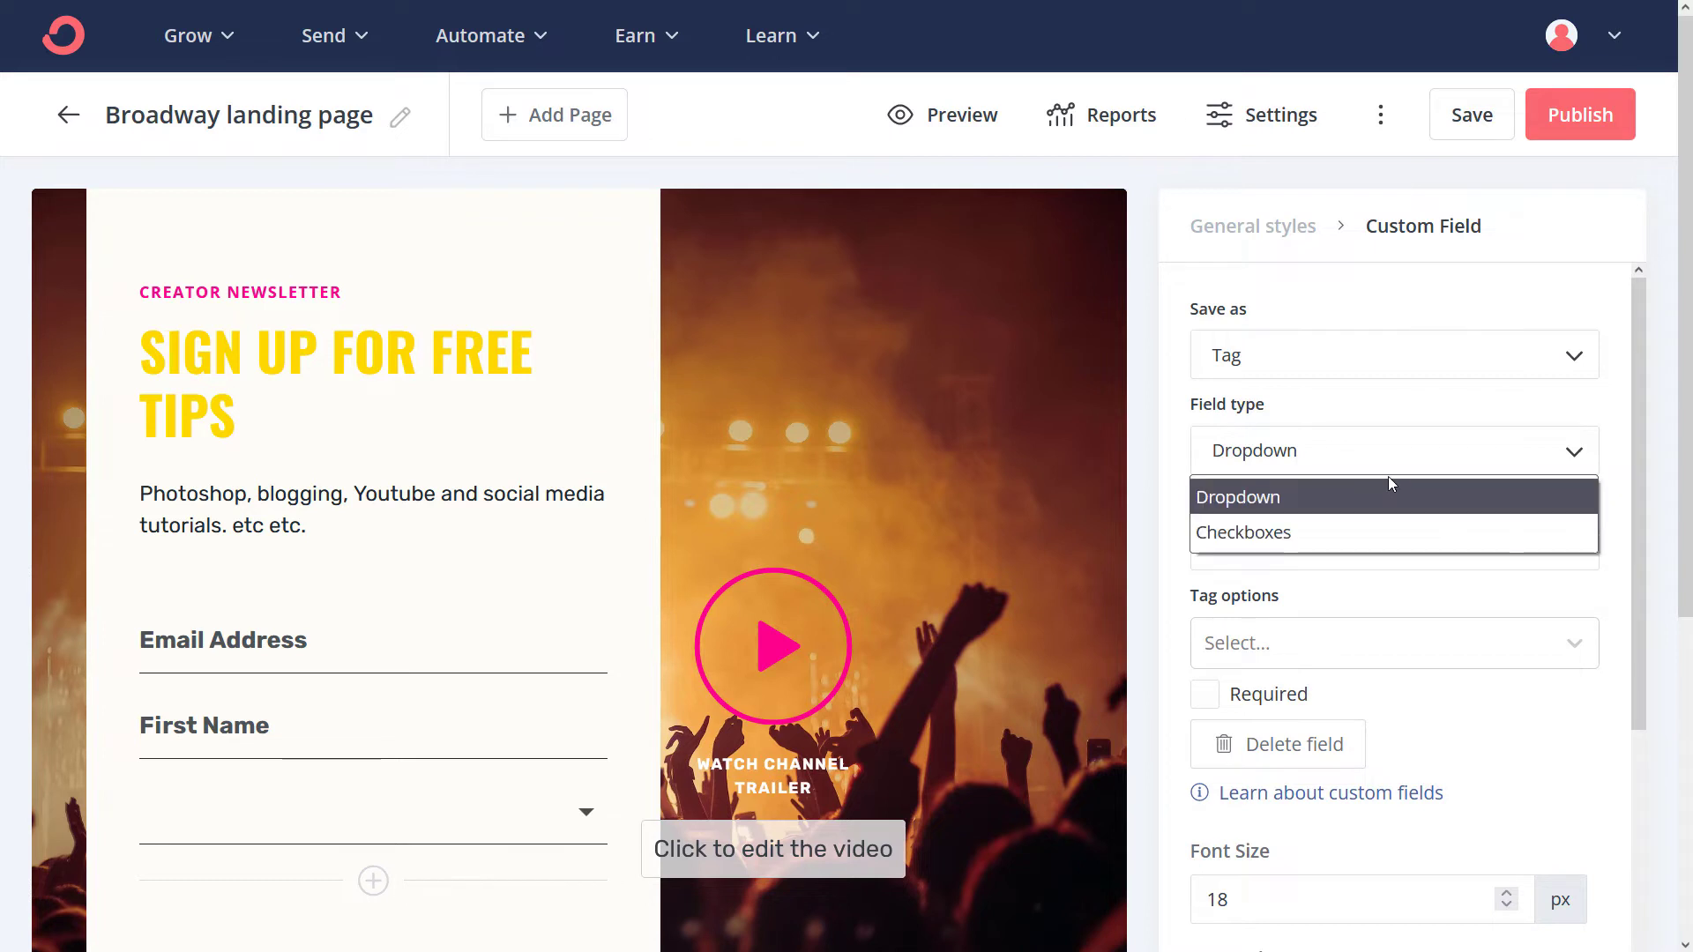
left_click(1239, 498)
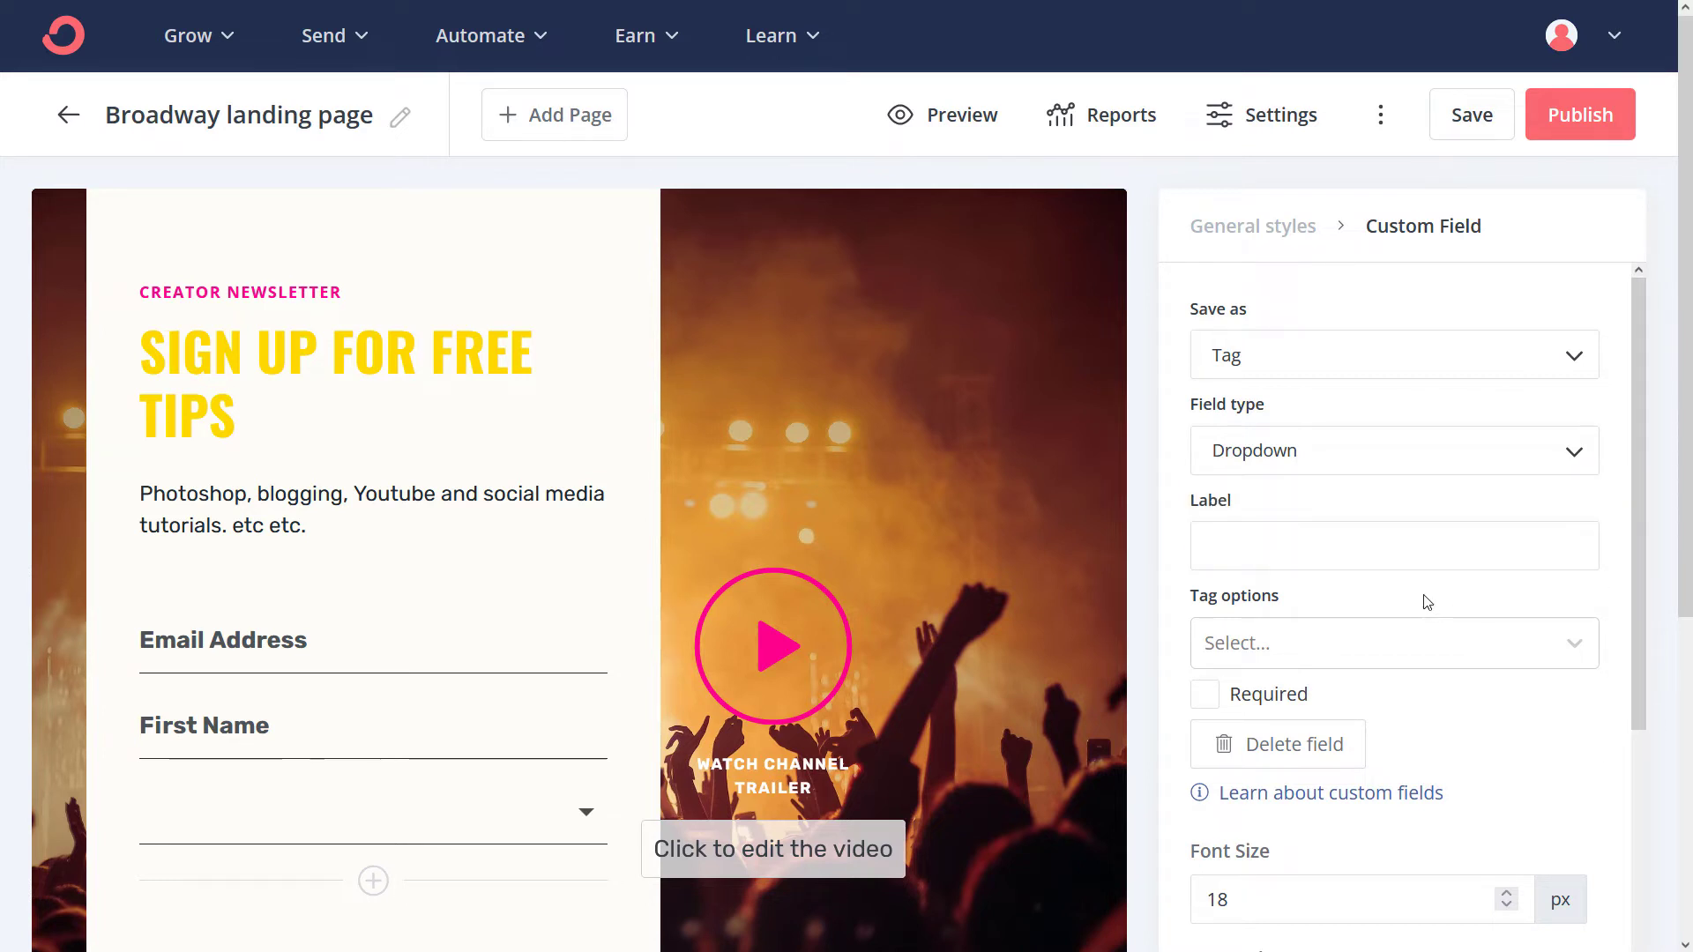
left_click(1394, 642)
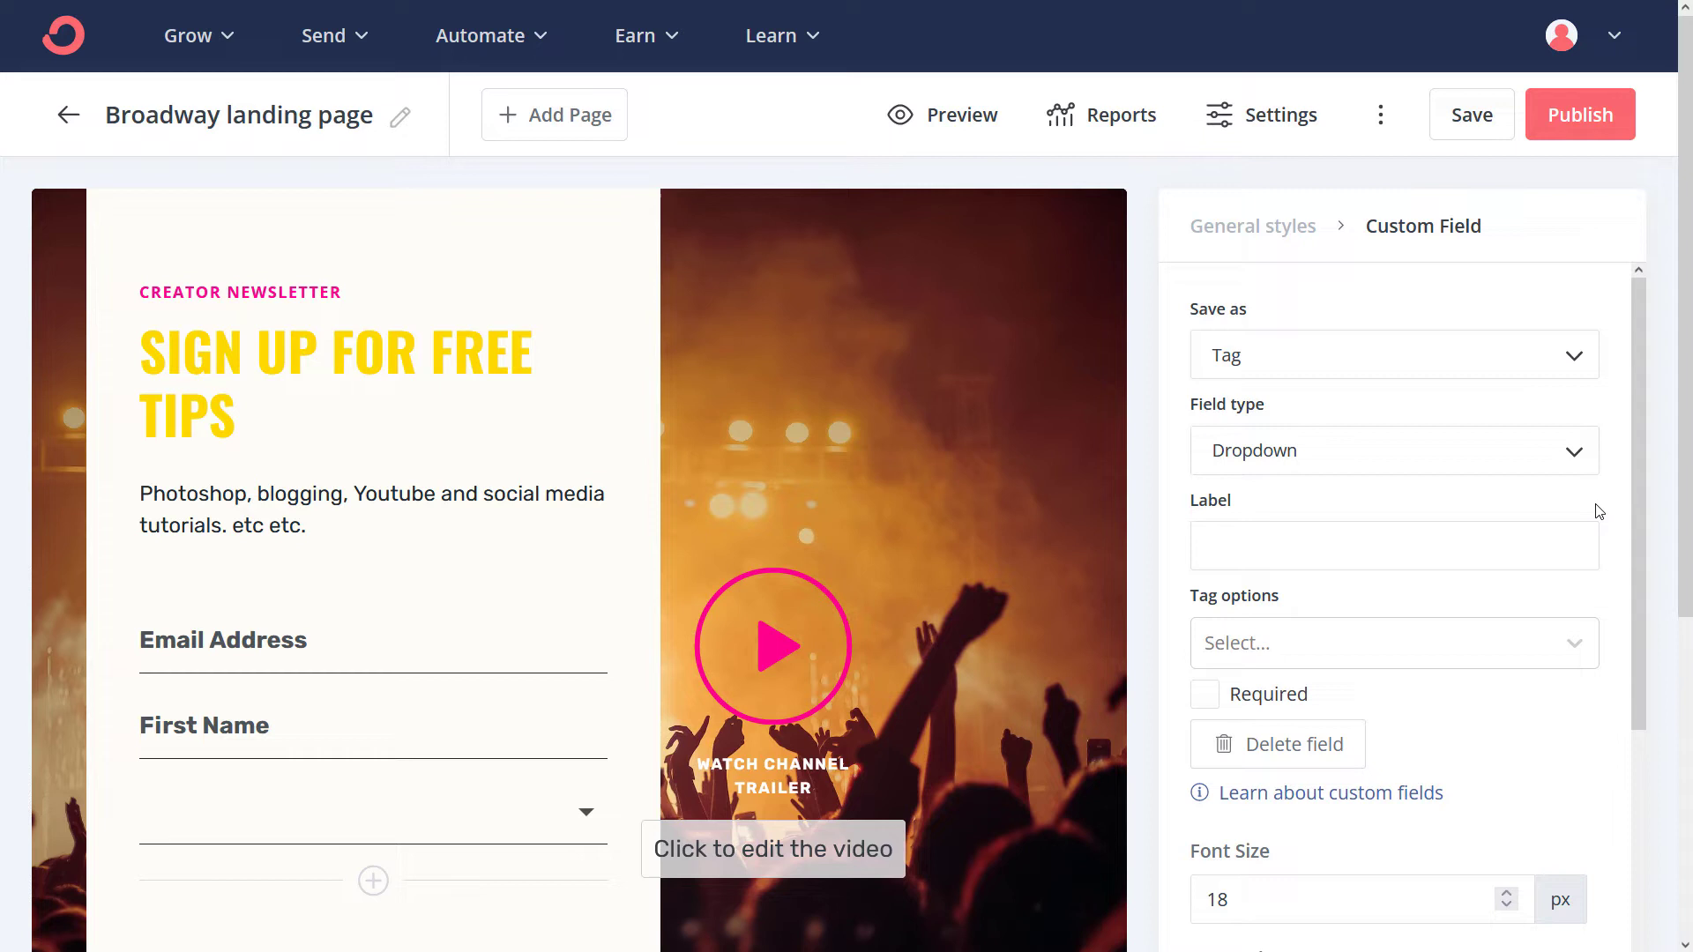
left_click(372, 811)
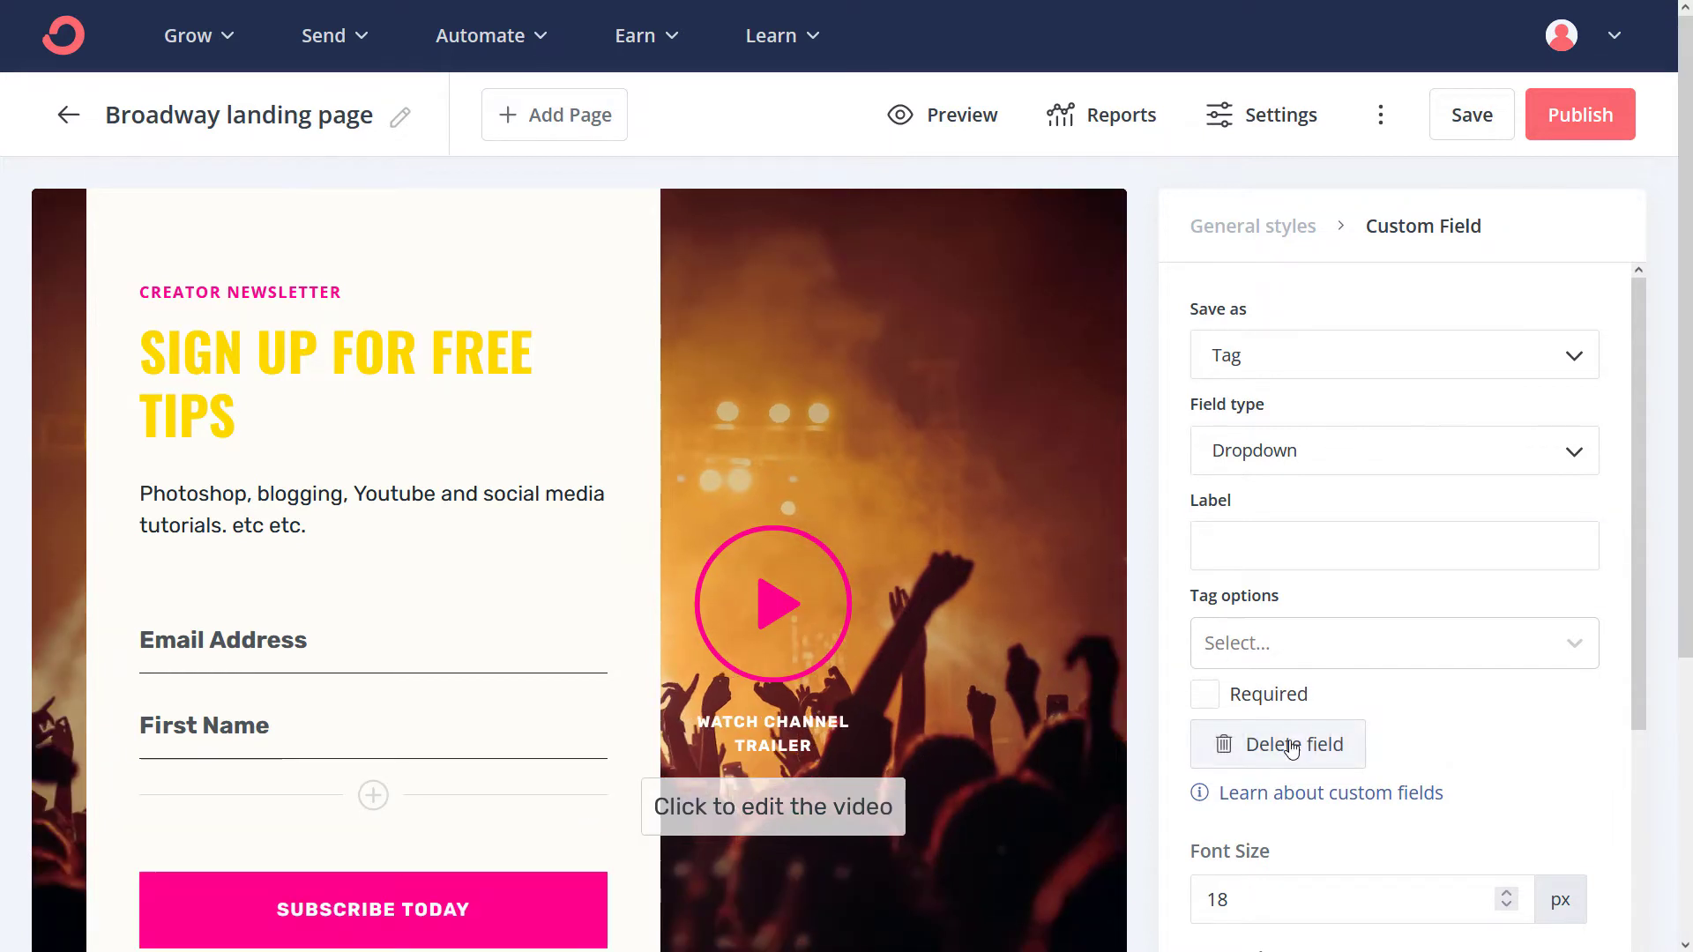
mouse_move(1095, 278)
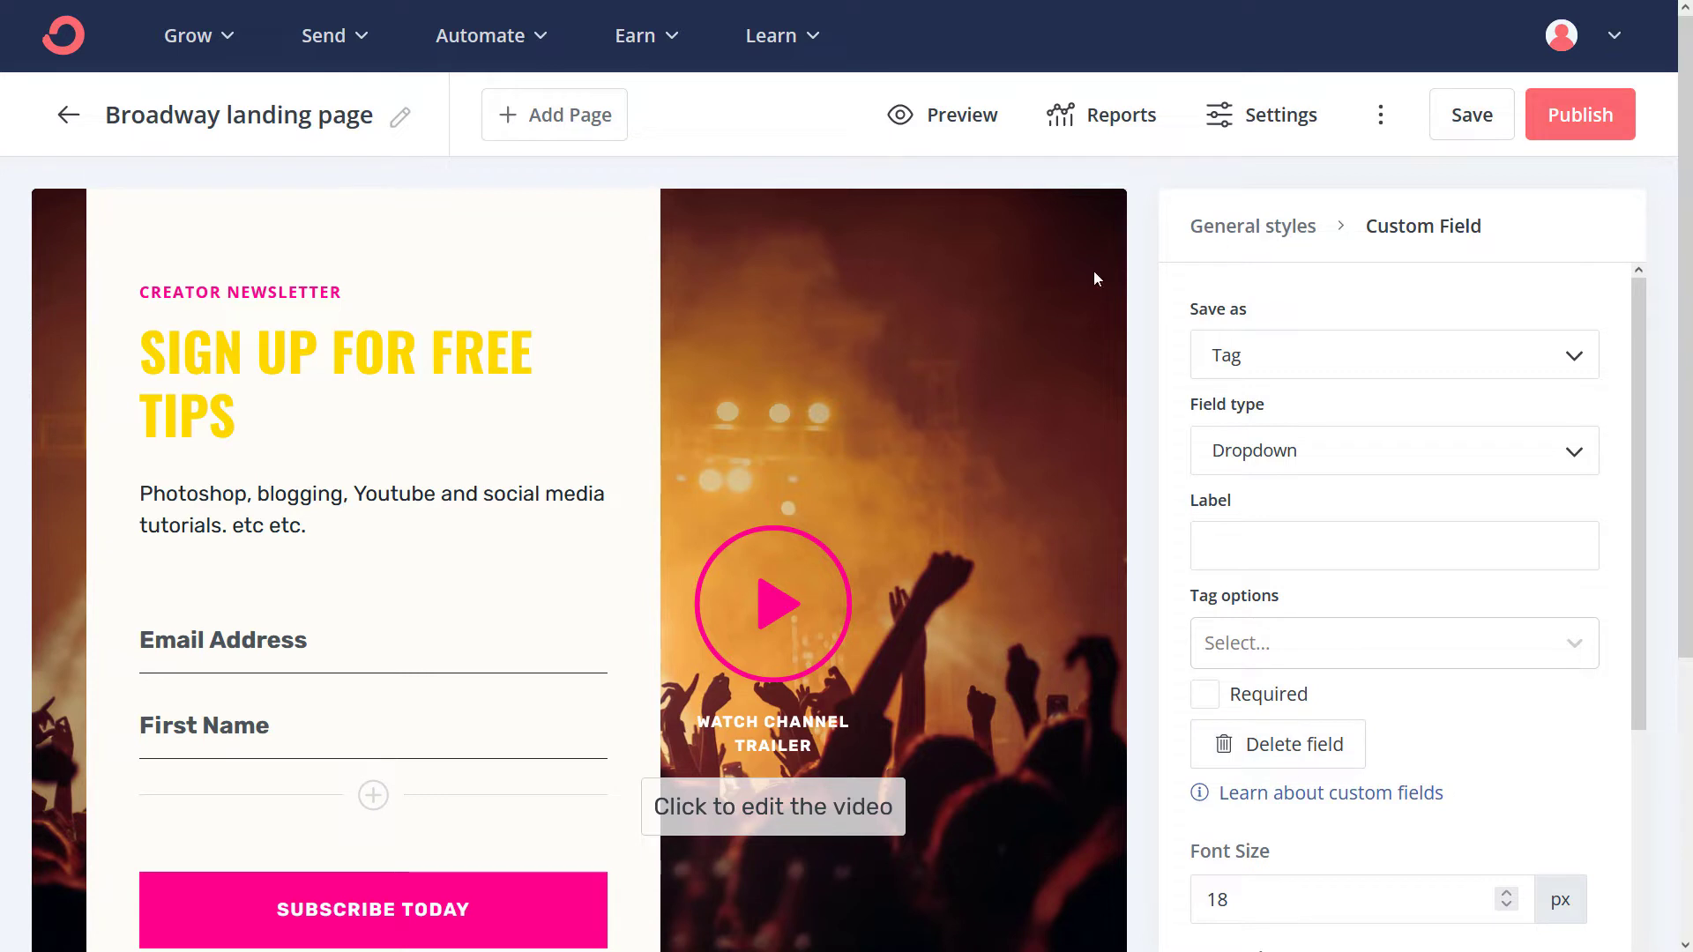
In General styles choose Arvo for Headings and Roboto Slab for Body text
left_click(1254, 227)
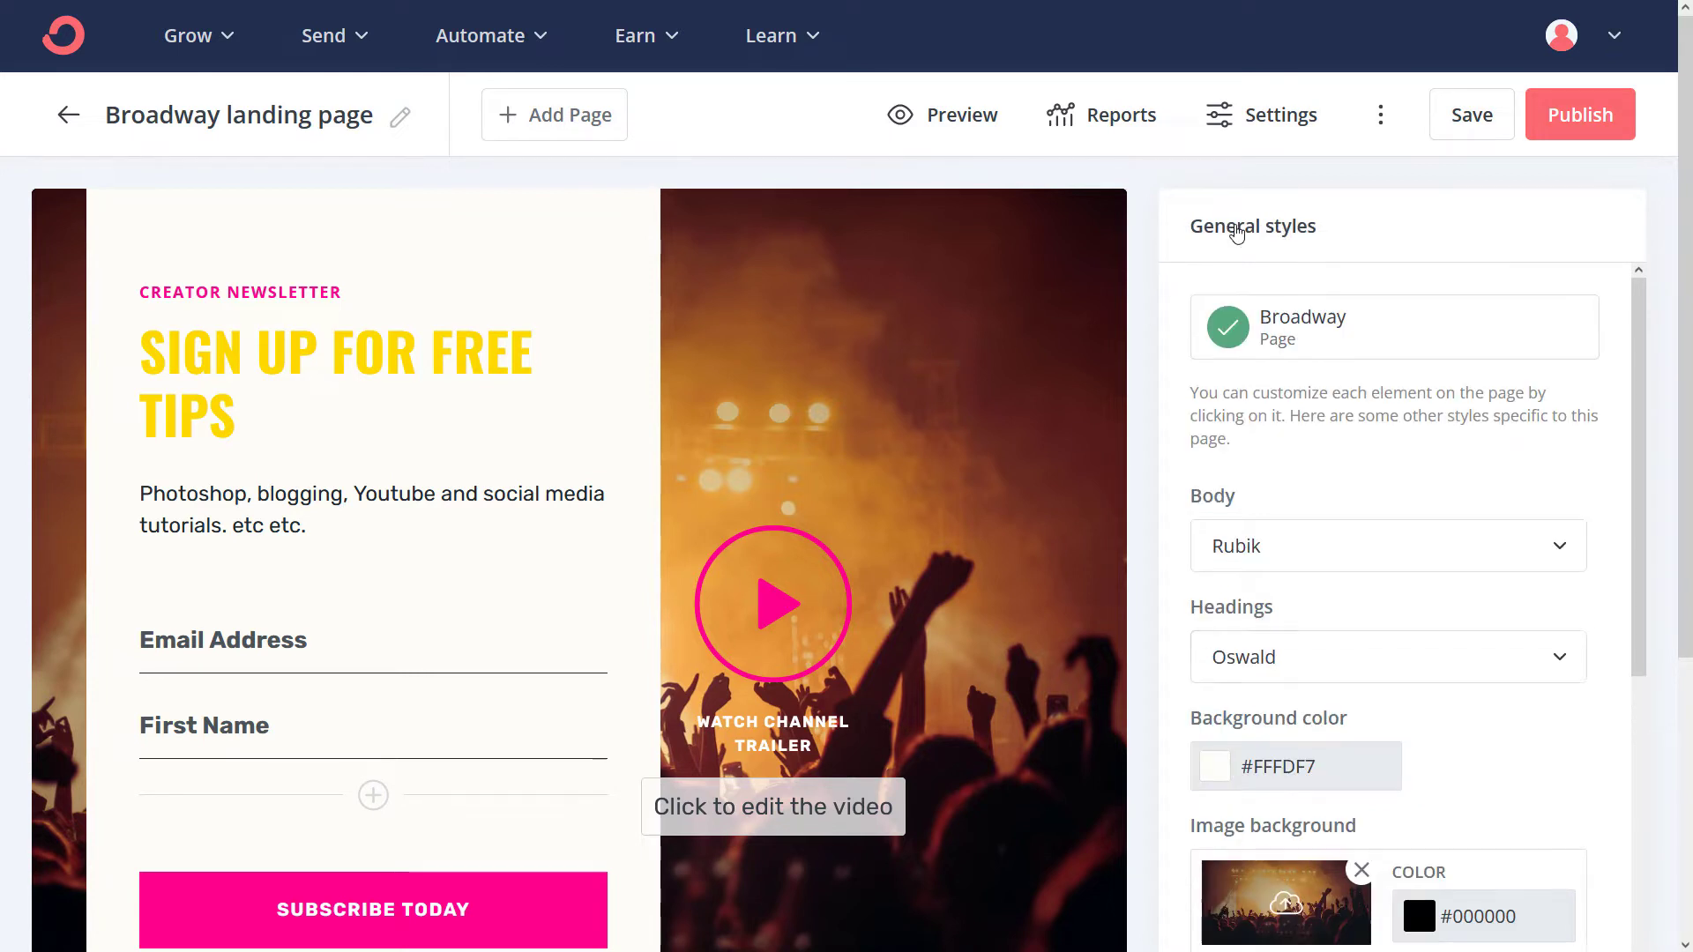
scroll("down", 3)
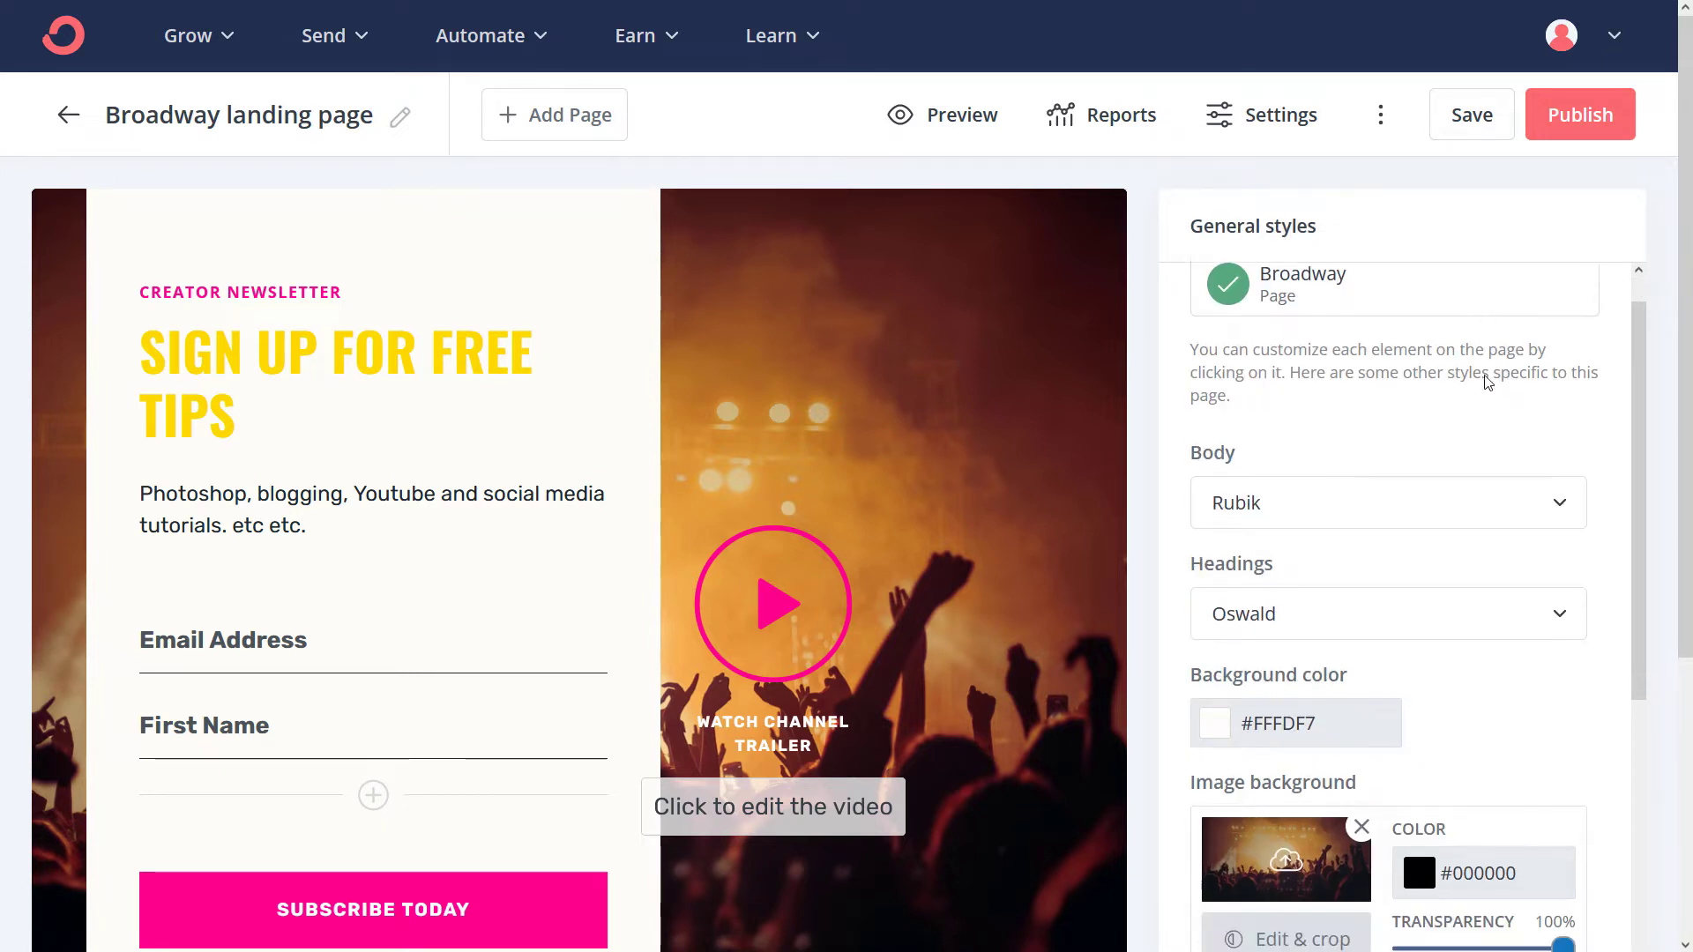
scroll("down", 3)
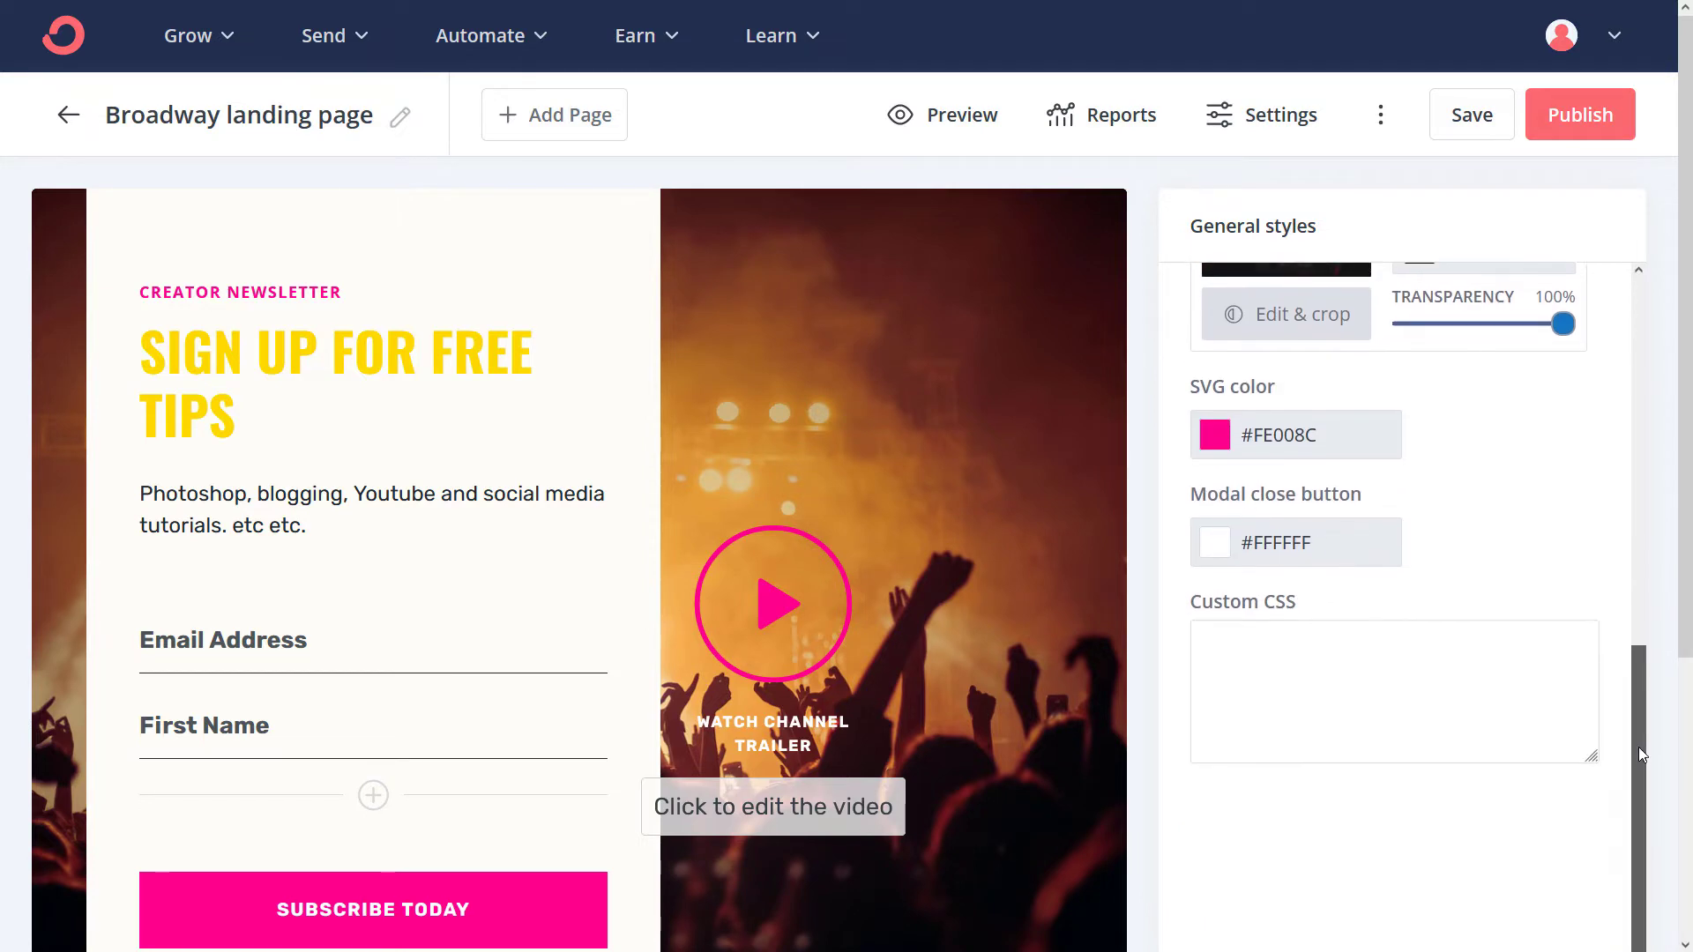
scroll("up", 3)
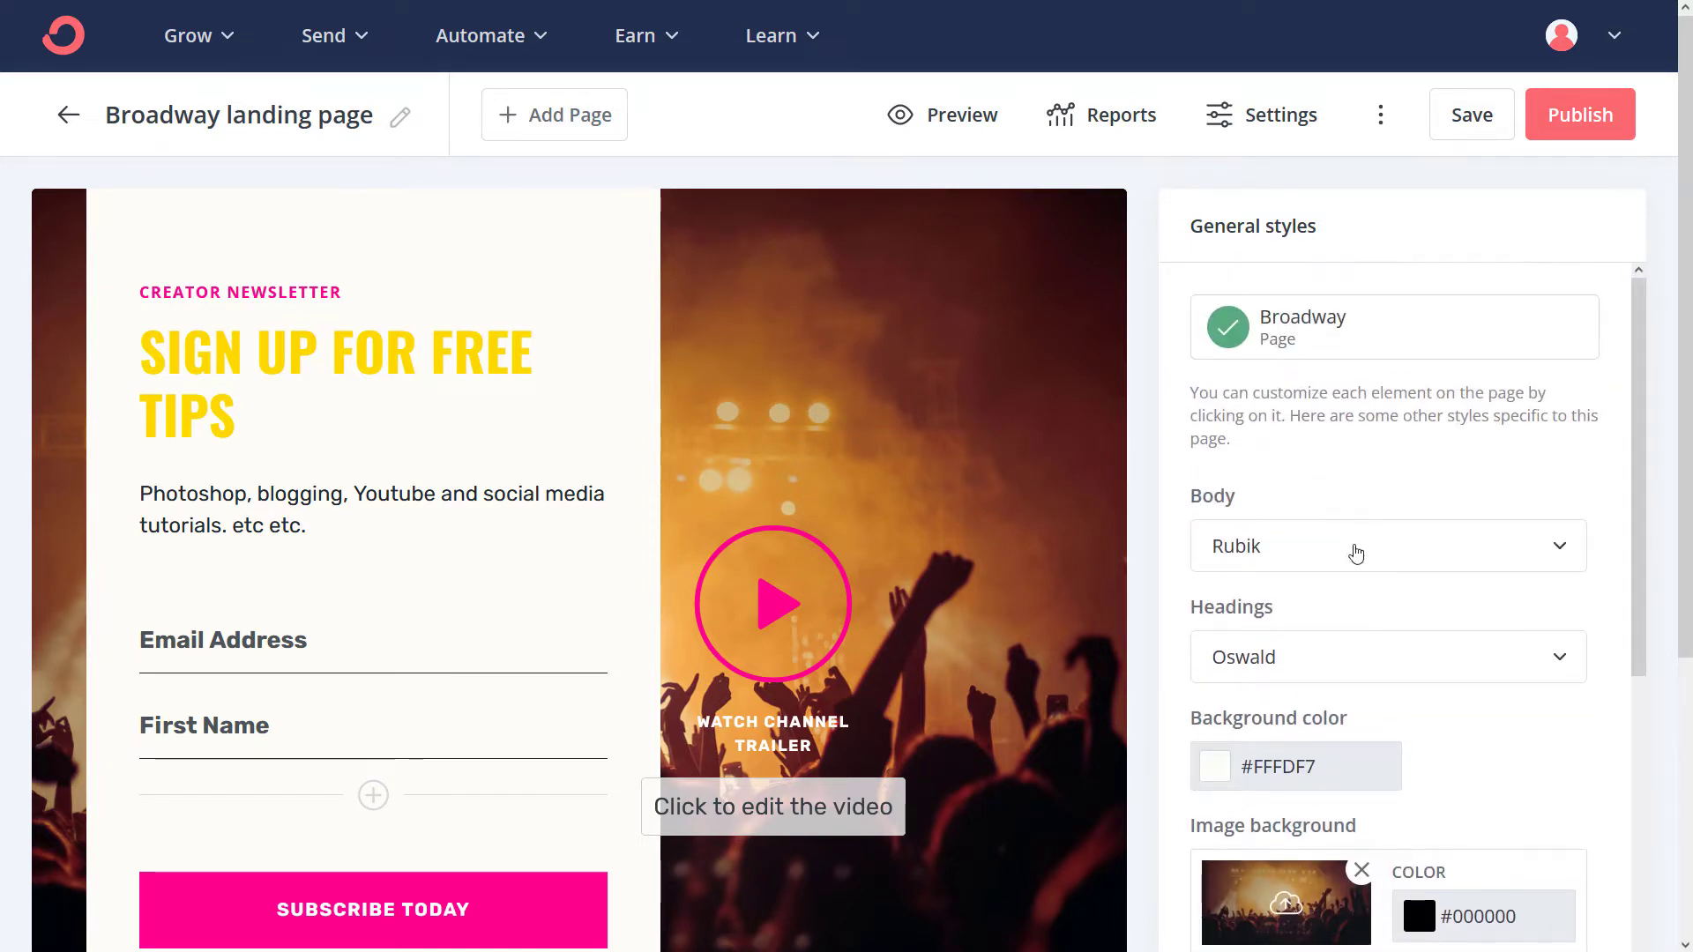
mouse_move(1274, 661)
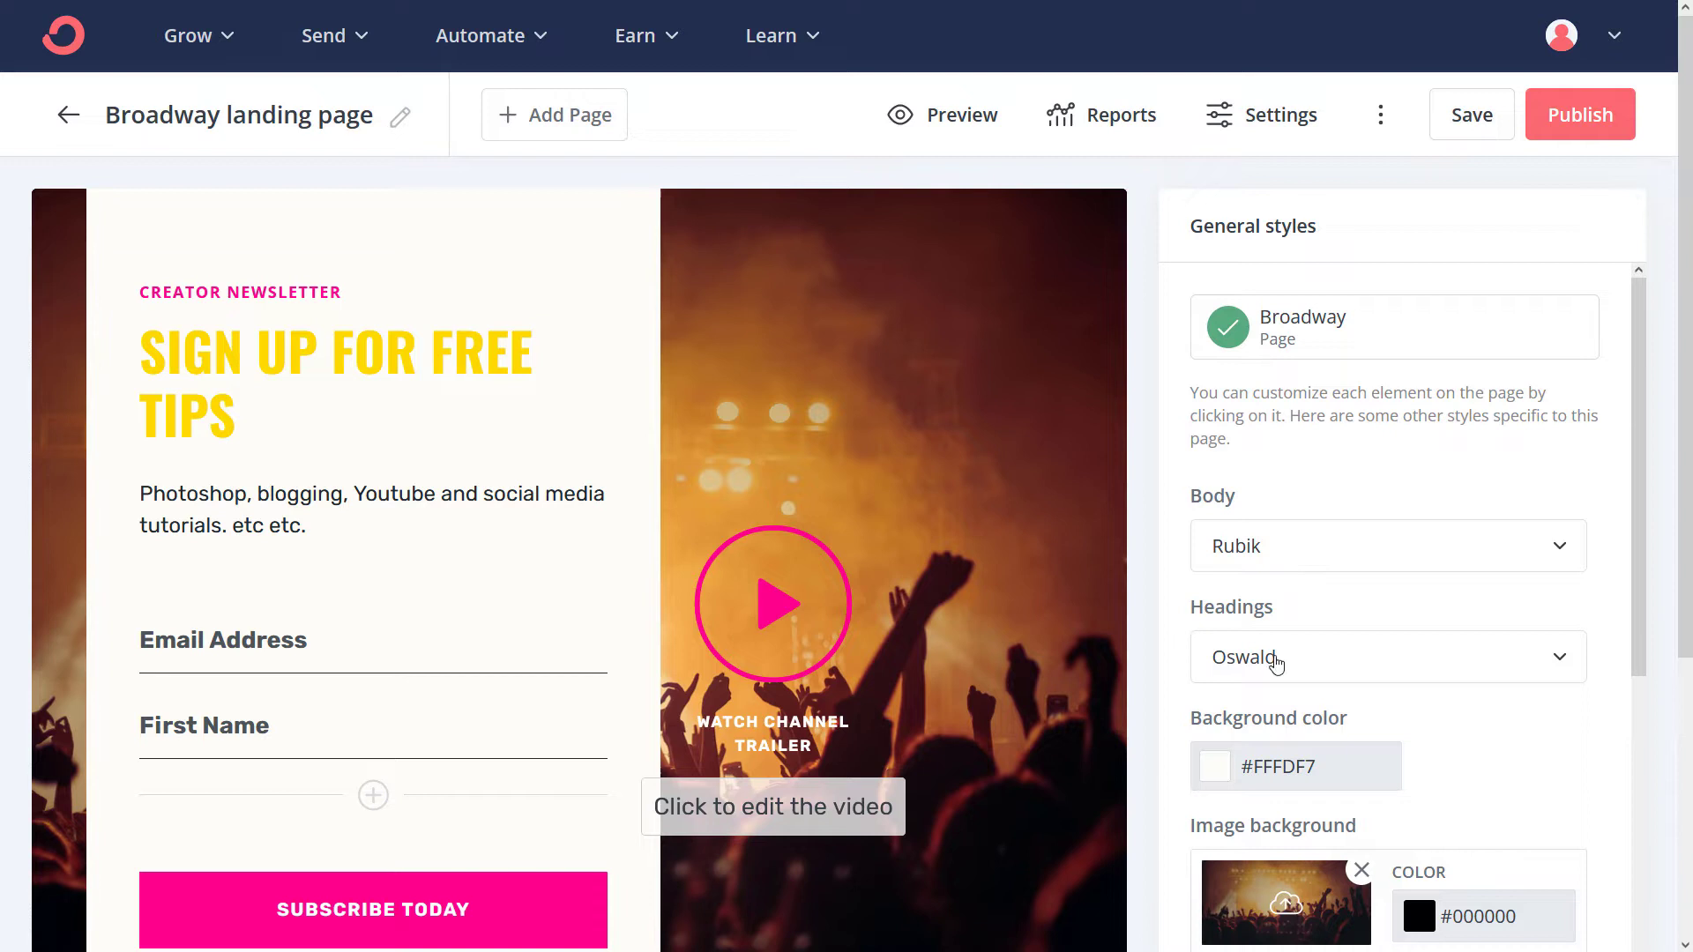
left_click(1387, 656)
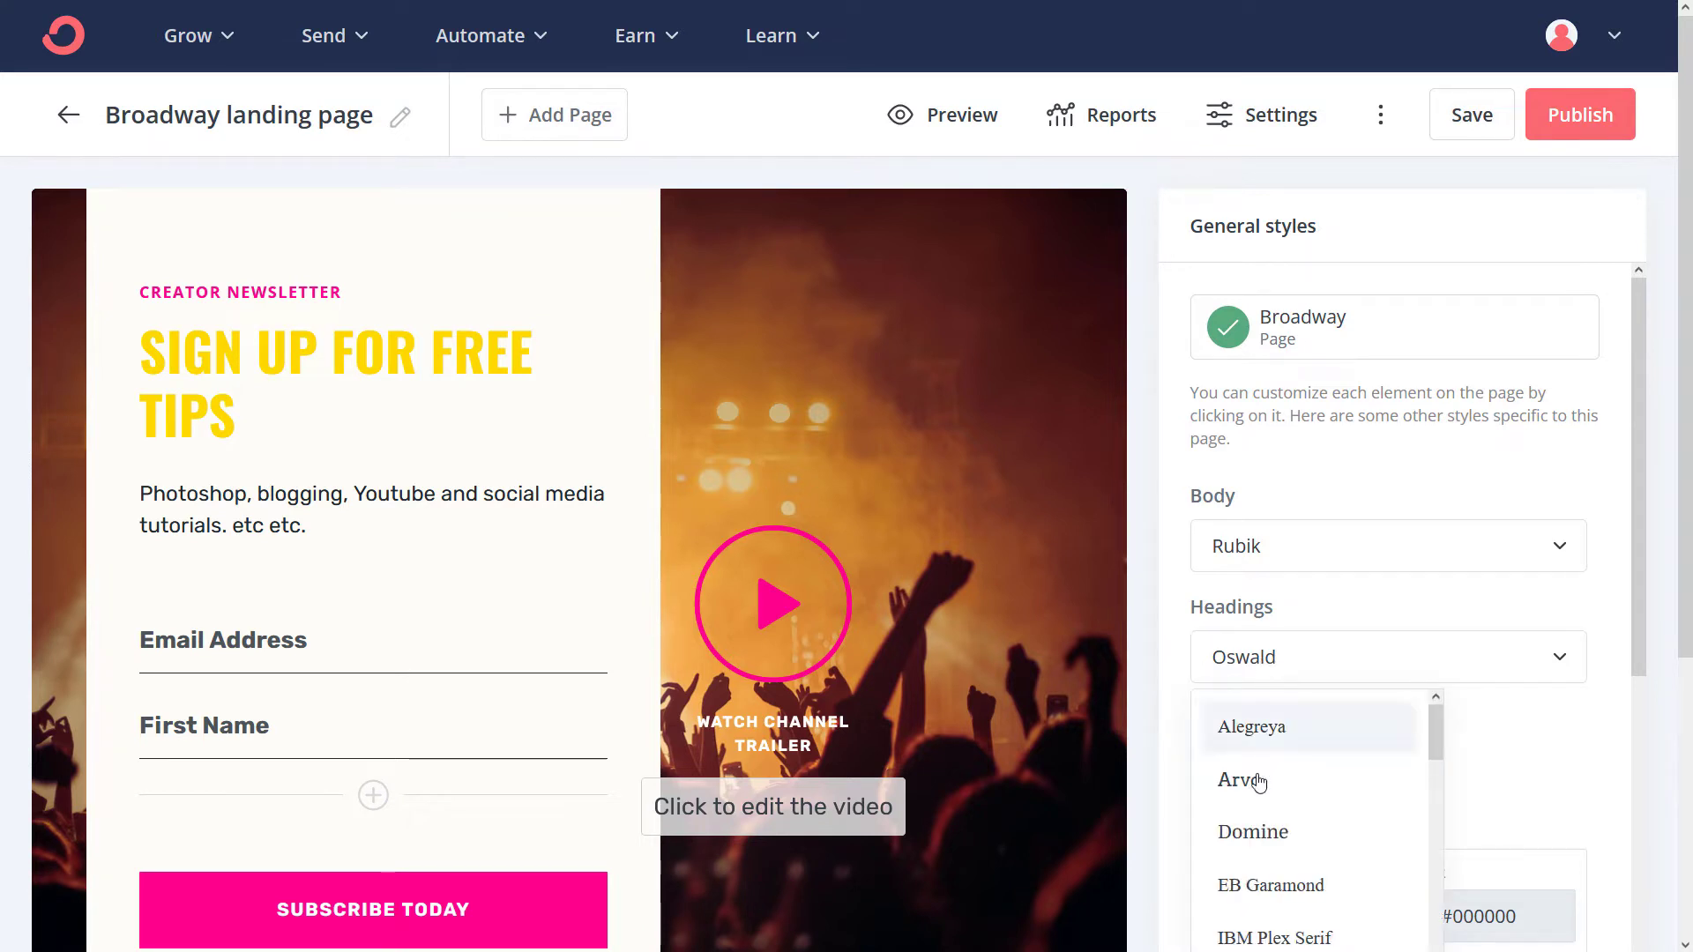
left_click(1240, 779)
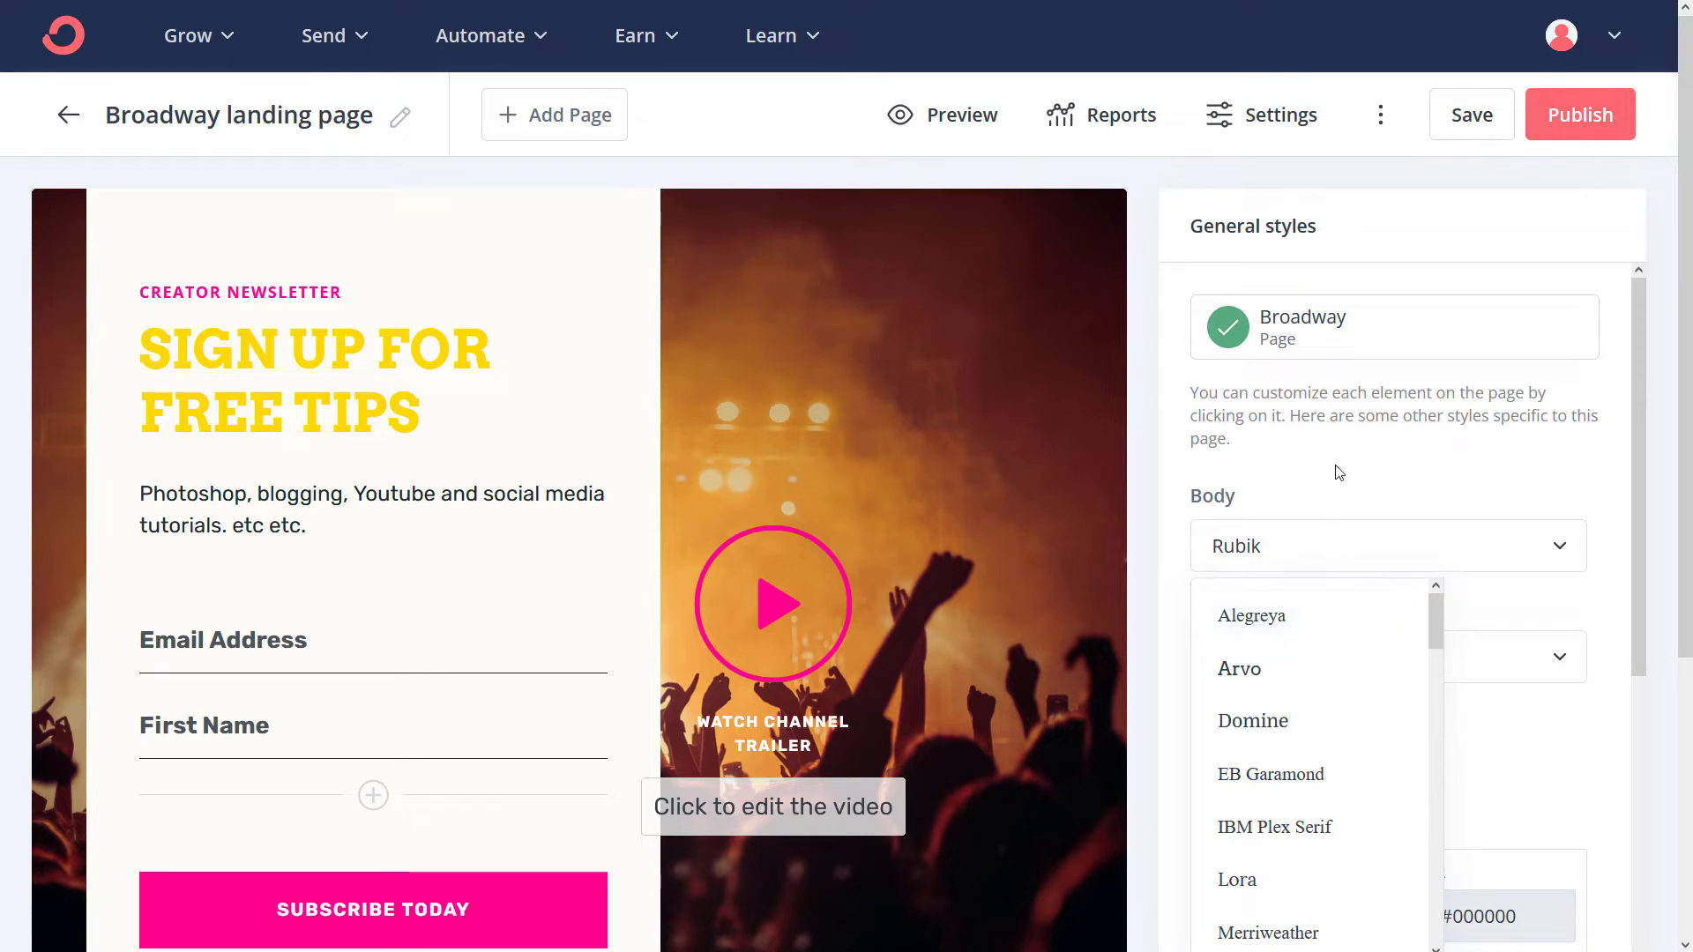
scroll("down", 3)
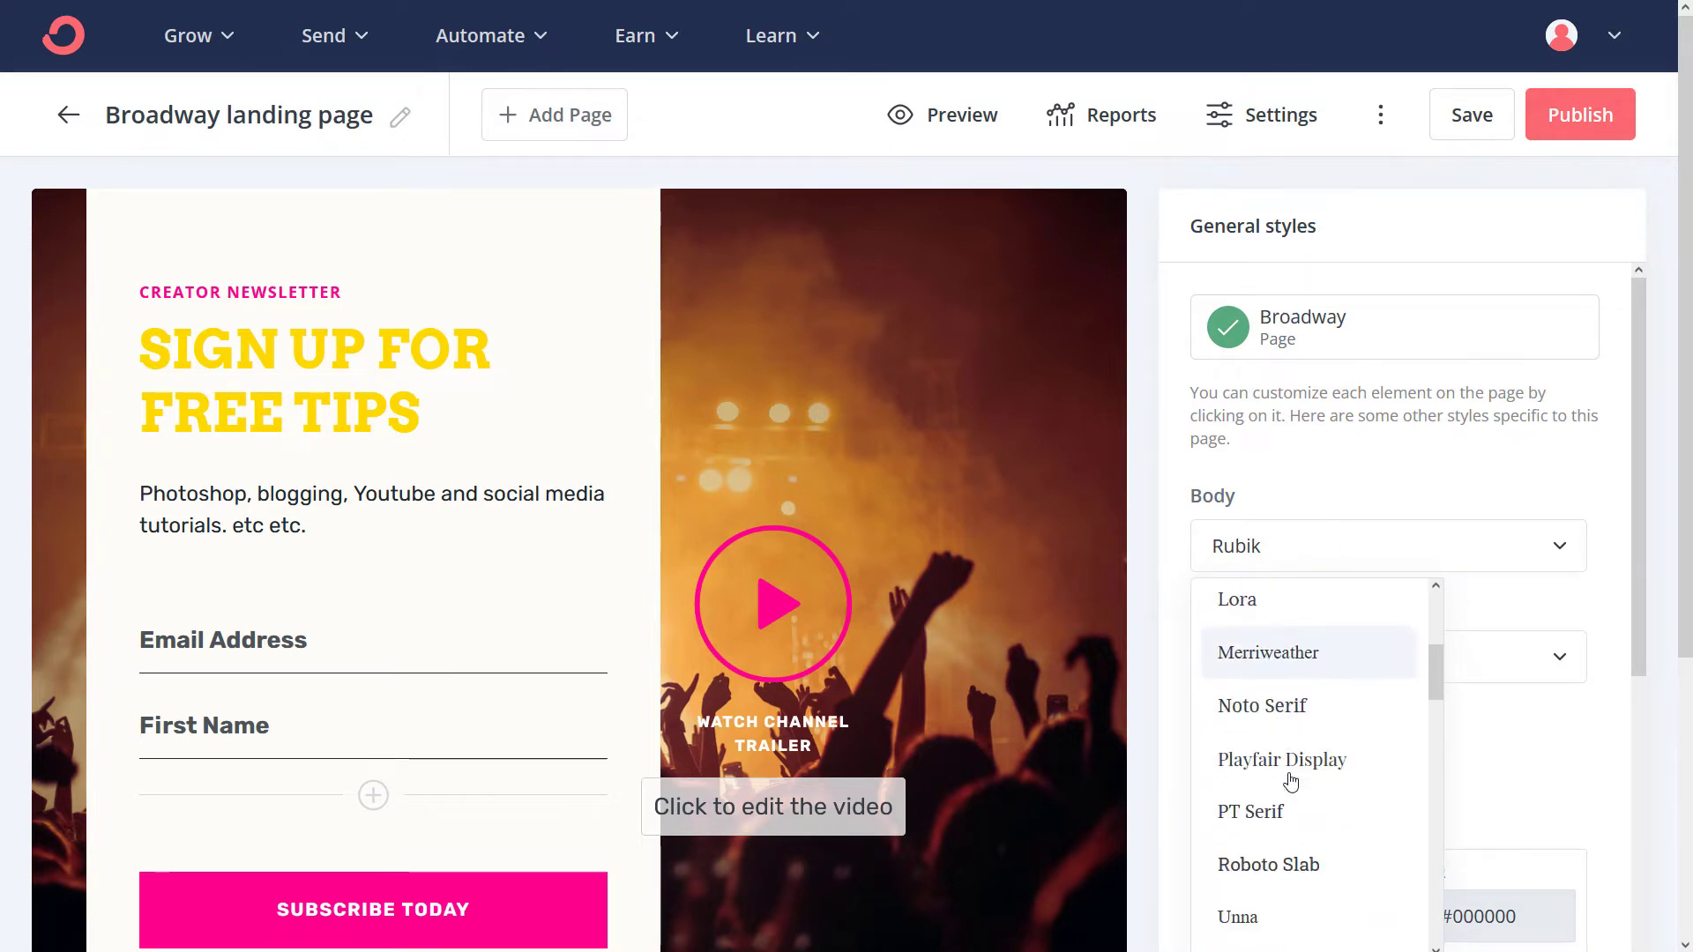
left_click(1268, 864)
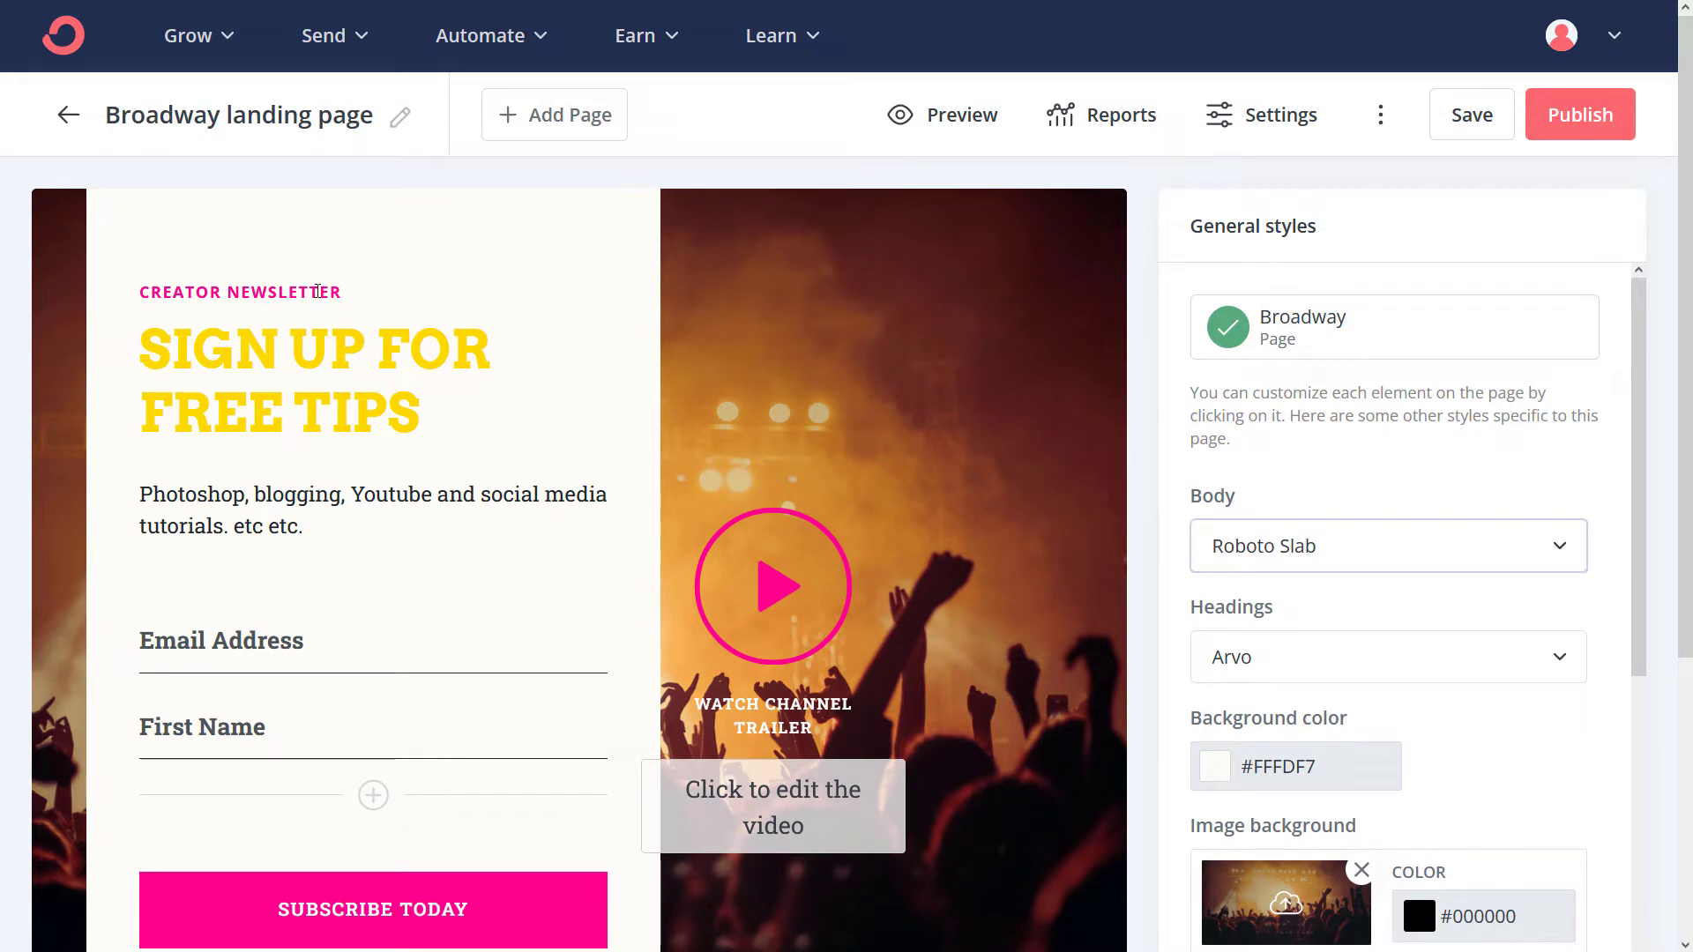
Colour the CREATOR NEWSLETTER preheader lime #D7FF00 and return to the page's general styles
left_click(240, 291)
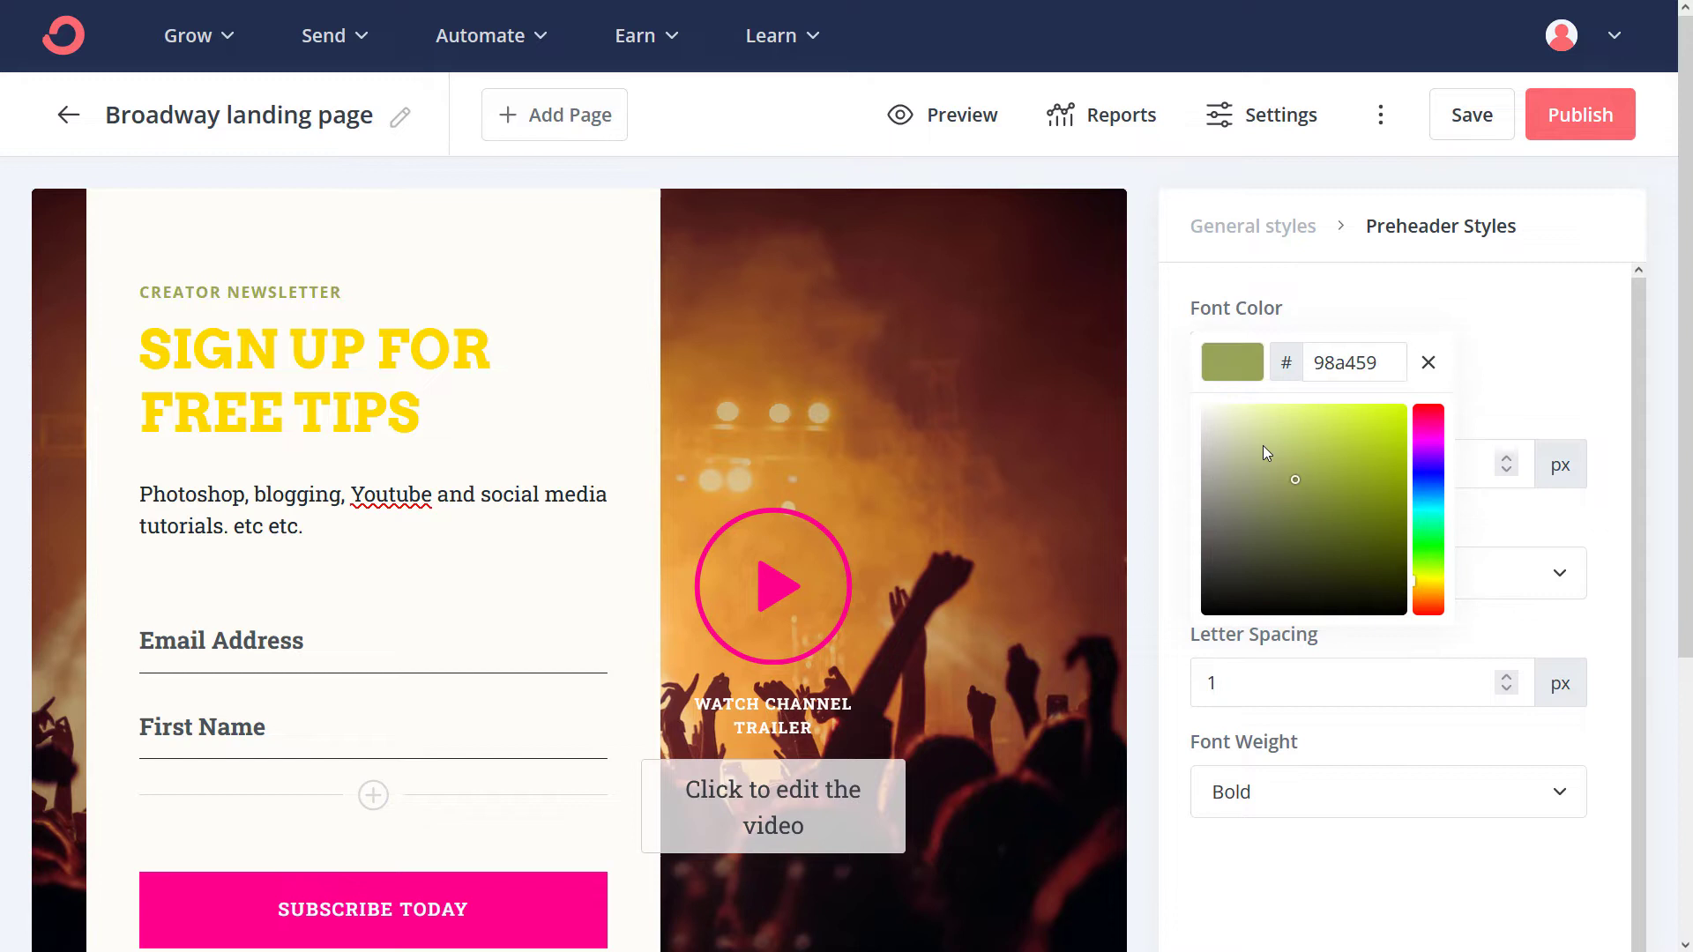
left_click(1404, 406)
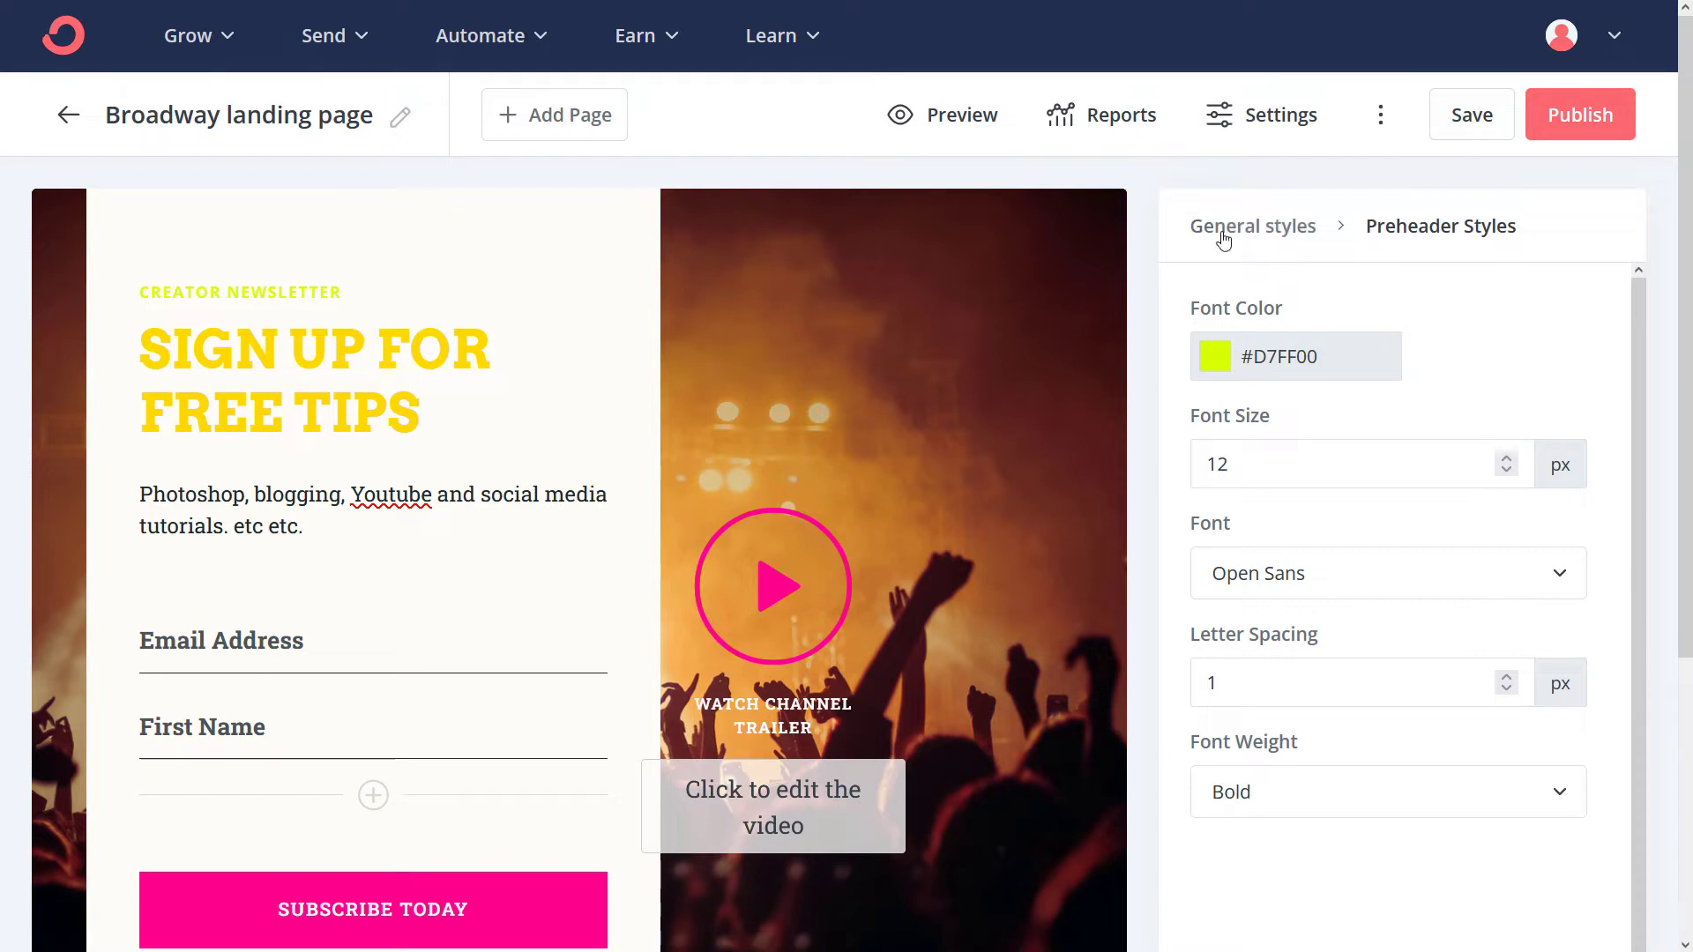
left_click(1252, 226)
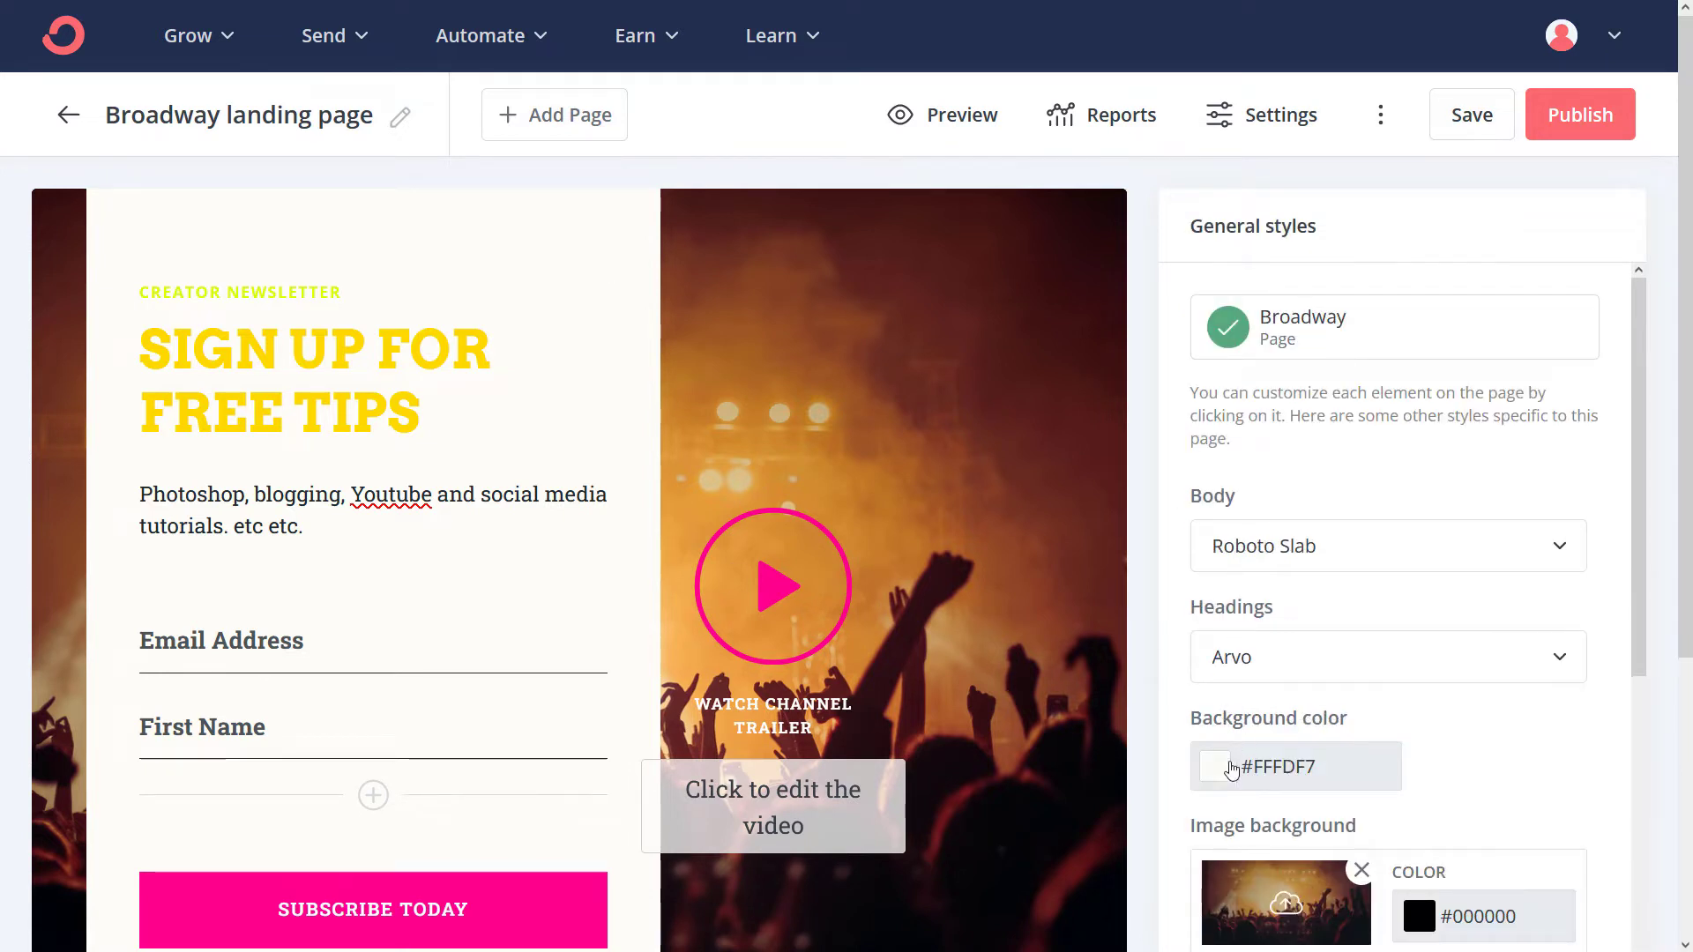
scroll("down", 3)
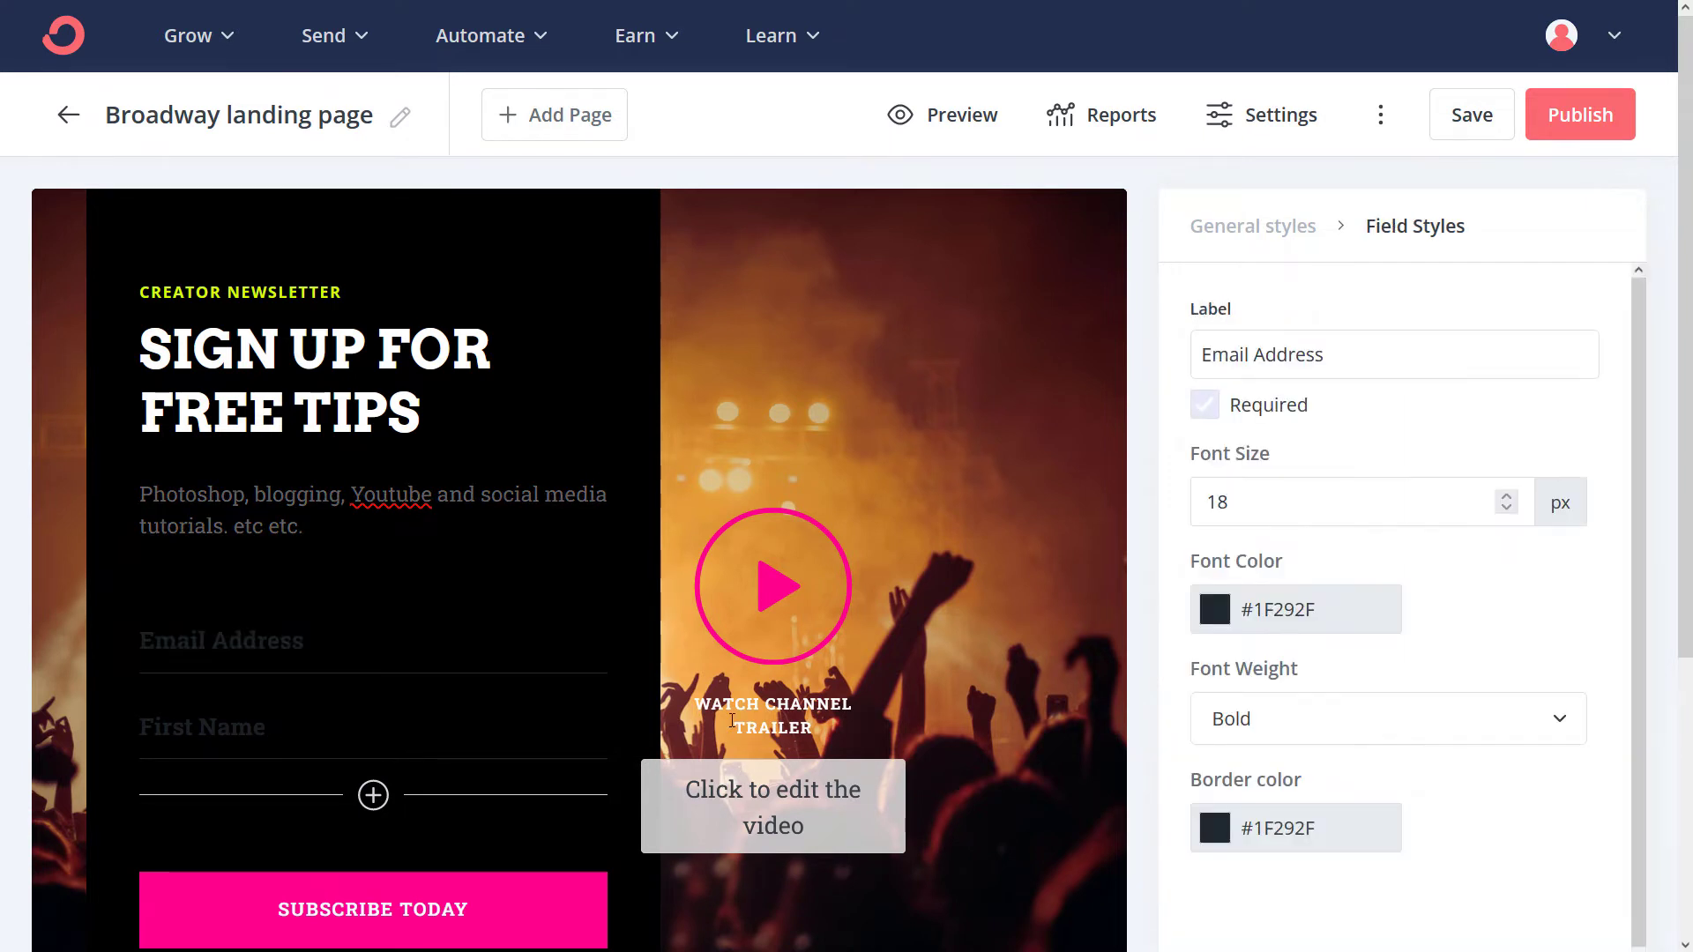
Set field text to #c0c0c0 and give the Subscribe Today button a lime background with #000000 text
left_click(1213, 609)
type("c0c0c0")
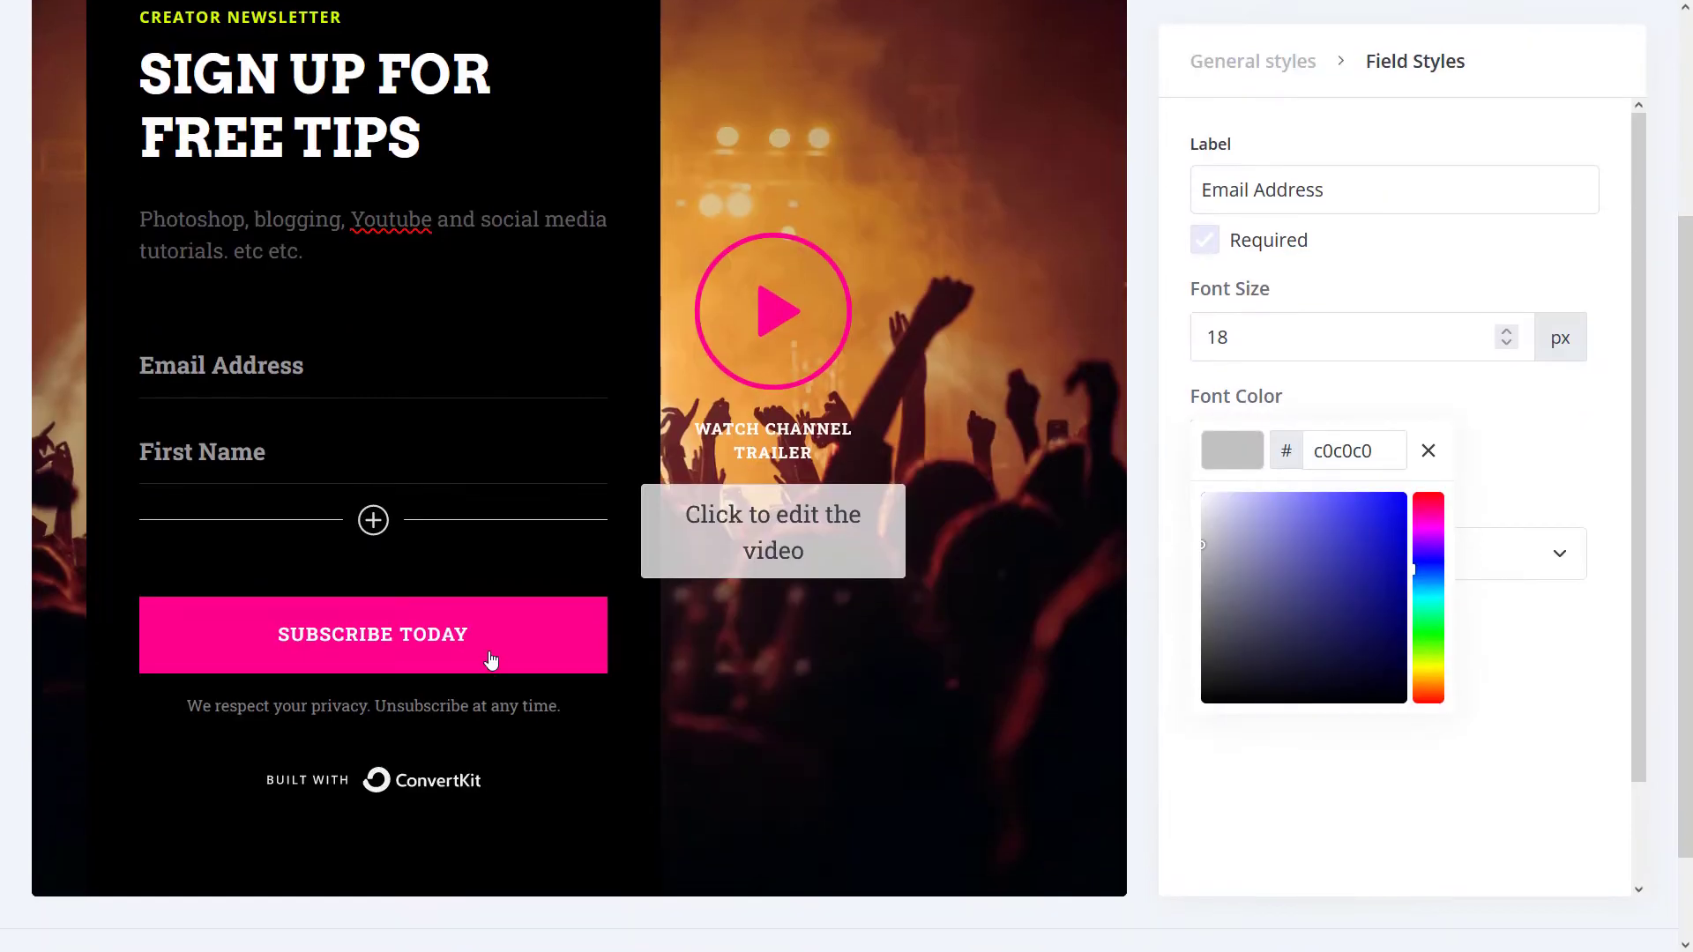
left_click(372, 633)
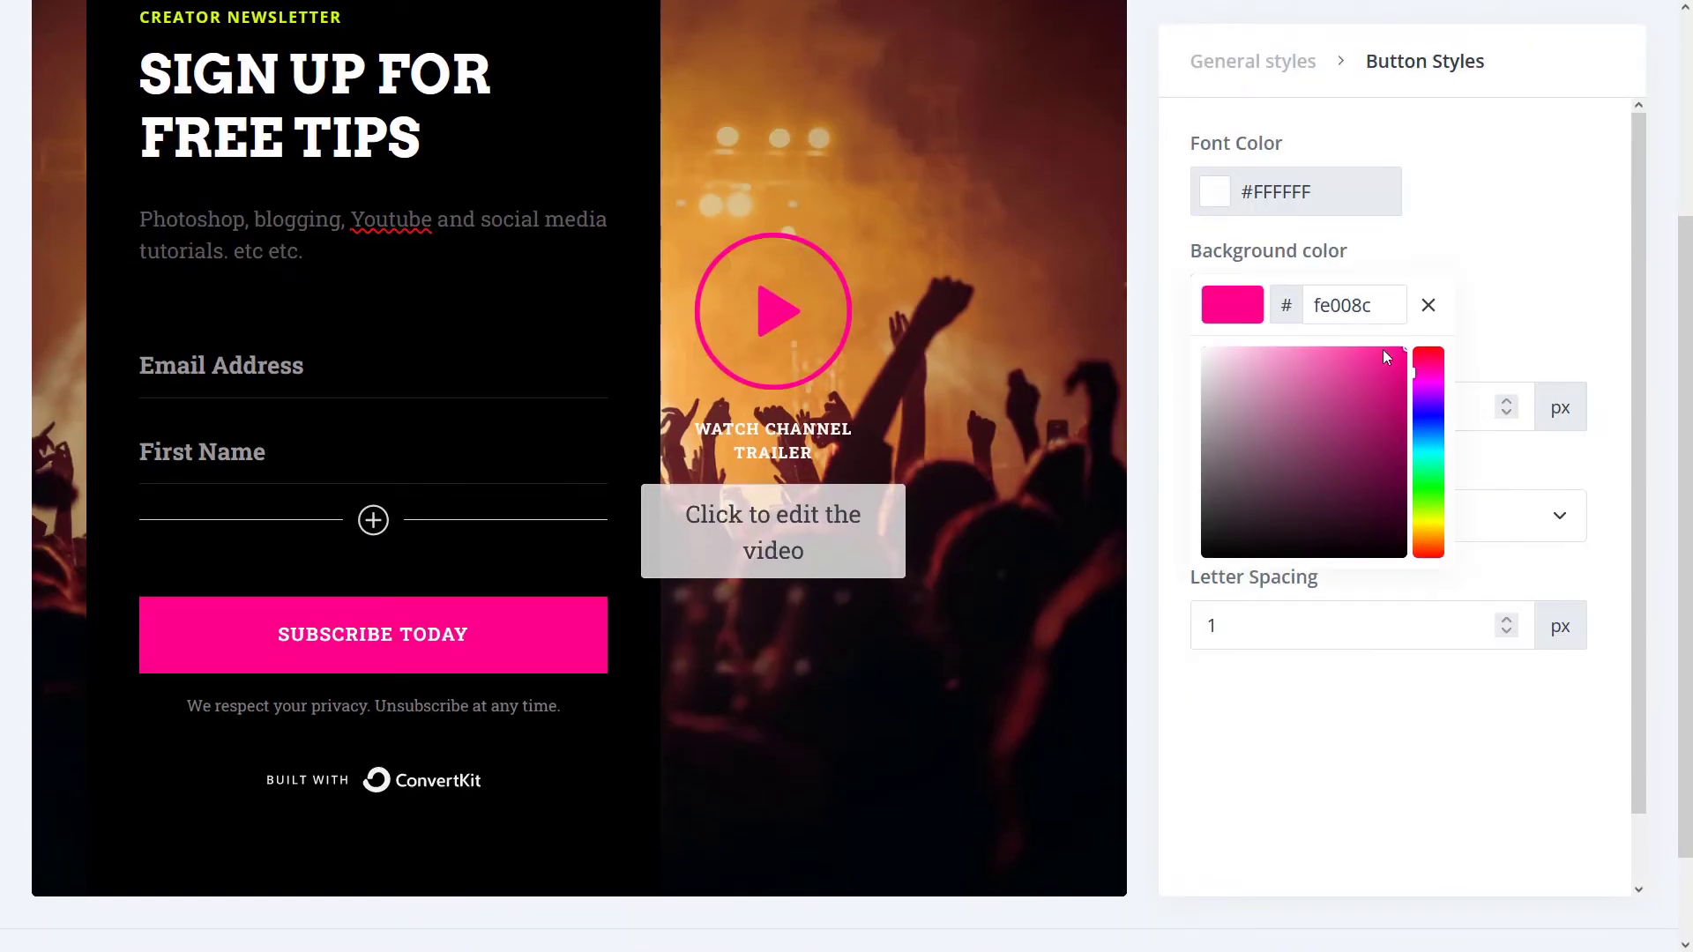
mouse_move(1434, 517)
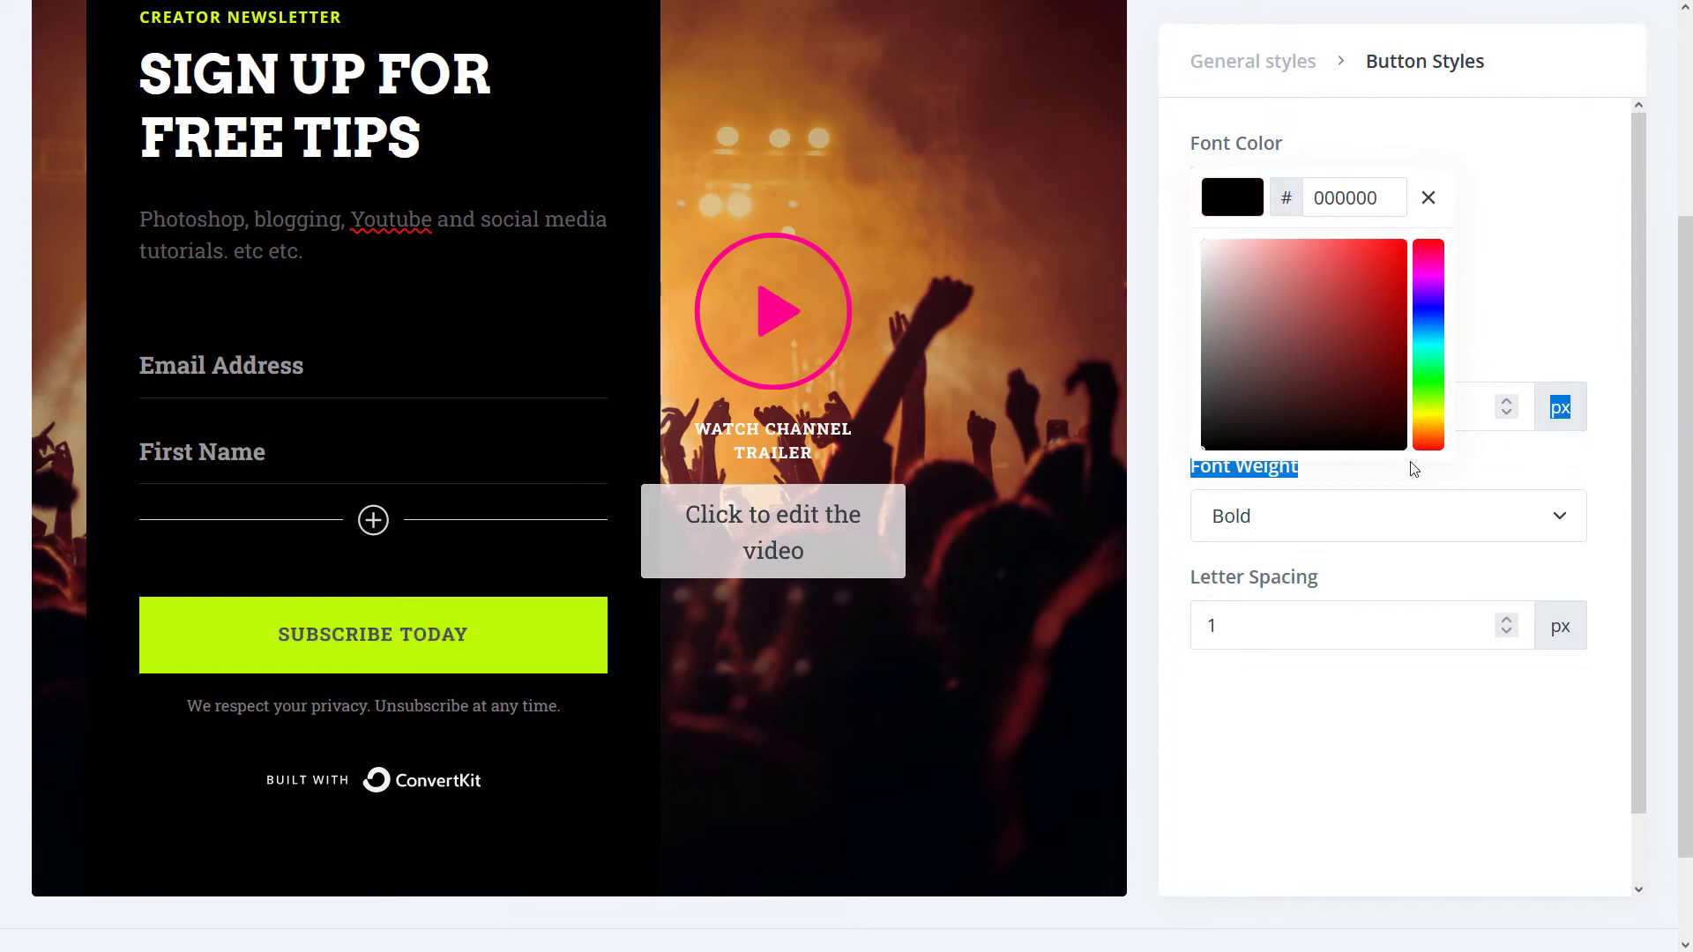
left_click(367, 365)
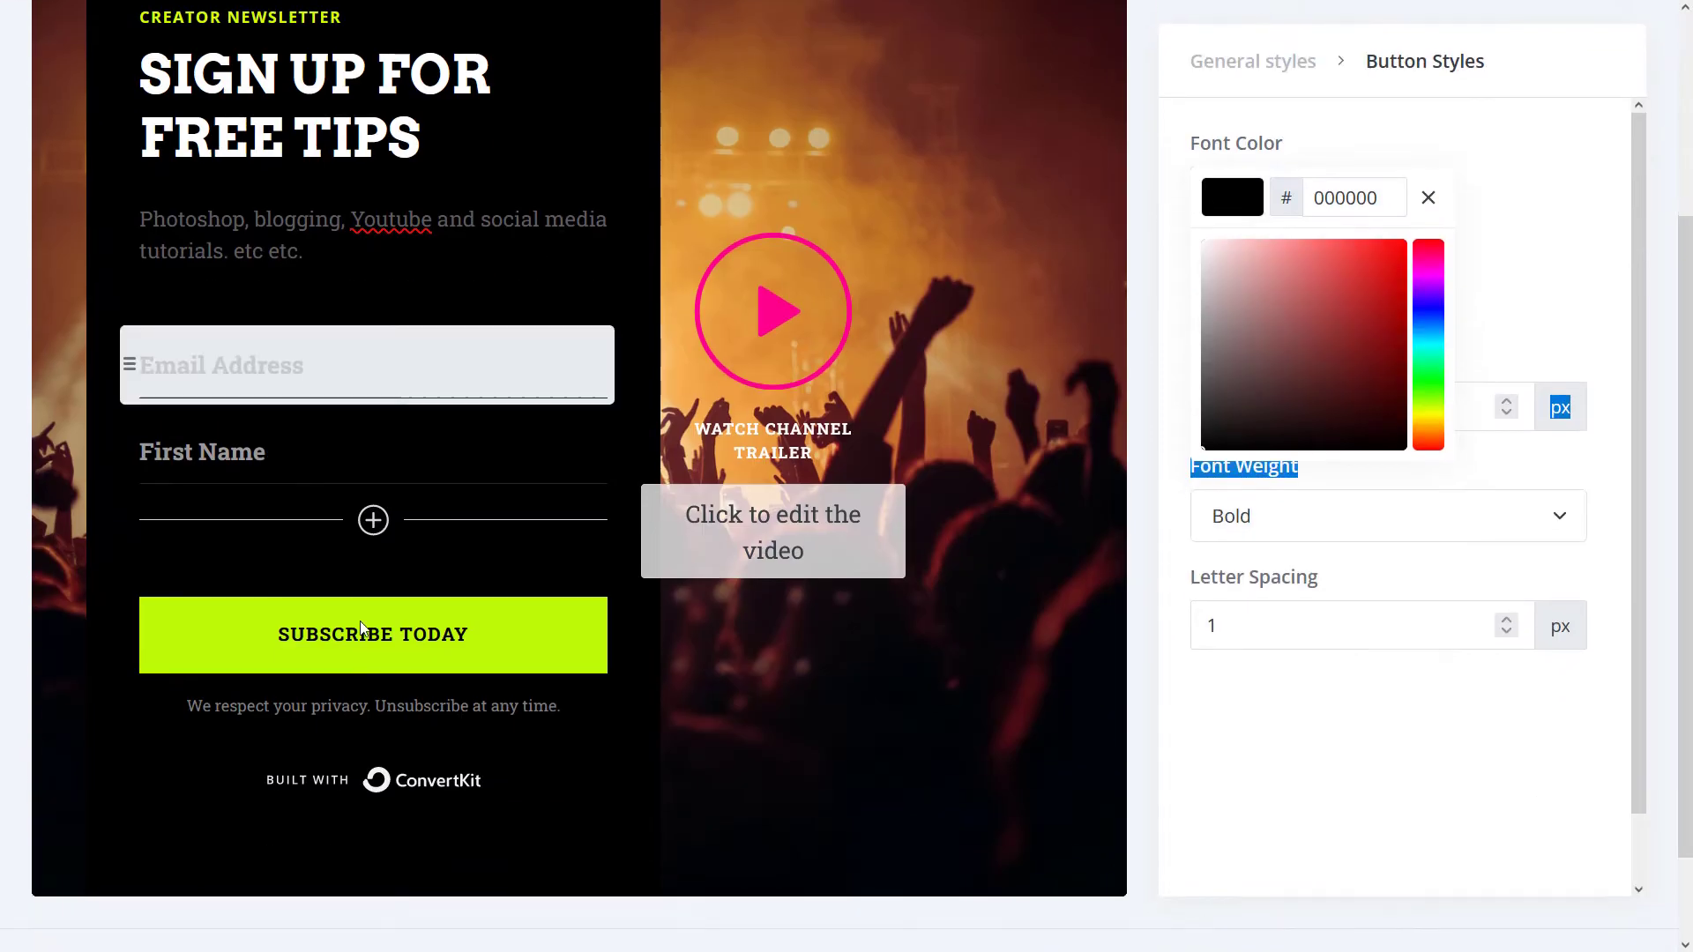
scroll("up", 3)
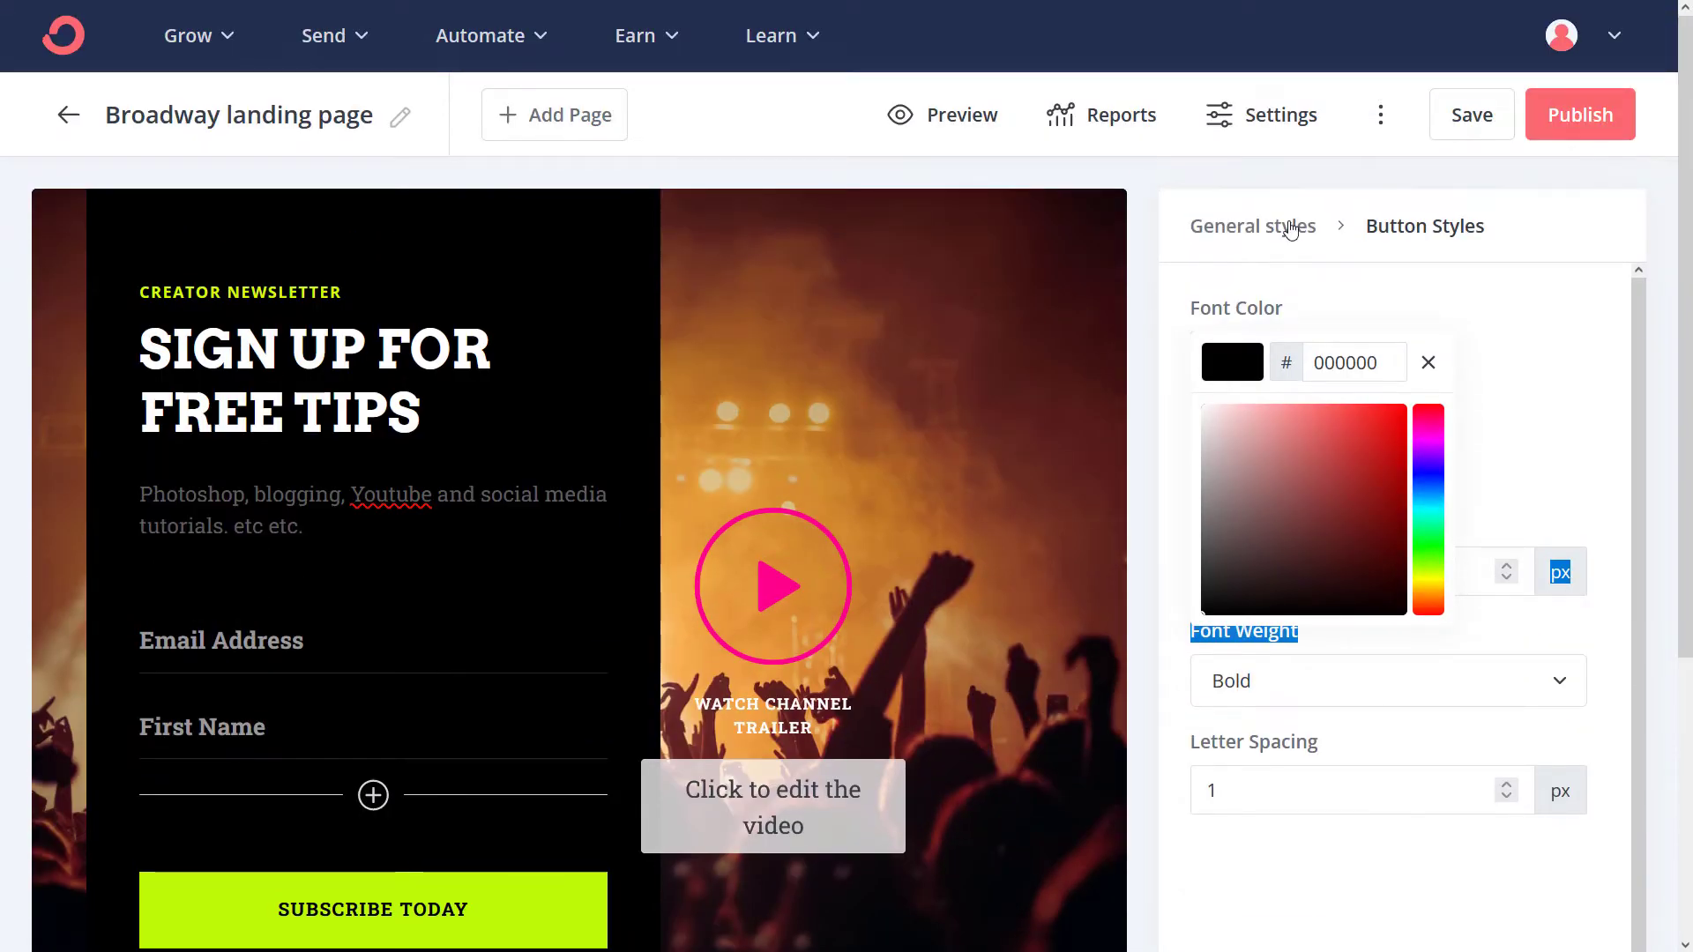
left_click(1253, 226)
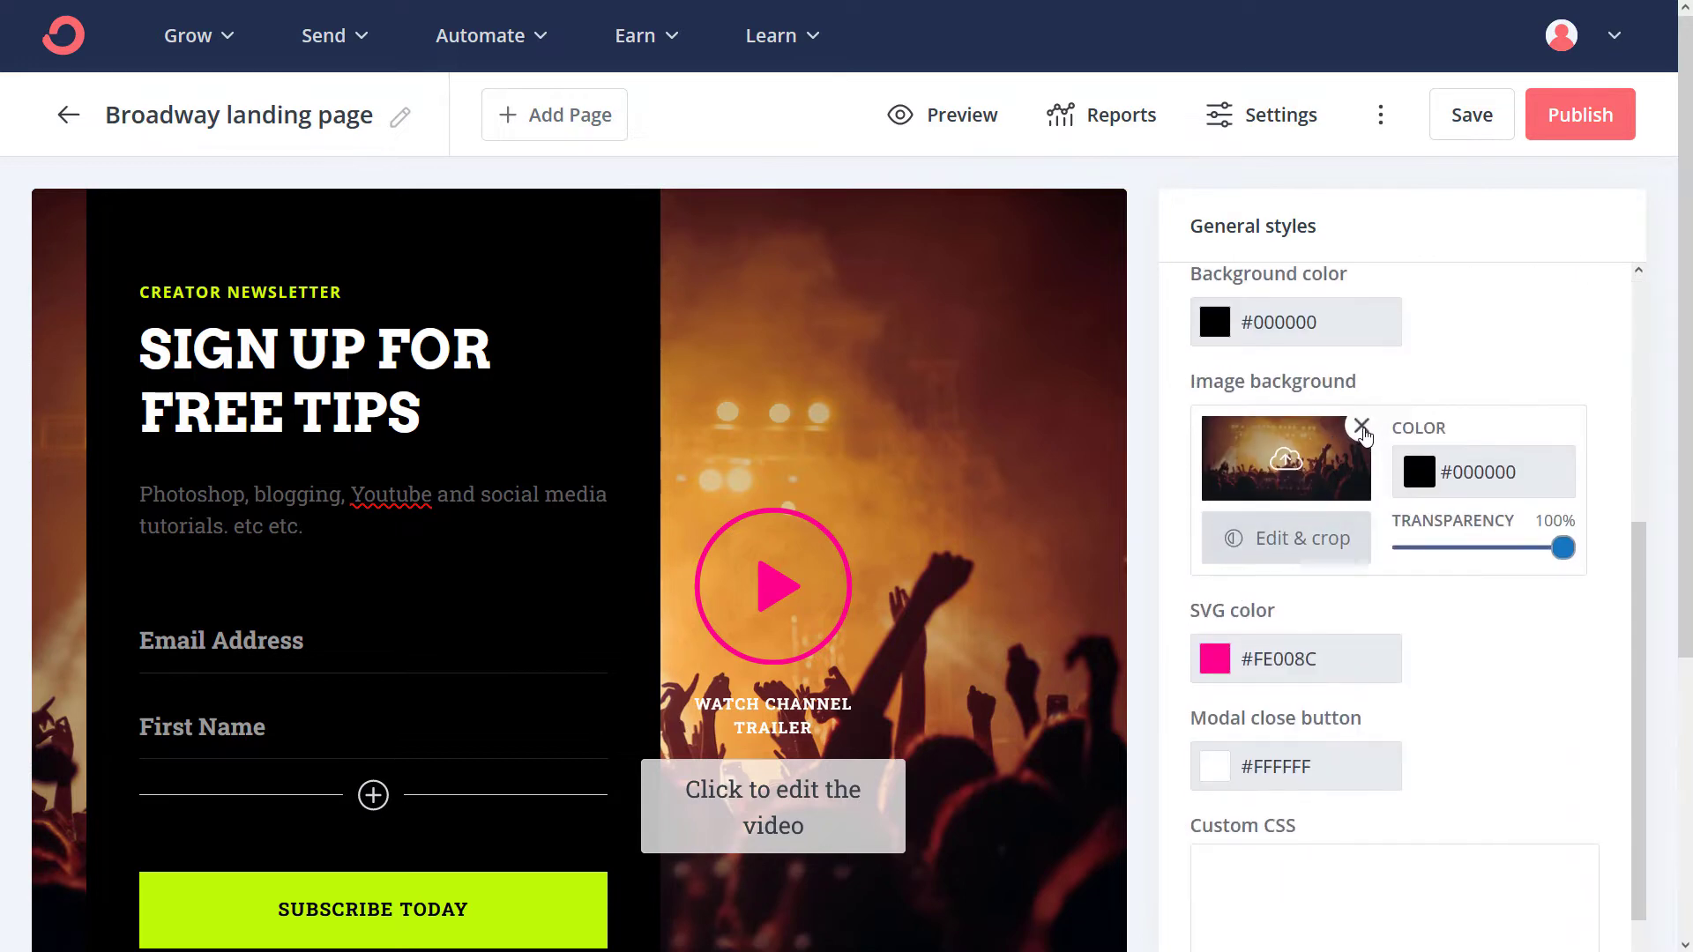
Remove the concert background and pick an Unsplash 'artist' doodle-wall photo instead
left_click(1361, 425)
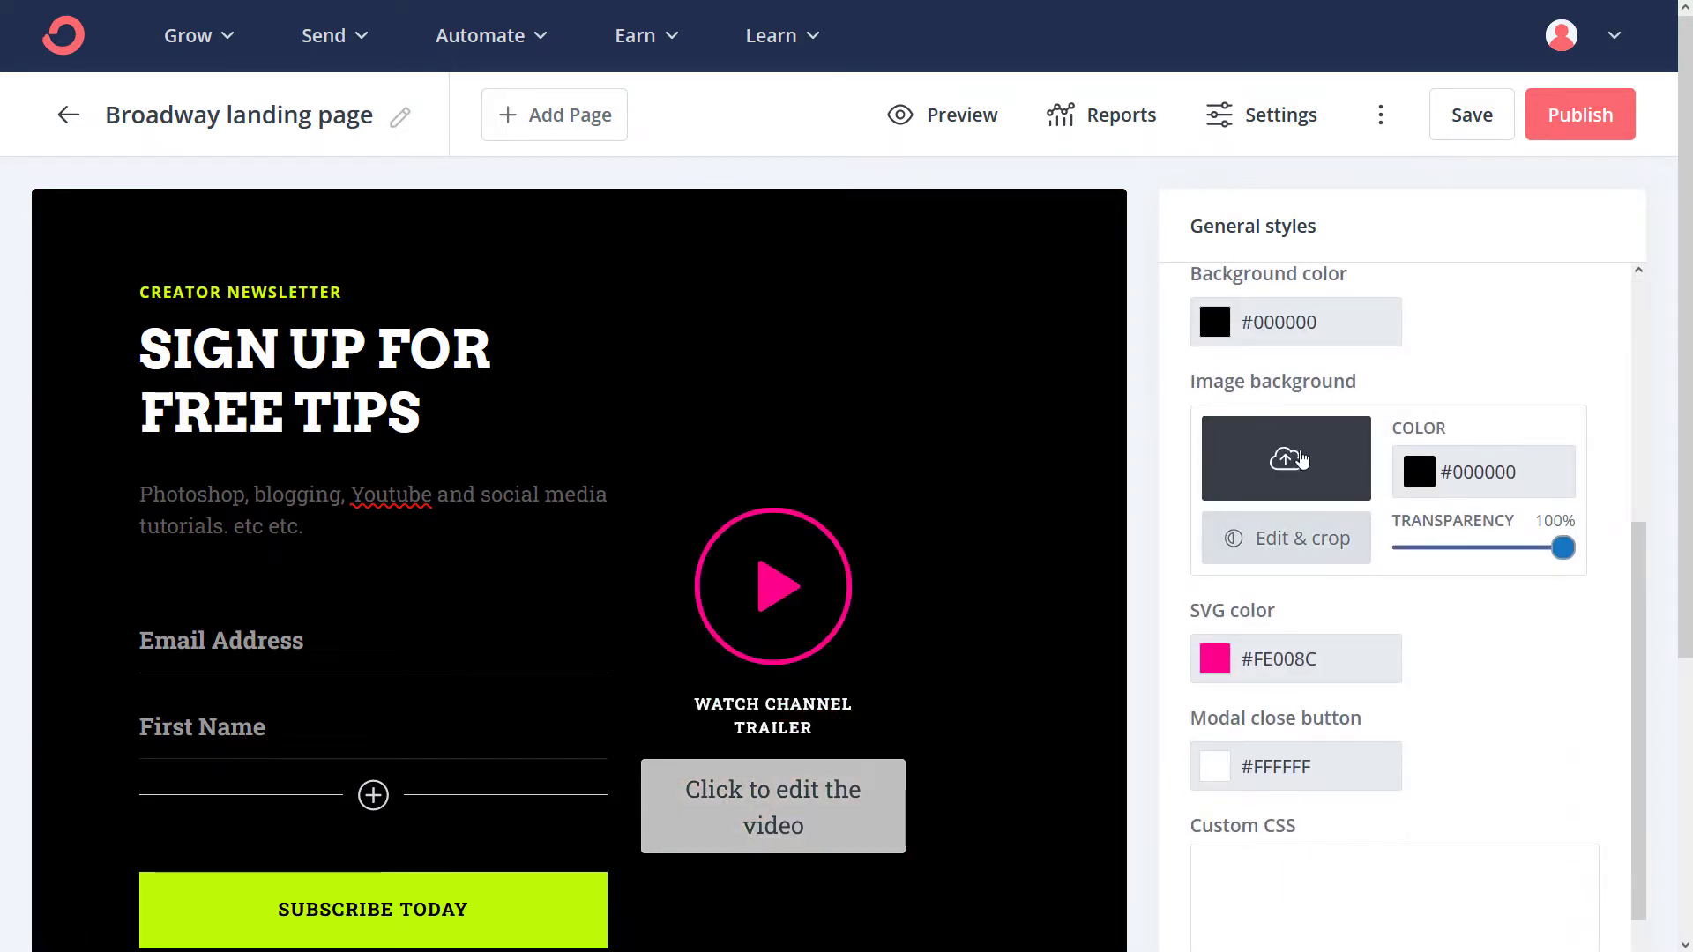
left_click(1286, 457)
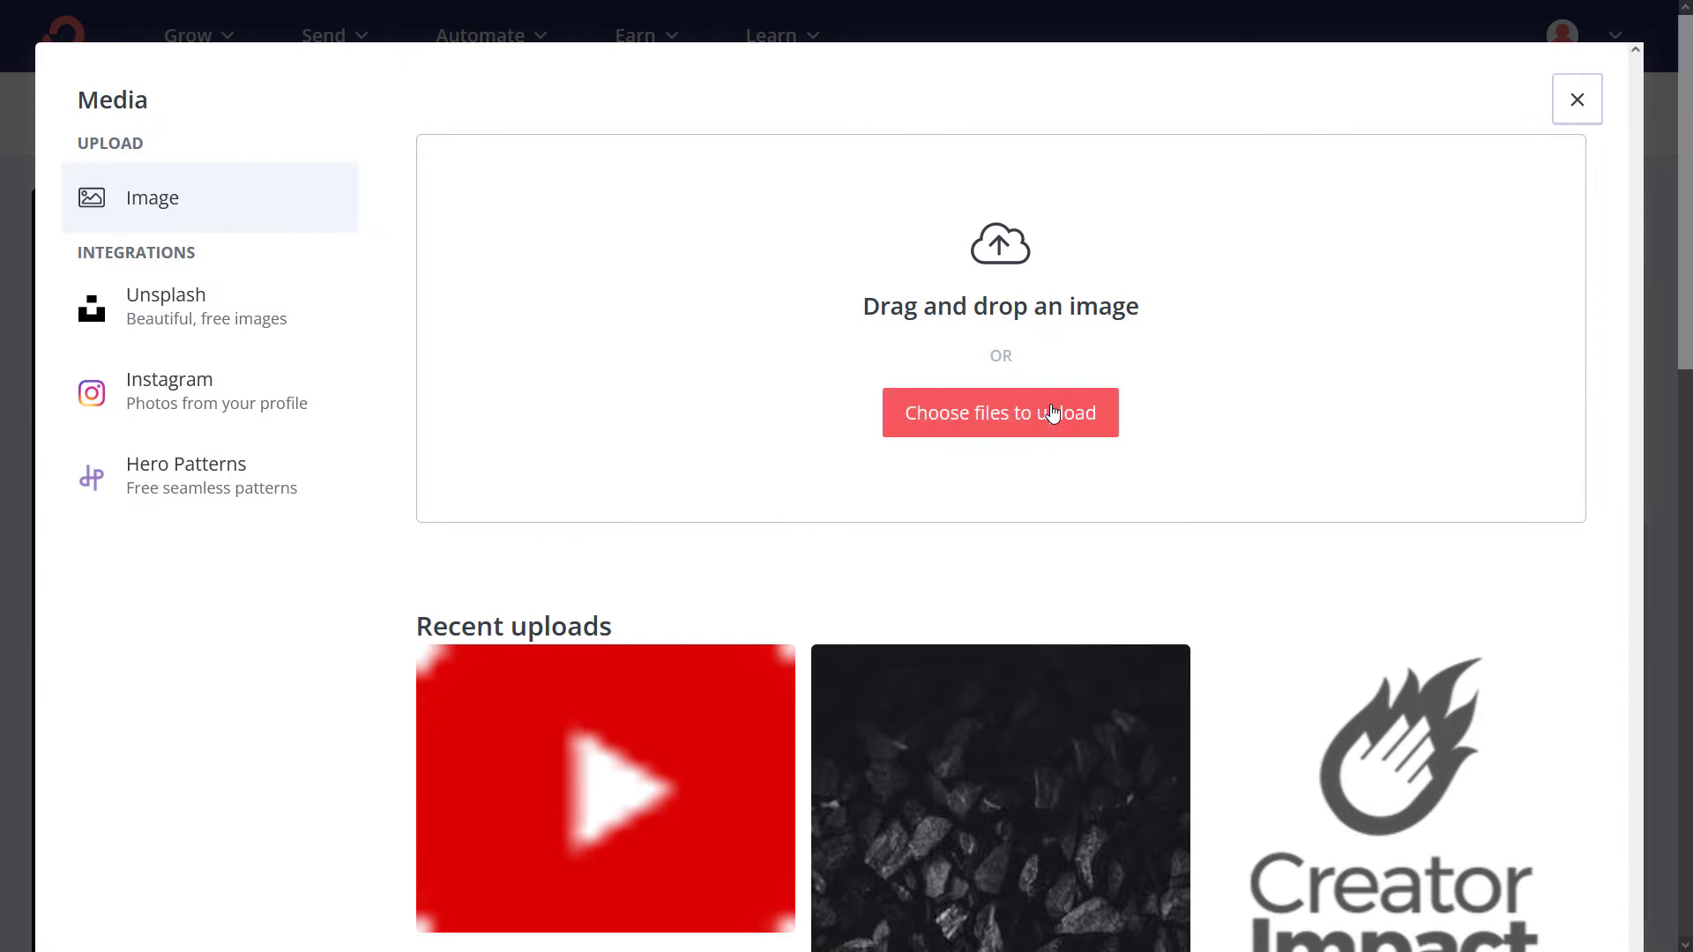
scroll("down", 3)
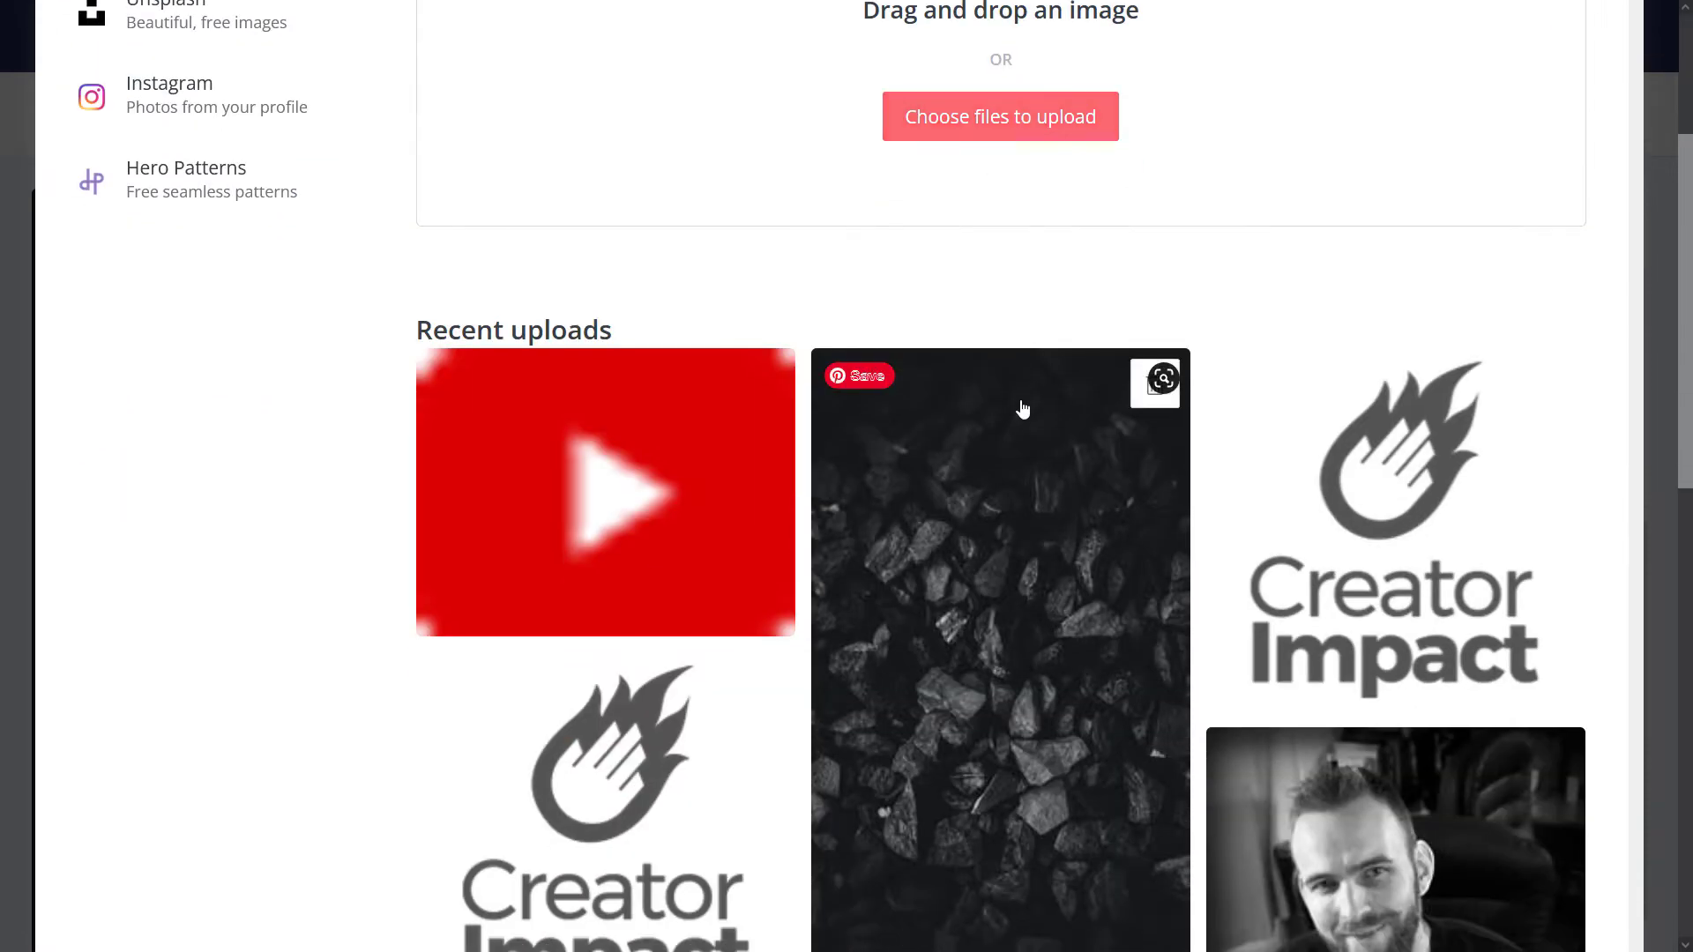
scroll("up", 3)
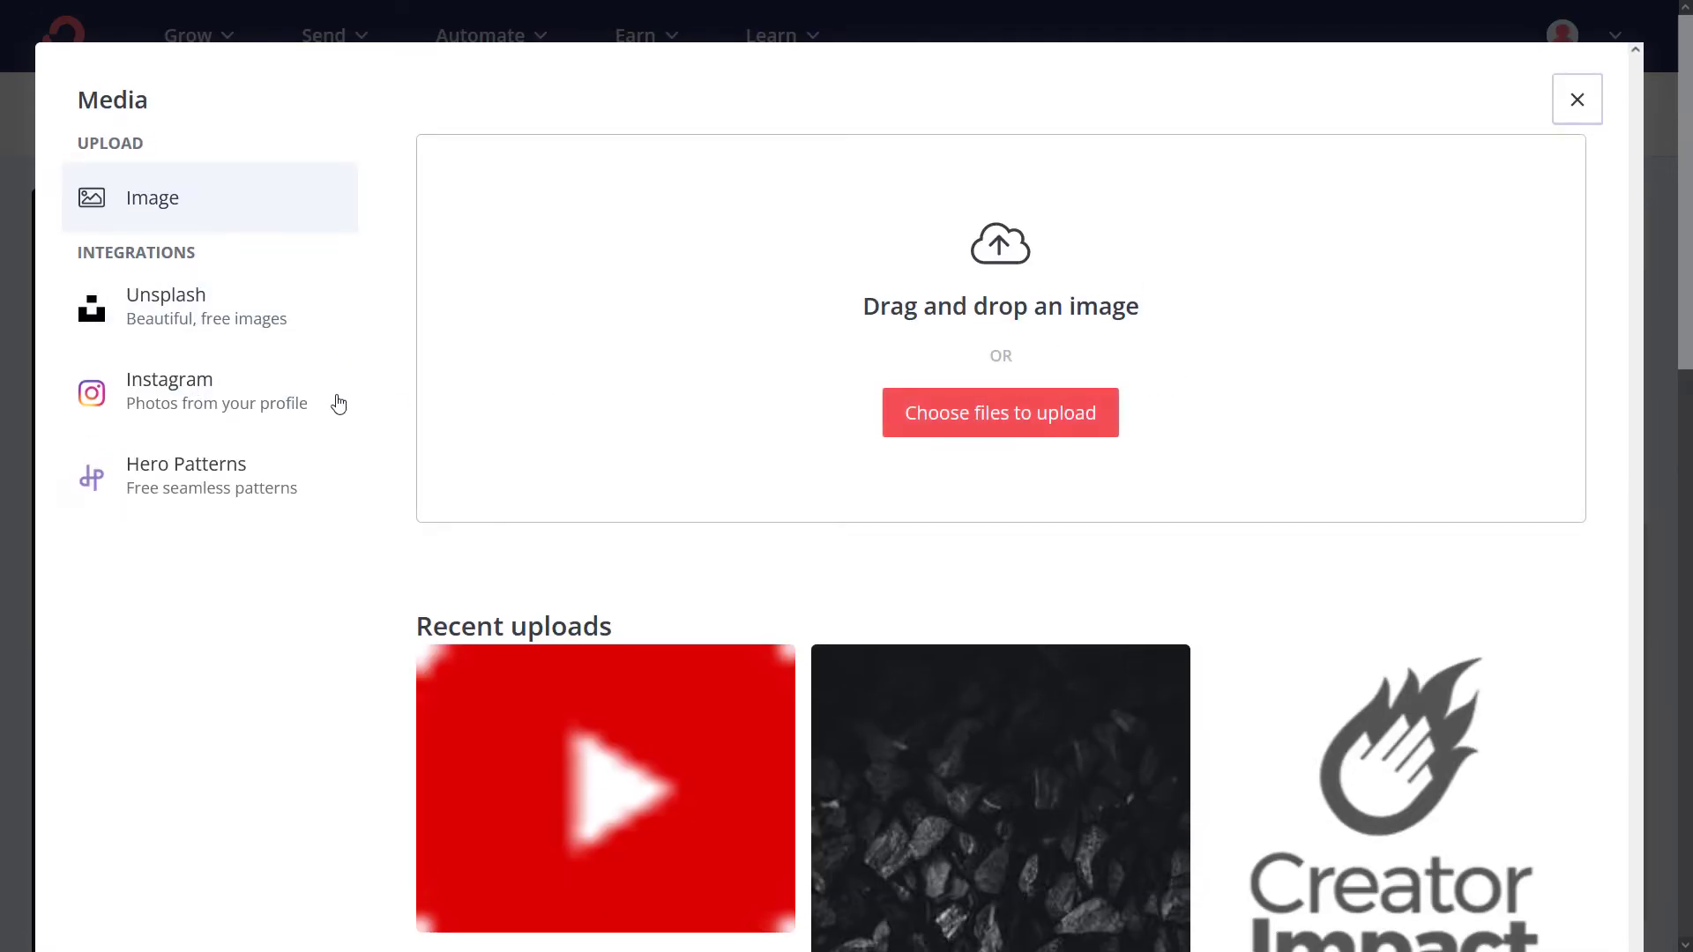
left_click(210, 307)
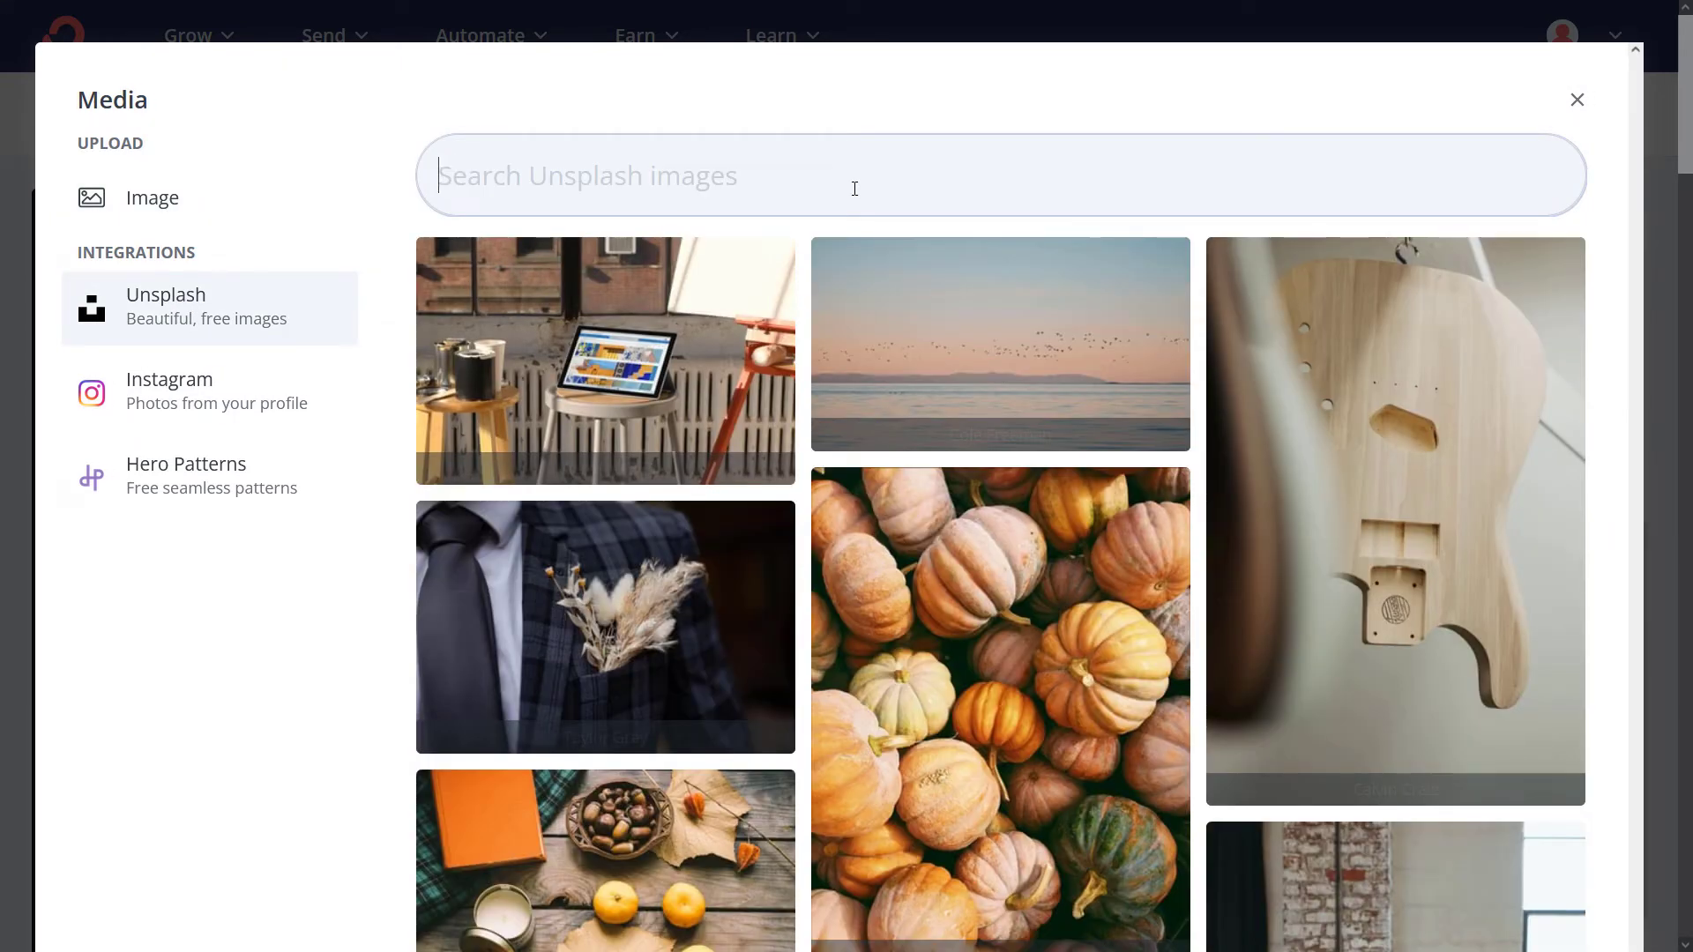
type("artist")
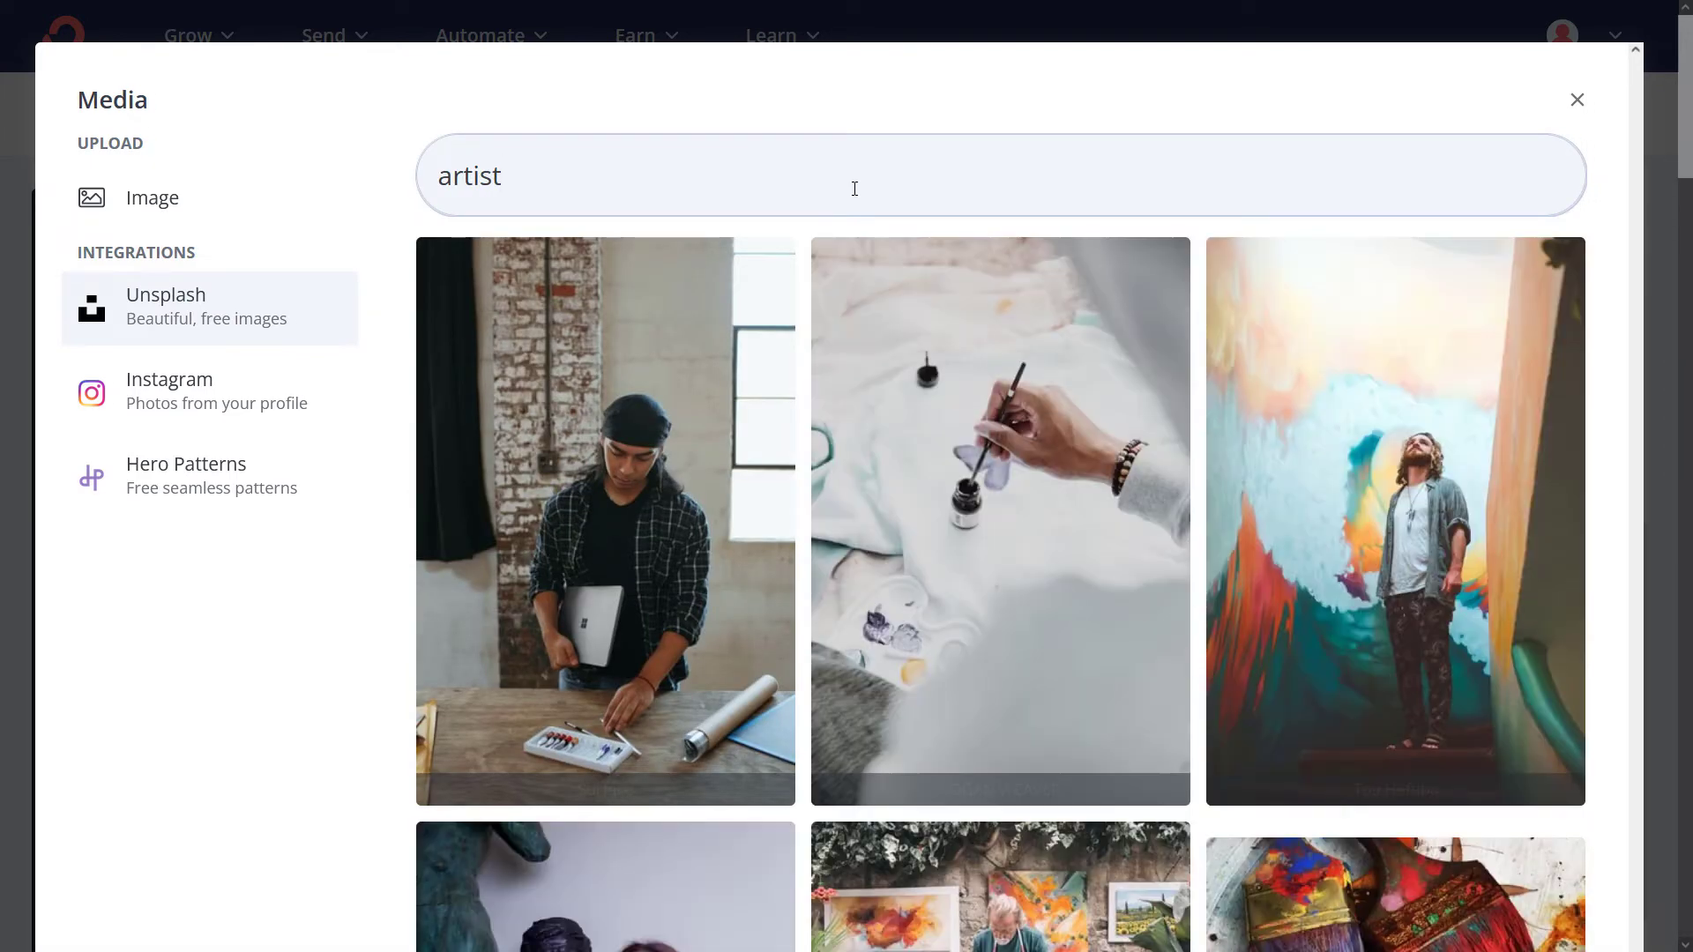
scroll("down", 3)
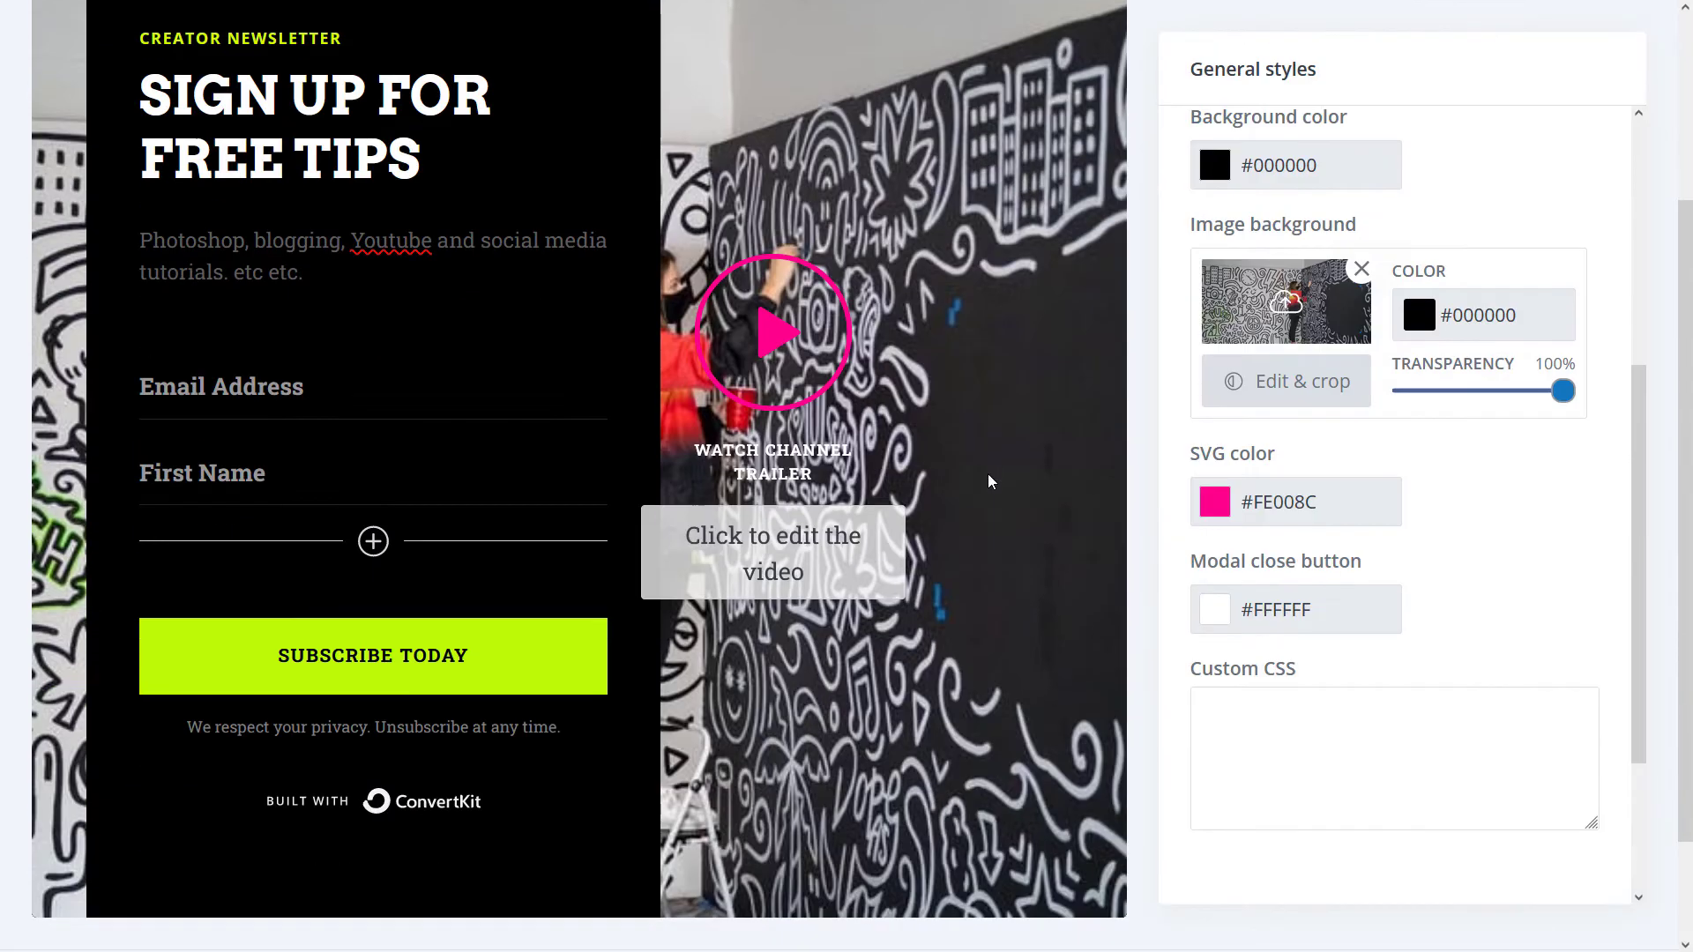
scroll("up", 3)
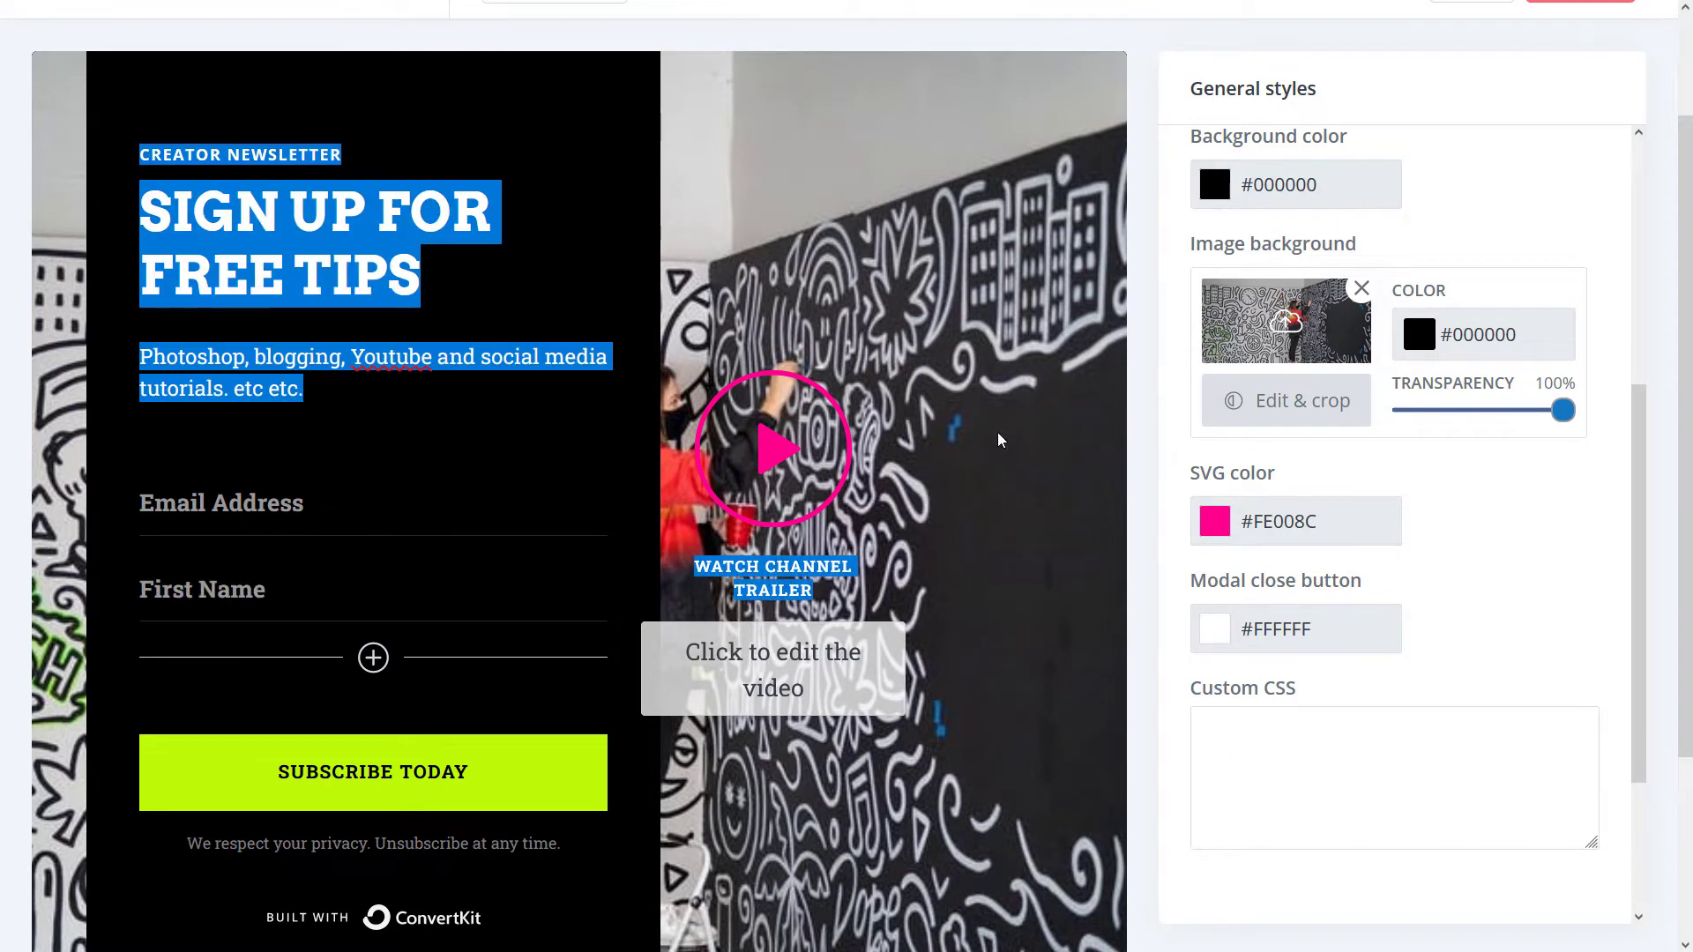
left_click(772, 652)
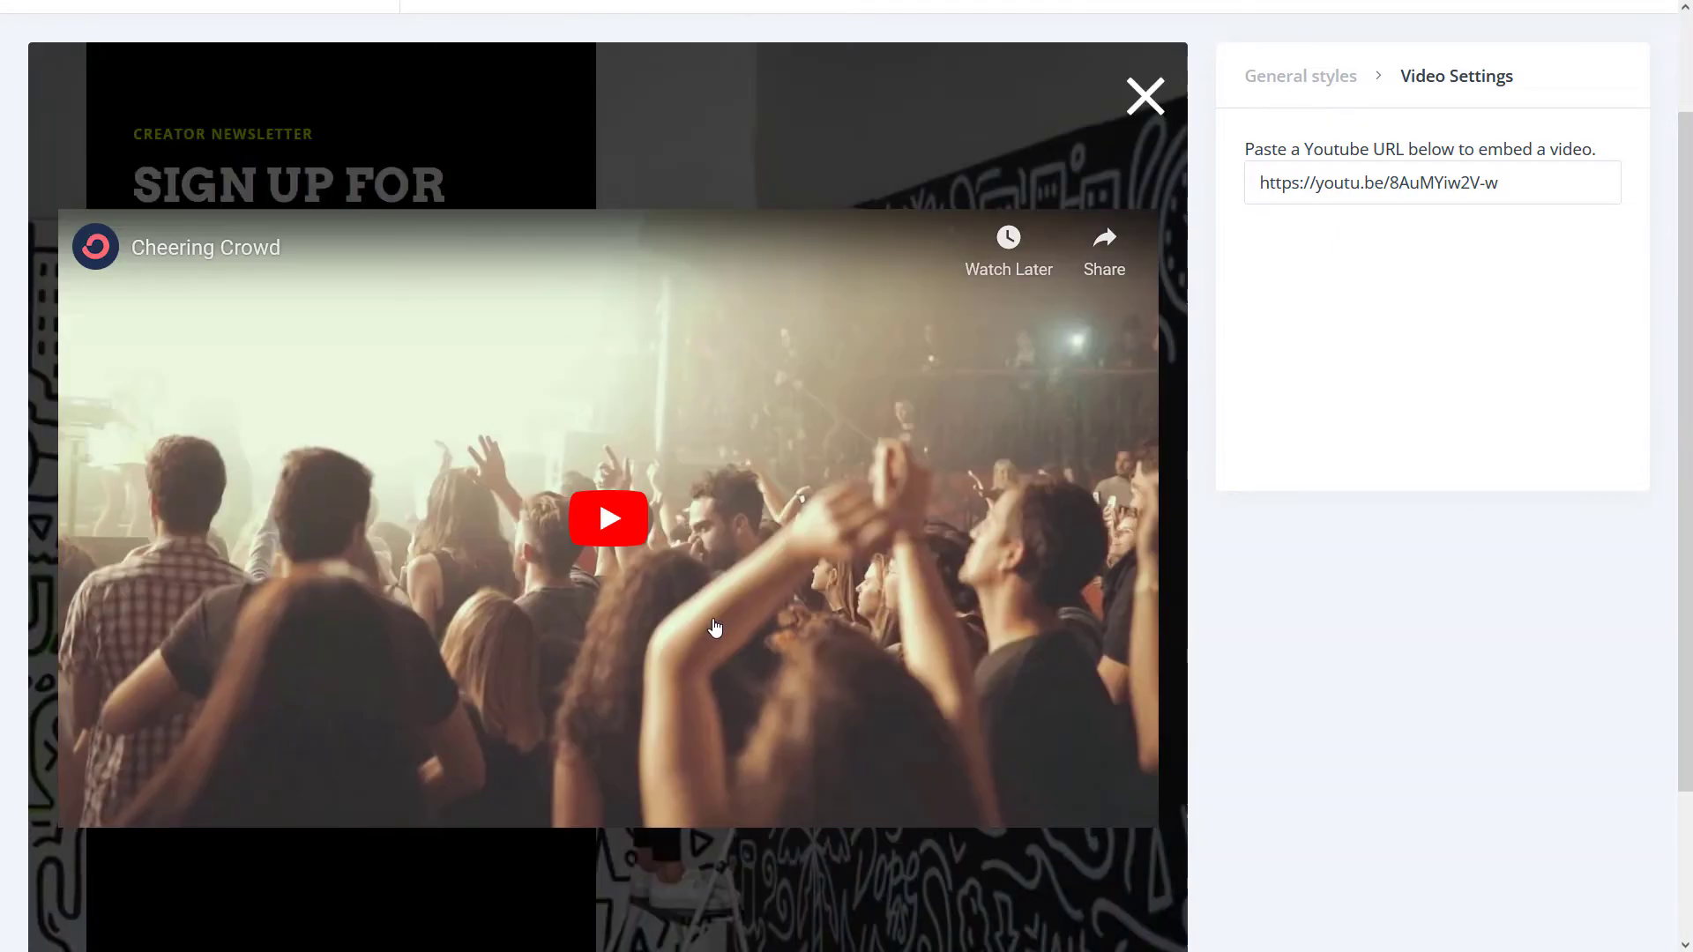
mouse_move(1399, 245)
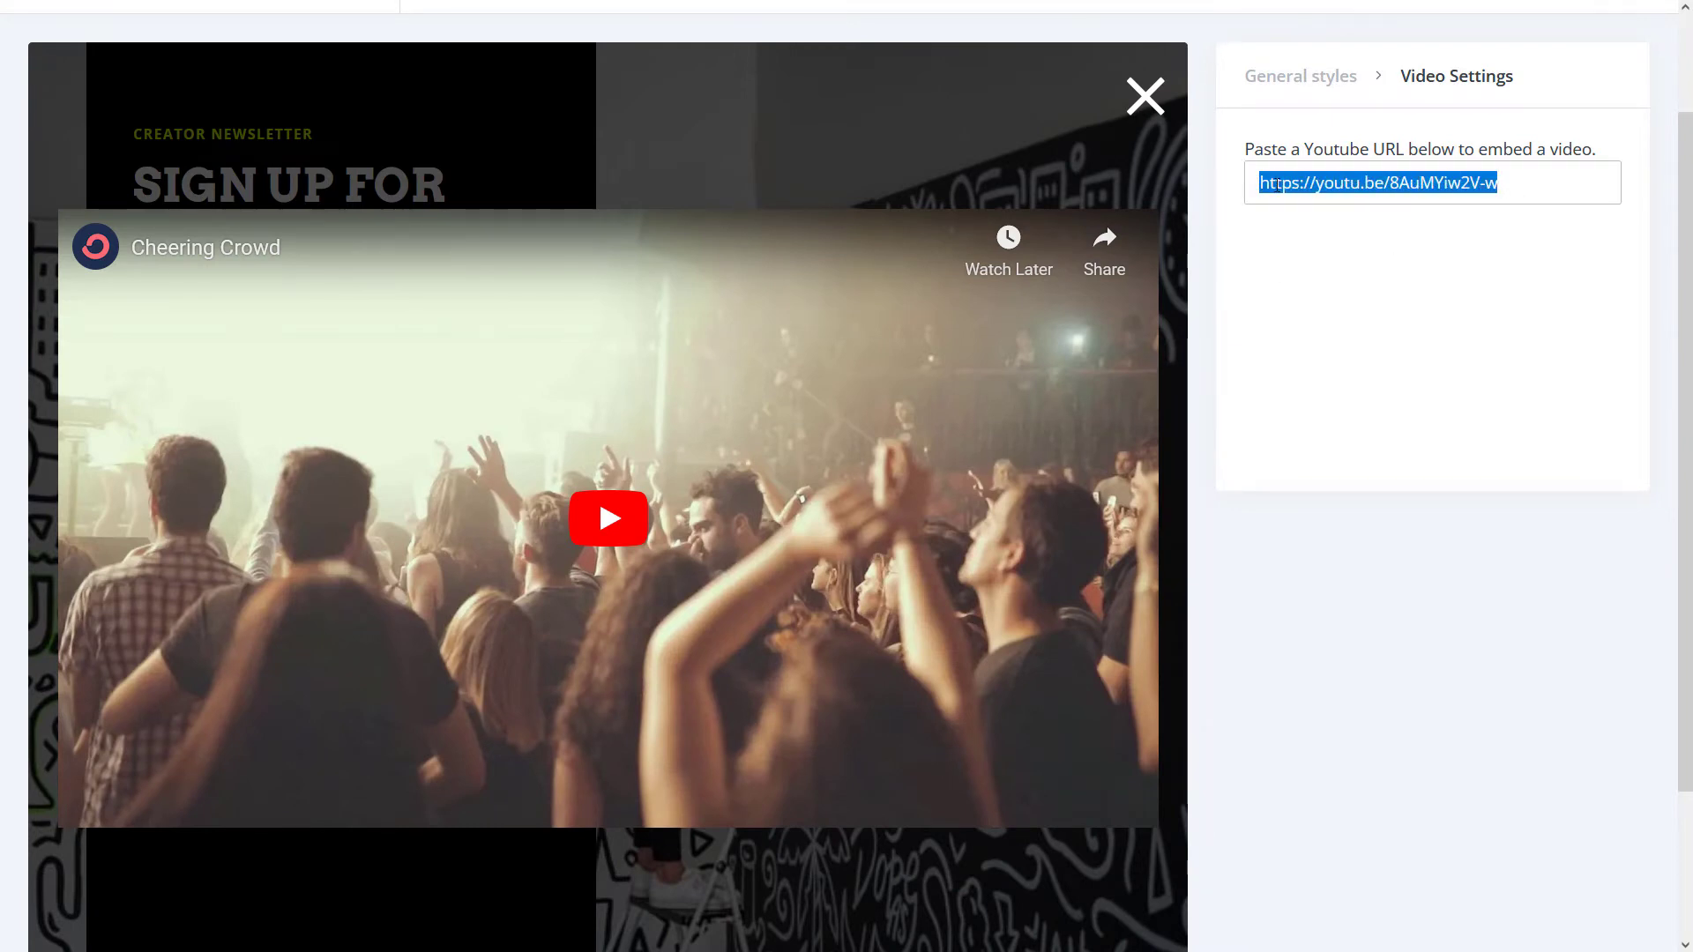
type("https://www.youtube.com/watch?v=KqVEU0Zsy7E")
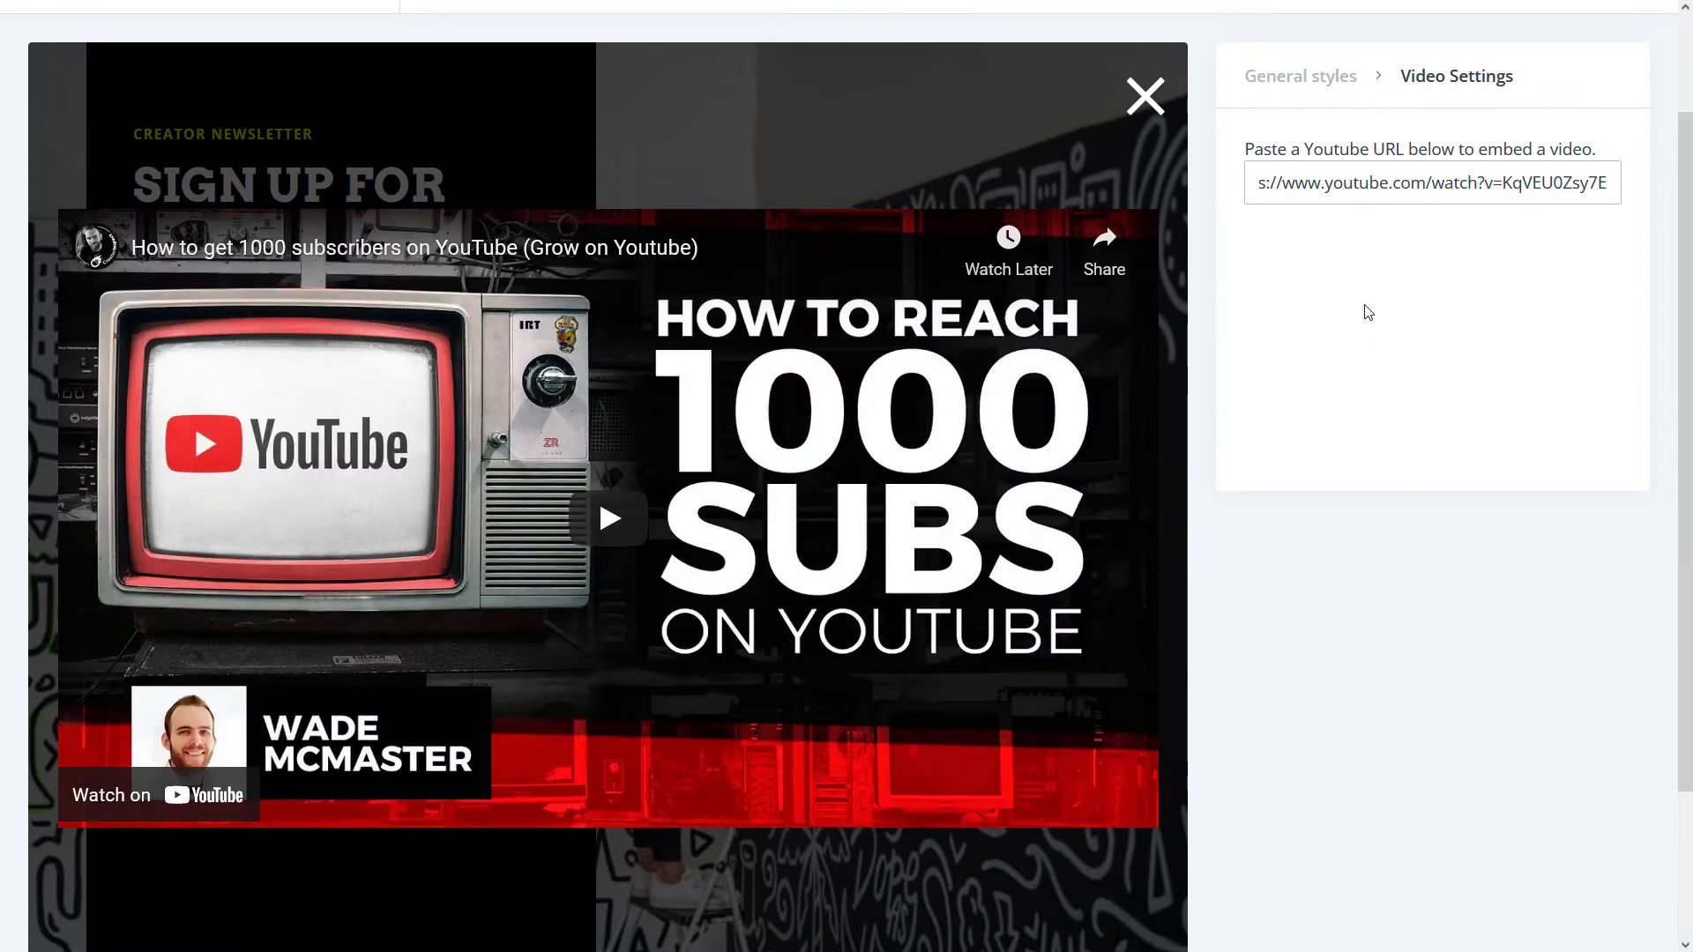
left_click(1432, 181)
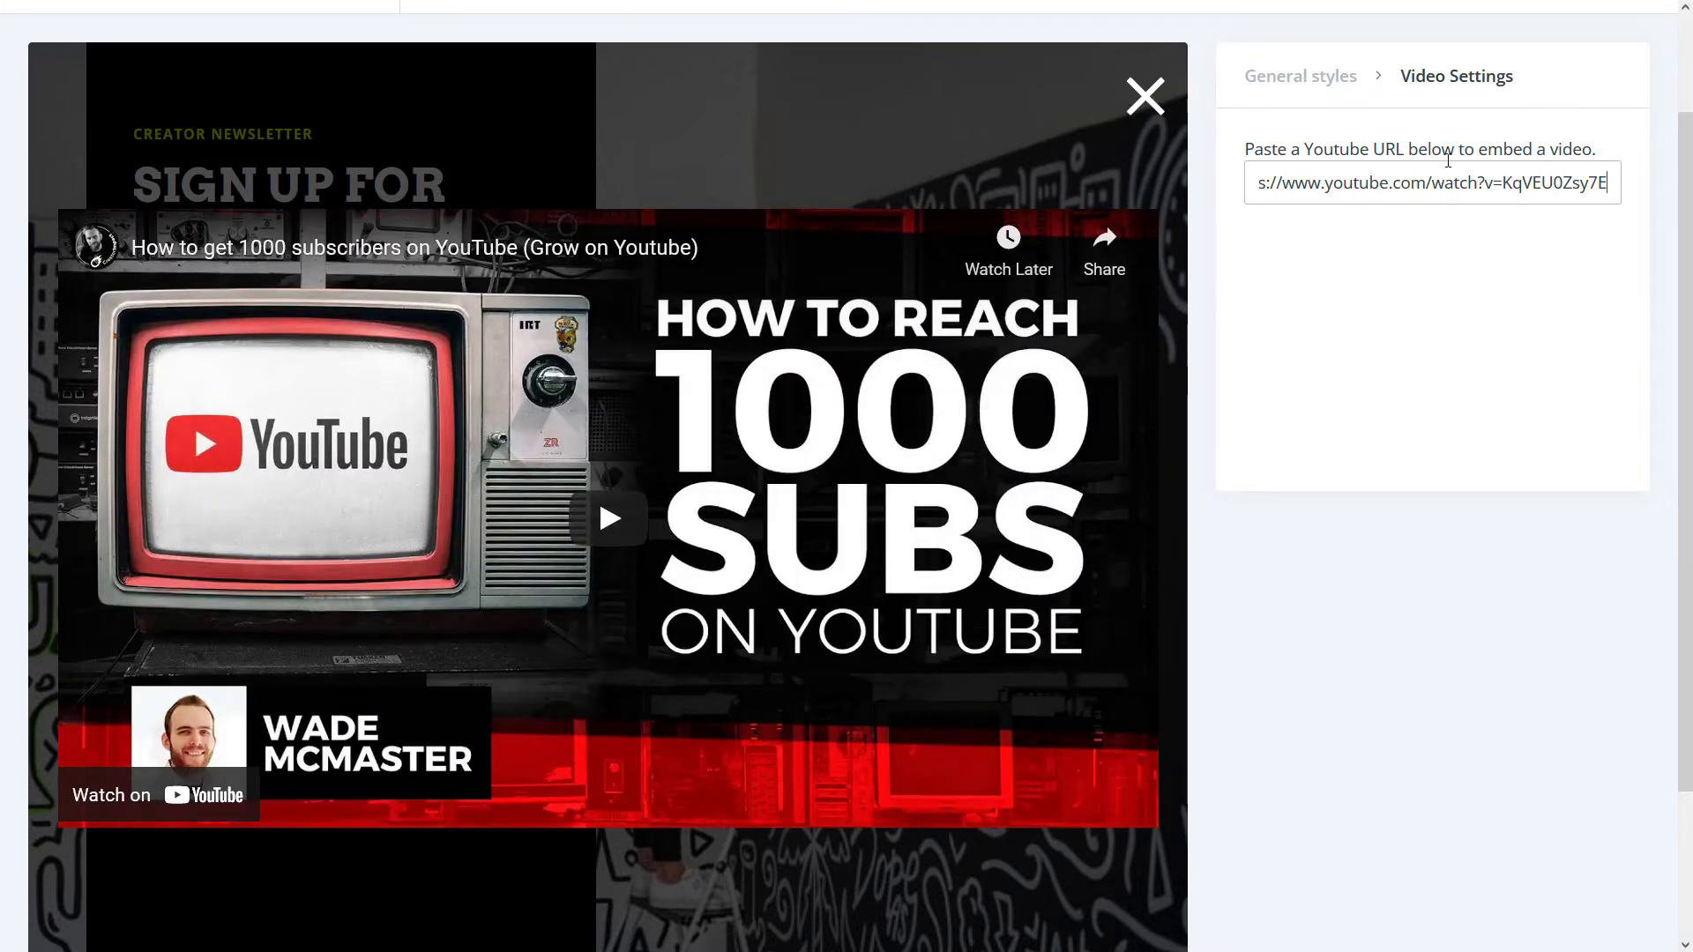
left_click(1143, 95)
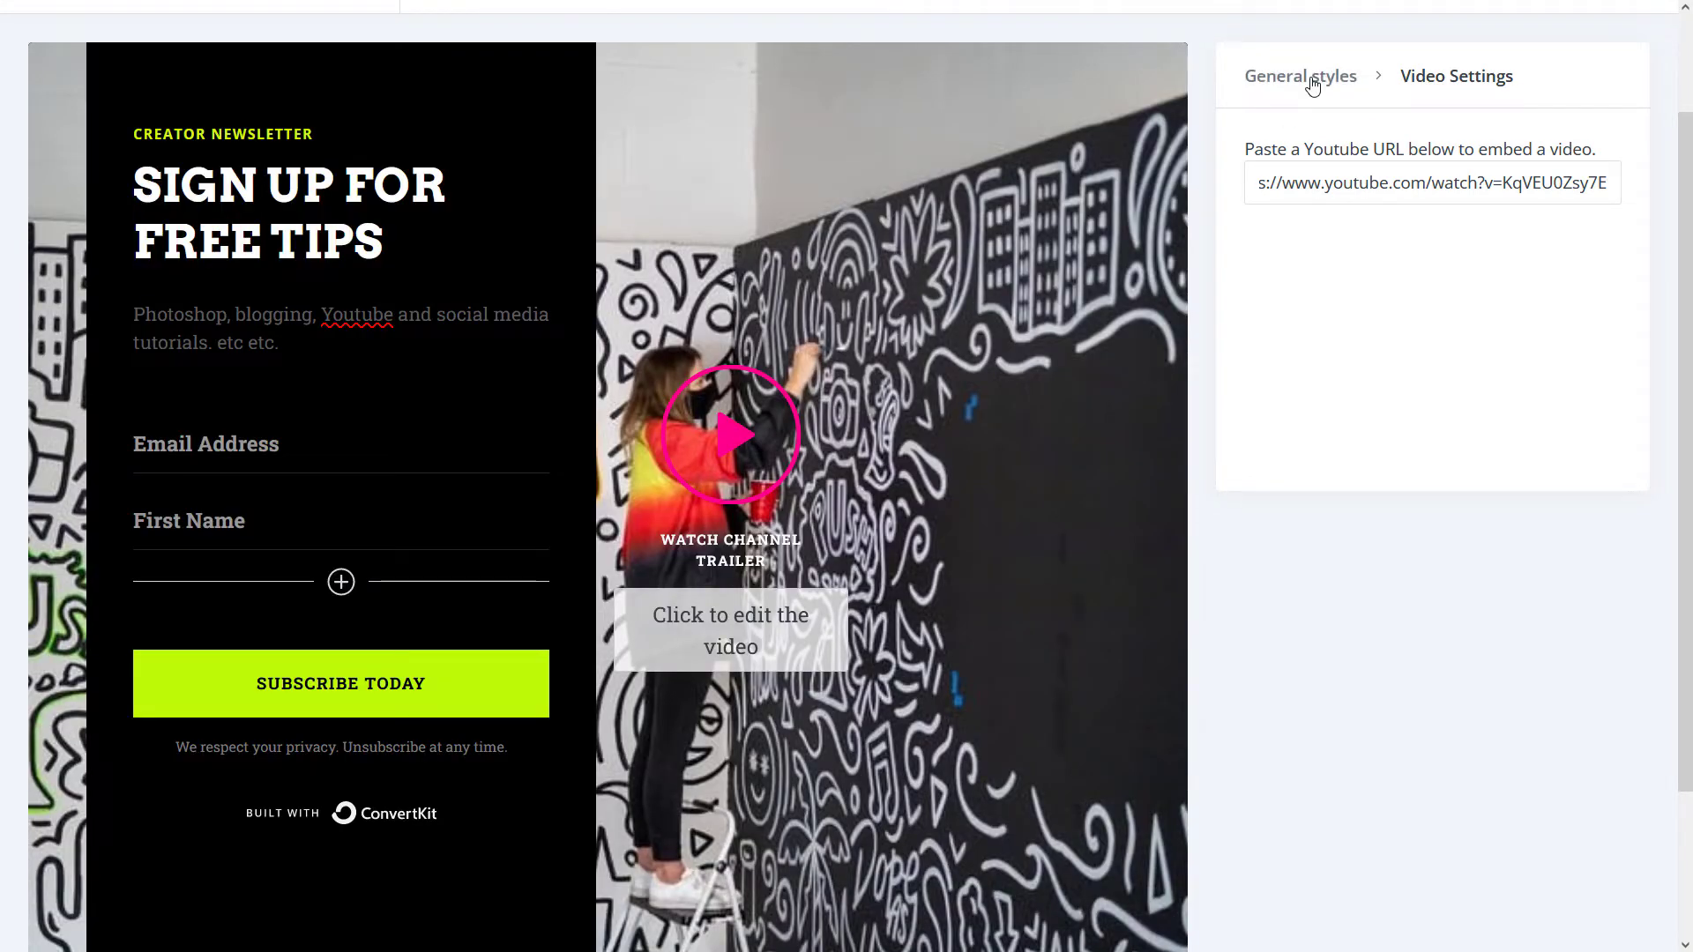
left_click(1300, 75)
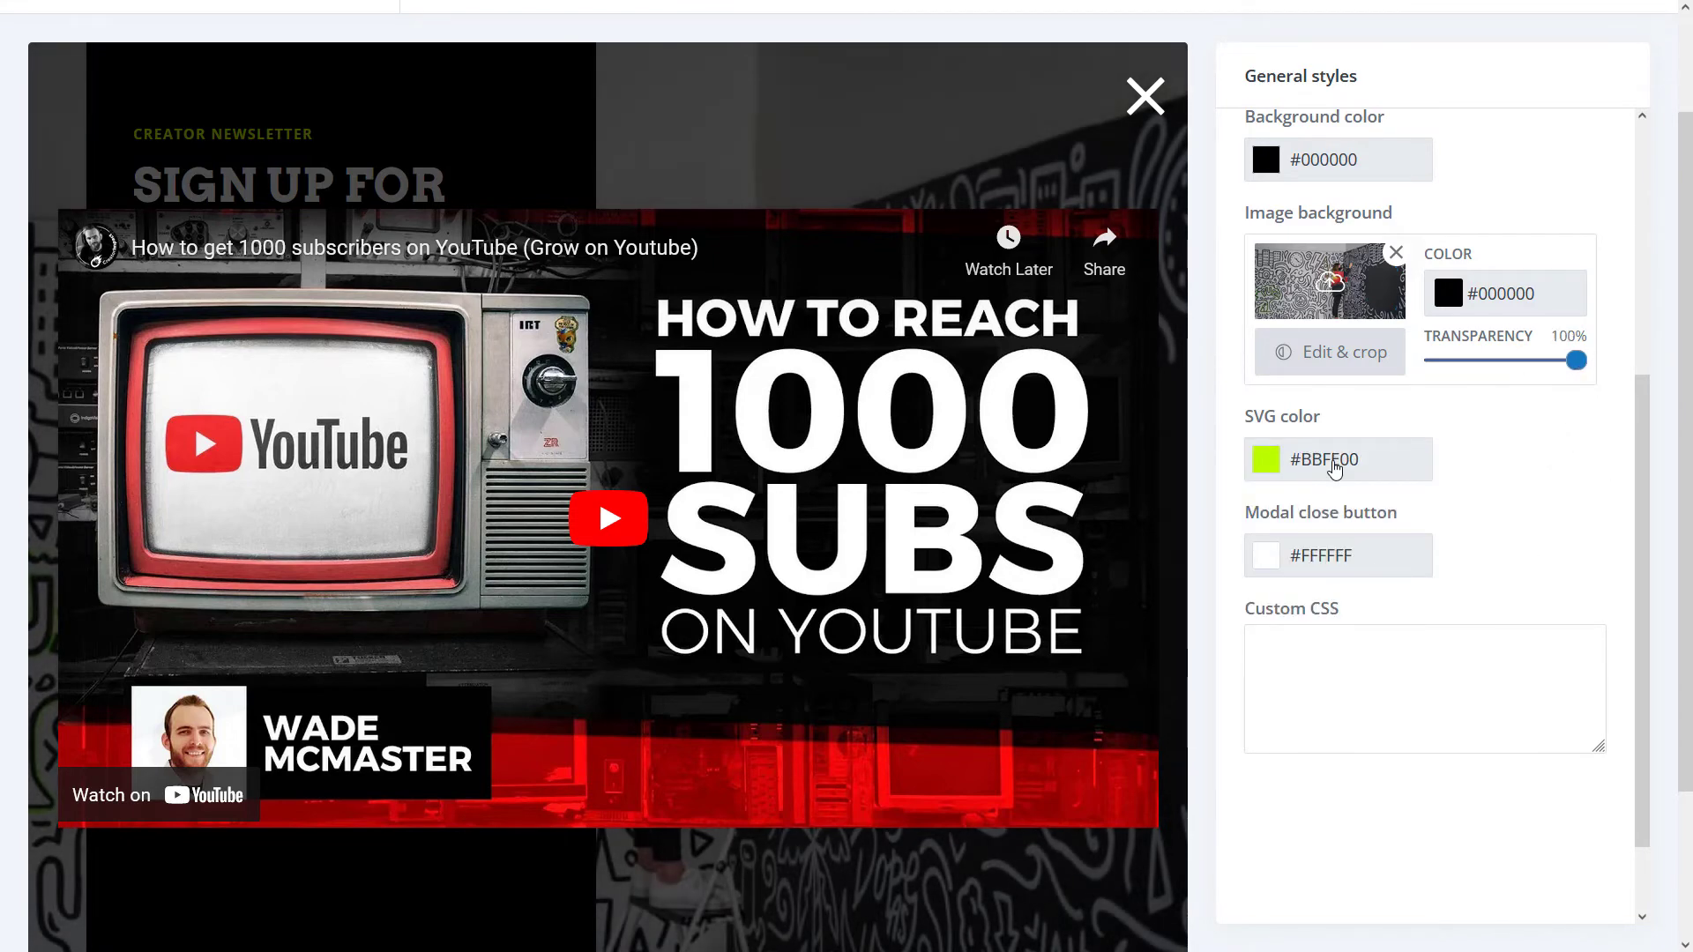
Set Modal close button color to #F7FF00 and preview the video popup's close icon
scroll("up", 3)
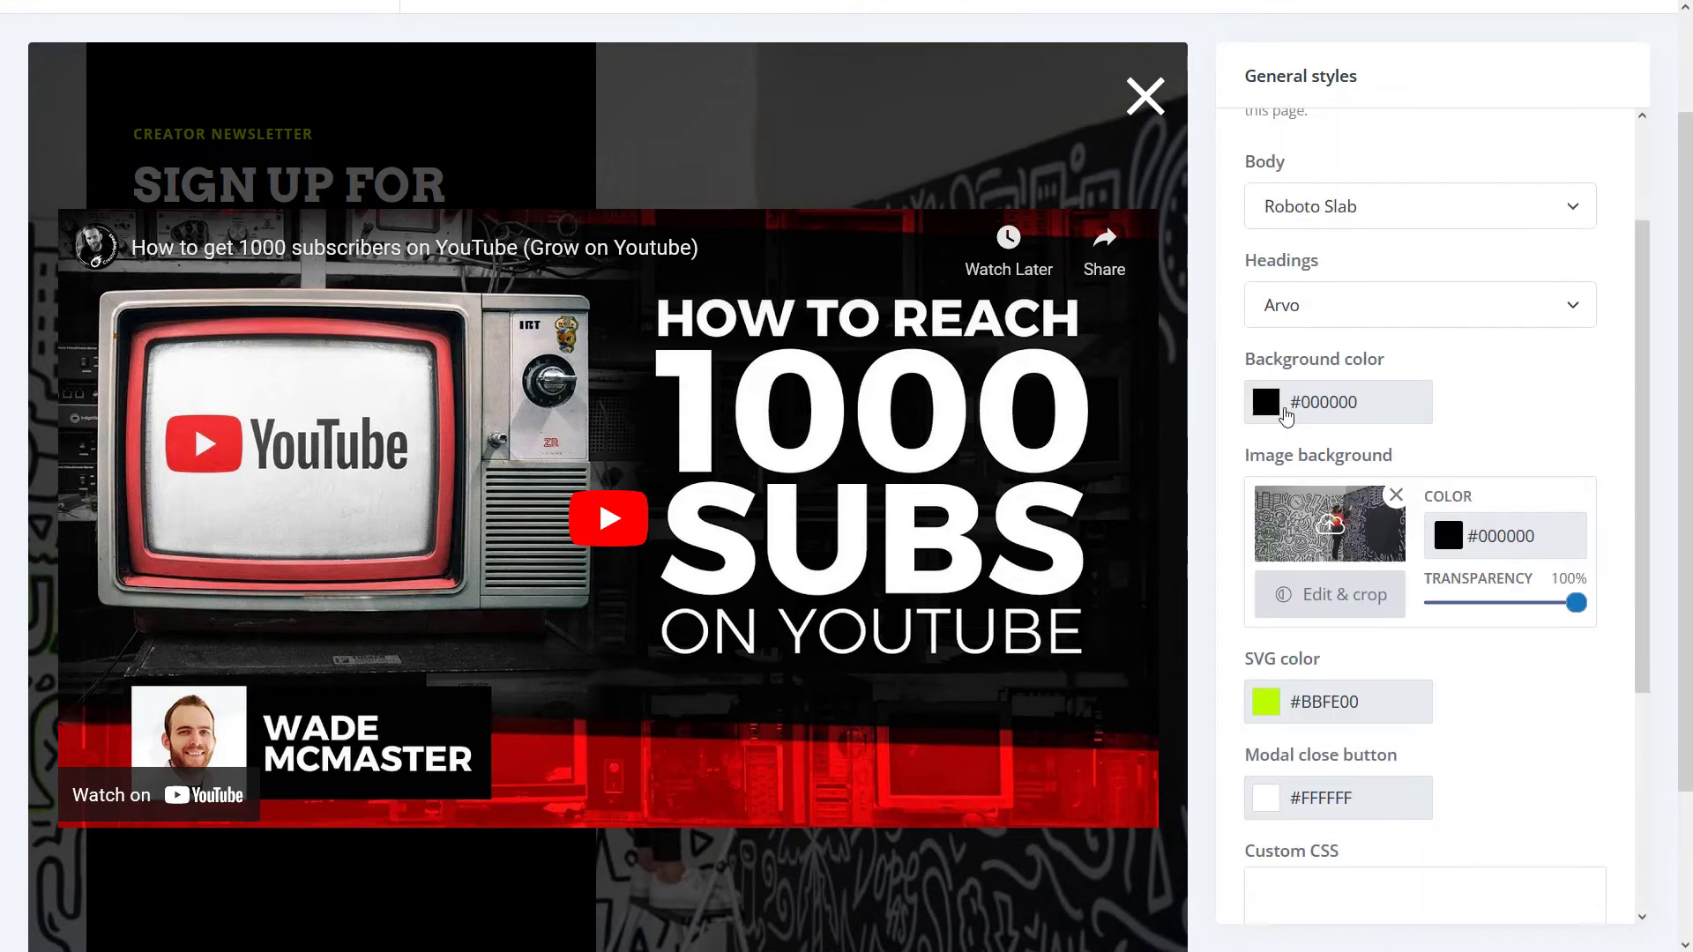
scroll("down", 3)
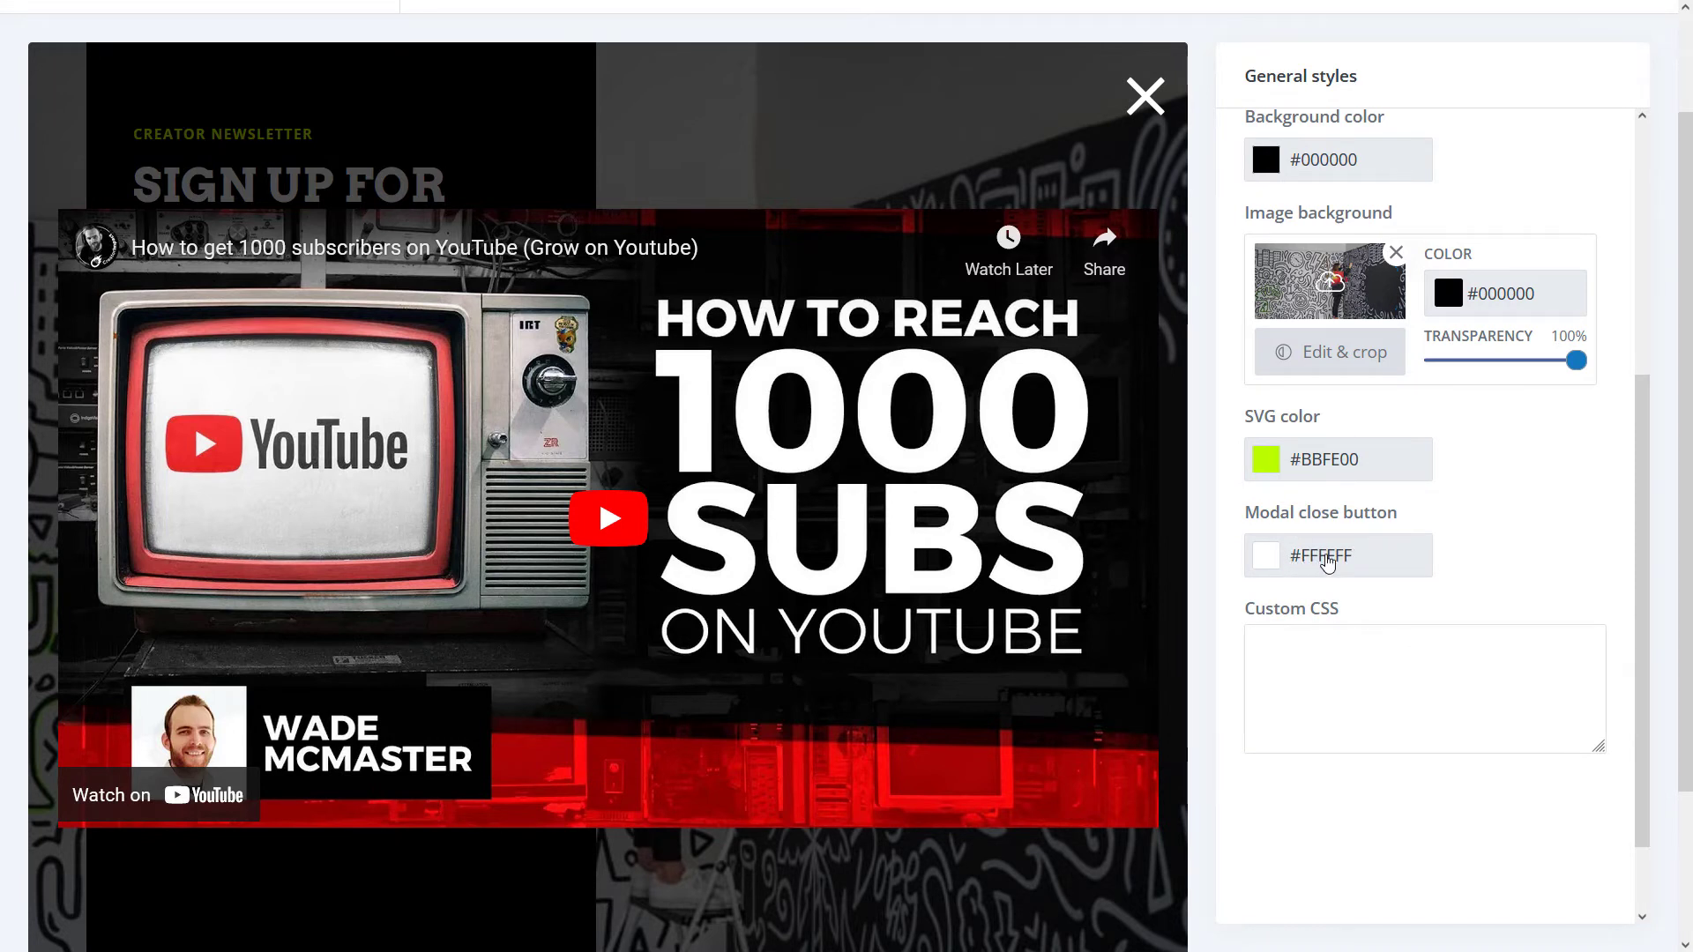
scroll("up", 3)
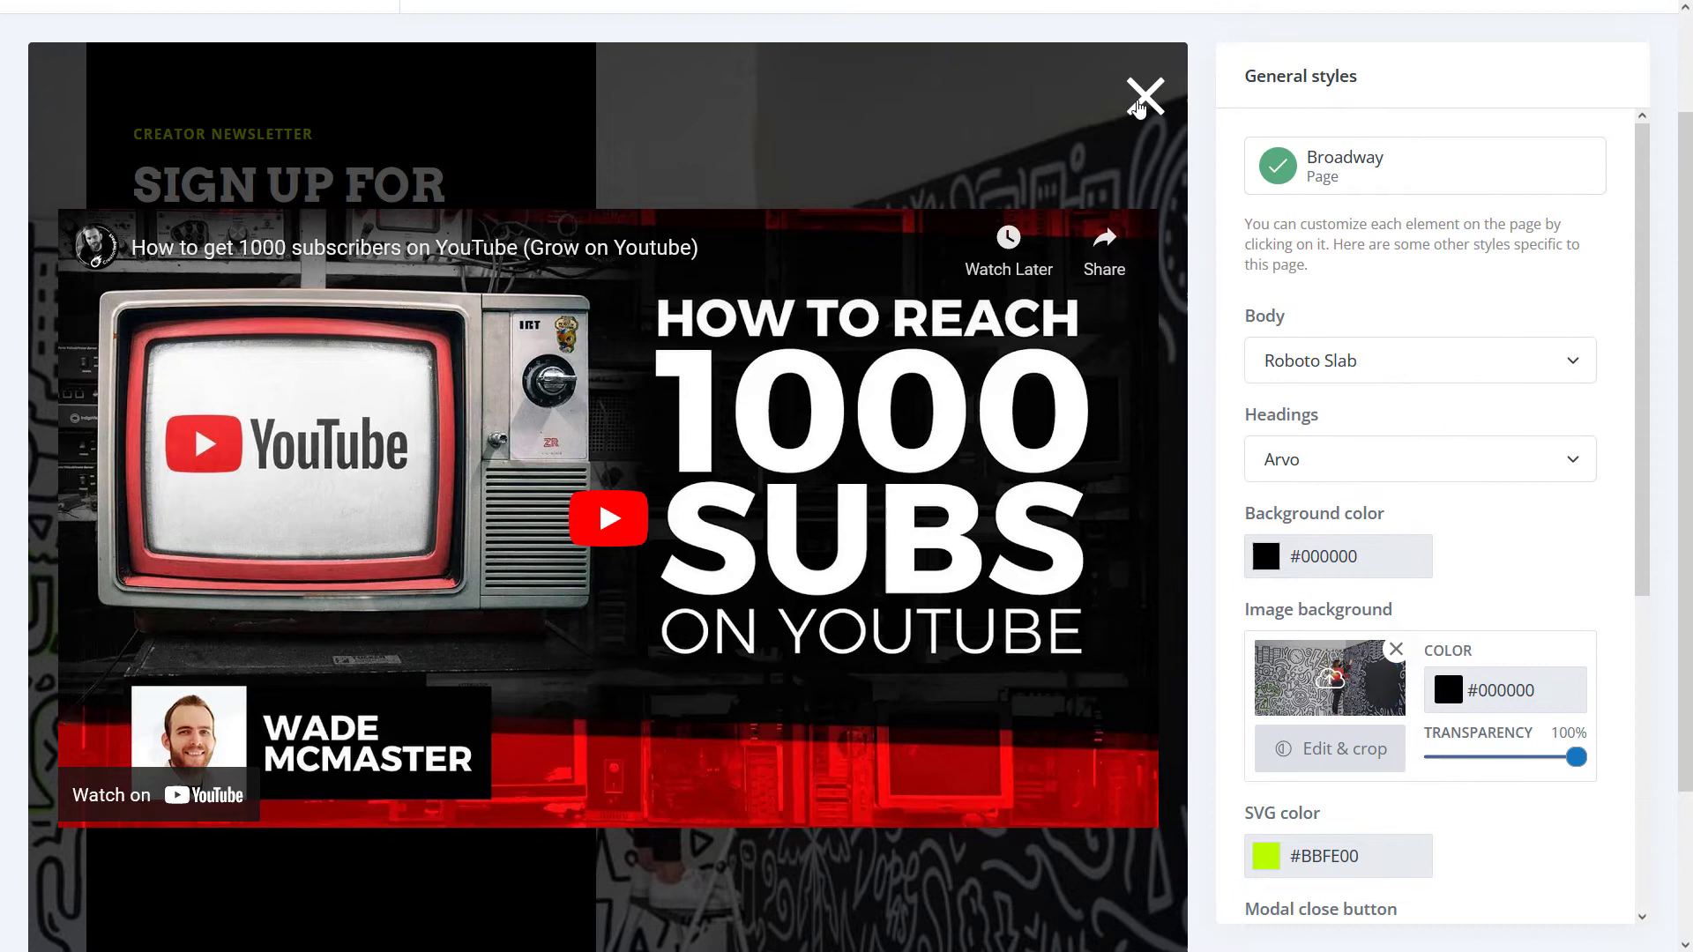
scroll("down", 3)
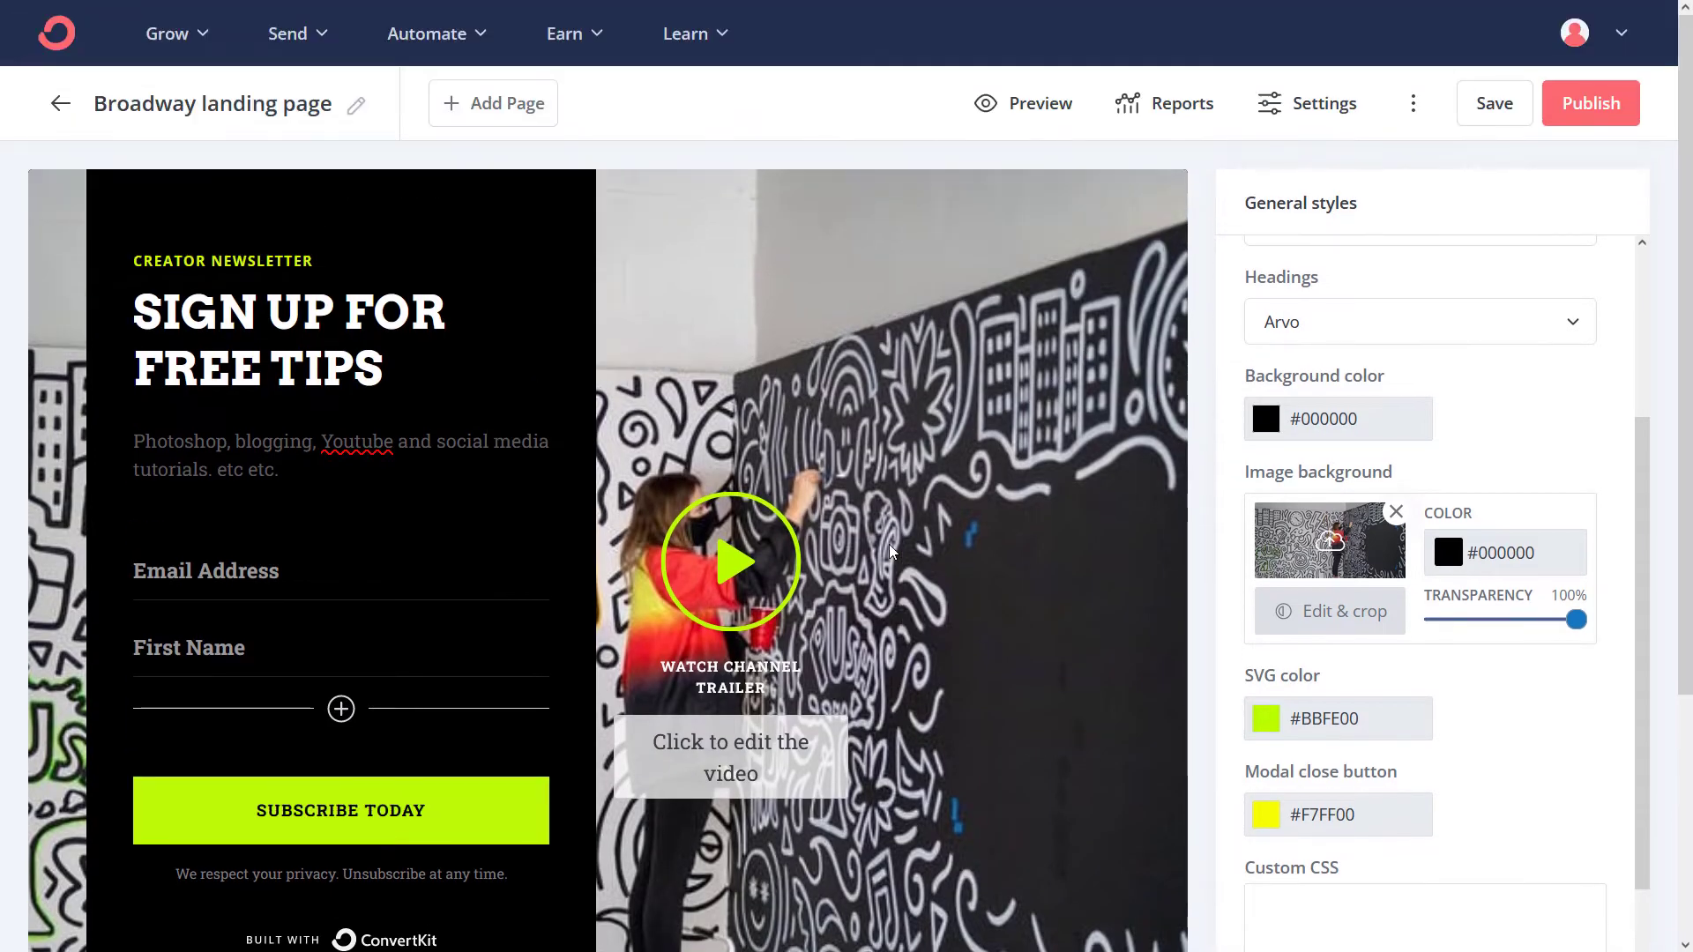
mouse_move(1303, 194)
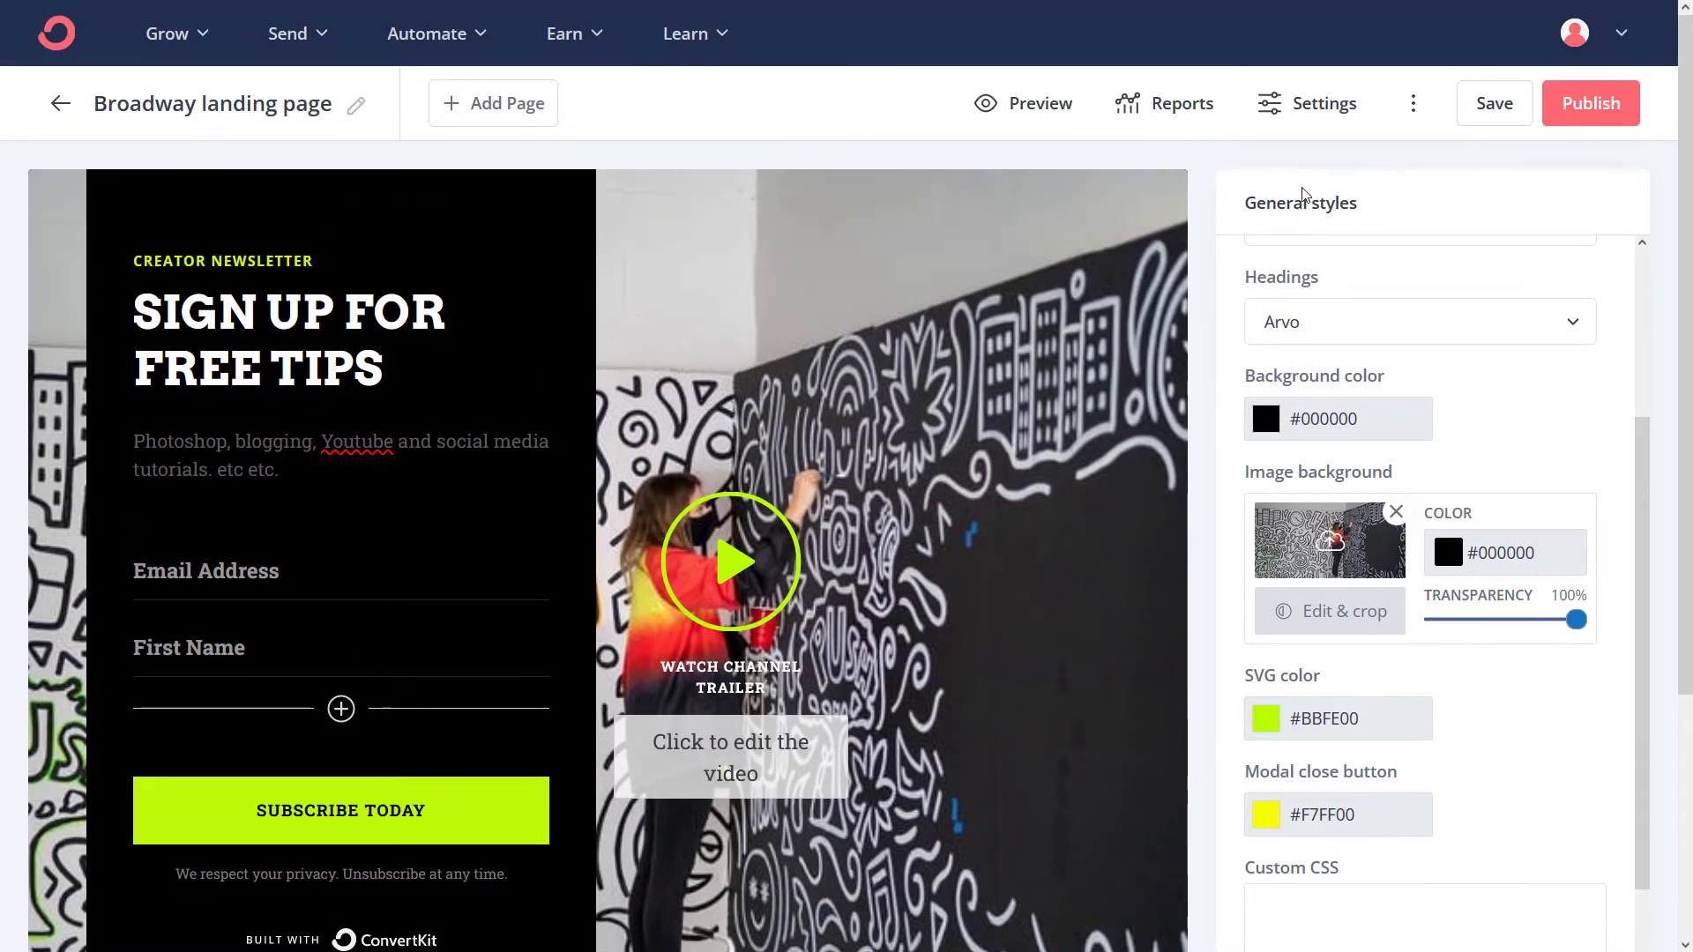
scroll("up", 3)
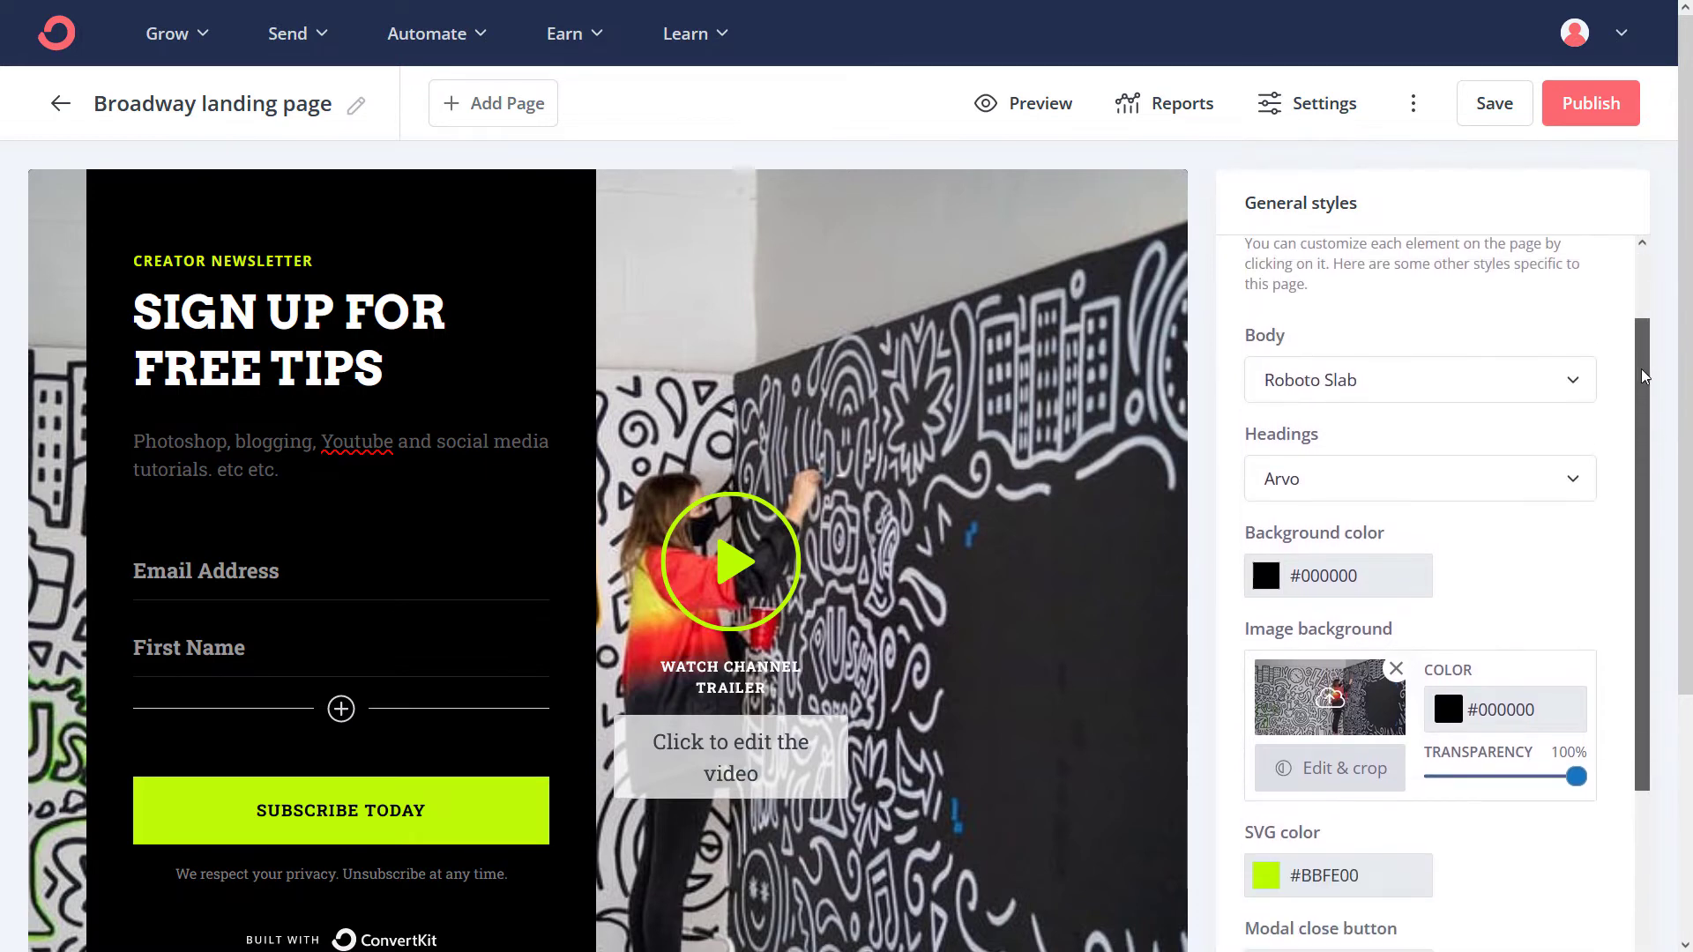
left_click(728, 559)
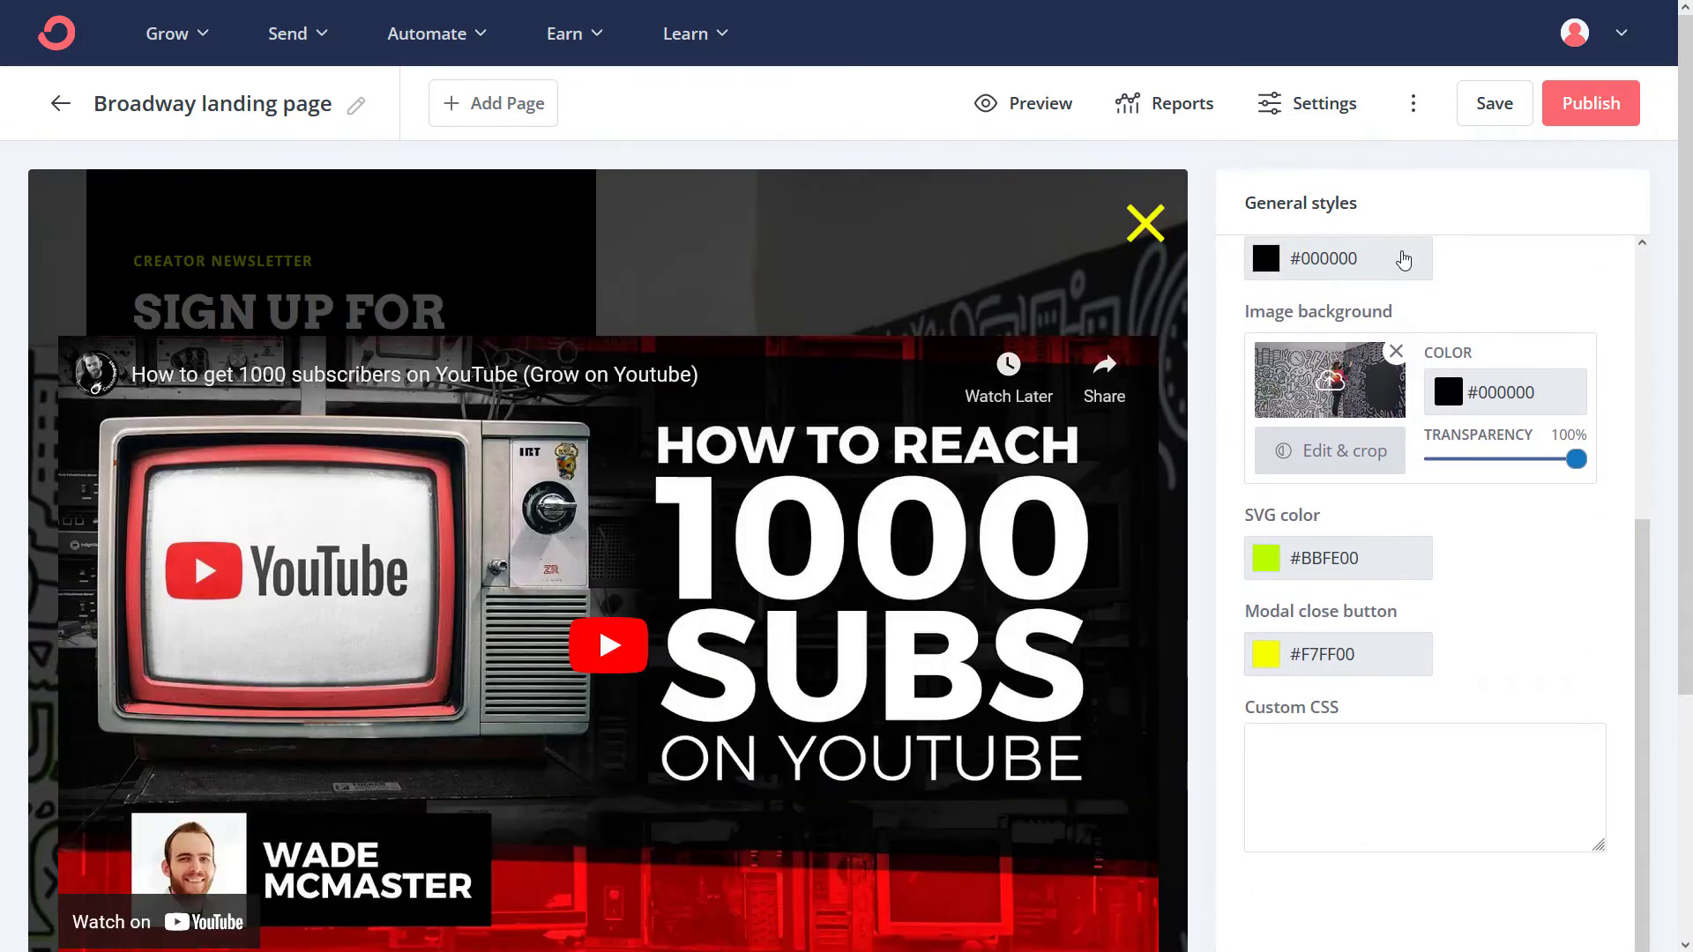
scroll("up", 3)
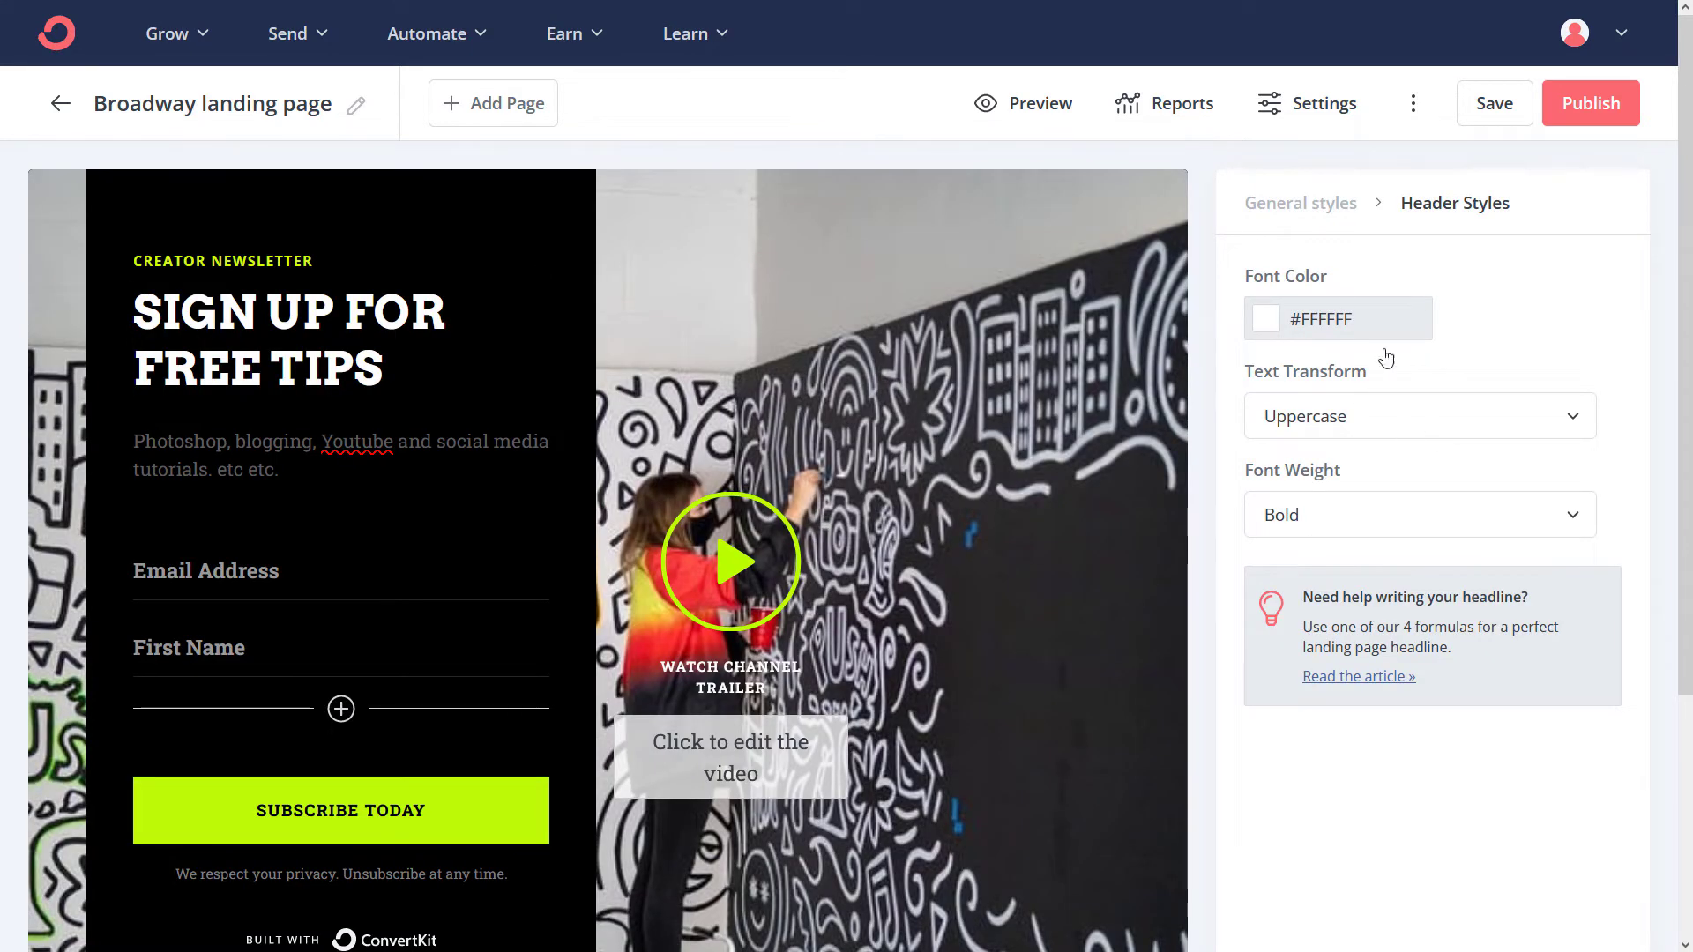
mouse_move(1373, 212)
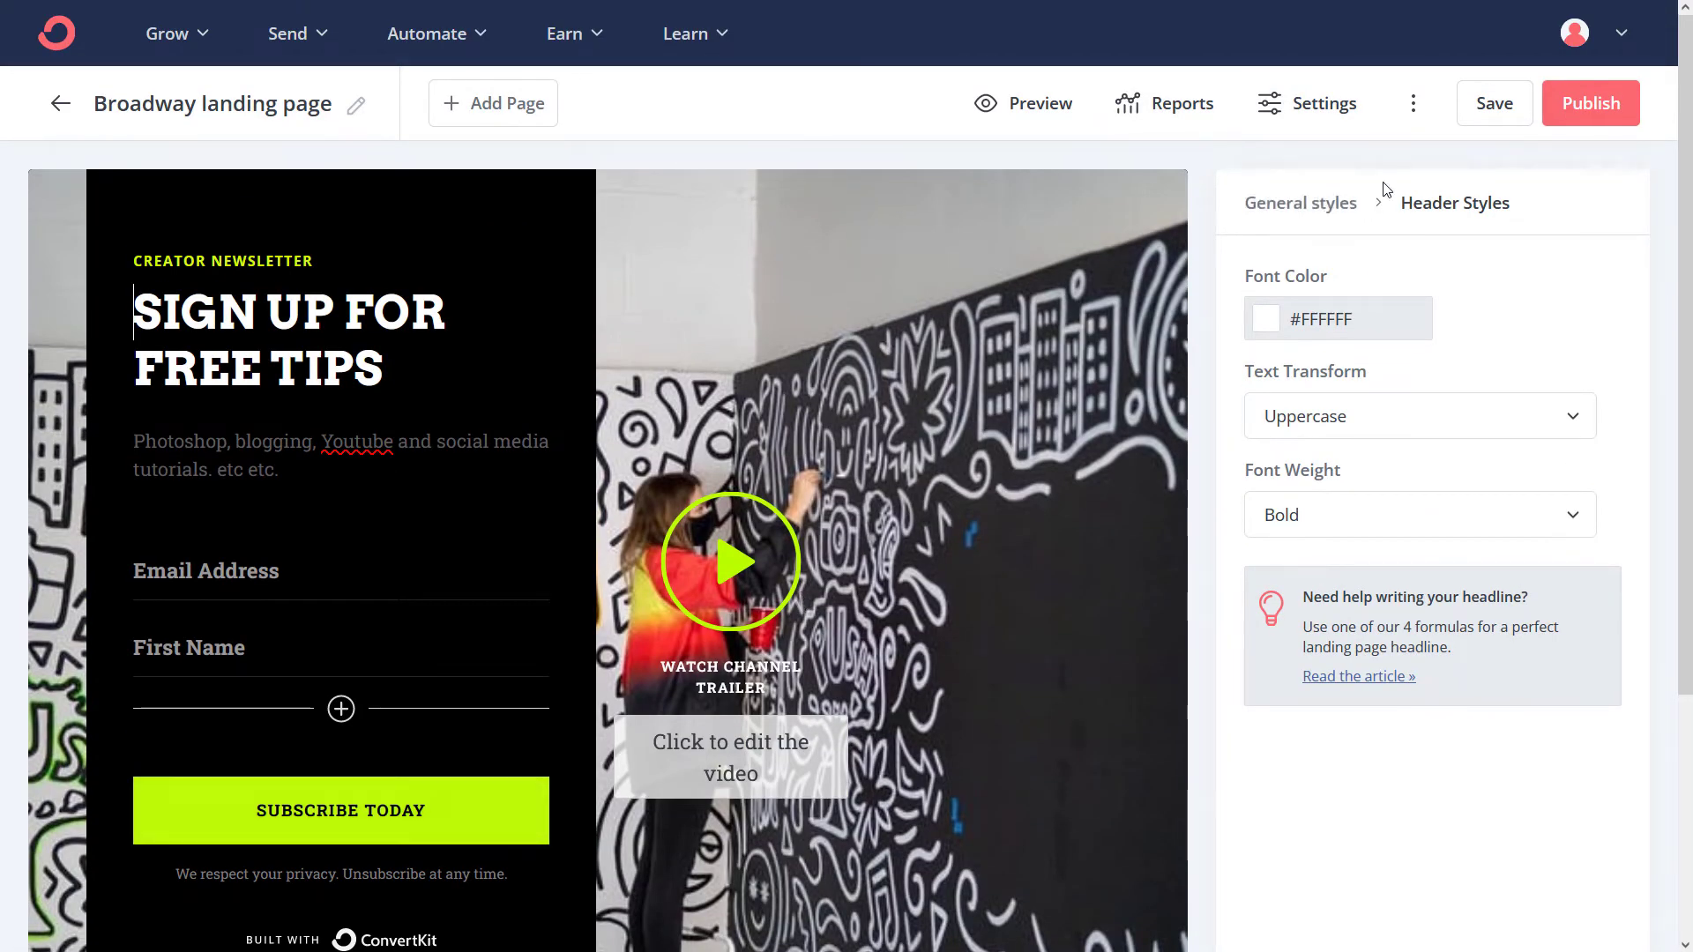
Save and publish the Broadway landing page, copy its public URL, and switch to WordPress
left_click(1494, 102)
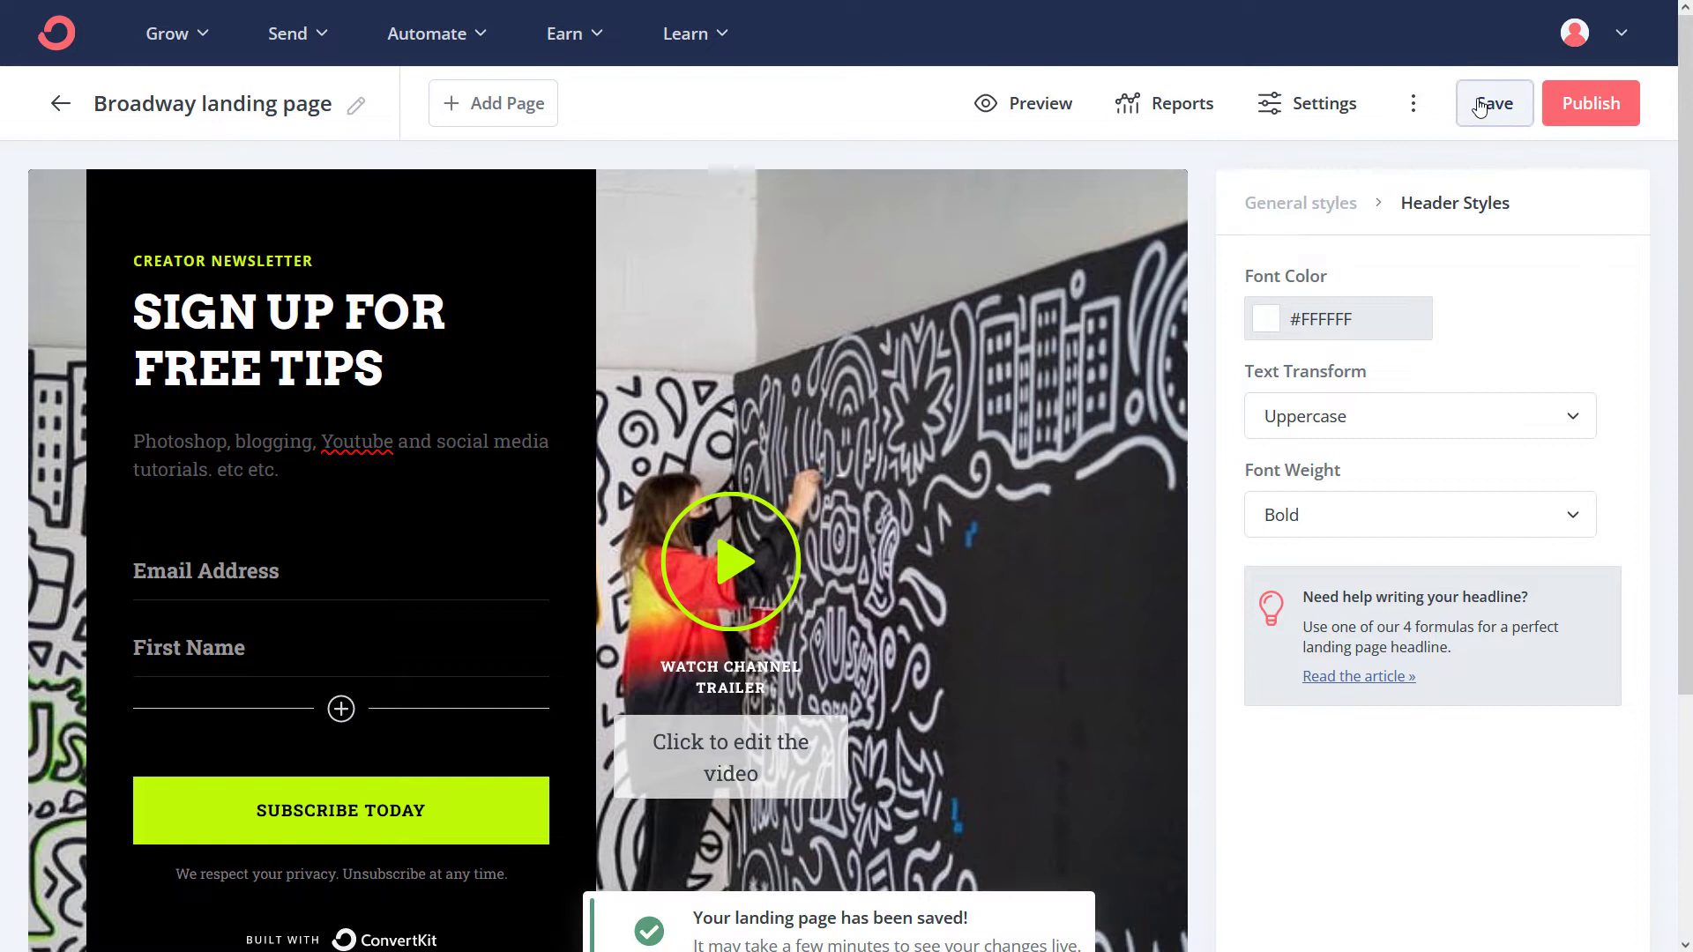
left_click(1589, 102)
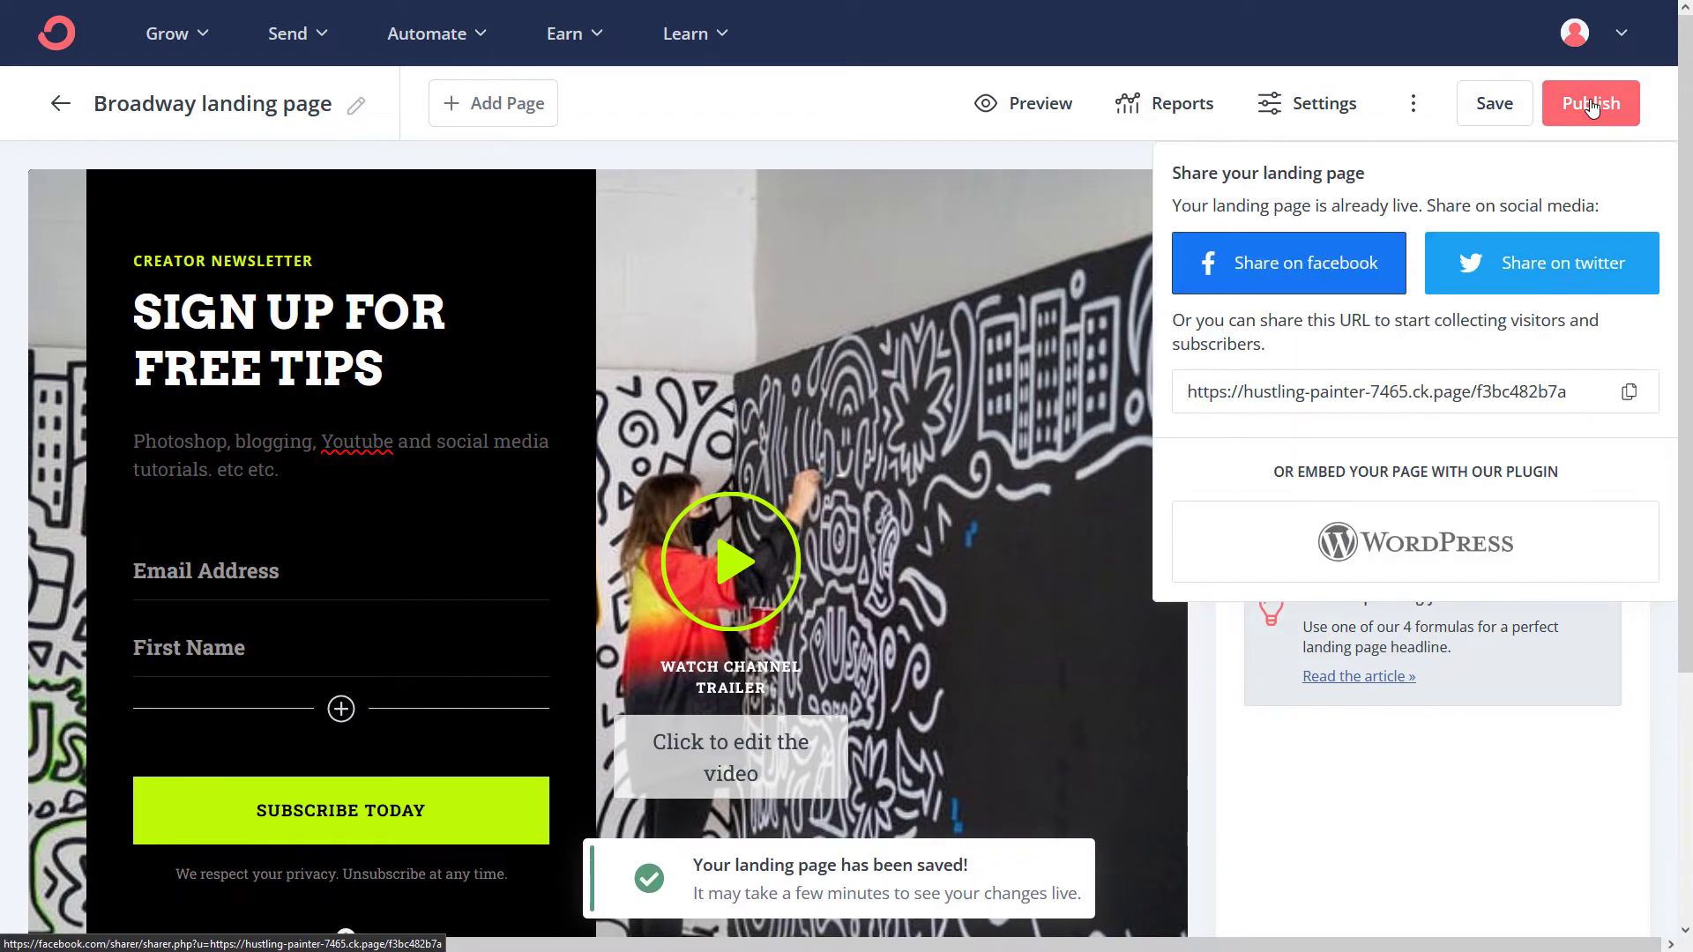
mouse_move(1353, 354)
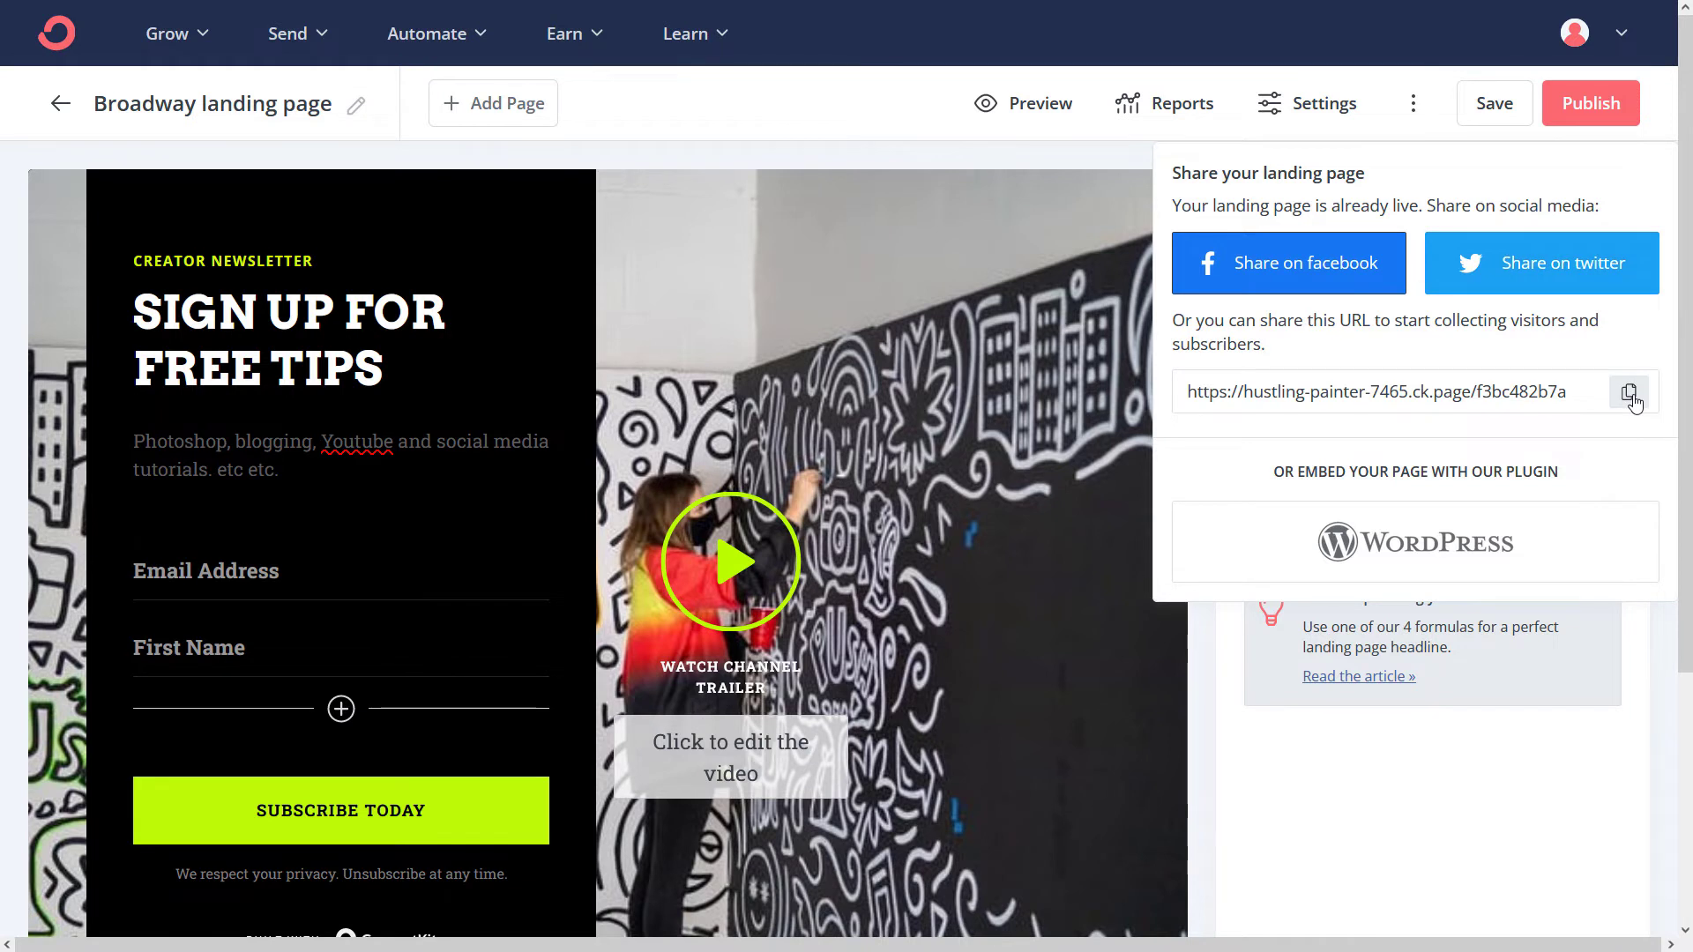
left_click(1628, 392)
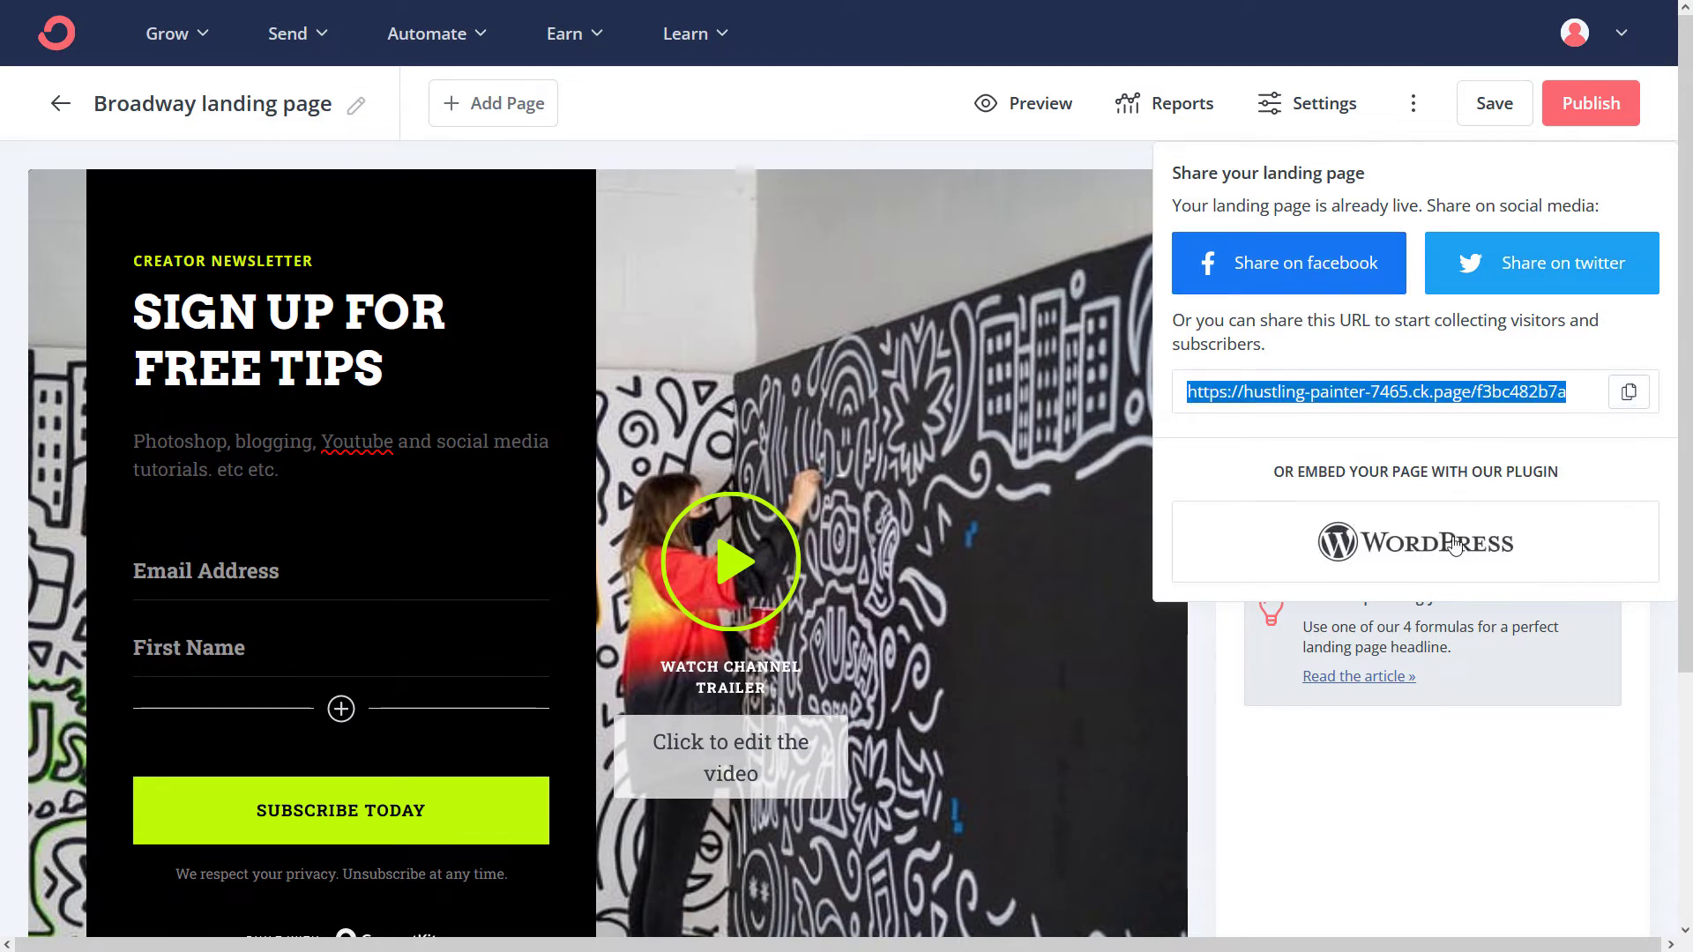
mouse_move(1466, 559)
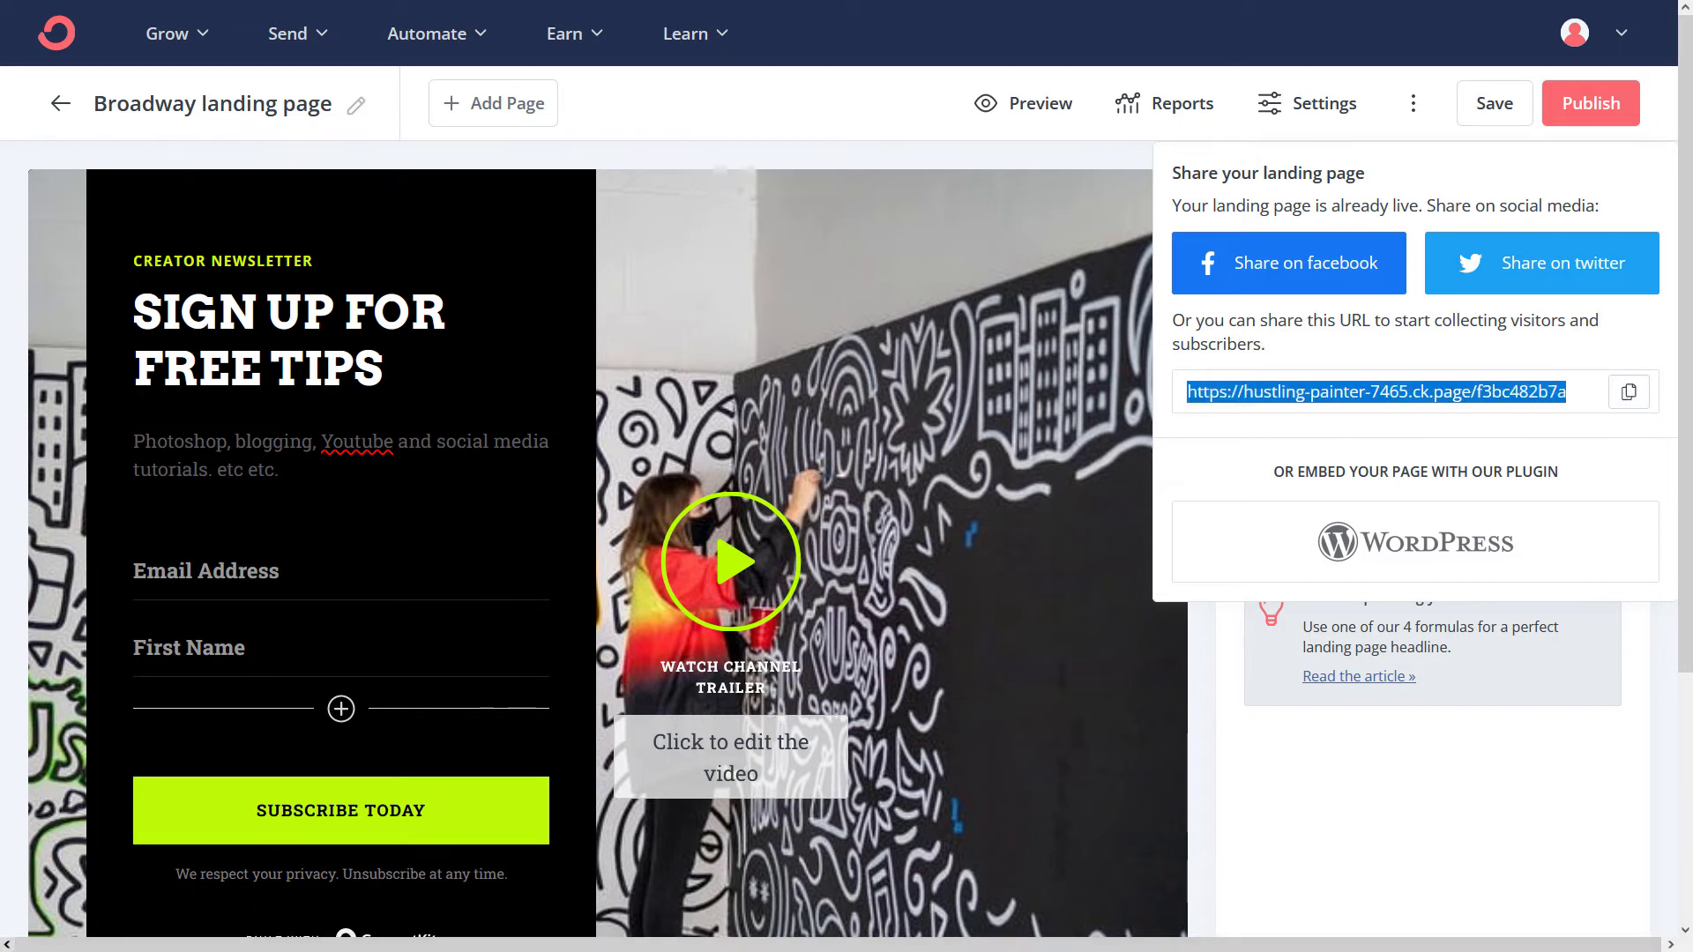
left_click(1414, 542)
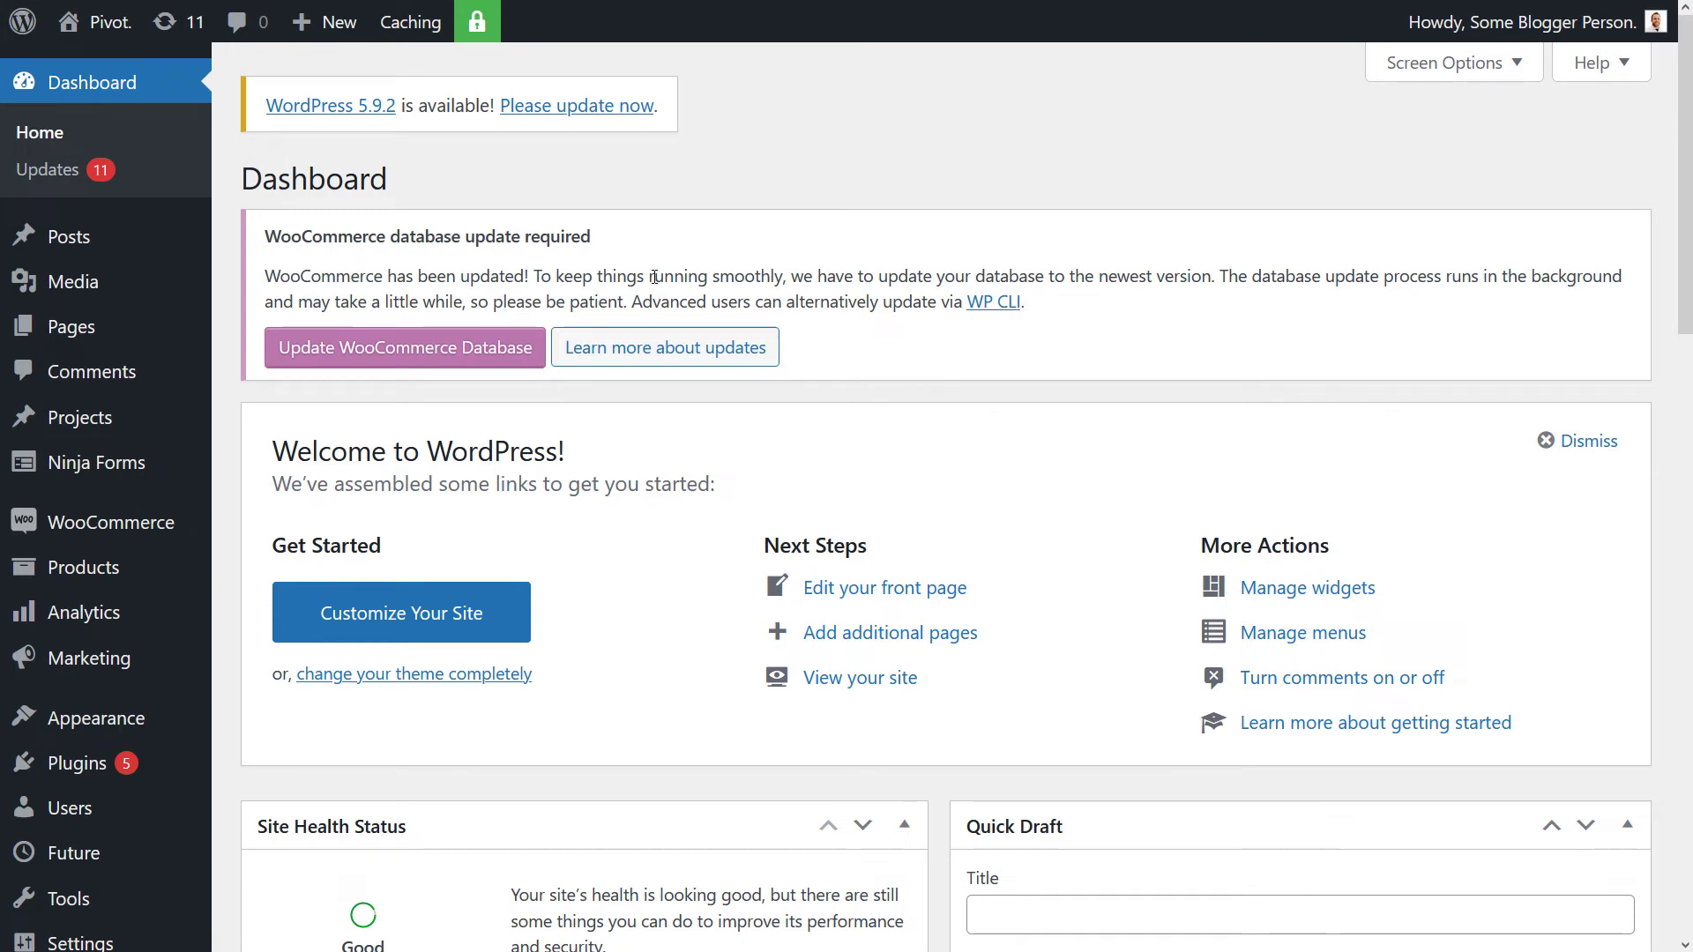
mouse_move(79, 418)
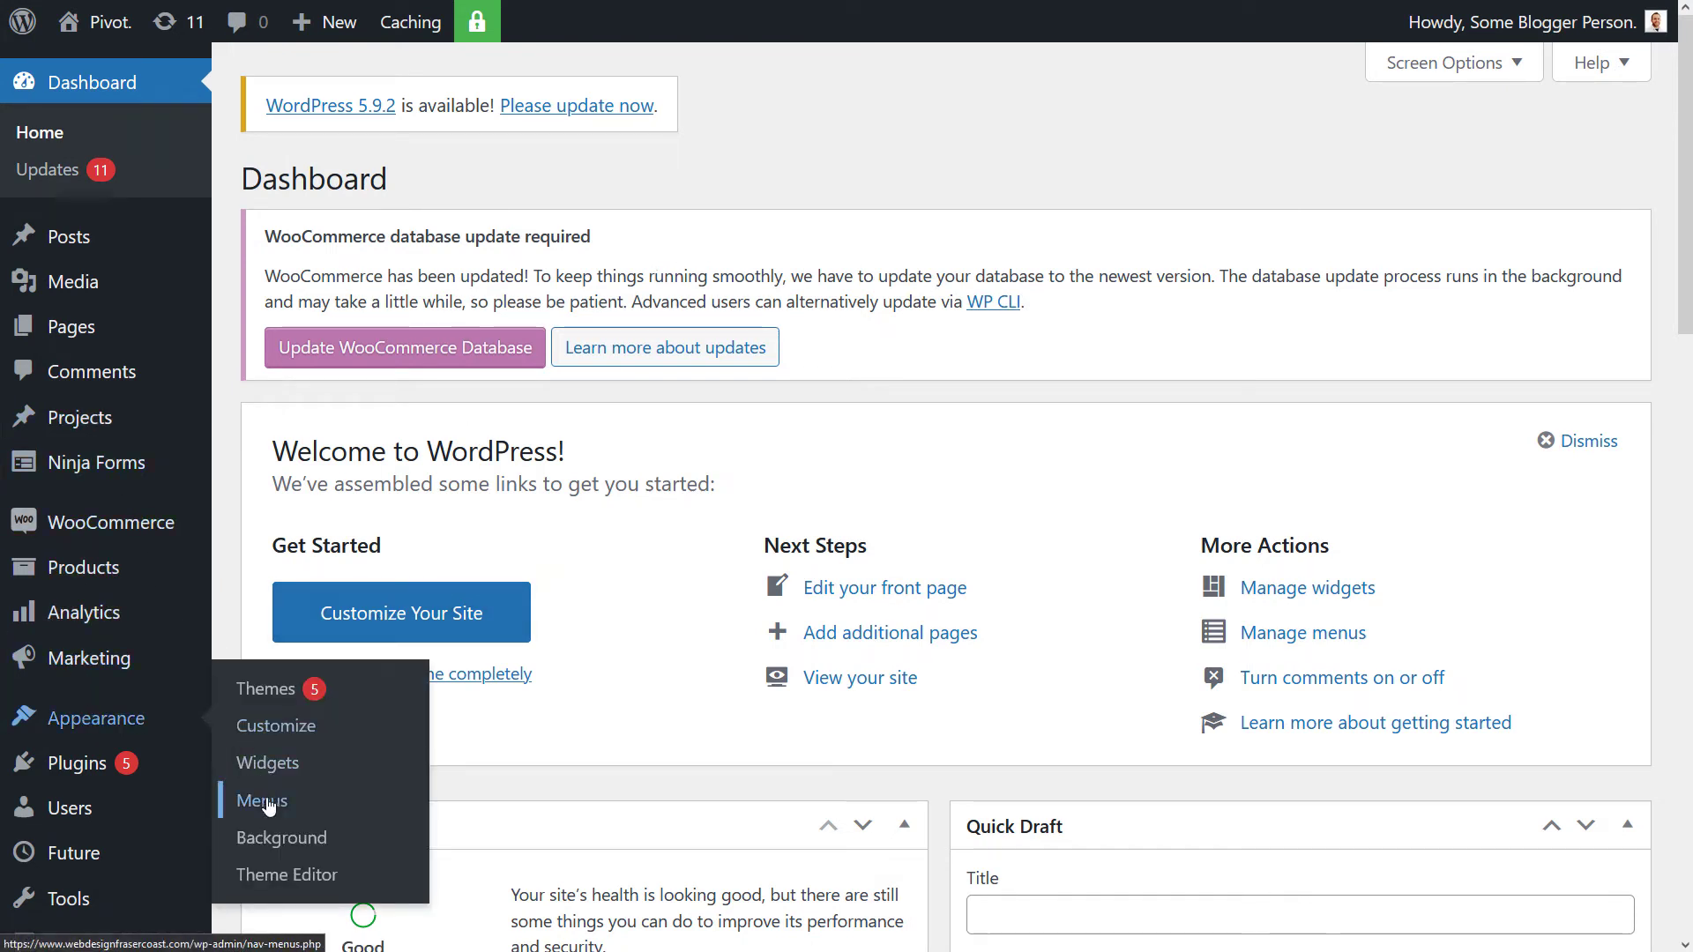
In Appearance > Menus, enable Custom Links through Screen Options
left_click(261, 800)
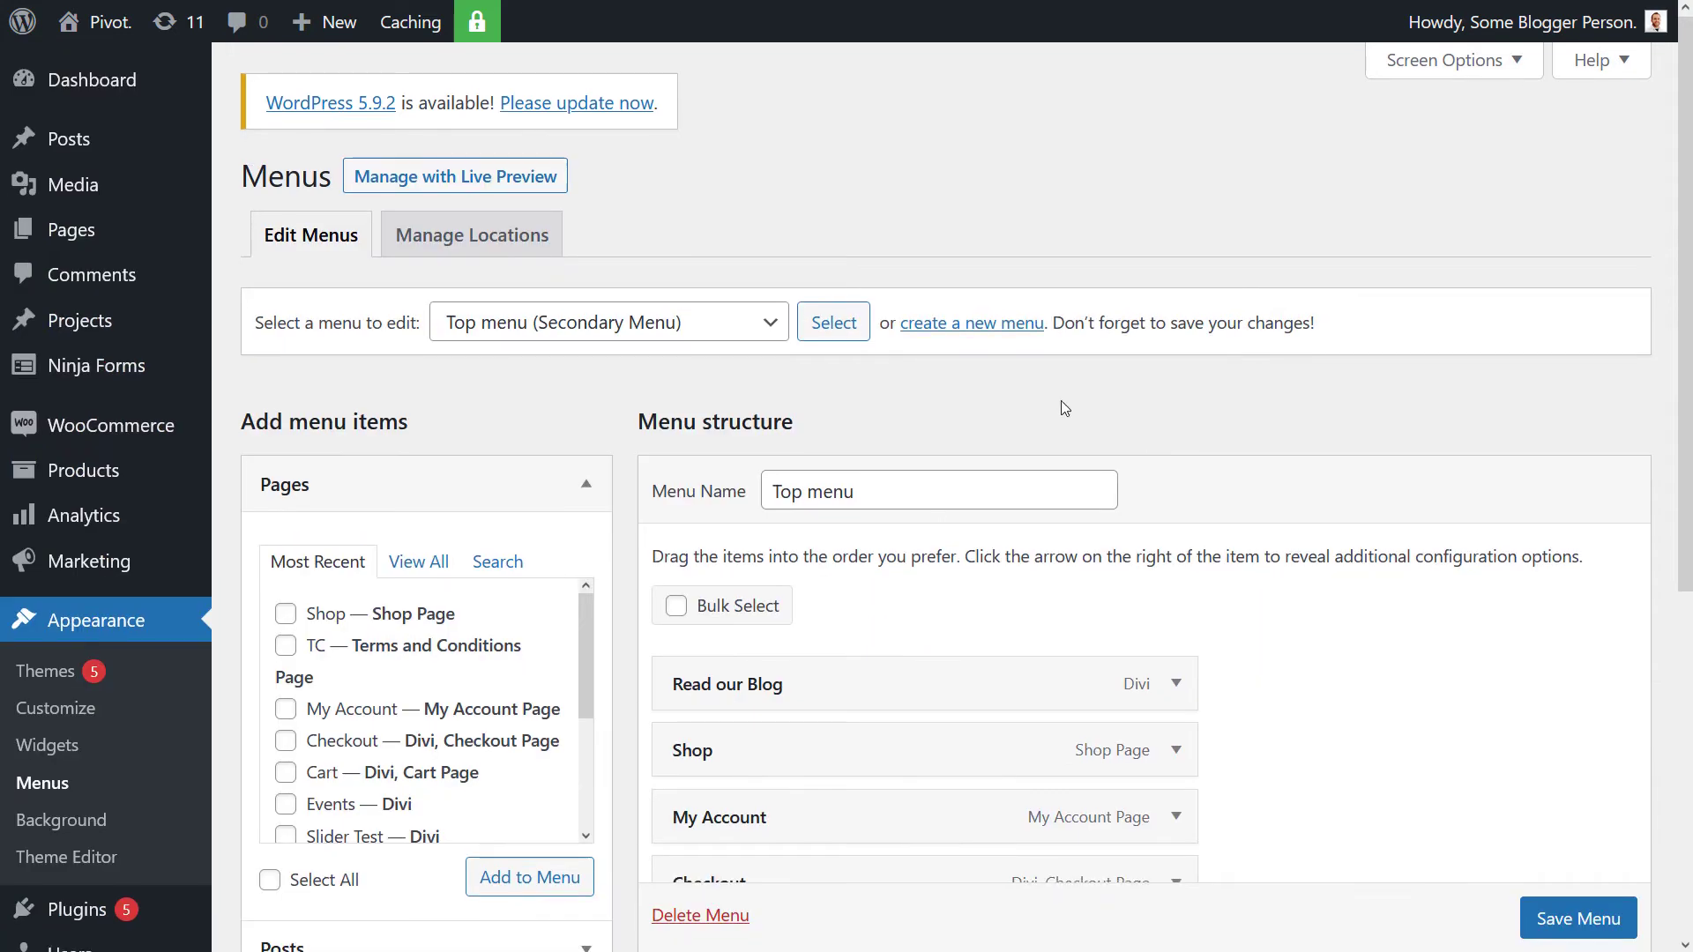
scroll("down", 3)
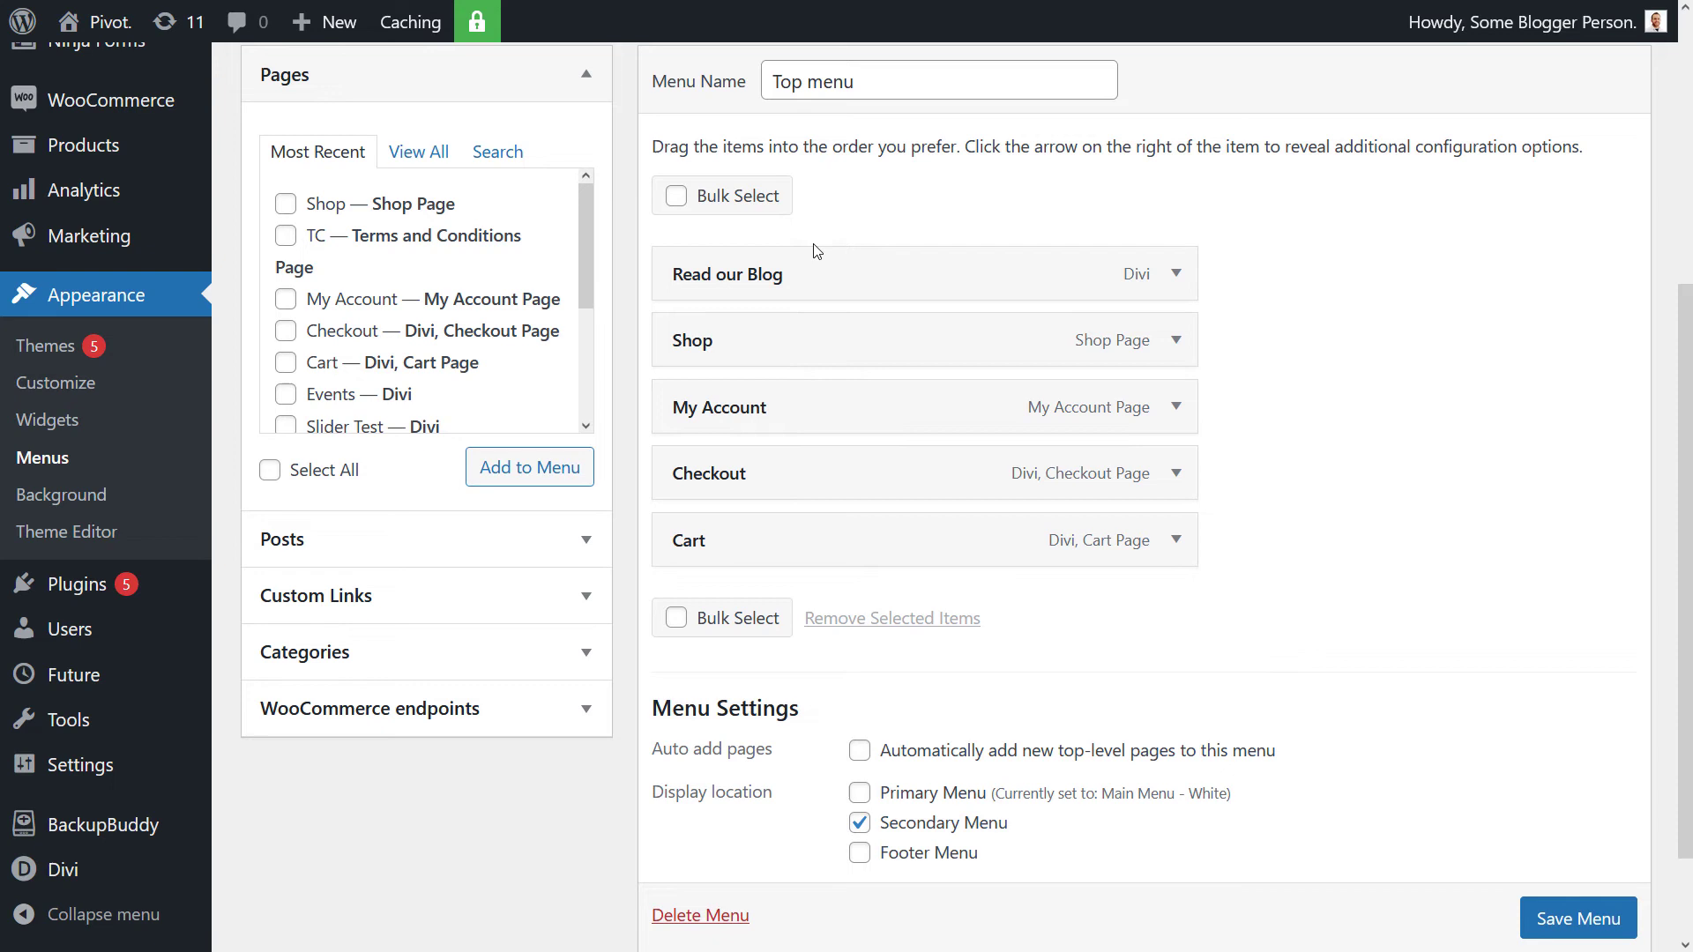
mouse_move(386, 603)
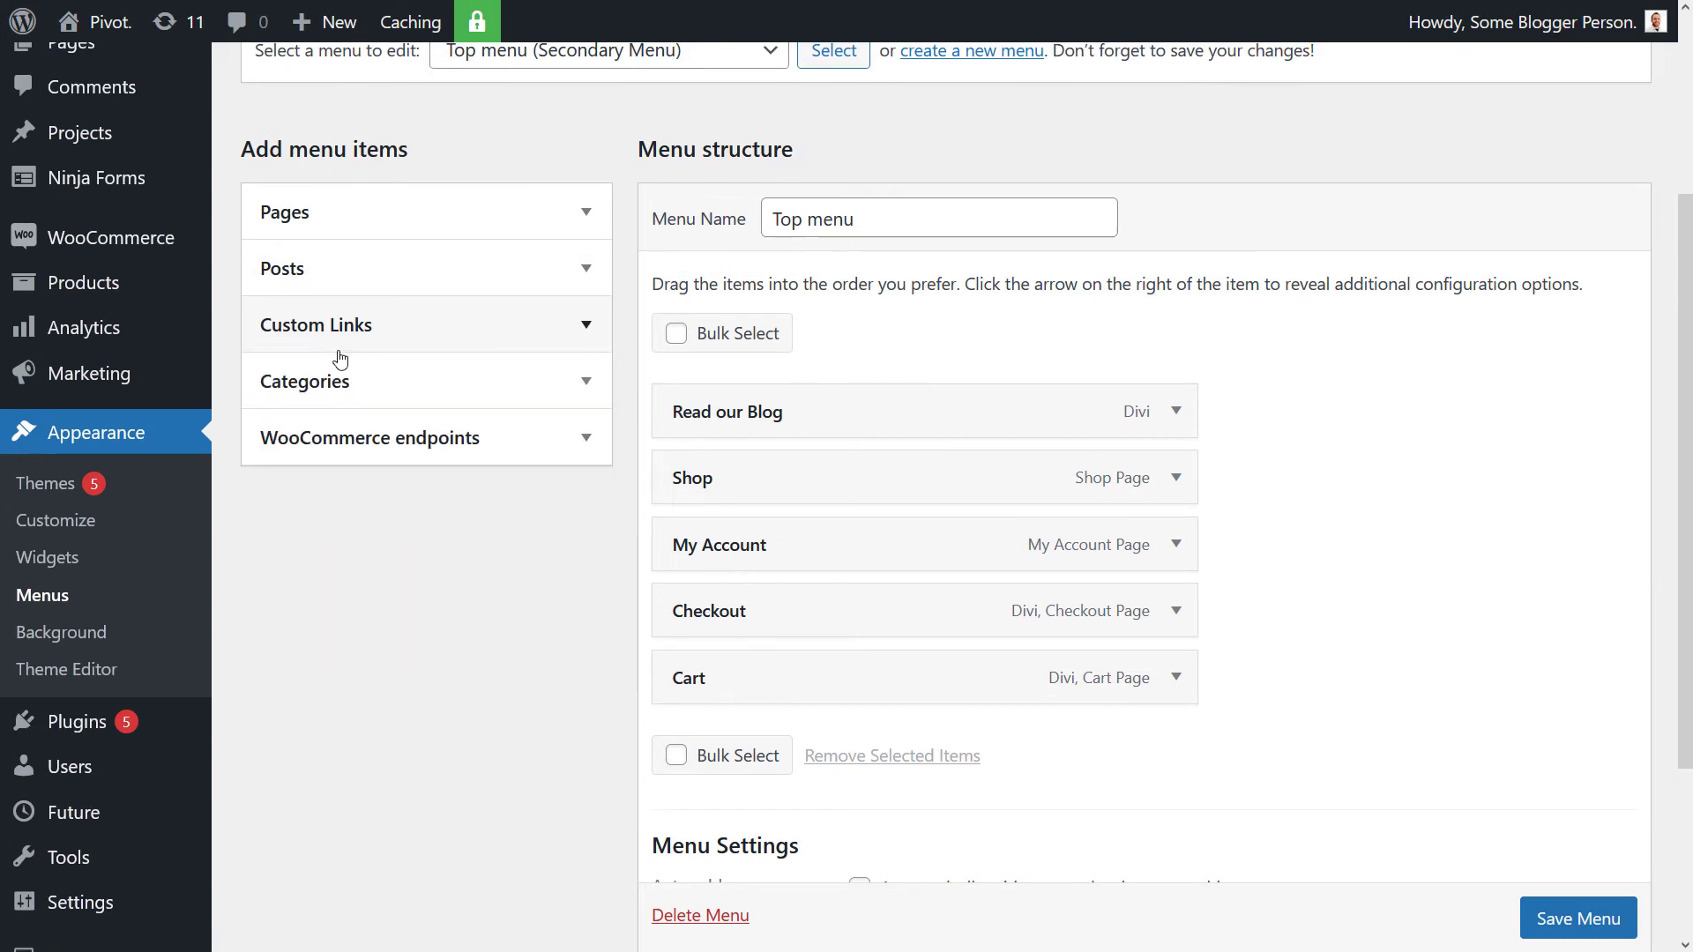
scroll("up", 3)
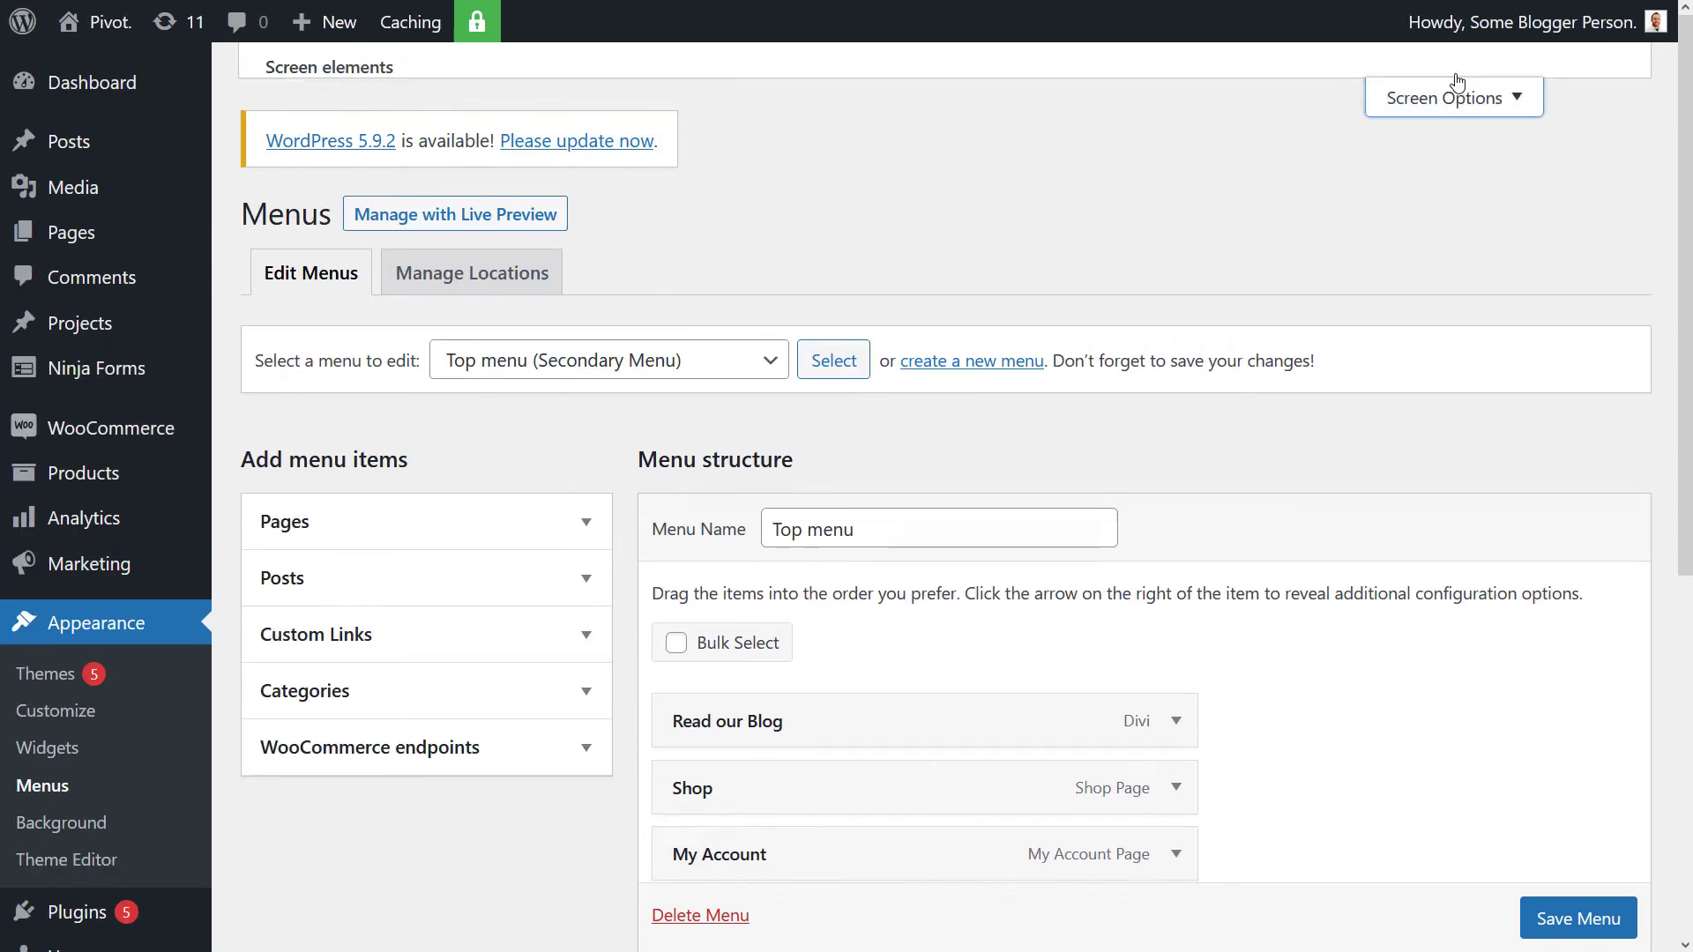
left_click(1452, 97)
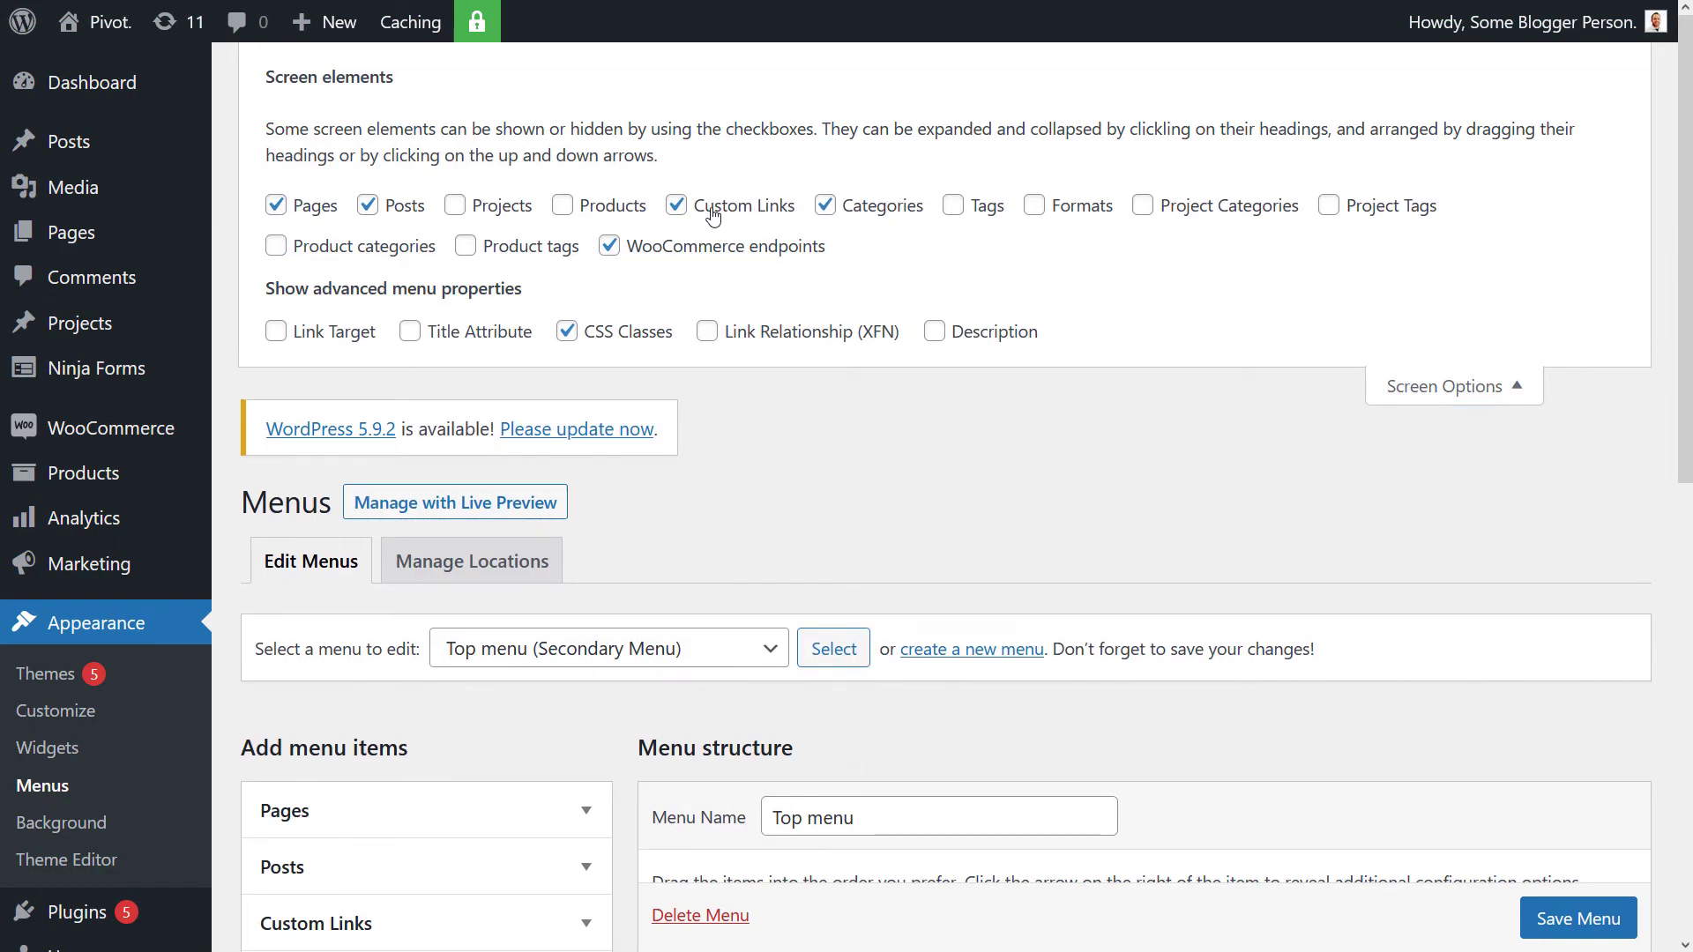
left_click(1452, 386)
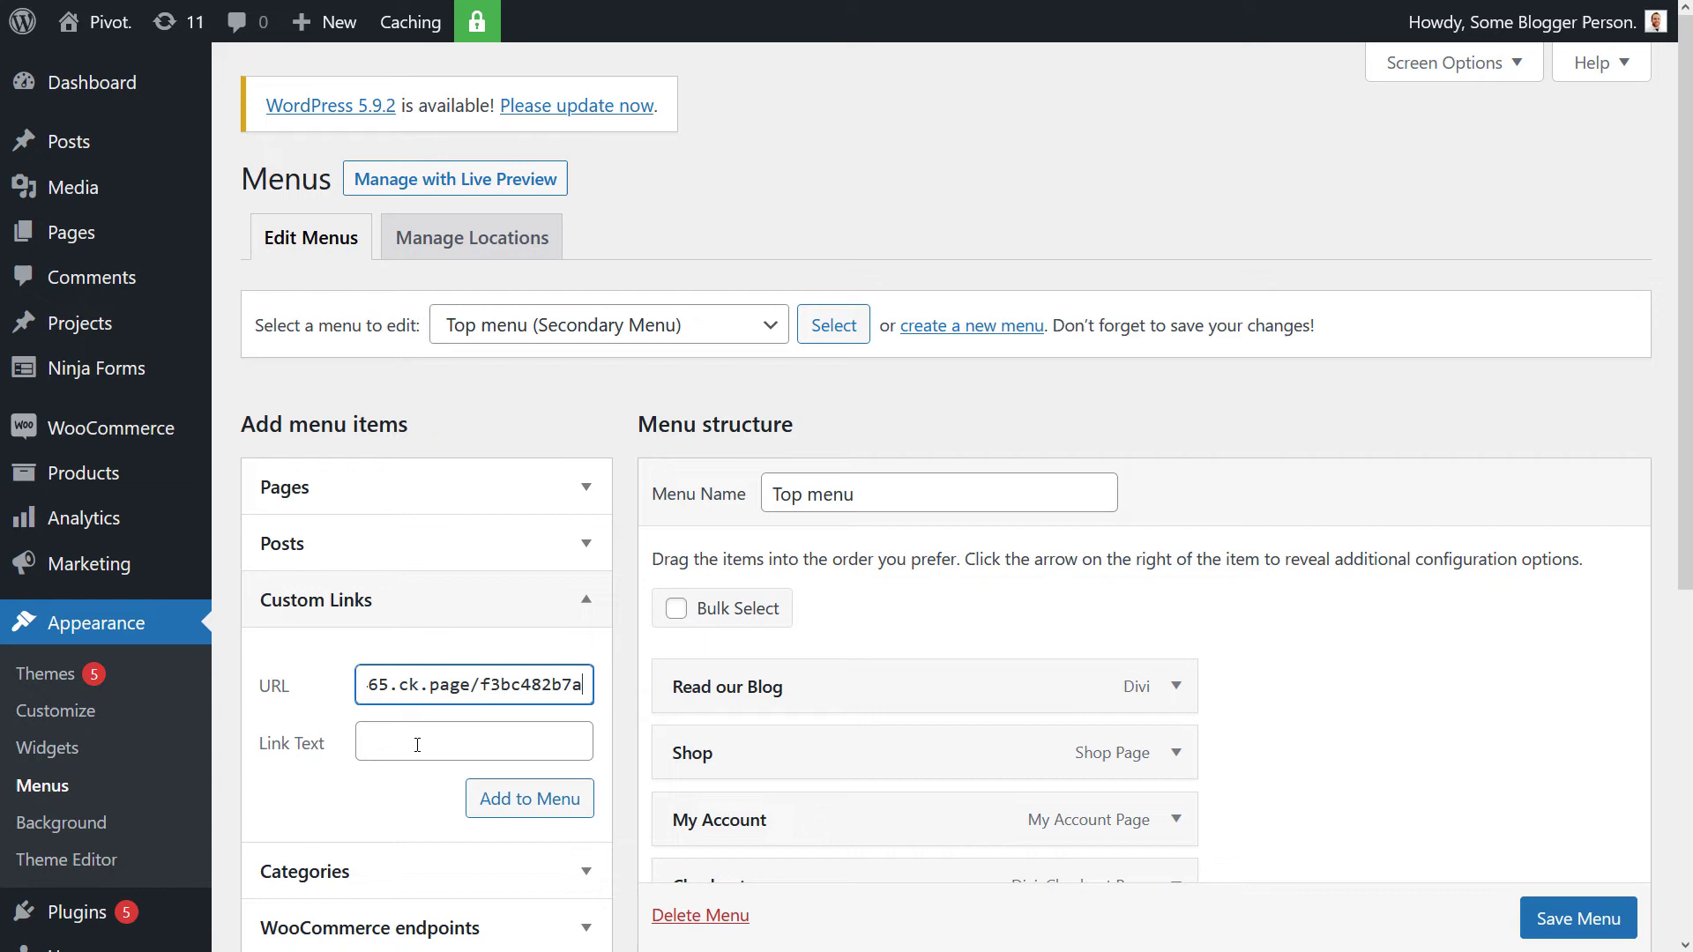
Add a Subscribe custom link to the landing page URL in the Top menu, save it, and view the live site
type("Subscribe")
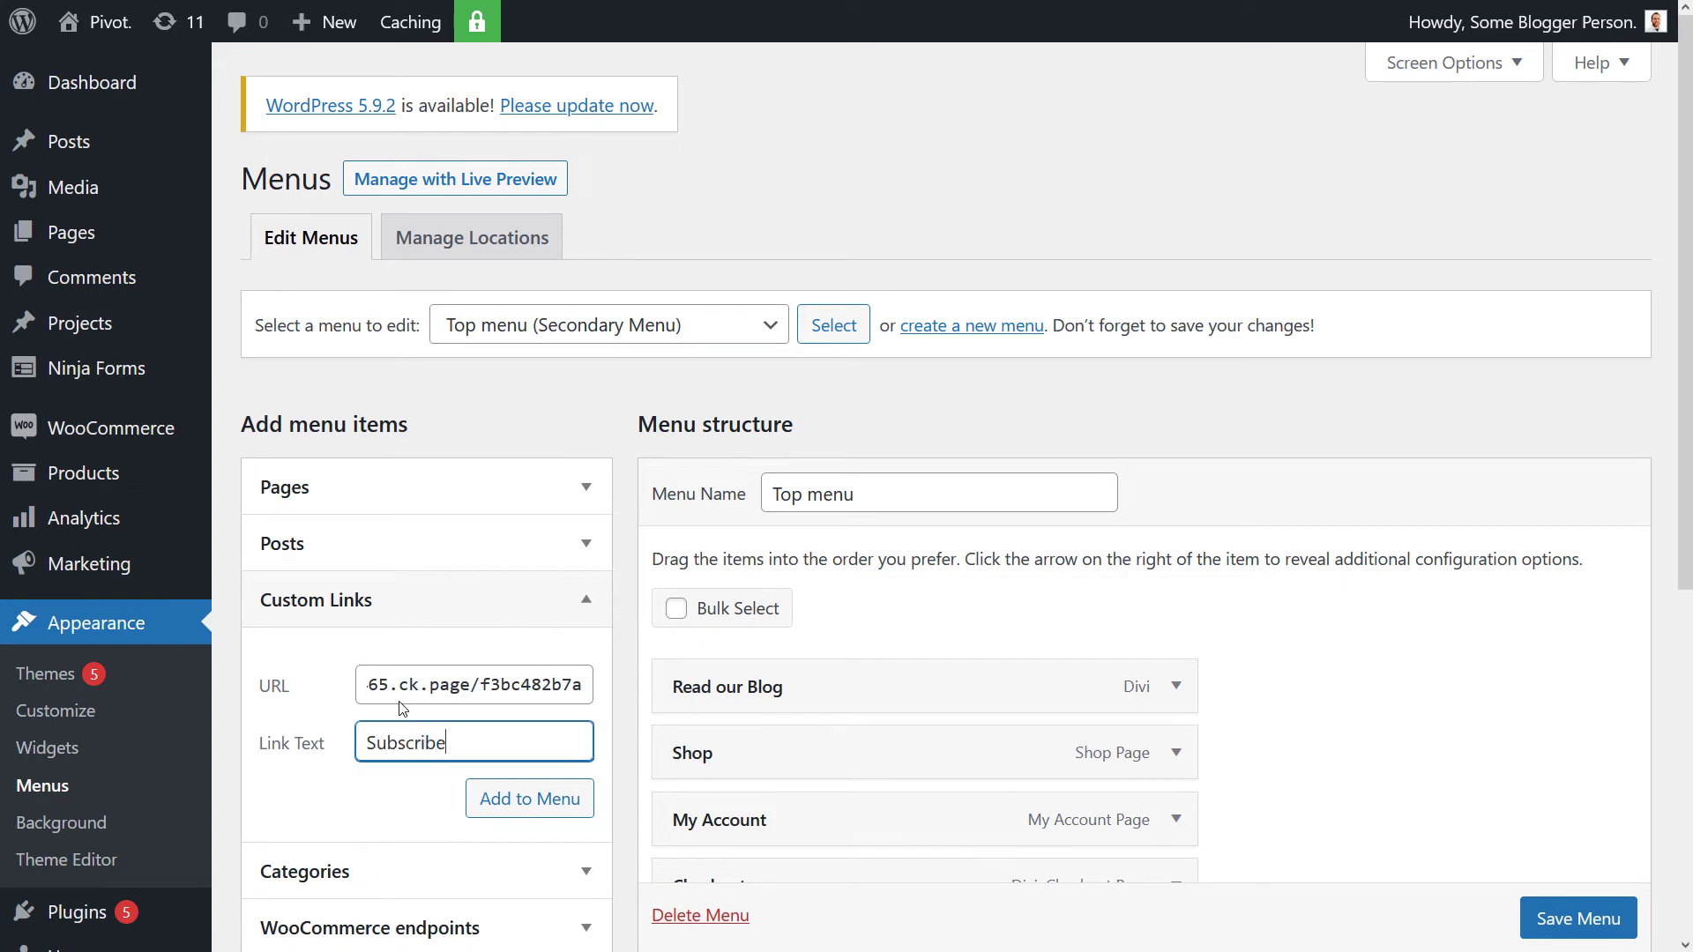
left_click(529, 799)
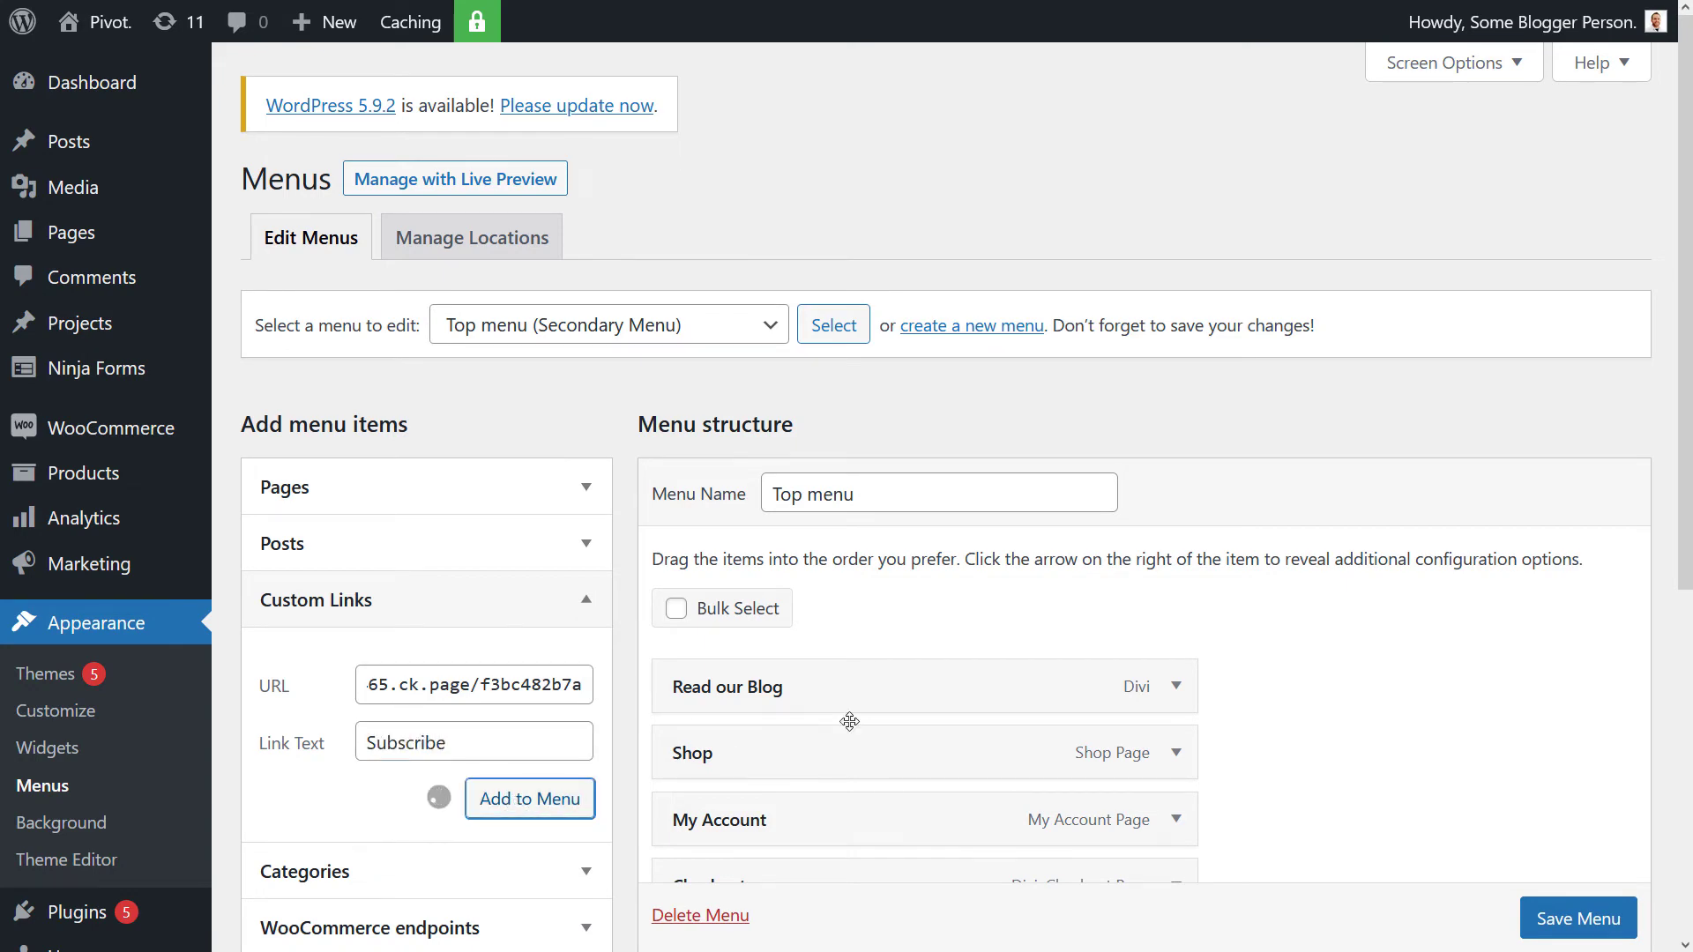
scroll("down", 3)
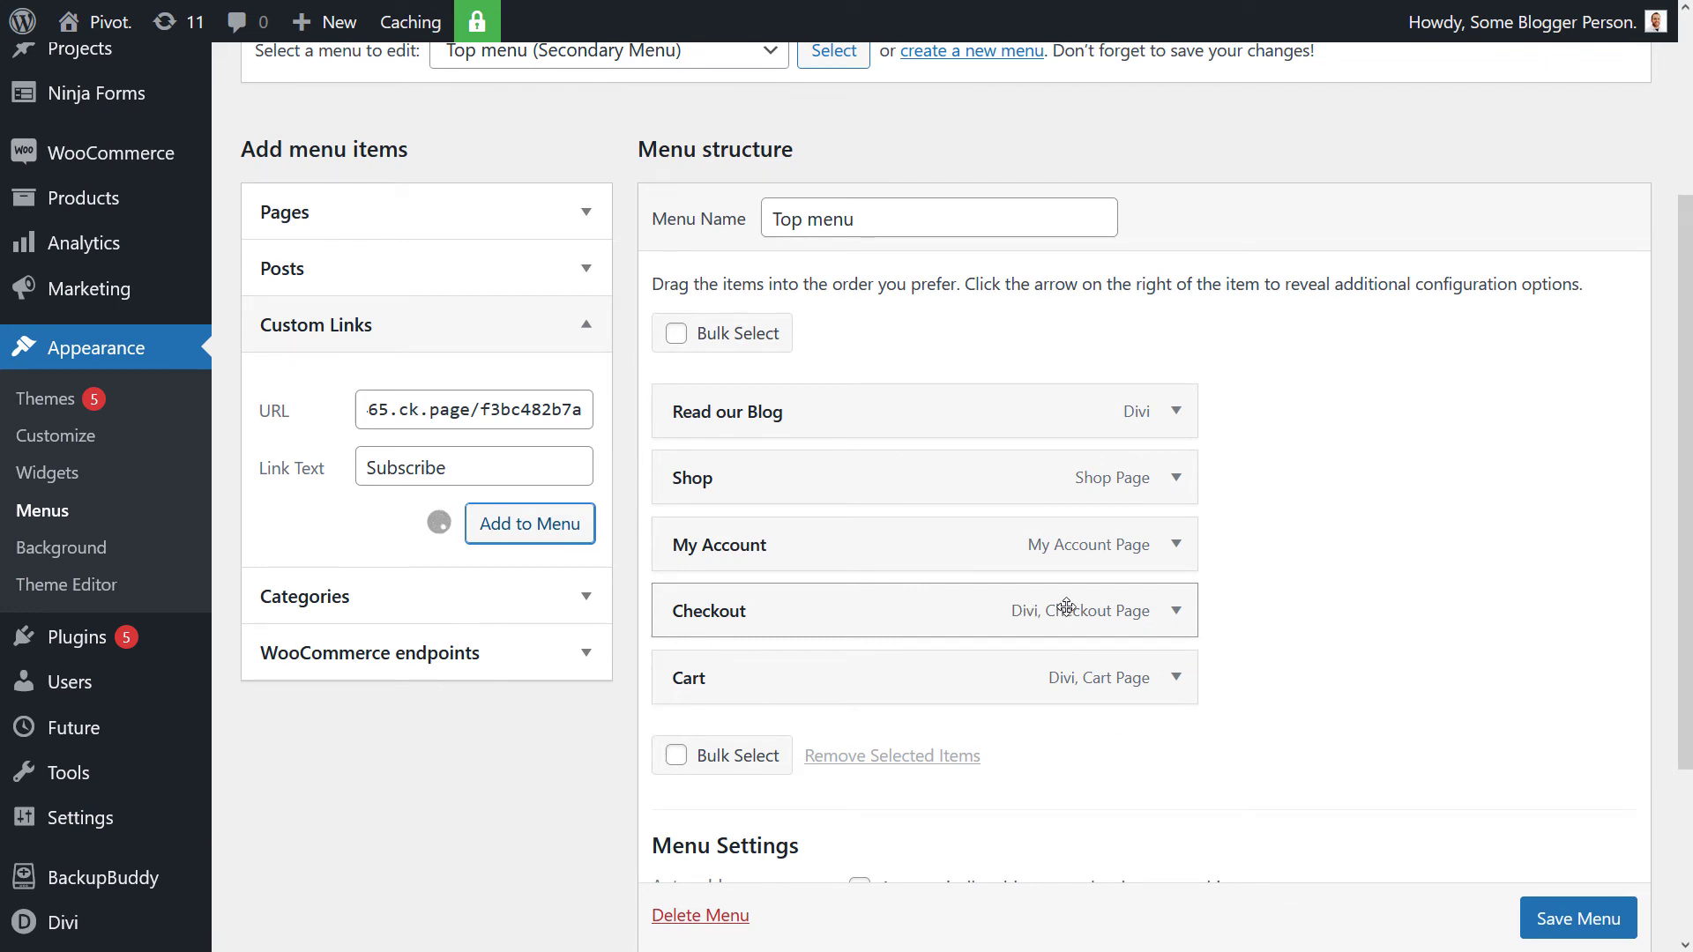
left_click(529, 524)
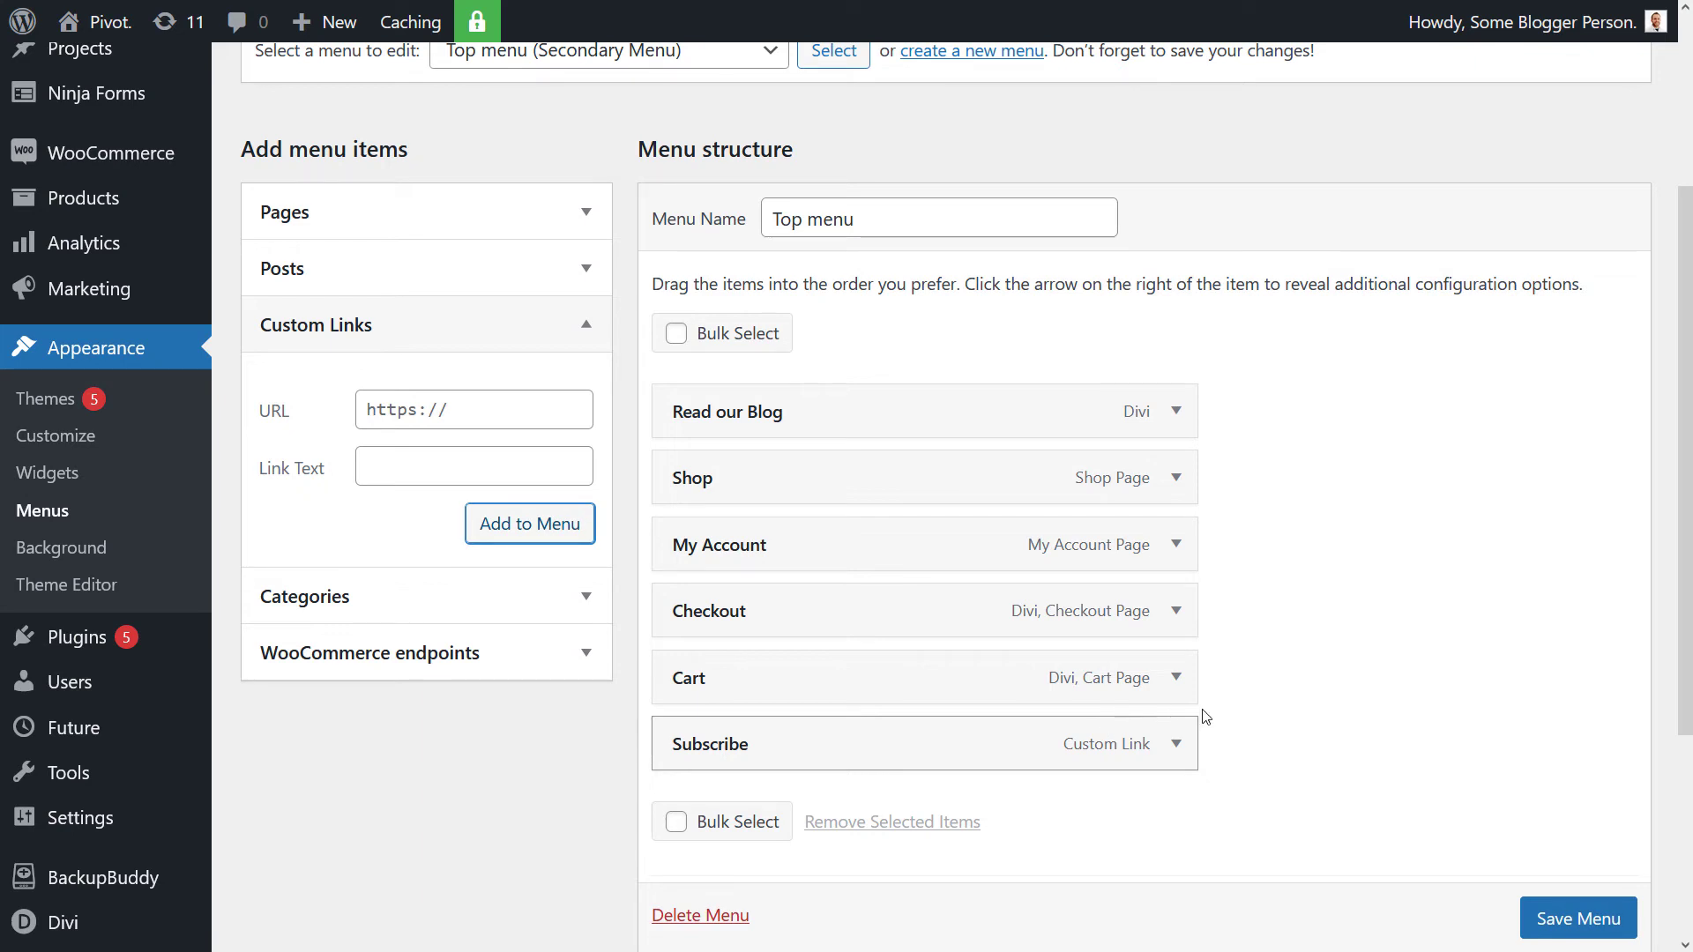
scroll("down", 3)
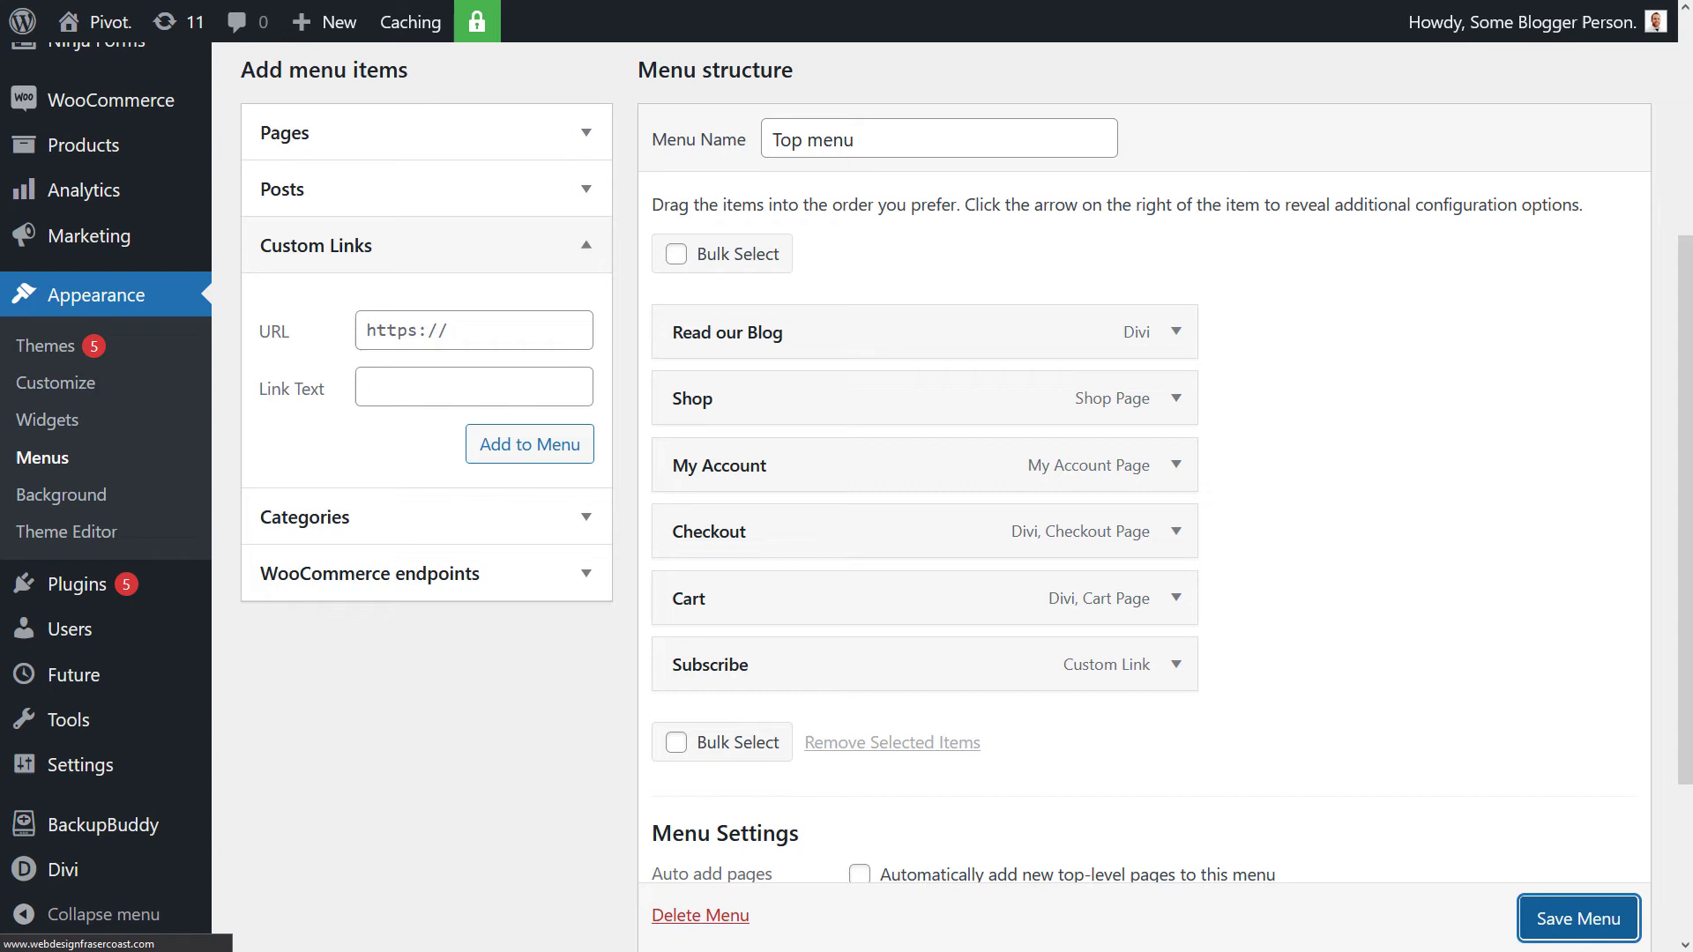
left_click(1577, 917)
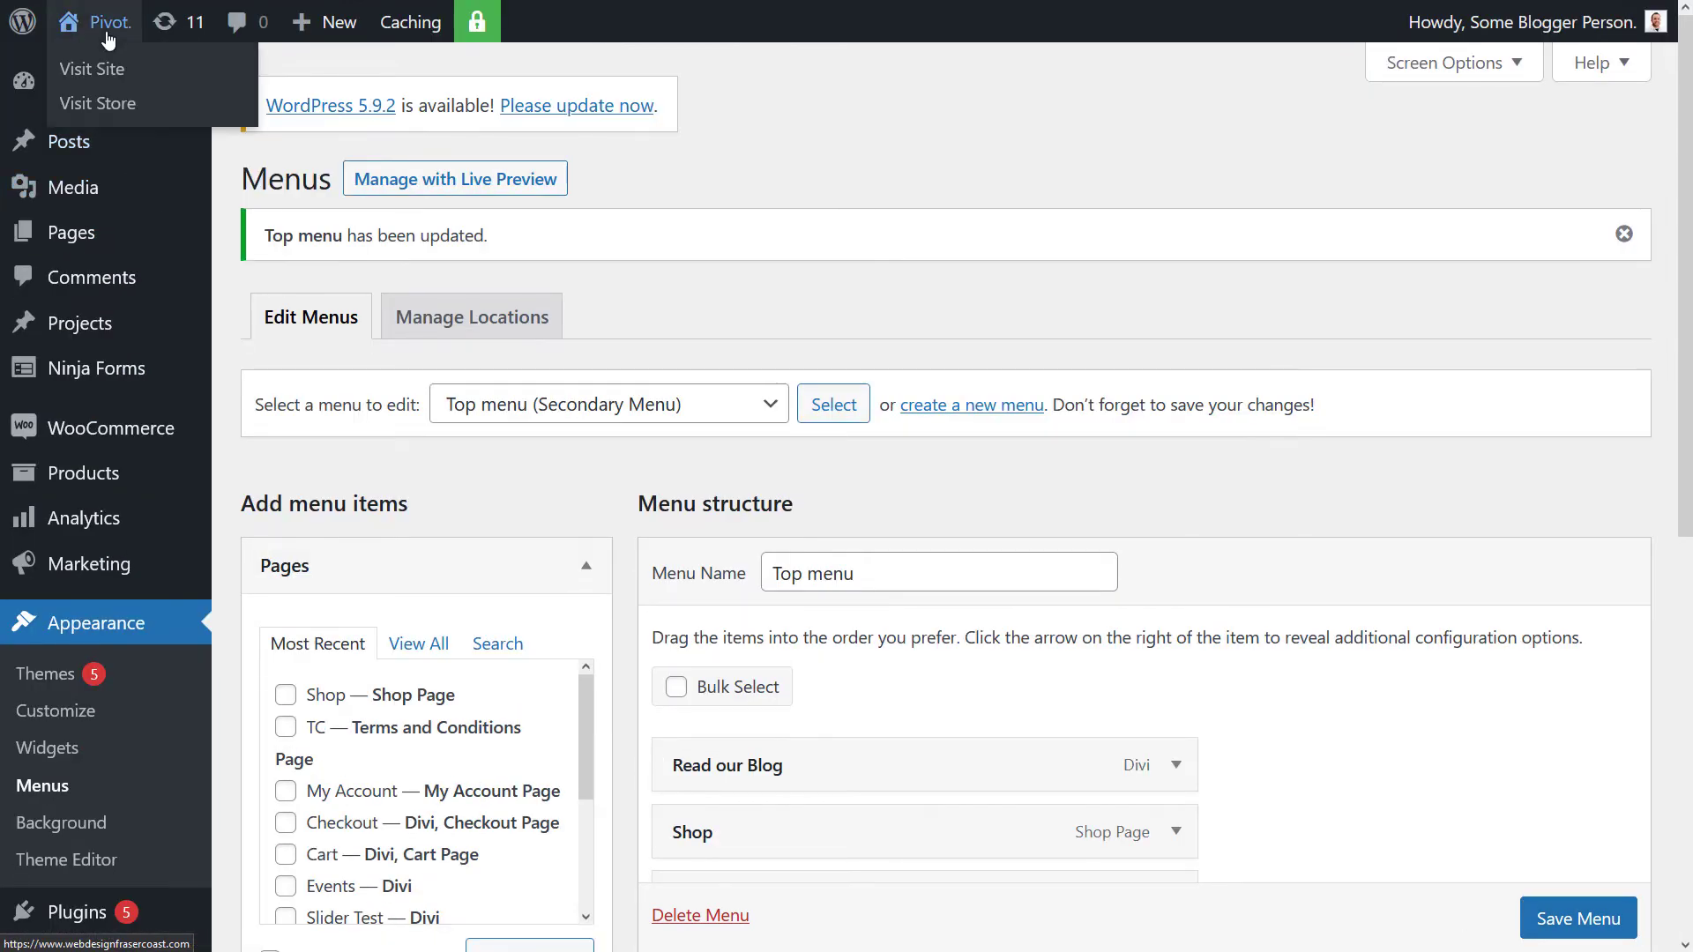
mouse_move(90, 69)
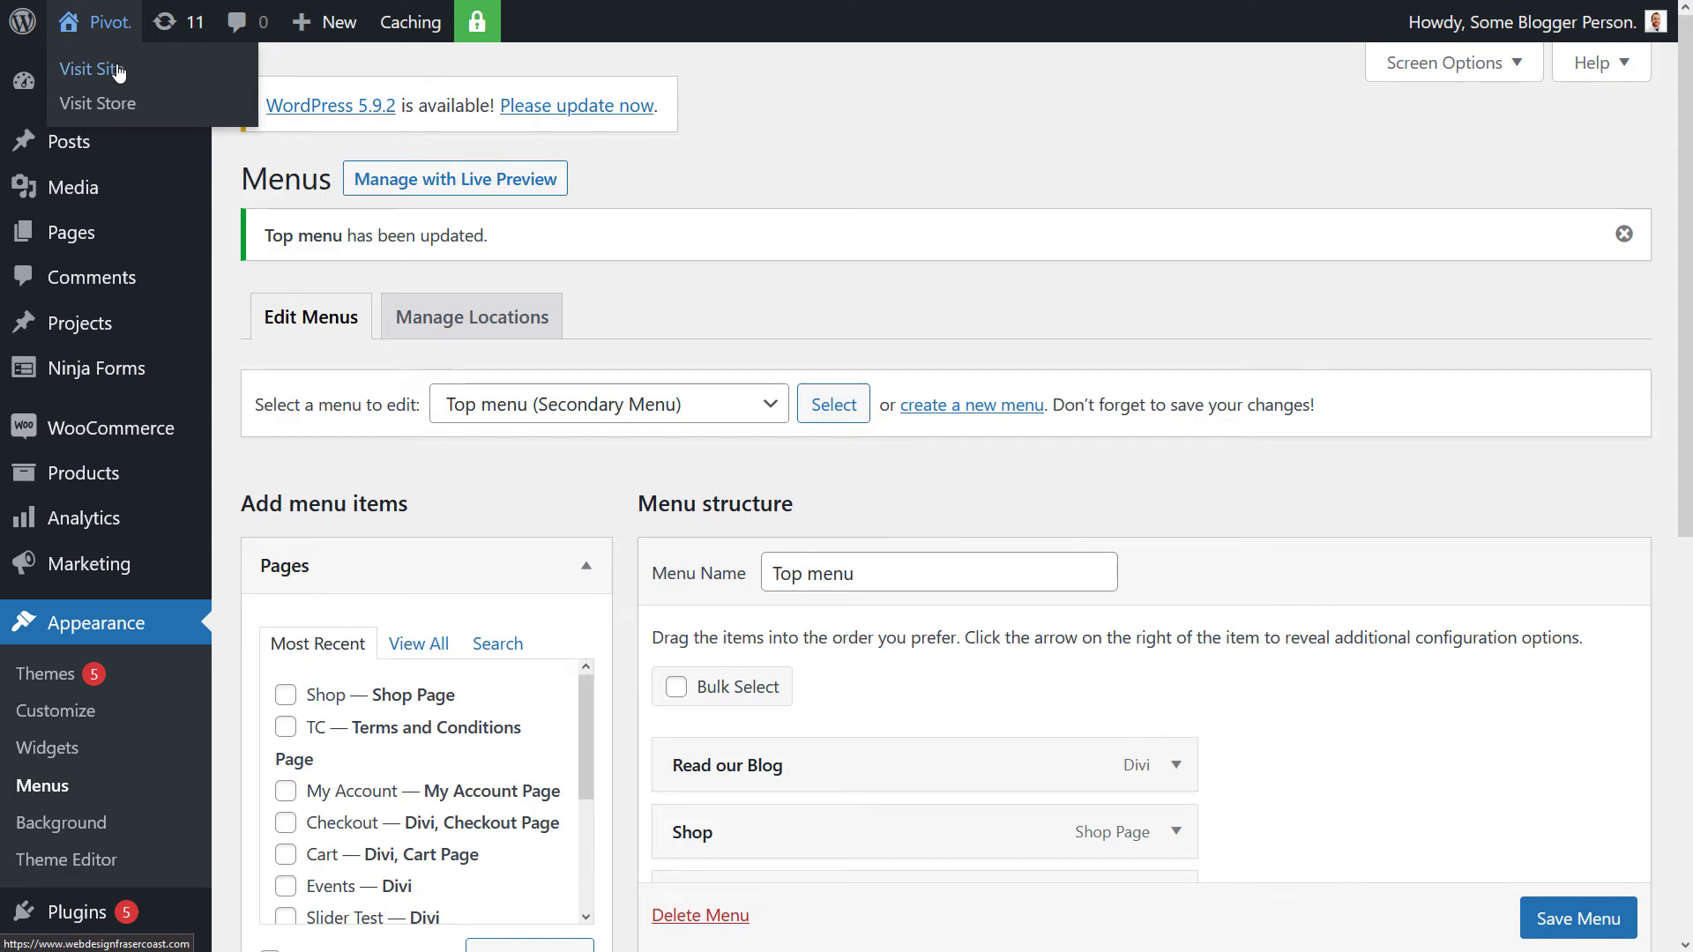
left_click(87, 69)
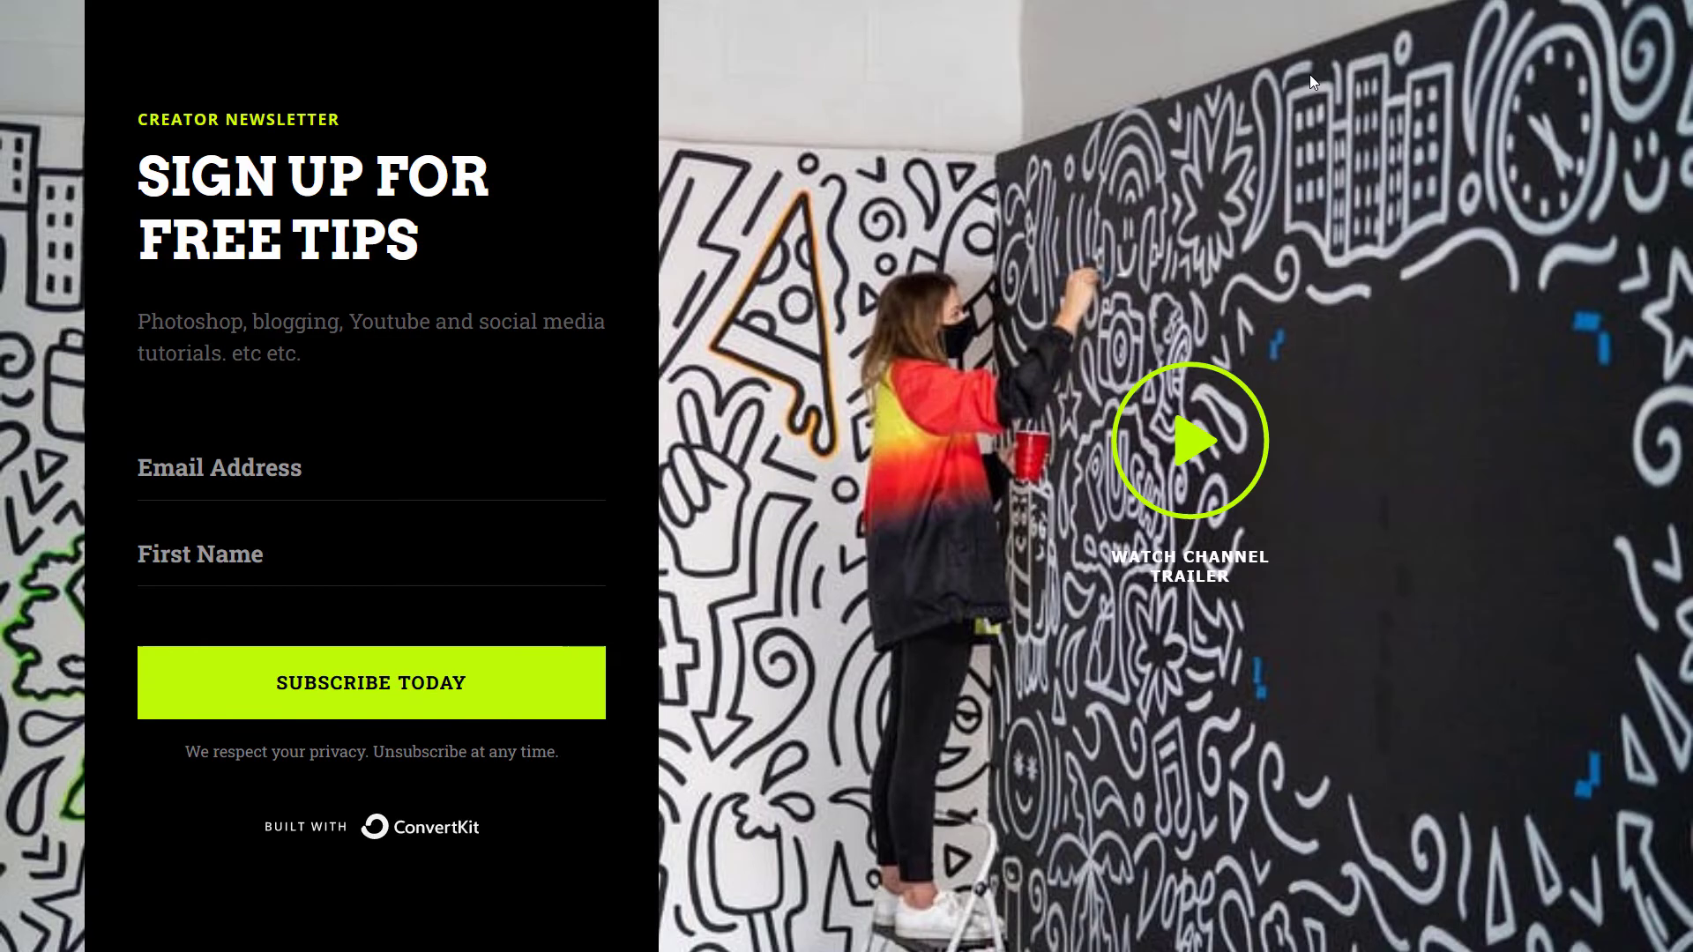
mouse_move(931, 307)
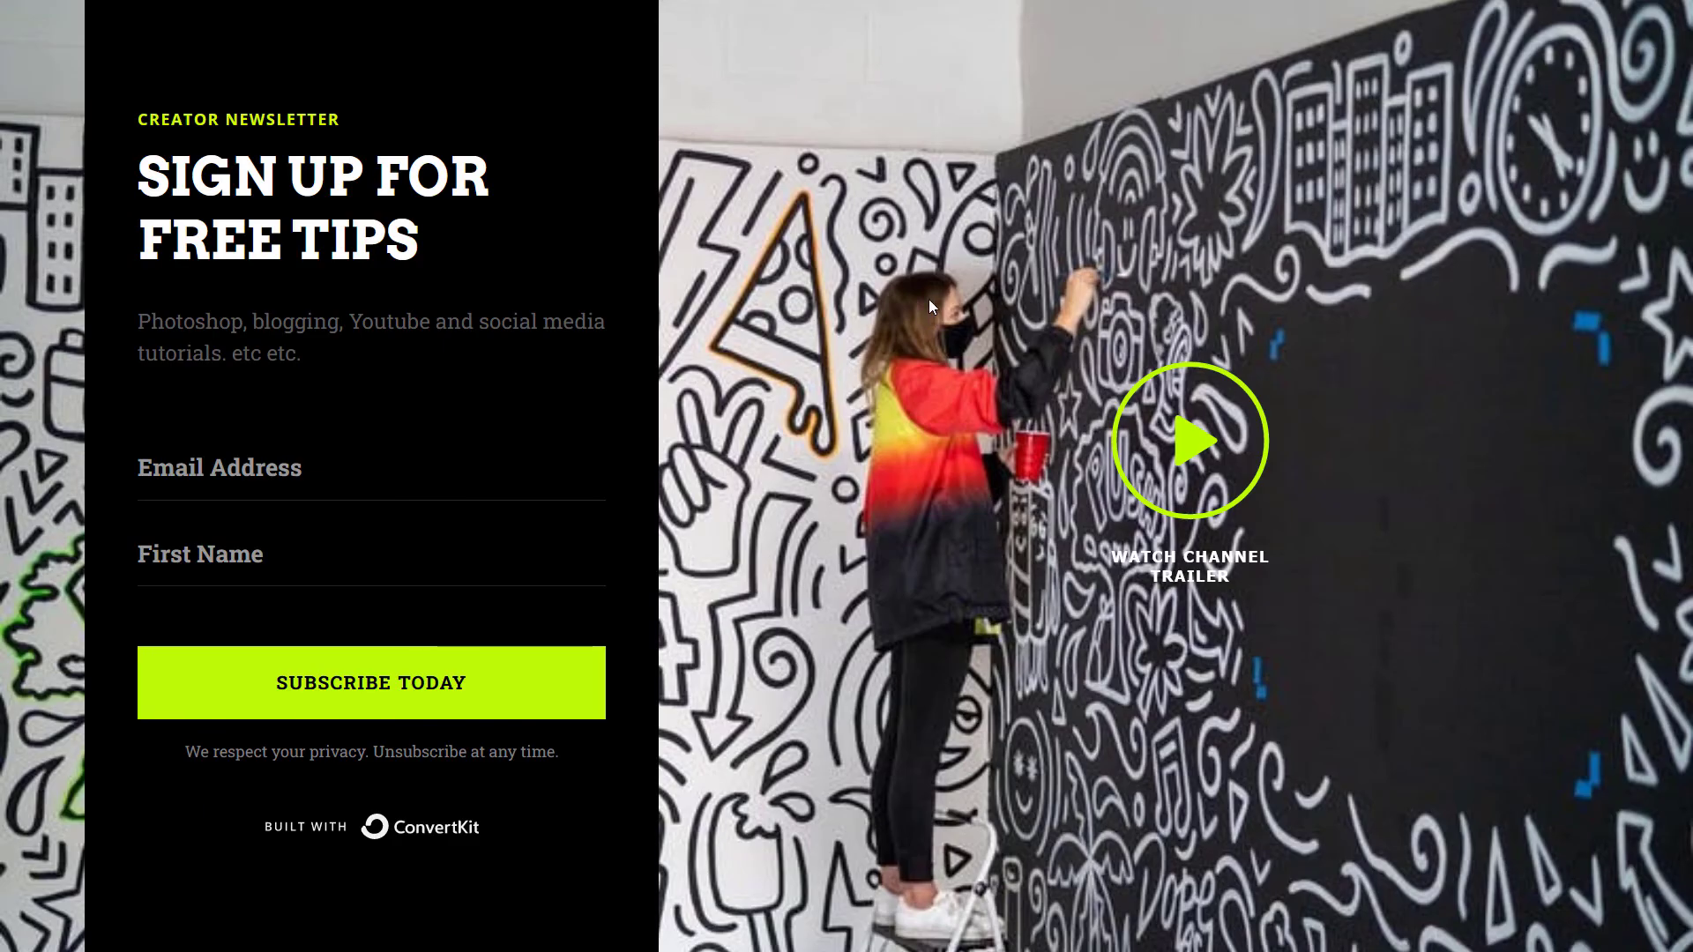
mouse_move(677, 263)
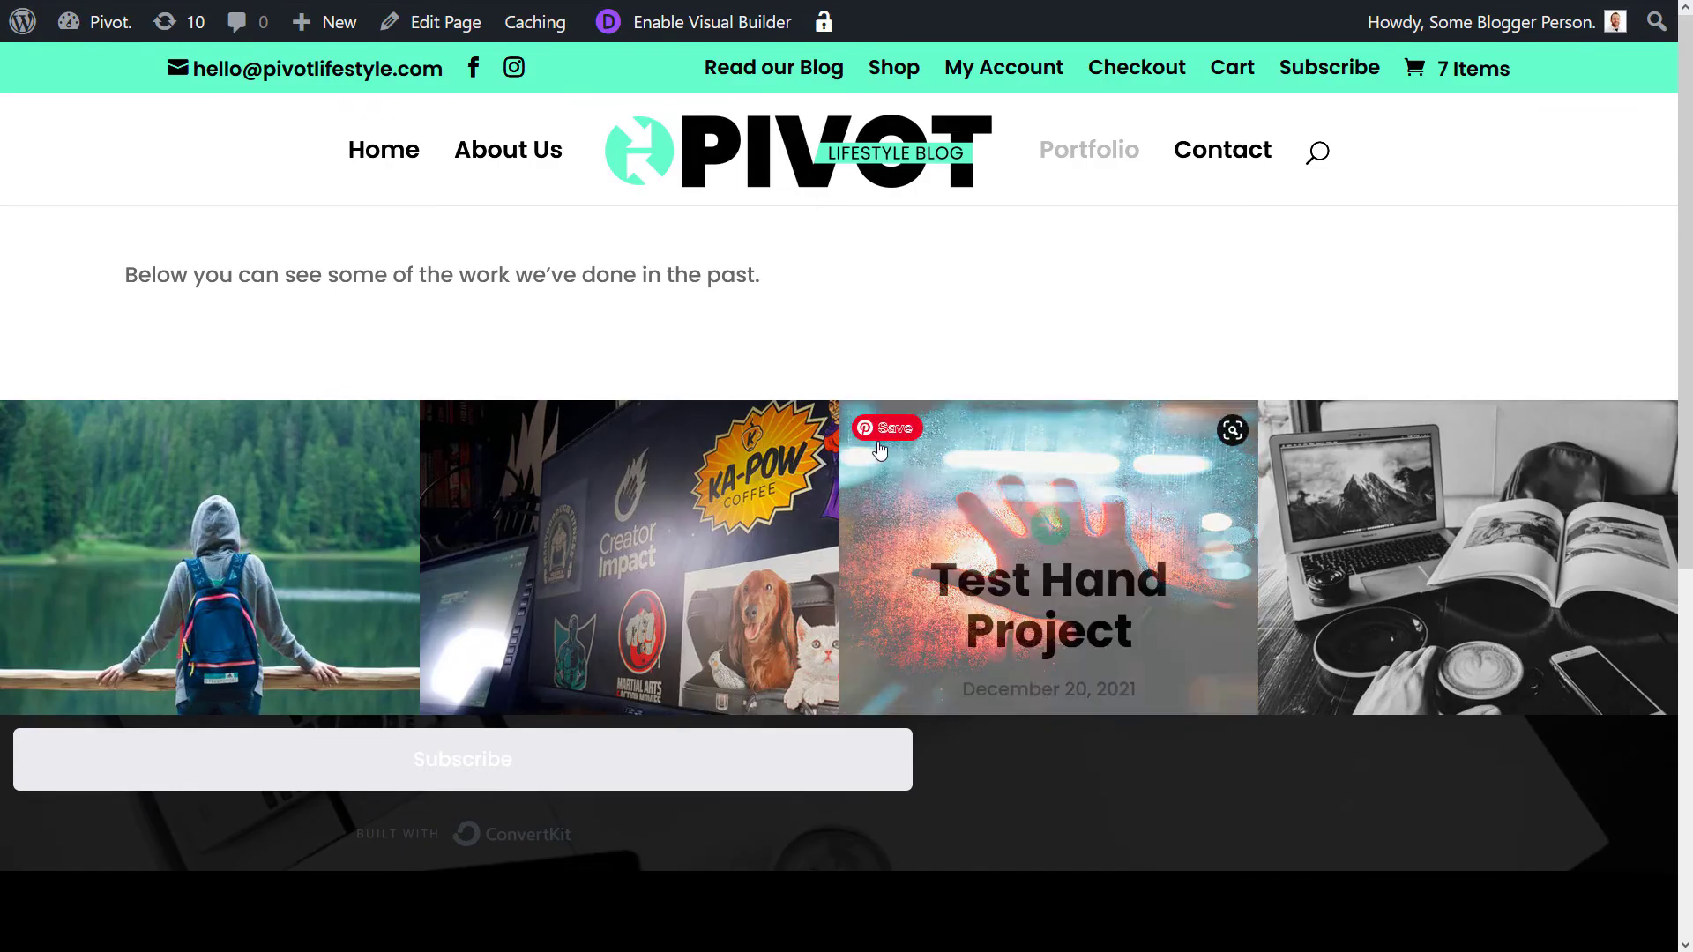
mouse_move(887, 286)
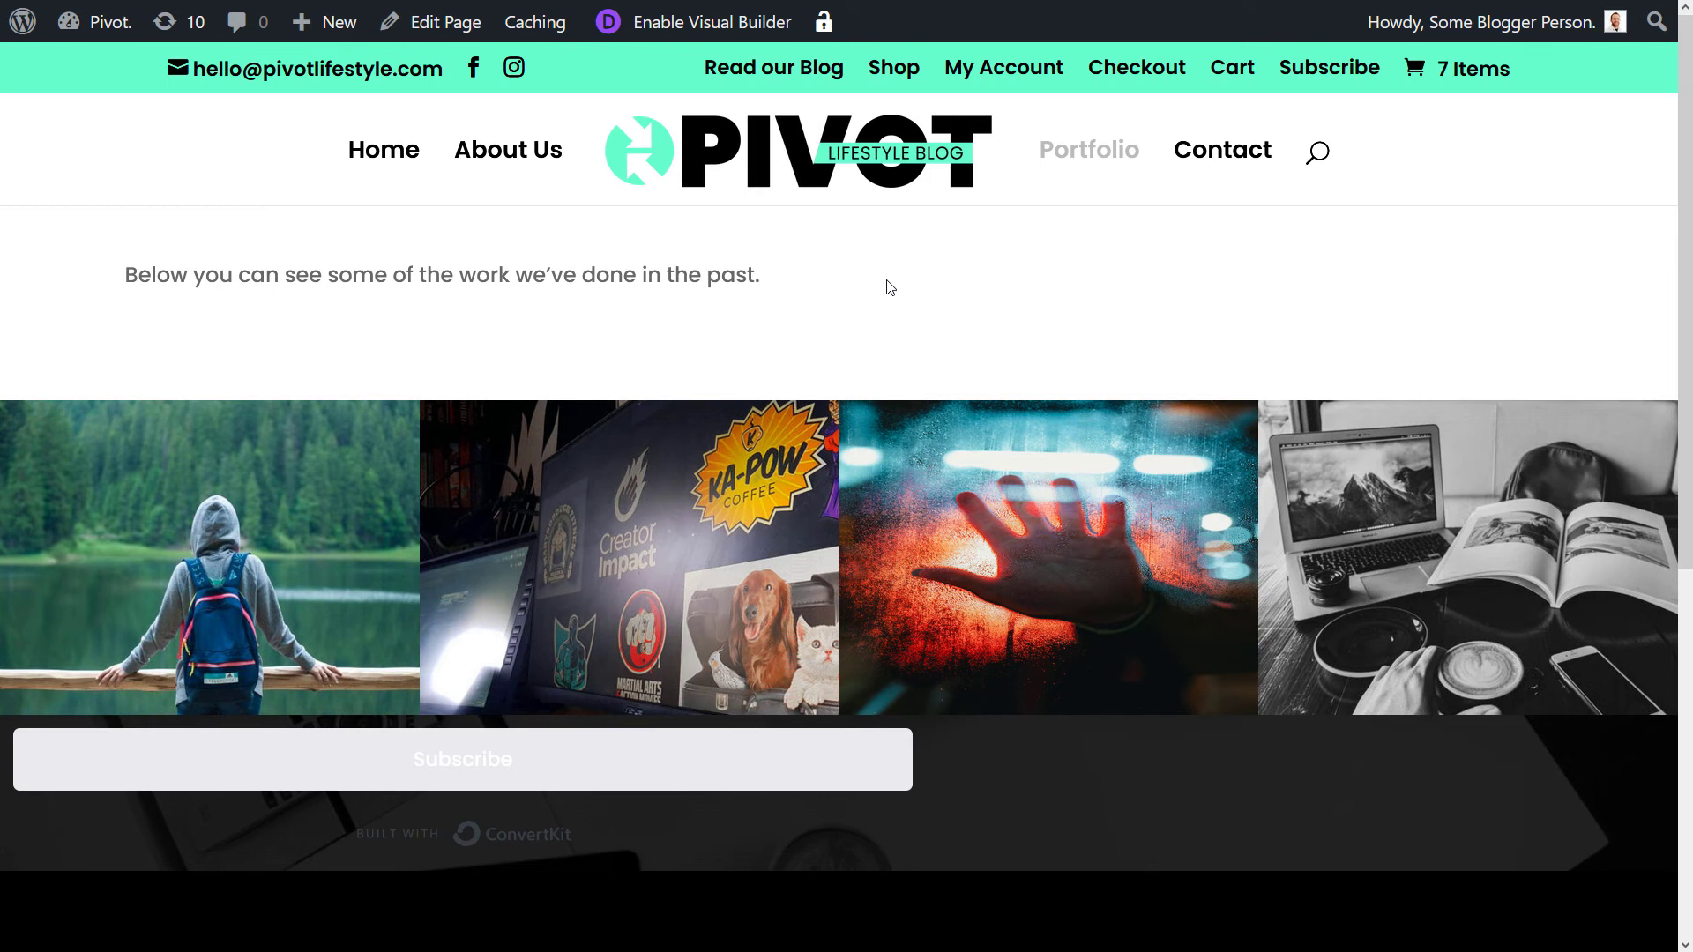
mouse_move(929, 194)
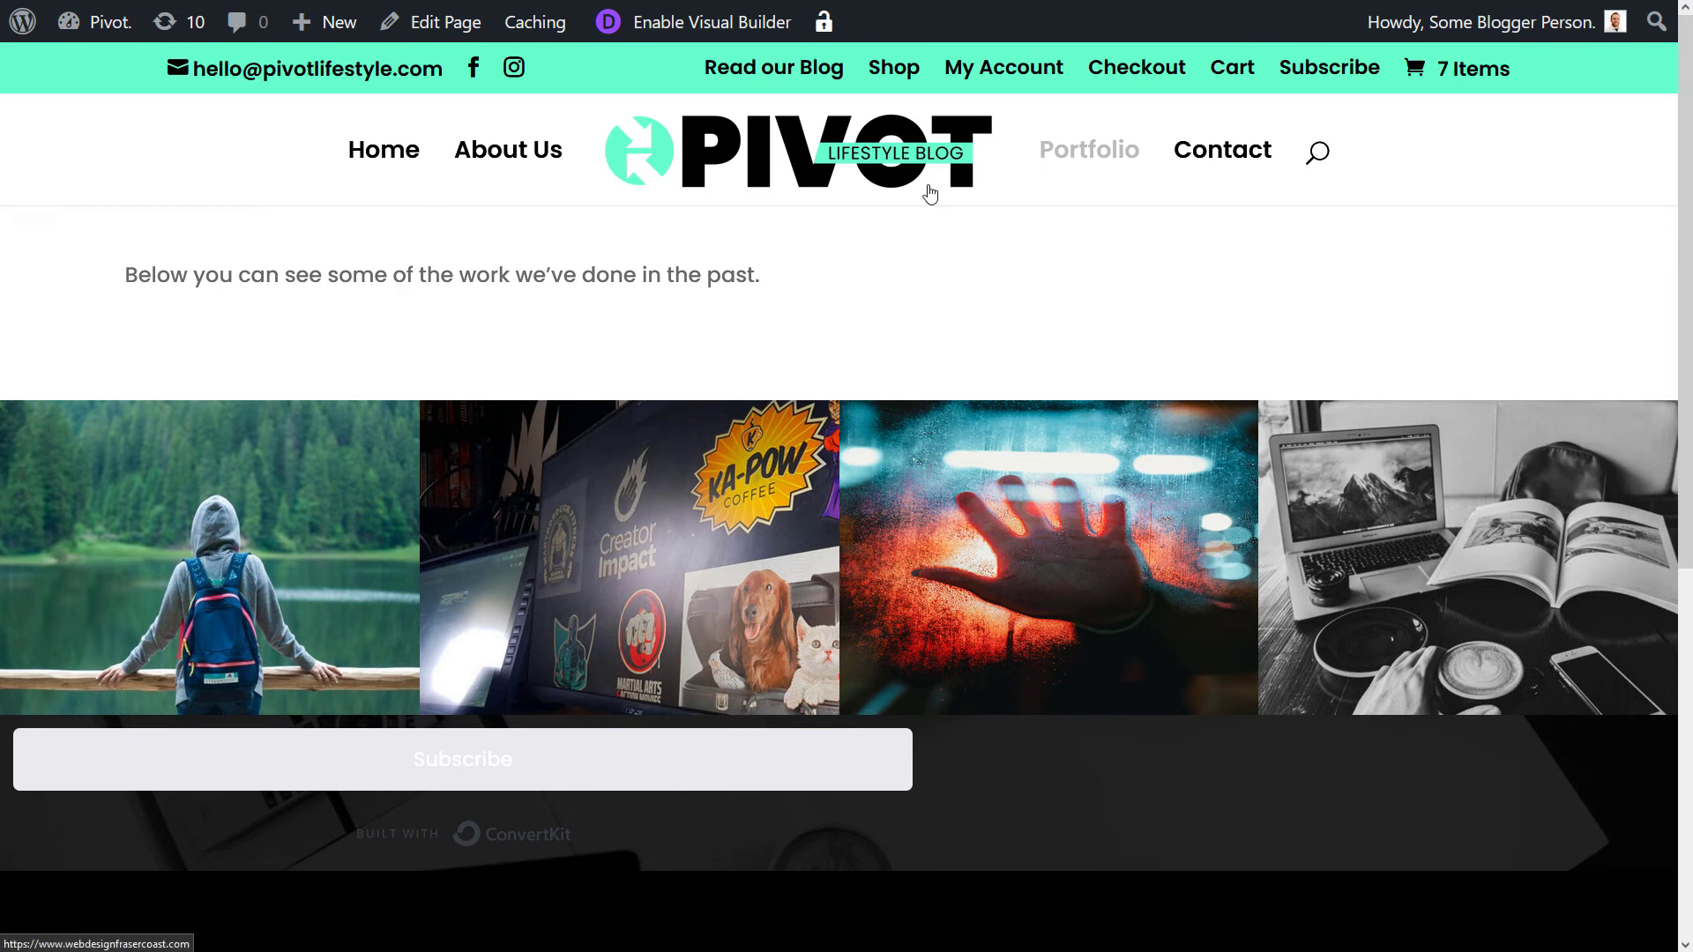
mouse_move(420, 55)
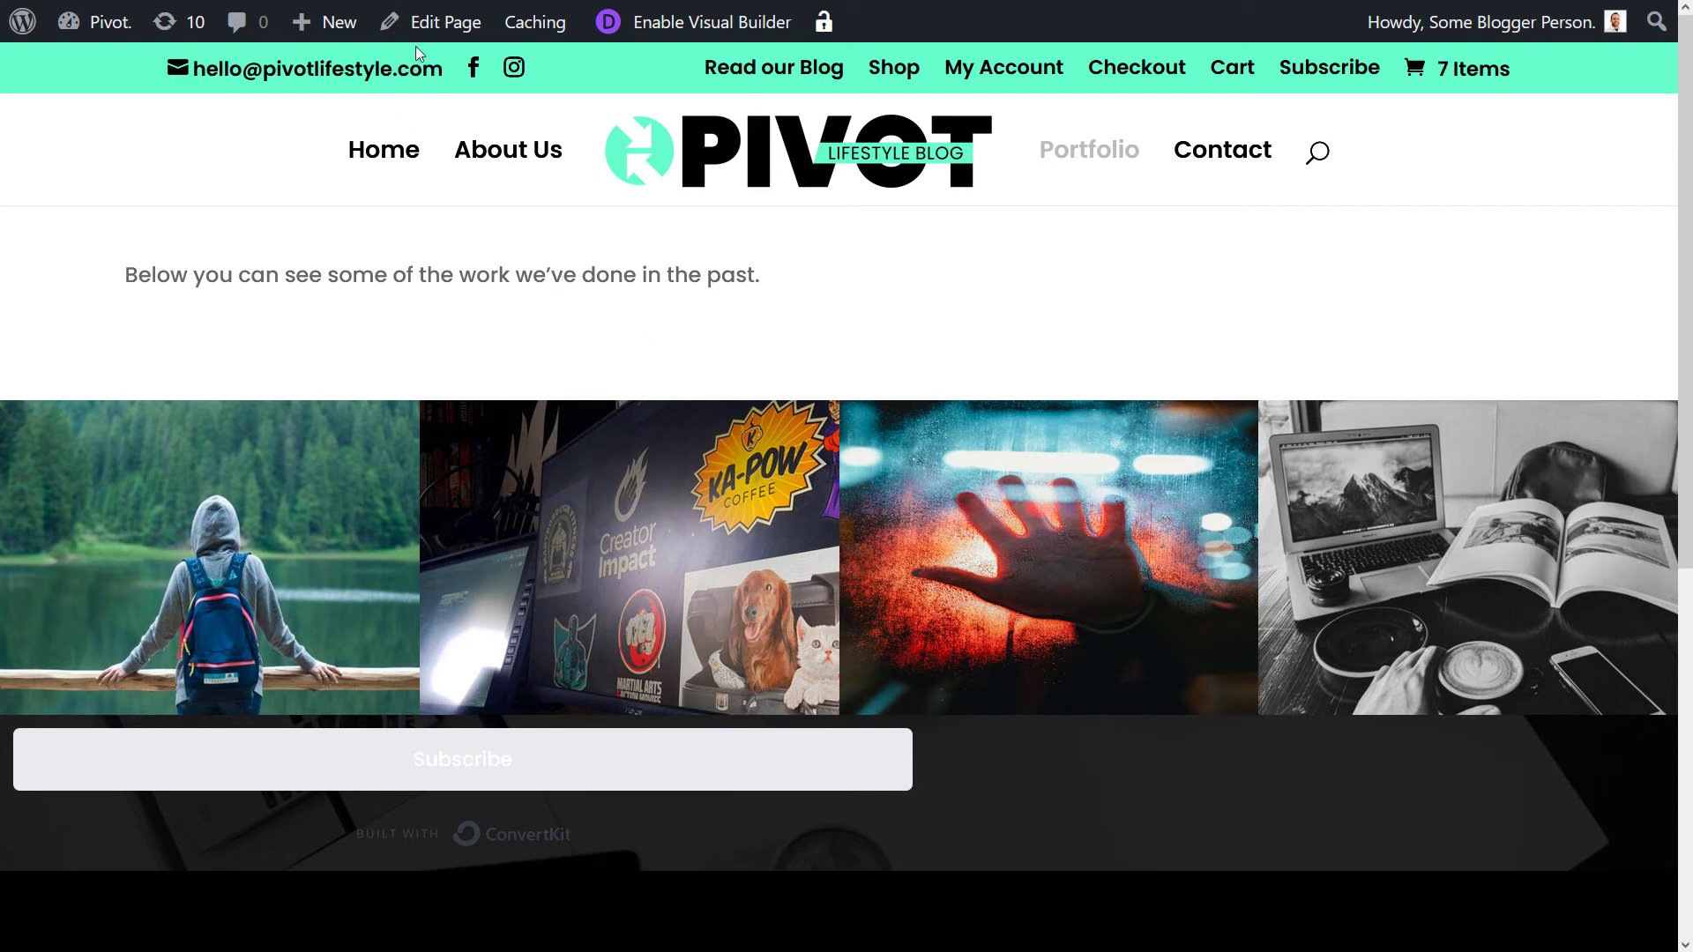
mouse_move(444, 21)
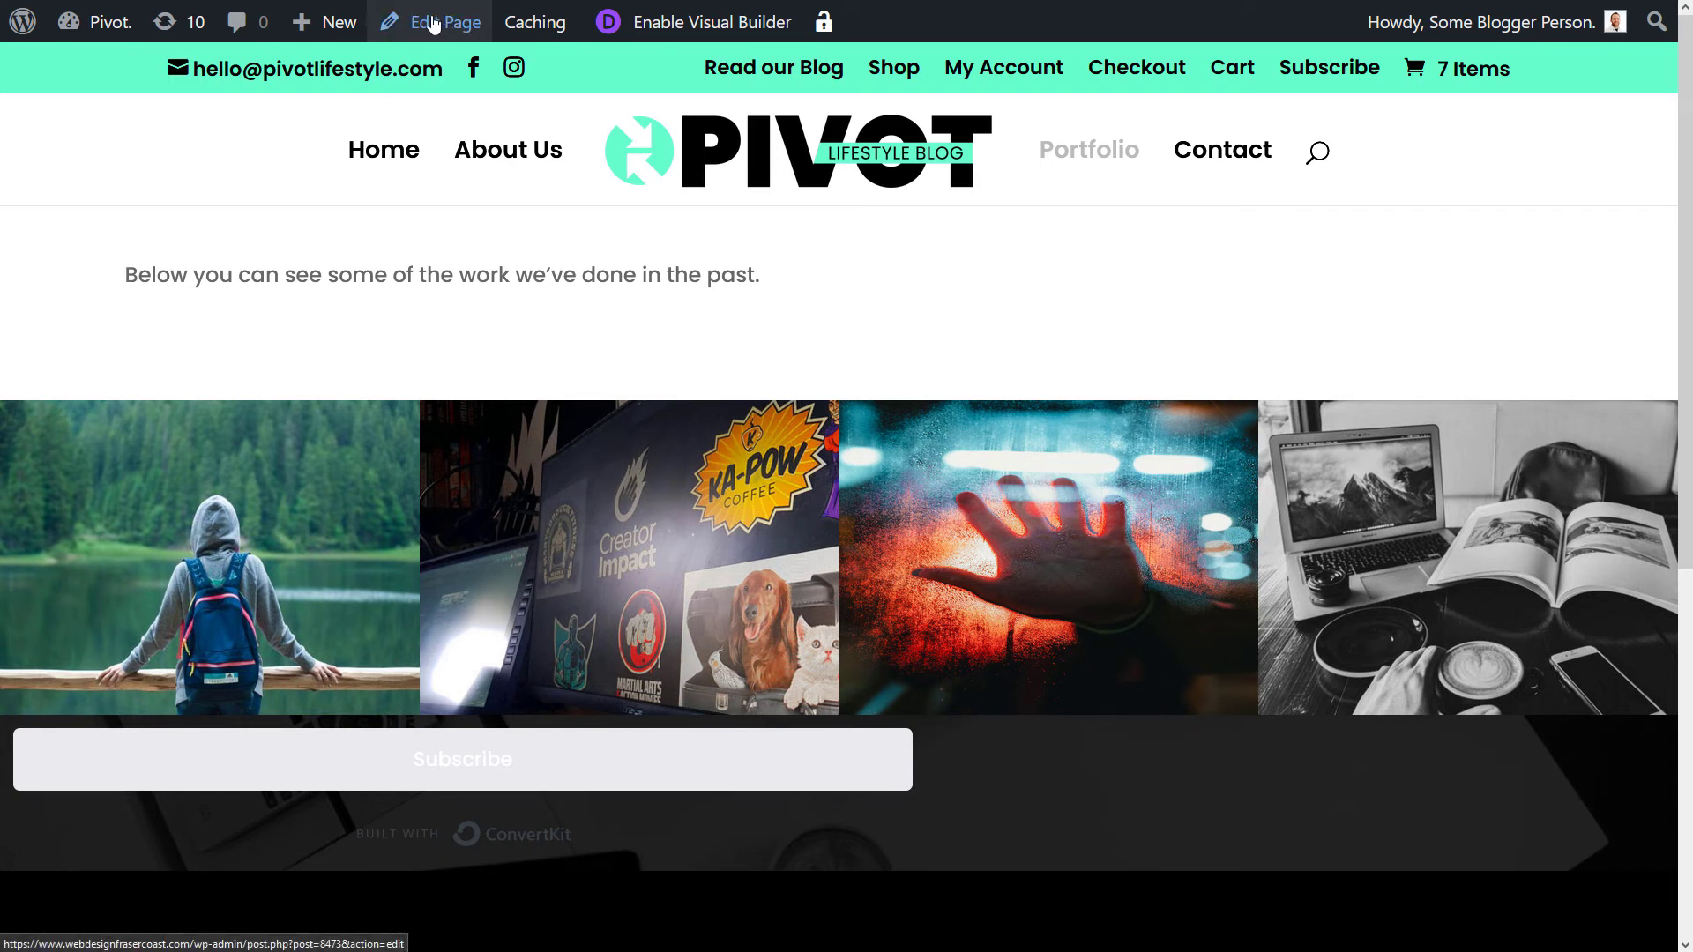
mouse_move(473, 60)
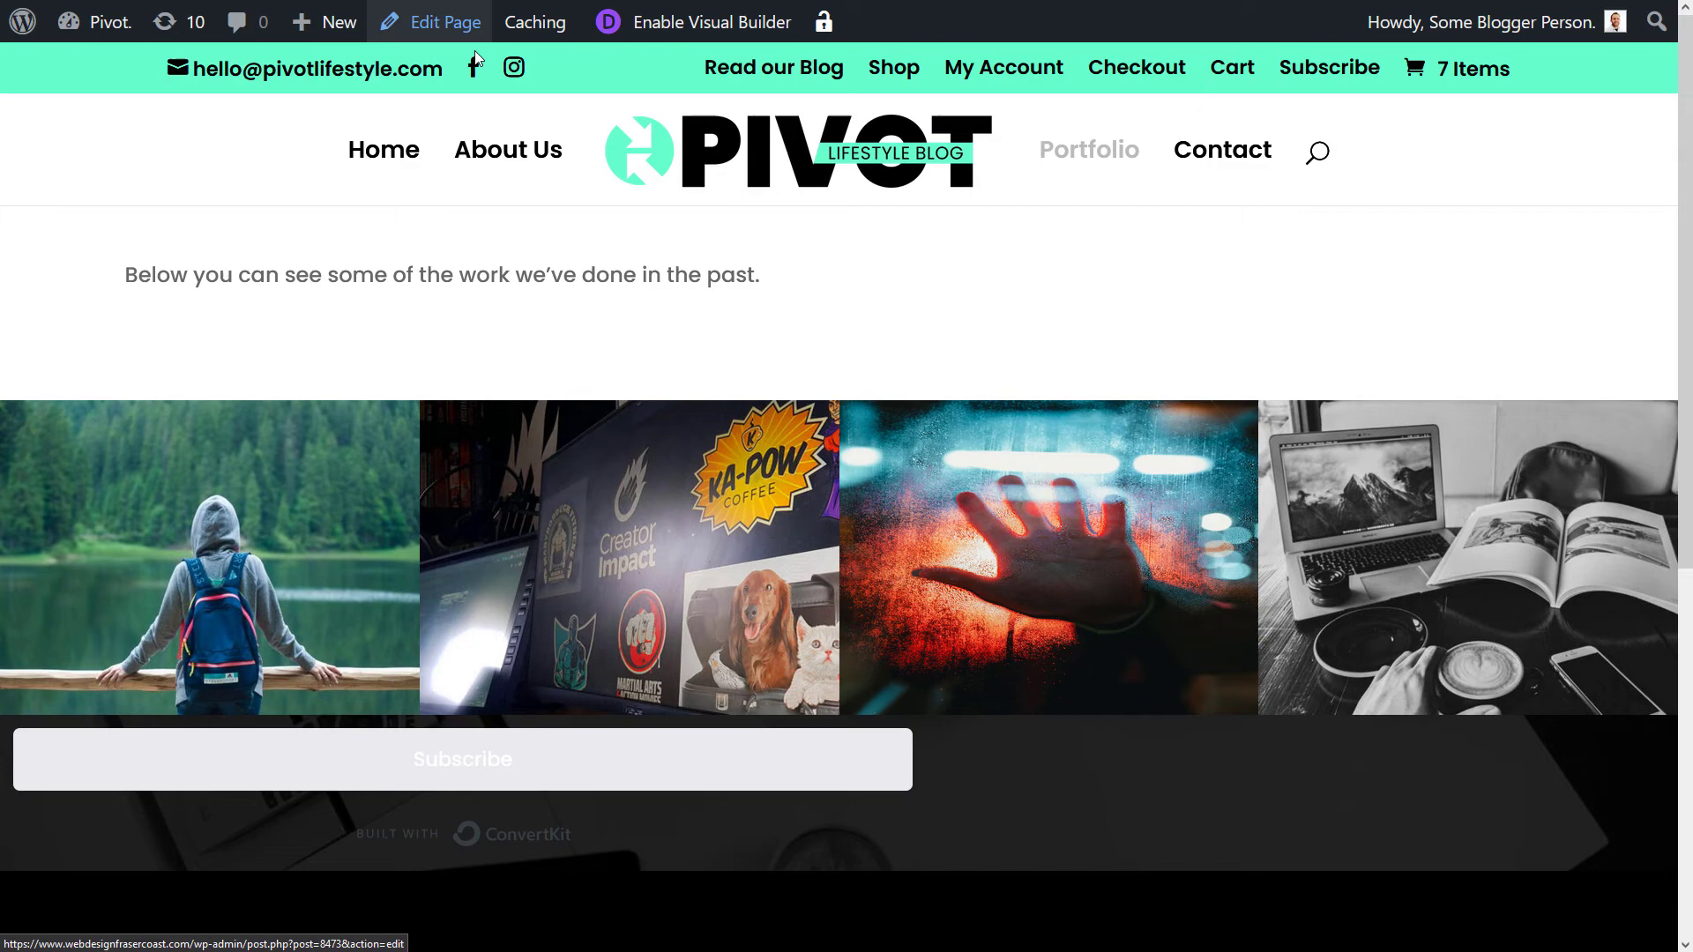
mouse_move(15, 578)
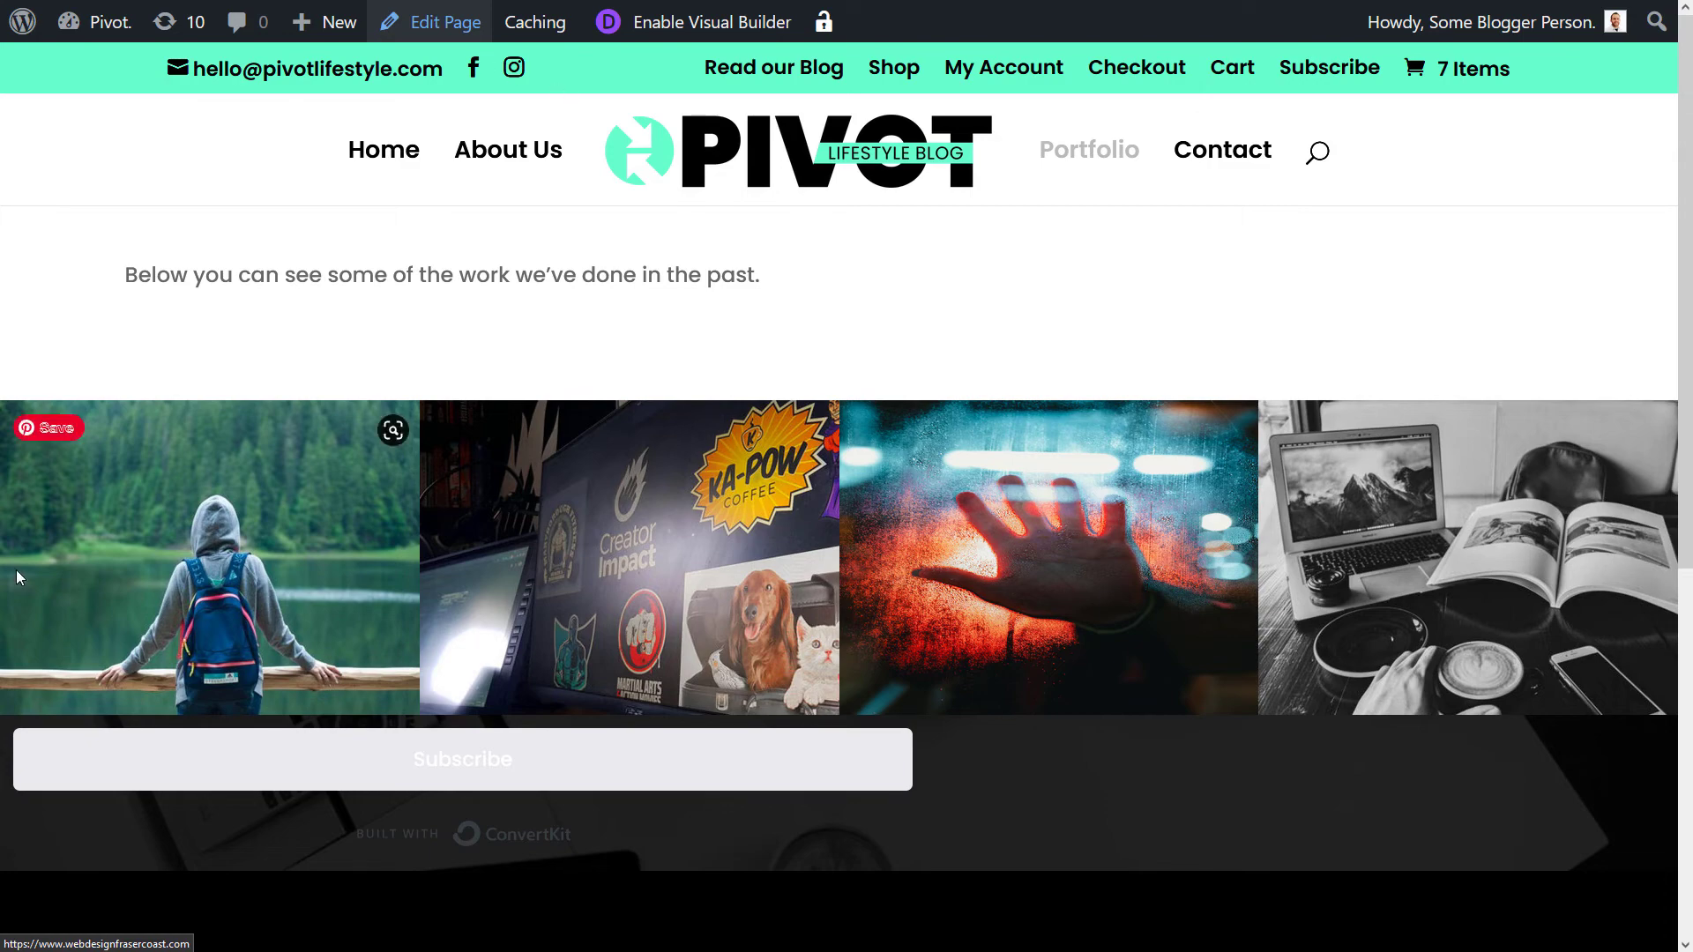
Open the Portfolio page in the WordPress editor from the admin bar
left_click(441, 21)
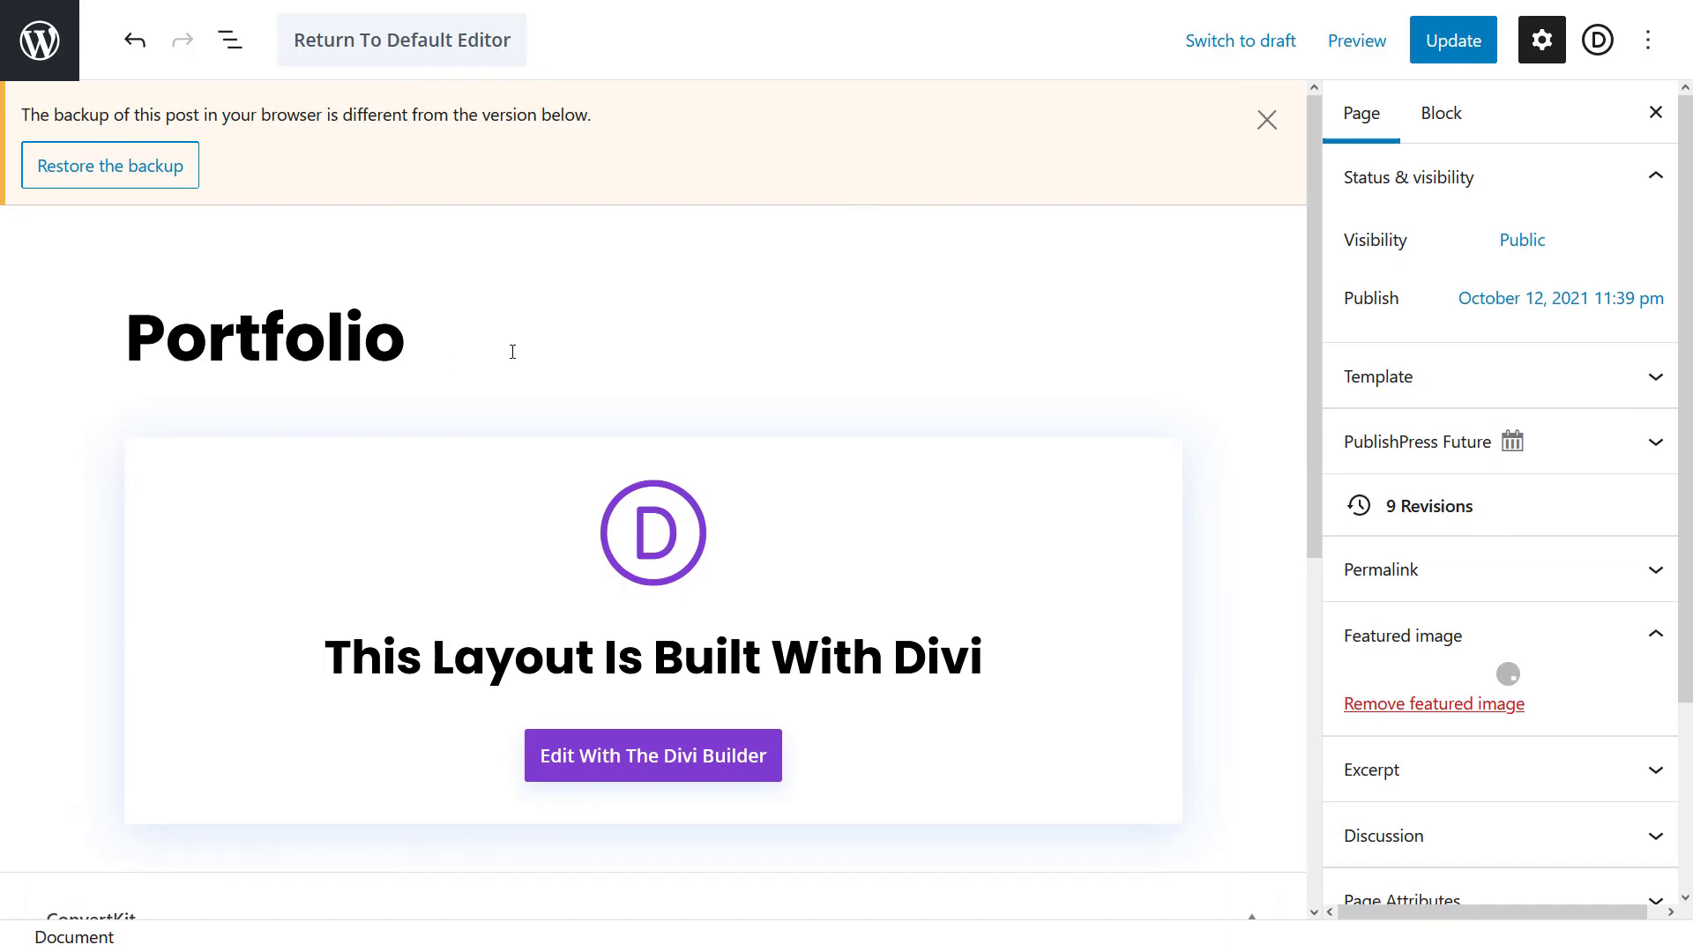
mouse_move(788, 529)
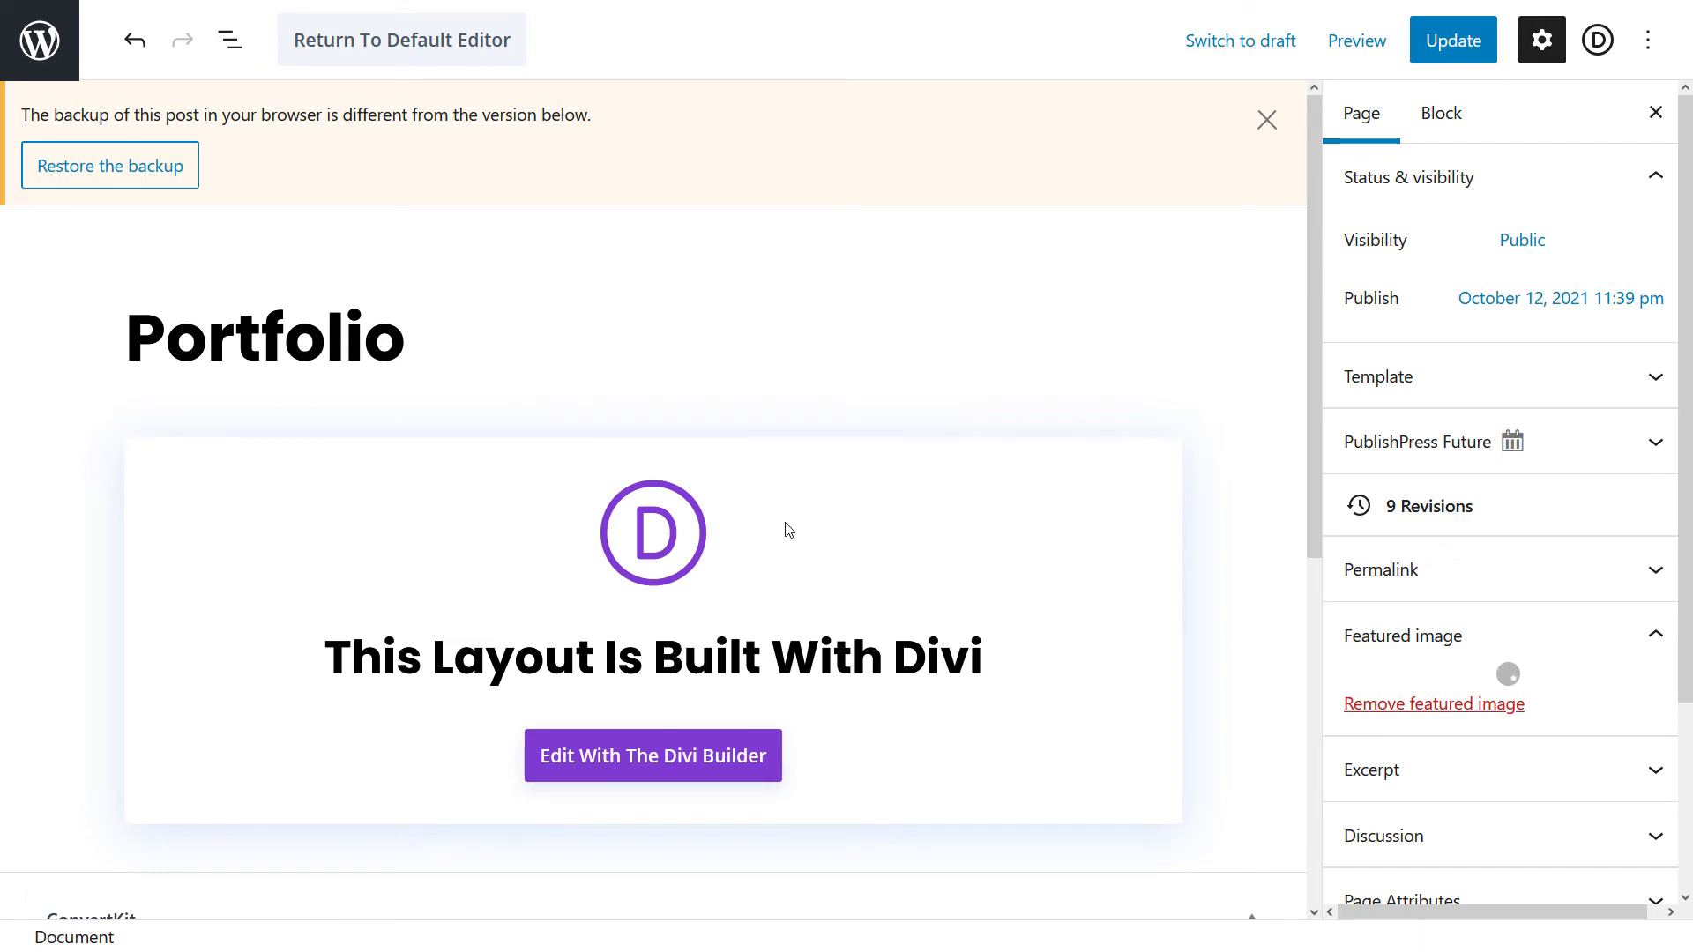
scroll("down", 3)
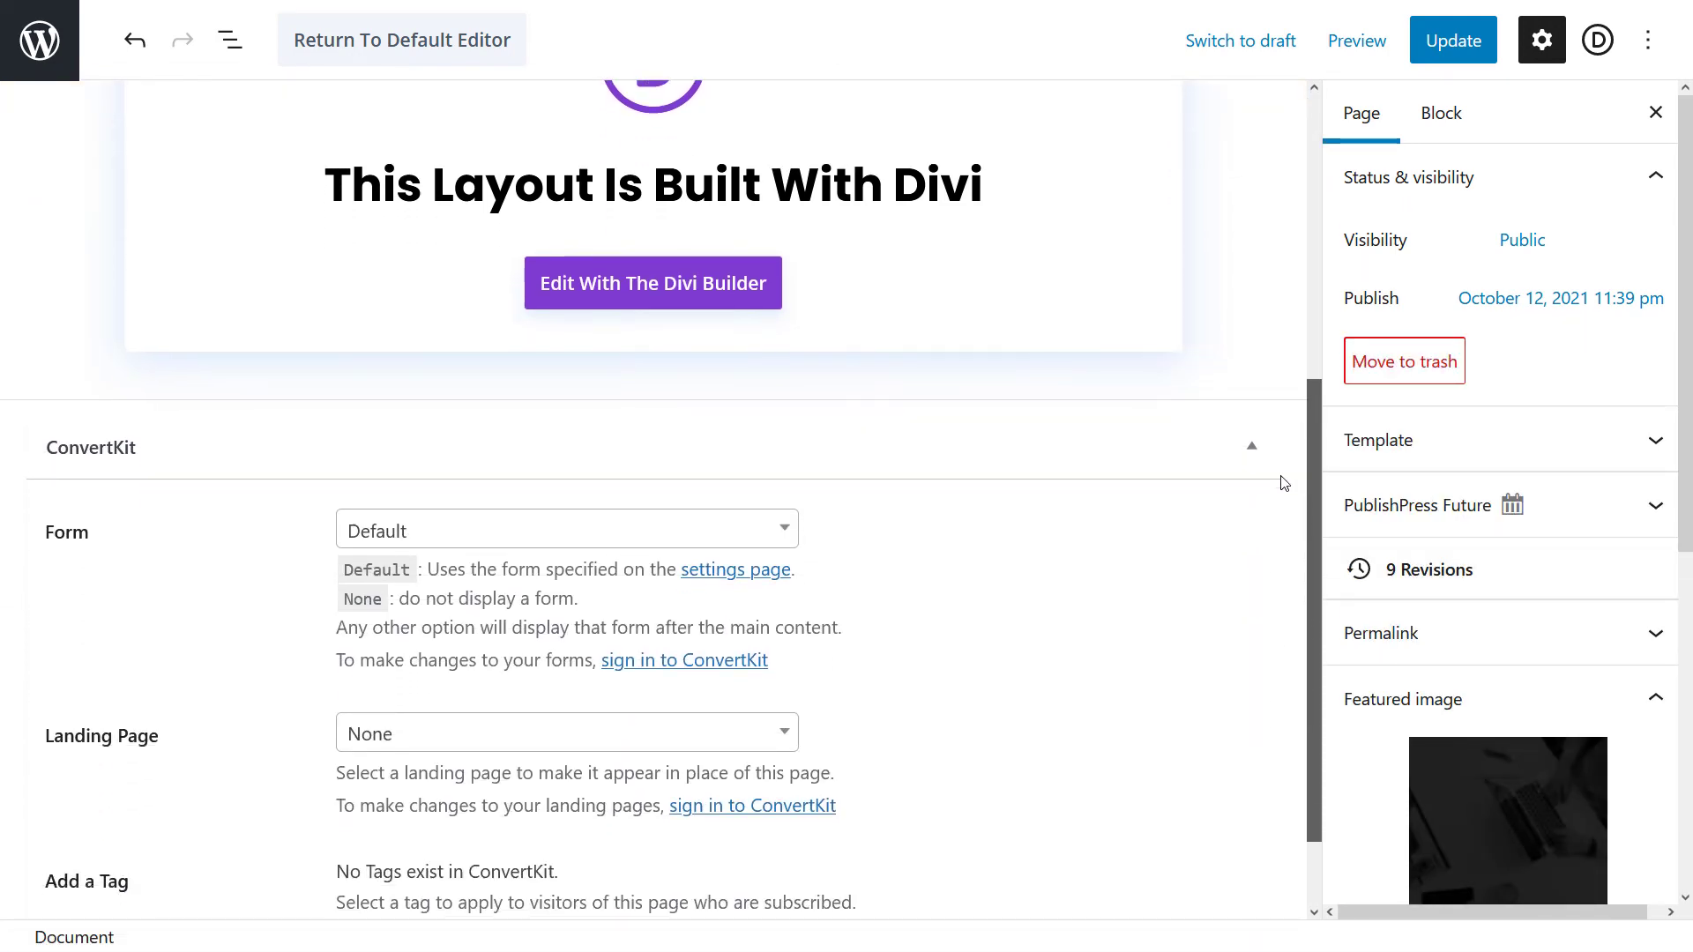
scroll("down", 3)
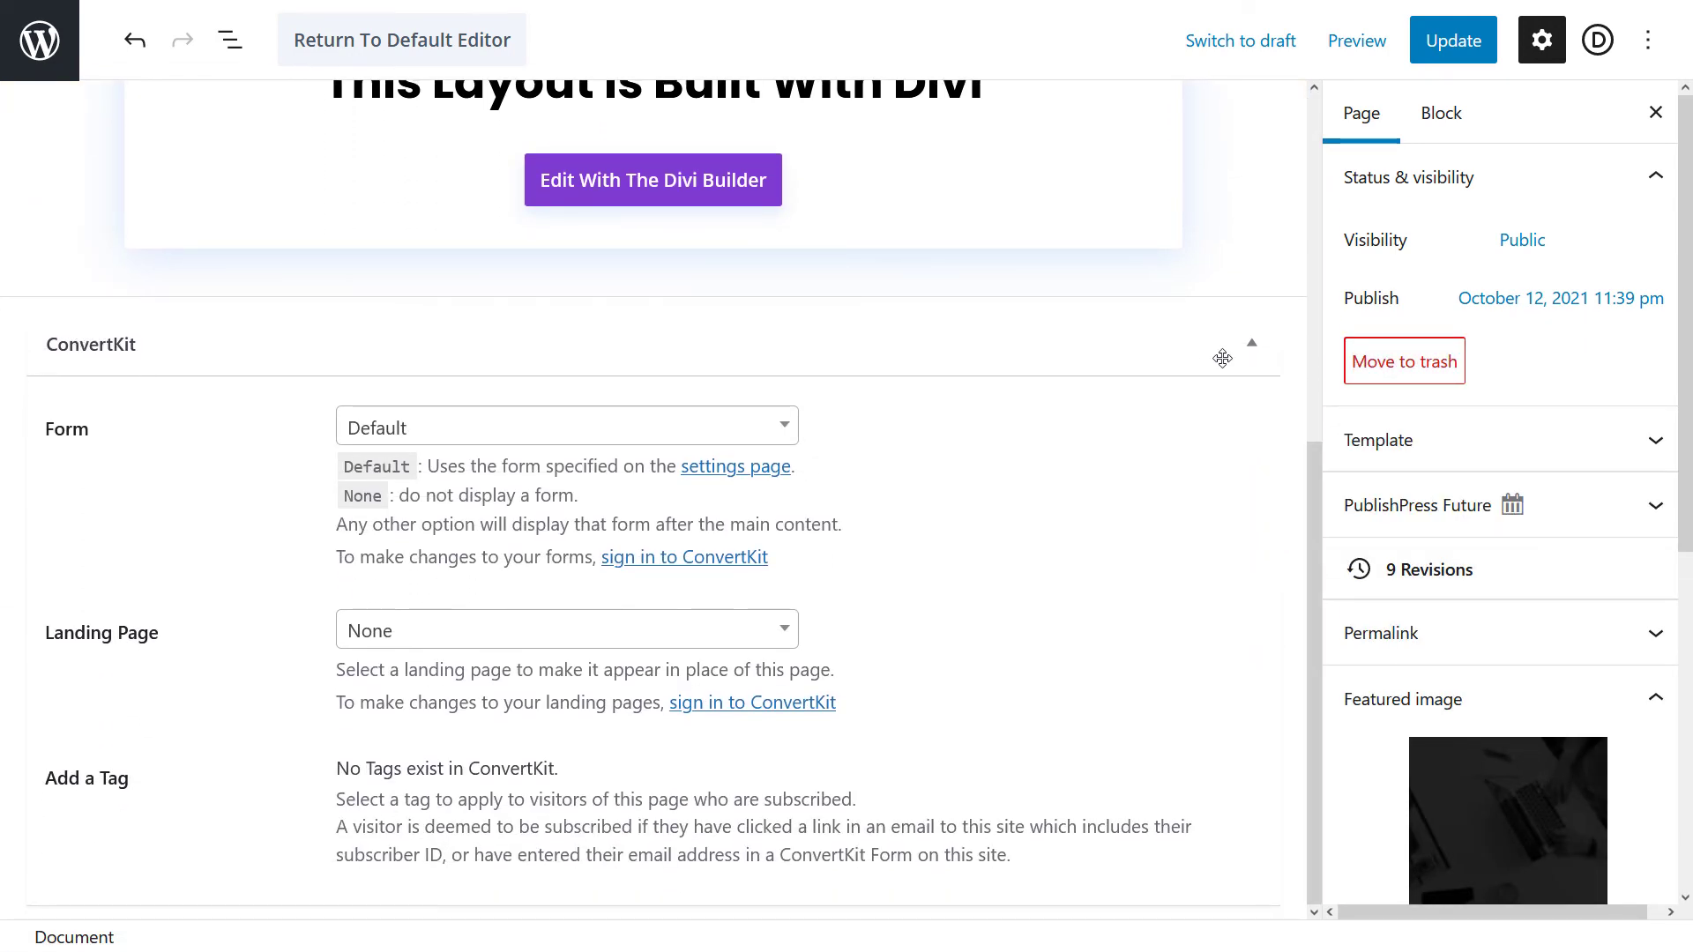
left_click(566, 630)
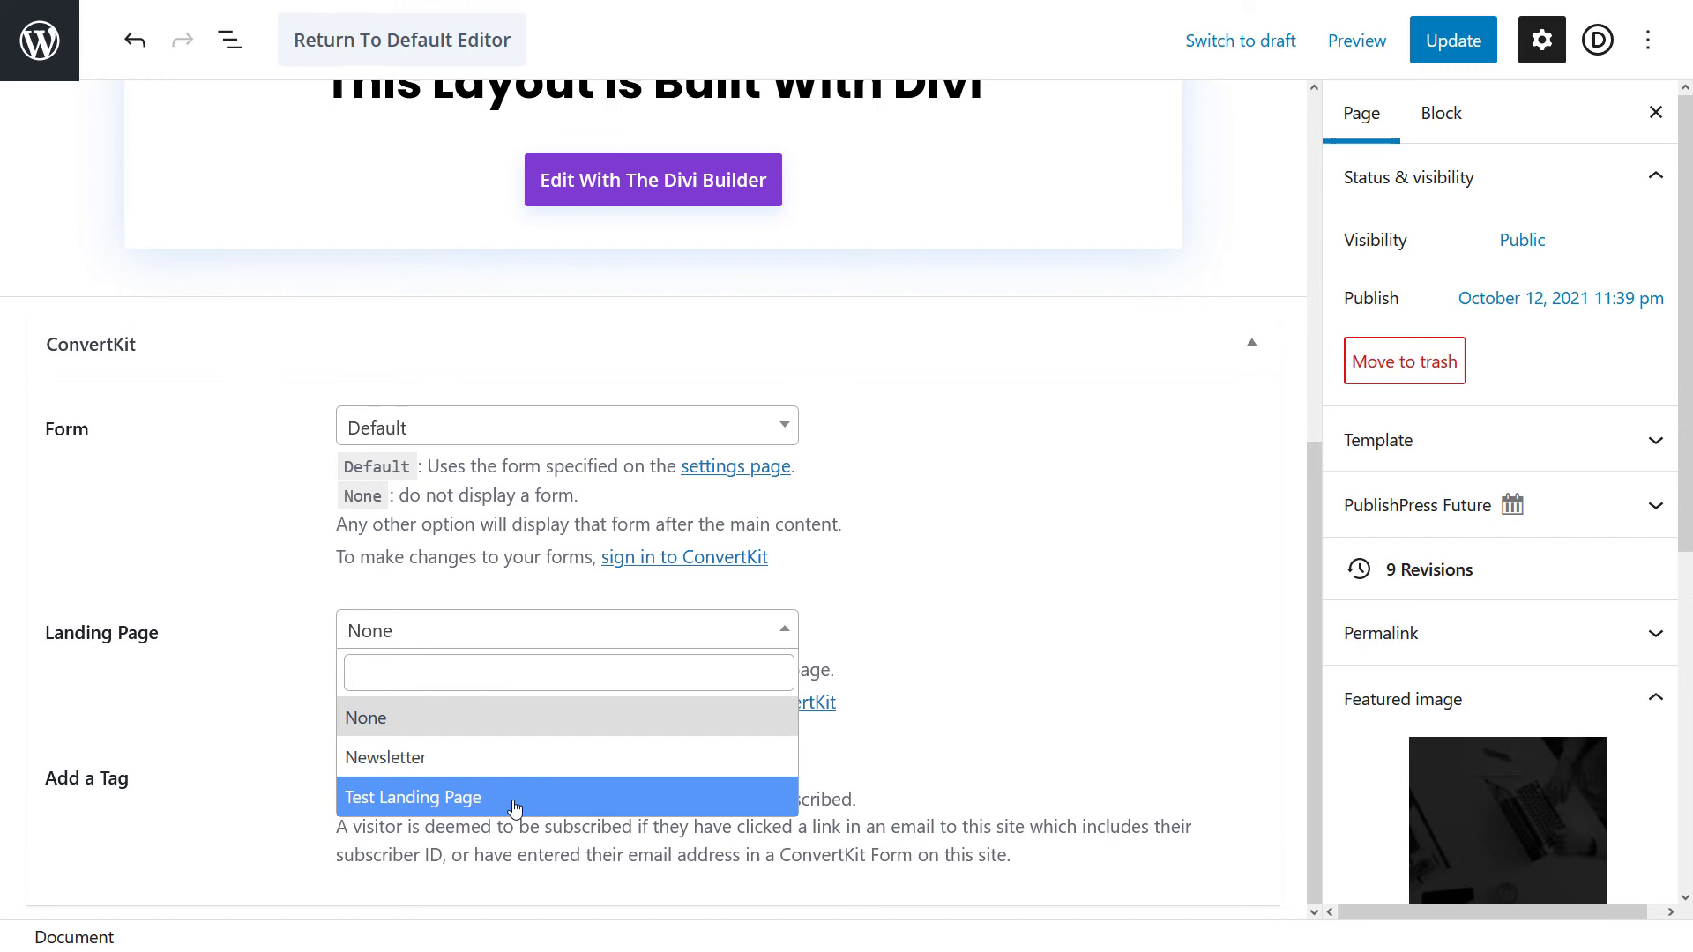
mouse_move(421, 749)
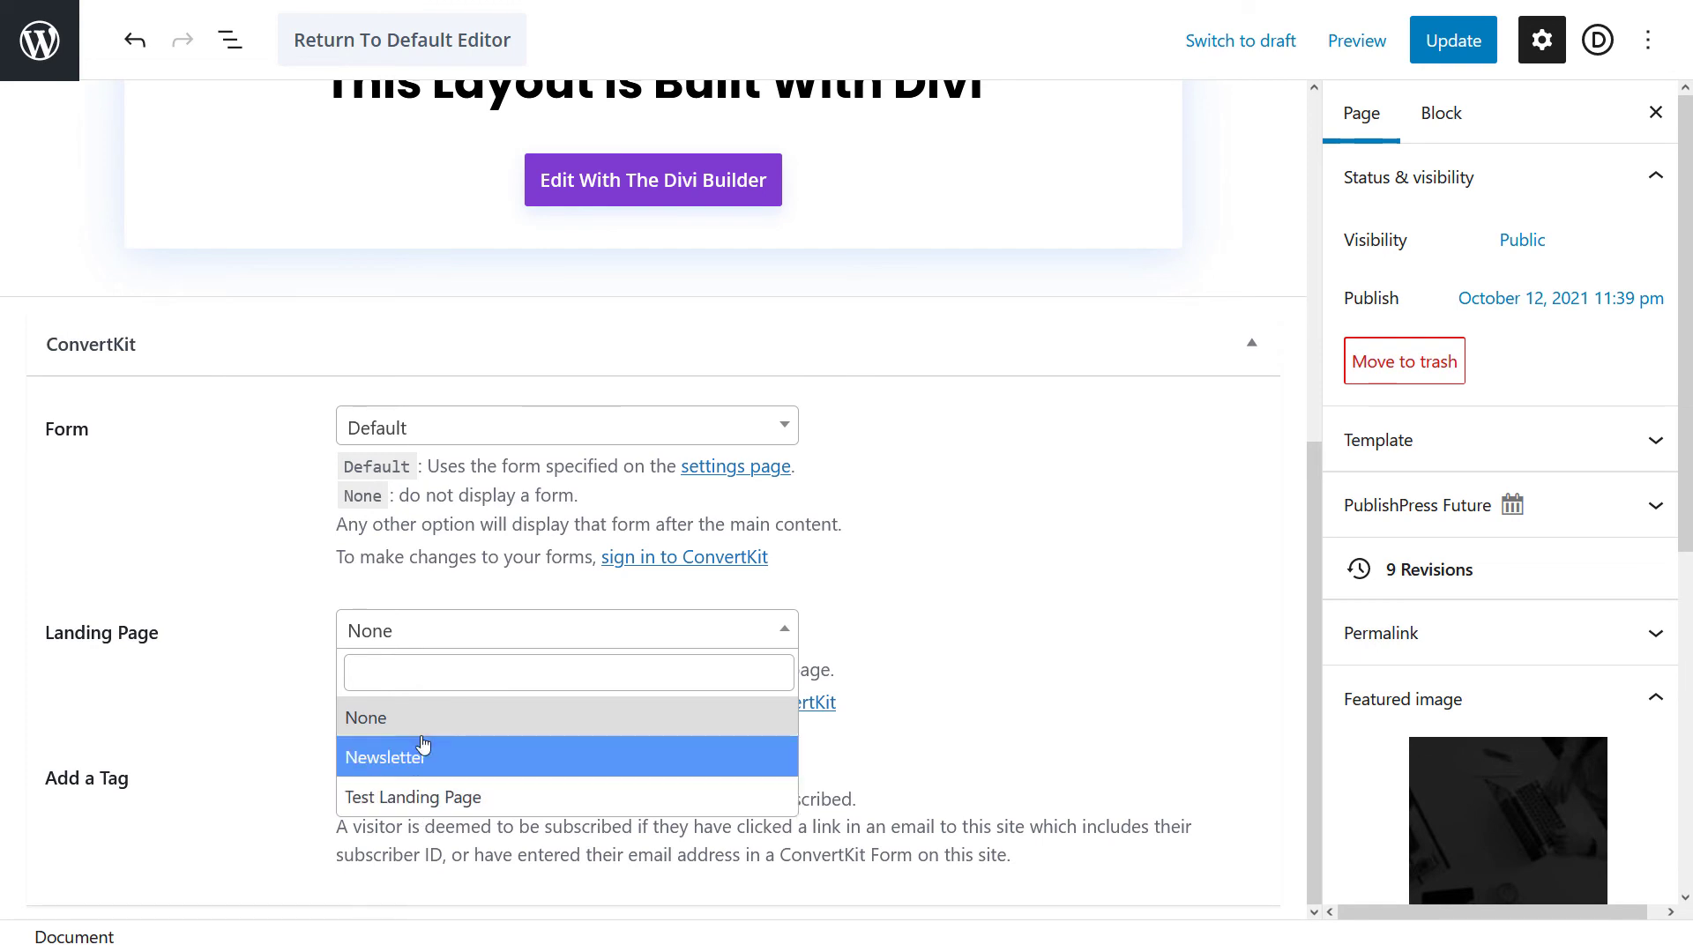
scroll("up", 3)
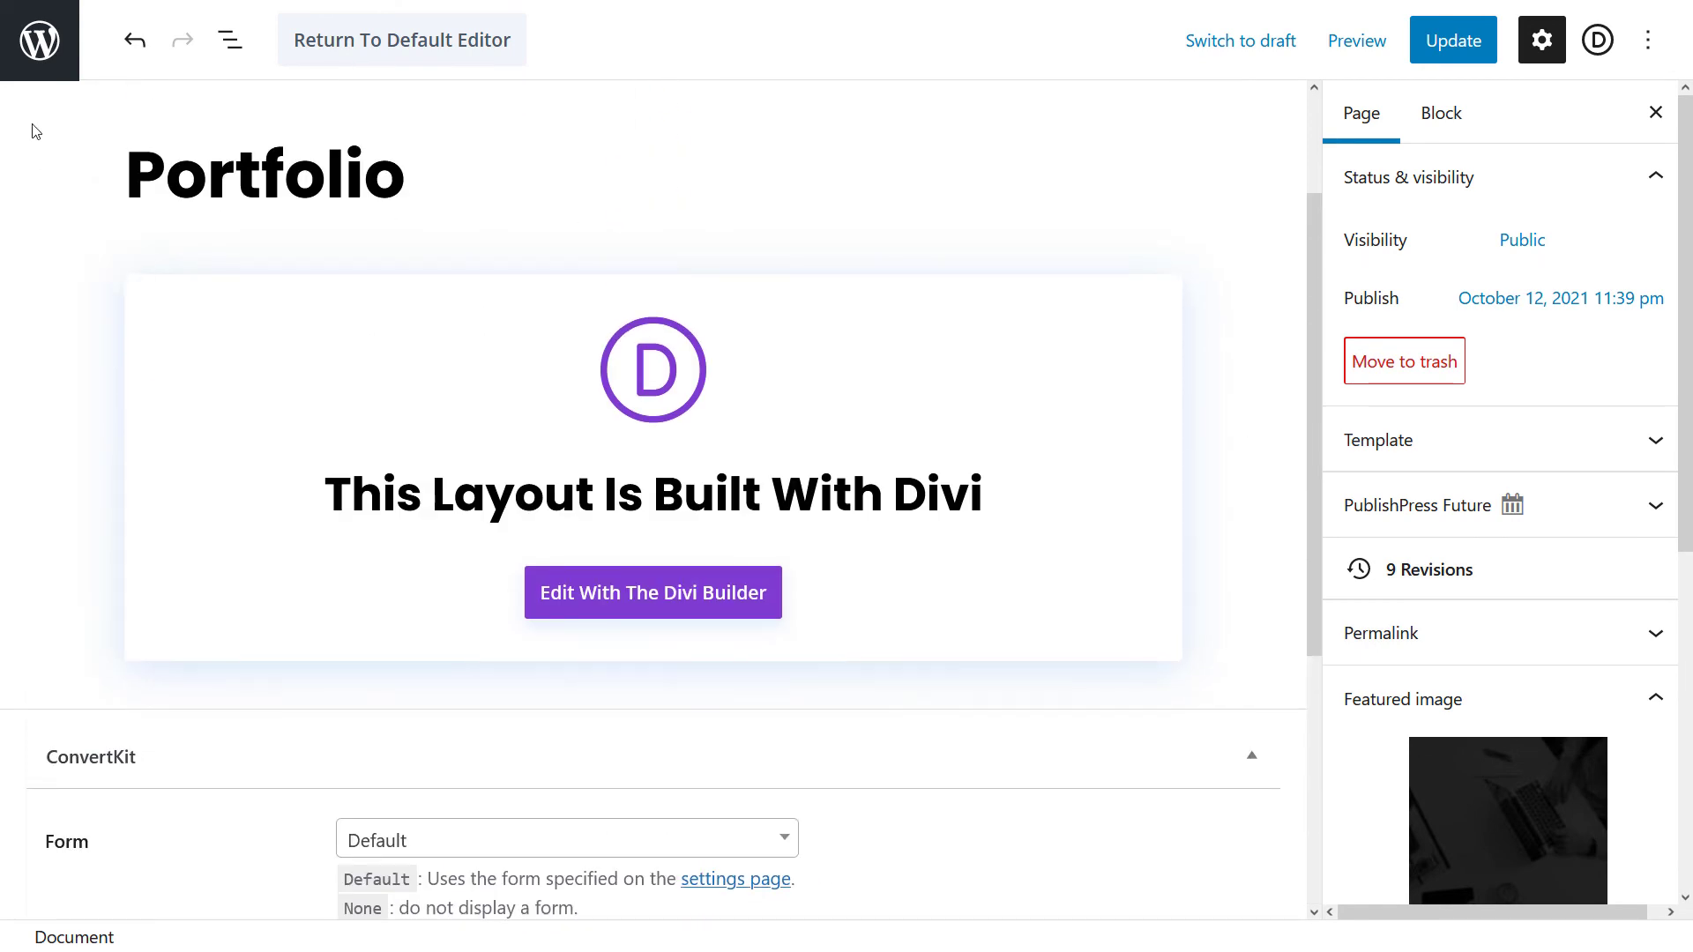
mouse_move(41, 40)
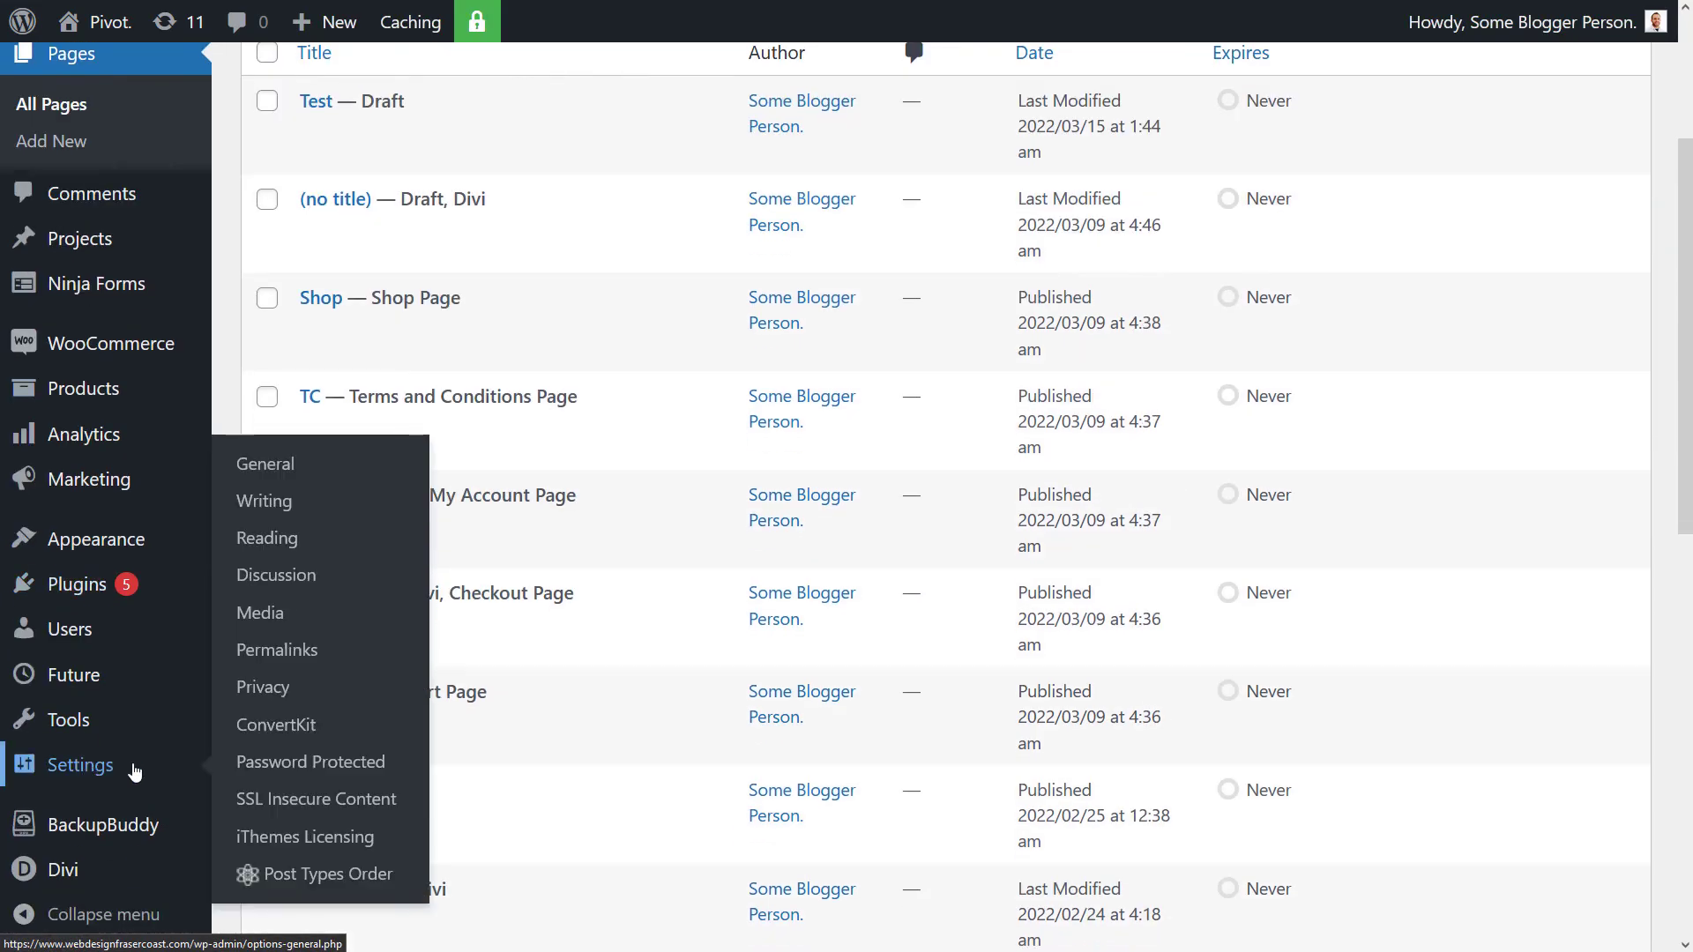
mouse_move(277, 724)
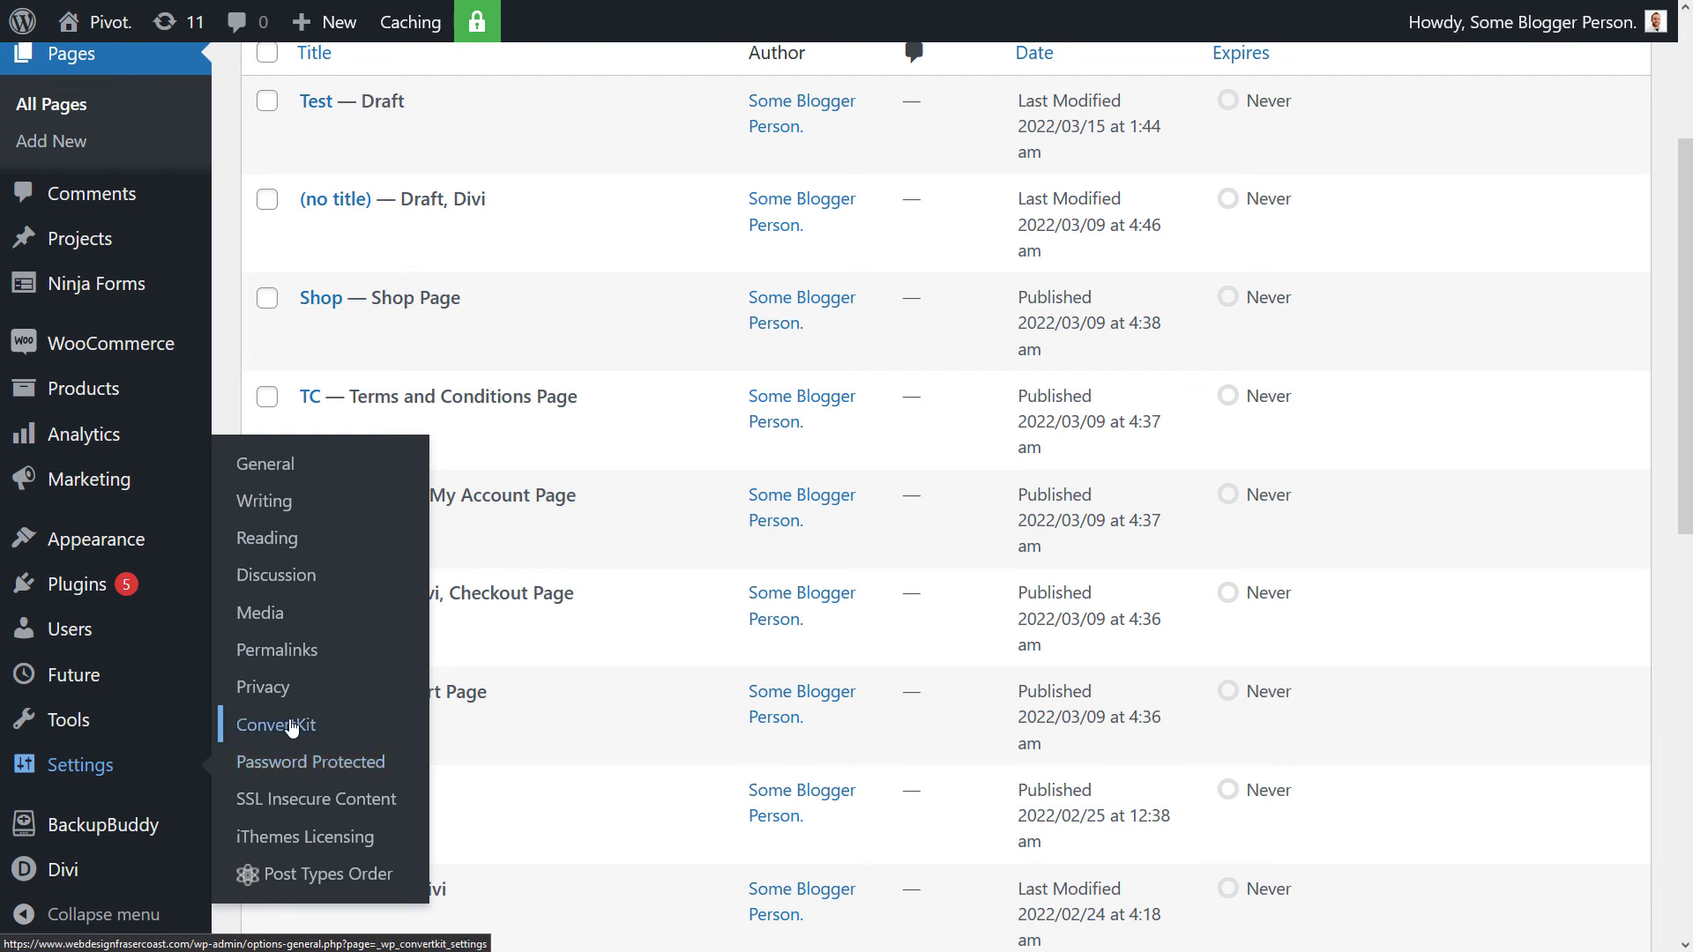
Save the ConvertKit plugin settings and return to the All Pages list
left_click(277, 725)
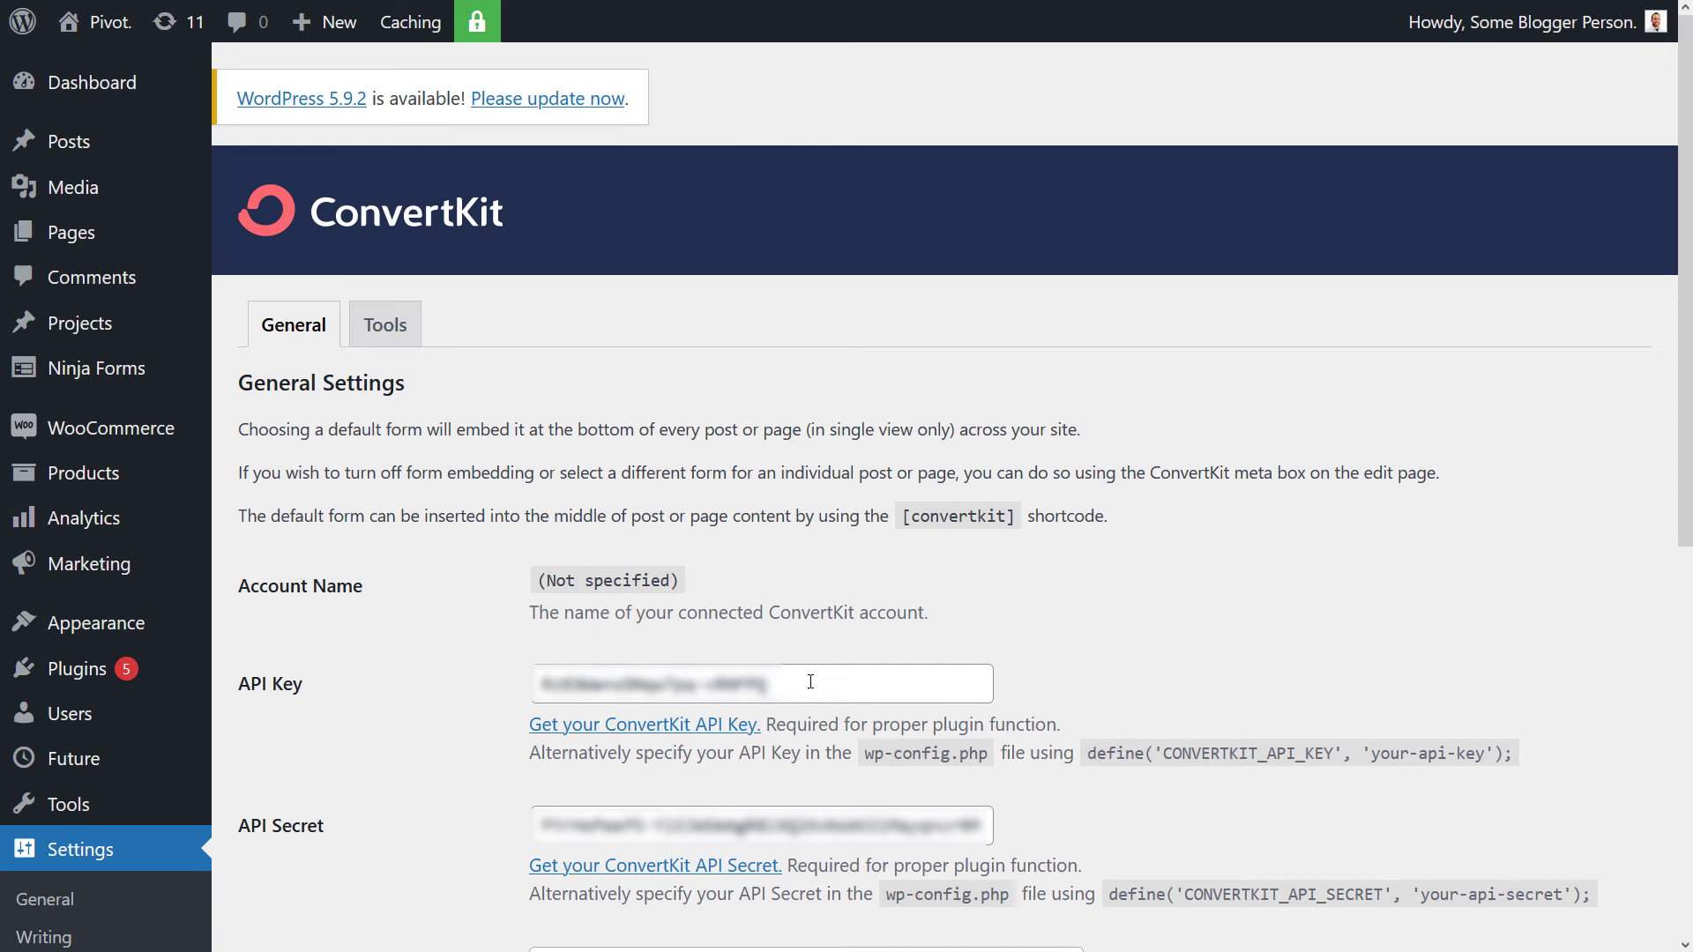
left_click(760, 682)
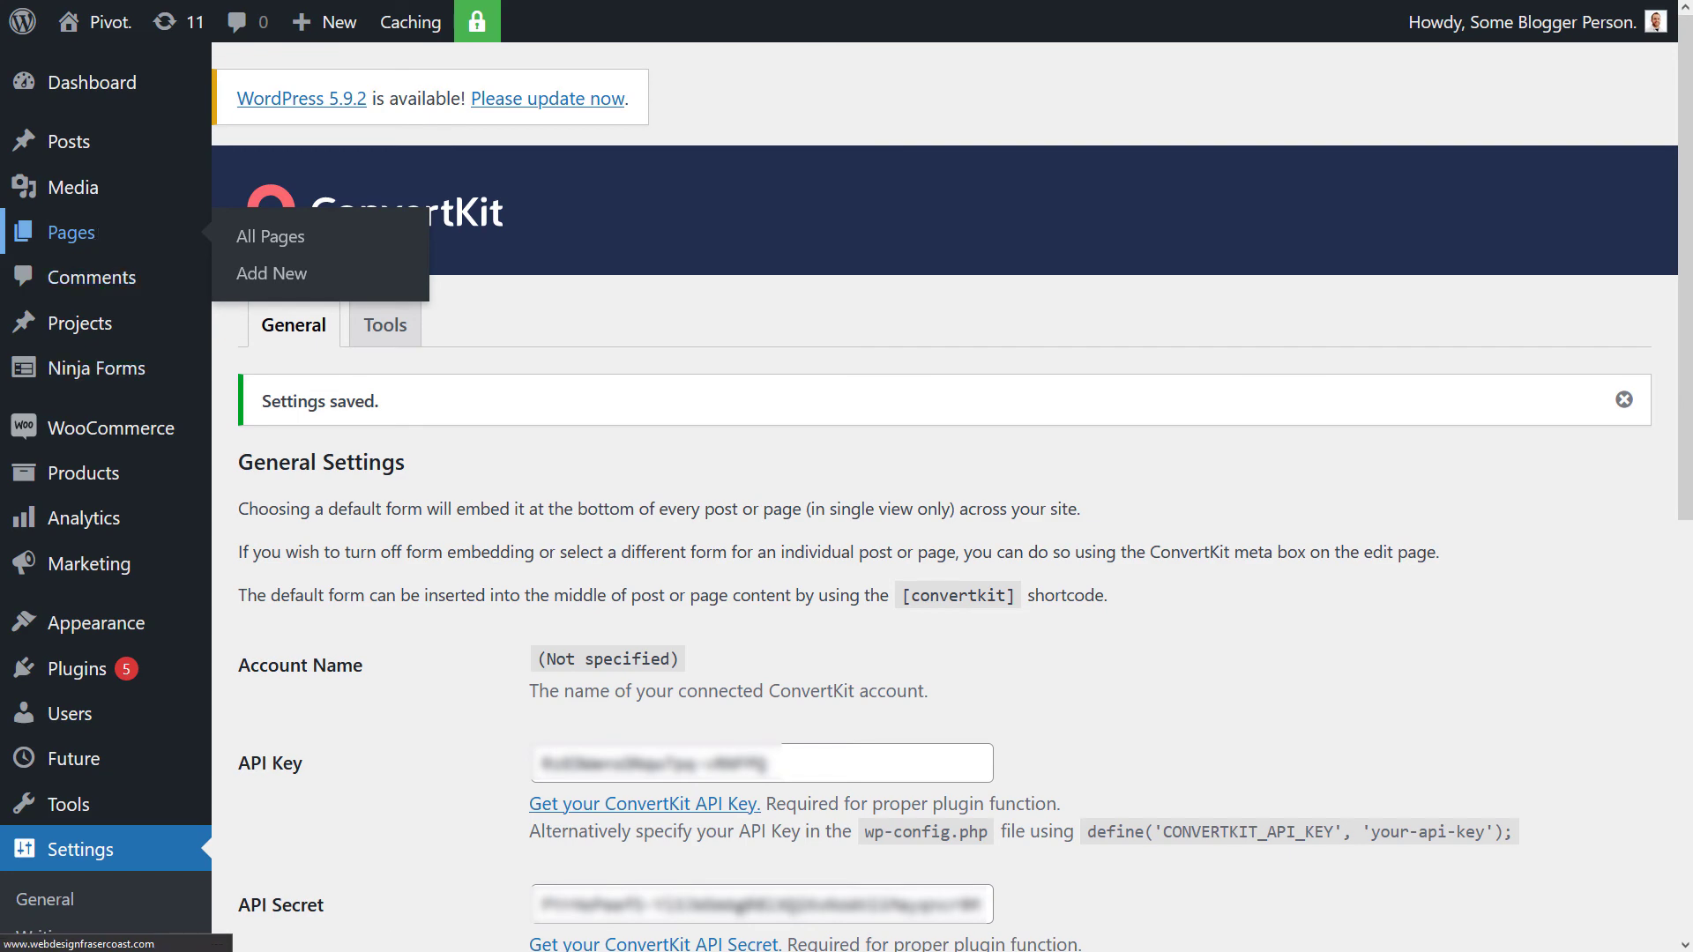
left_click(271, 237)
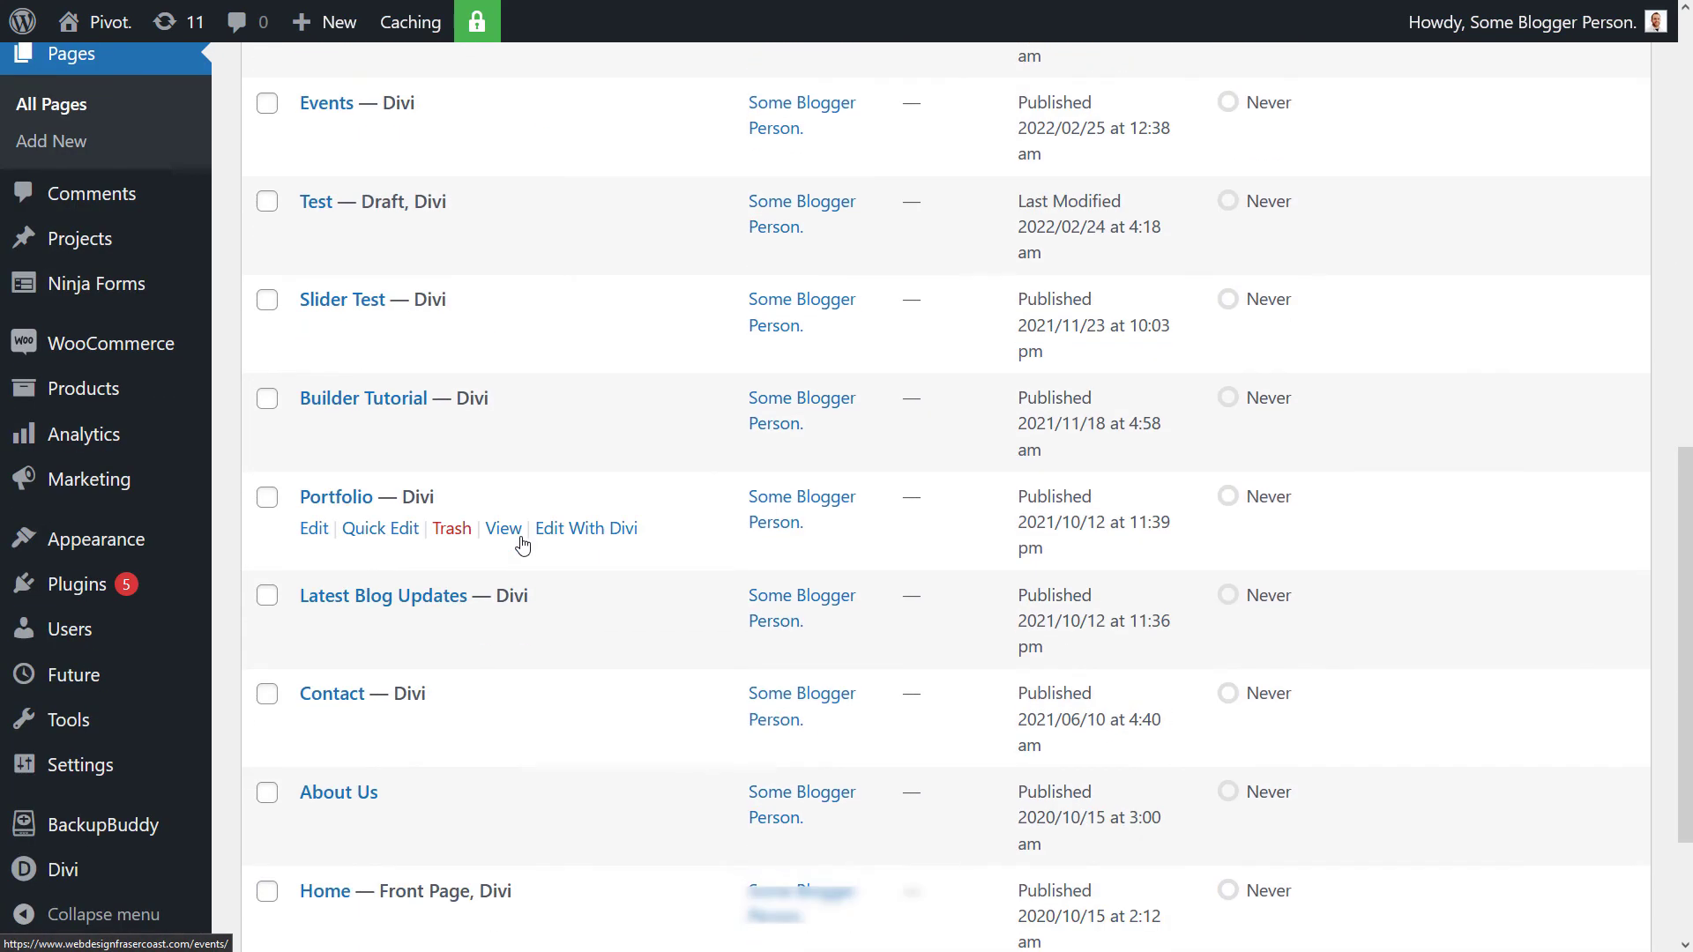
mouse_move(148, 683)
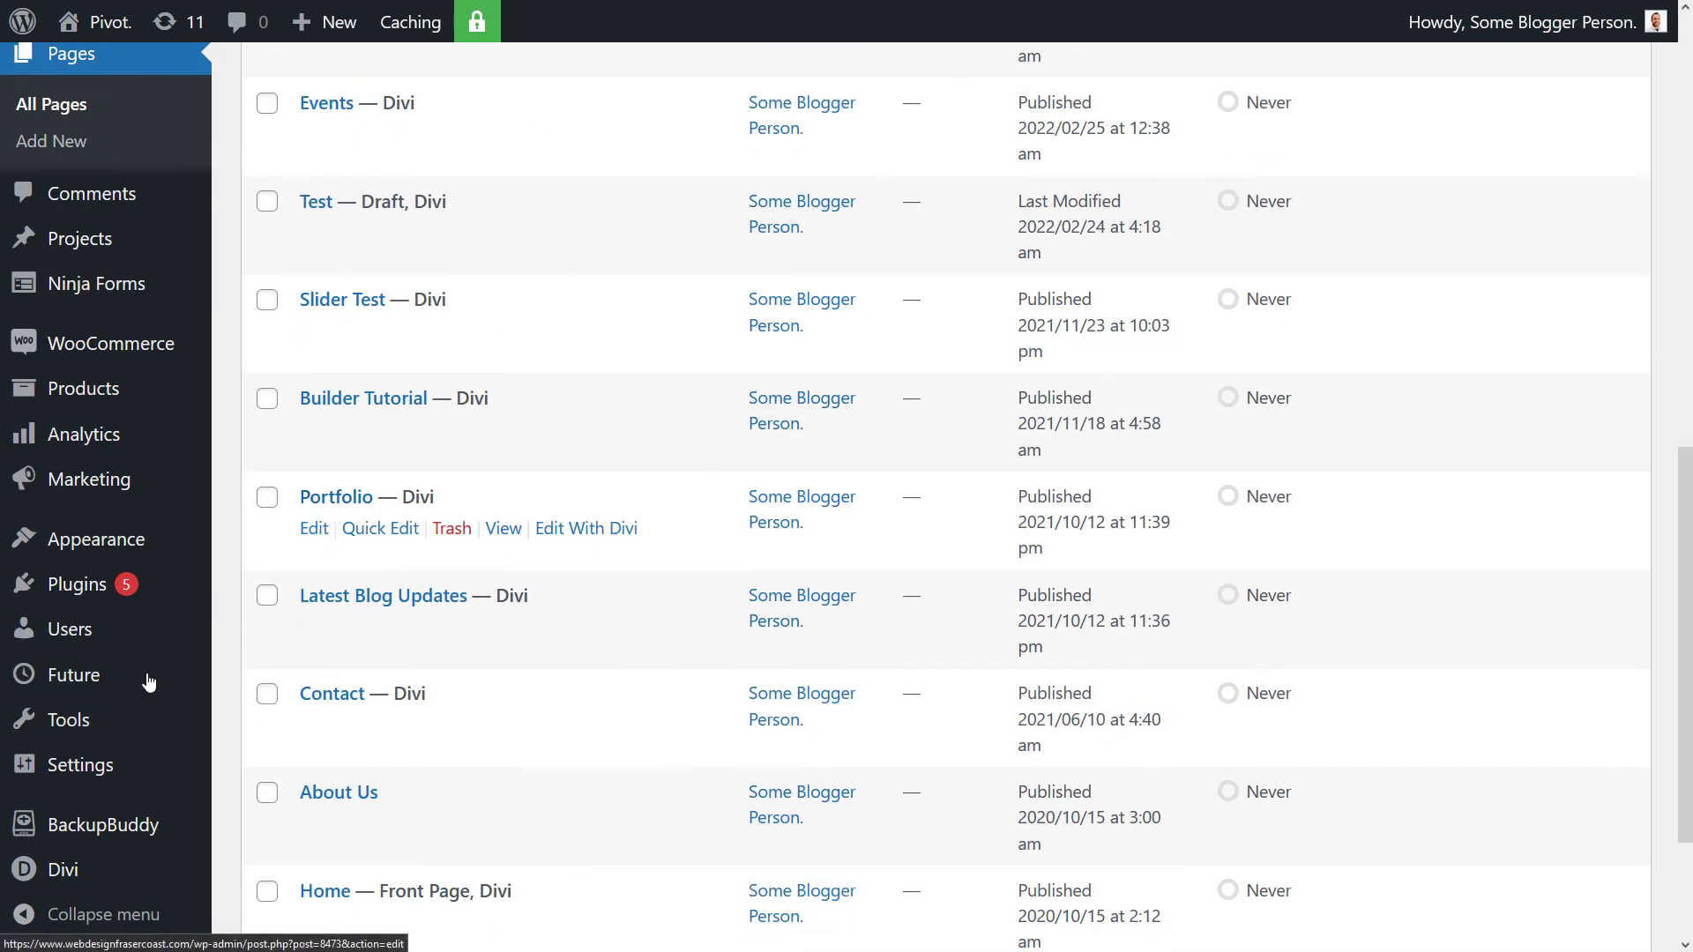
Set the Portfolio page's ConvertKit landing page to Broadway landing page, update it, and view it live
left_click(314, 527)
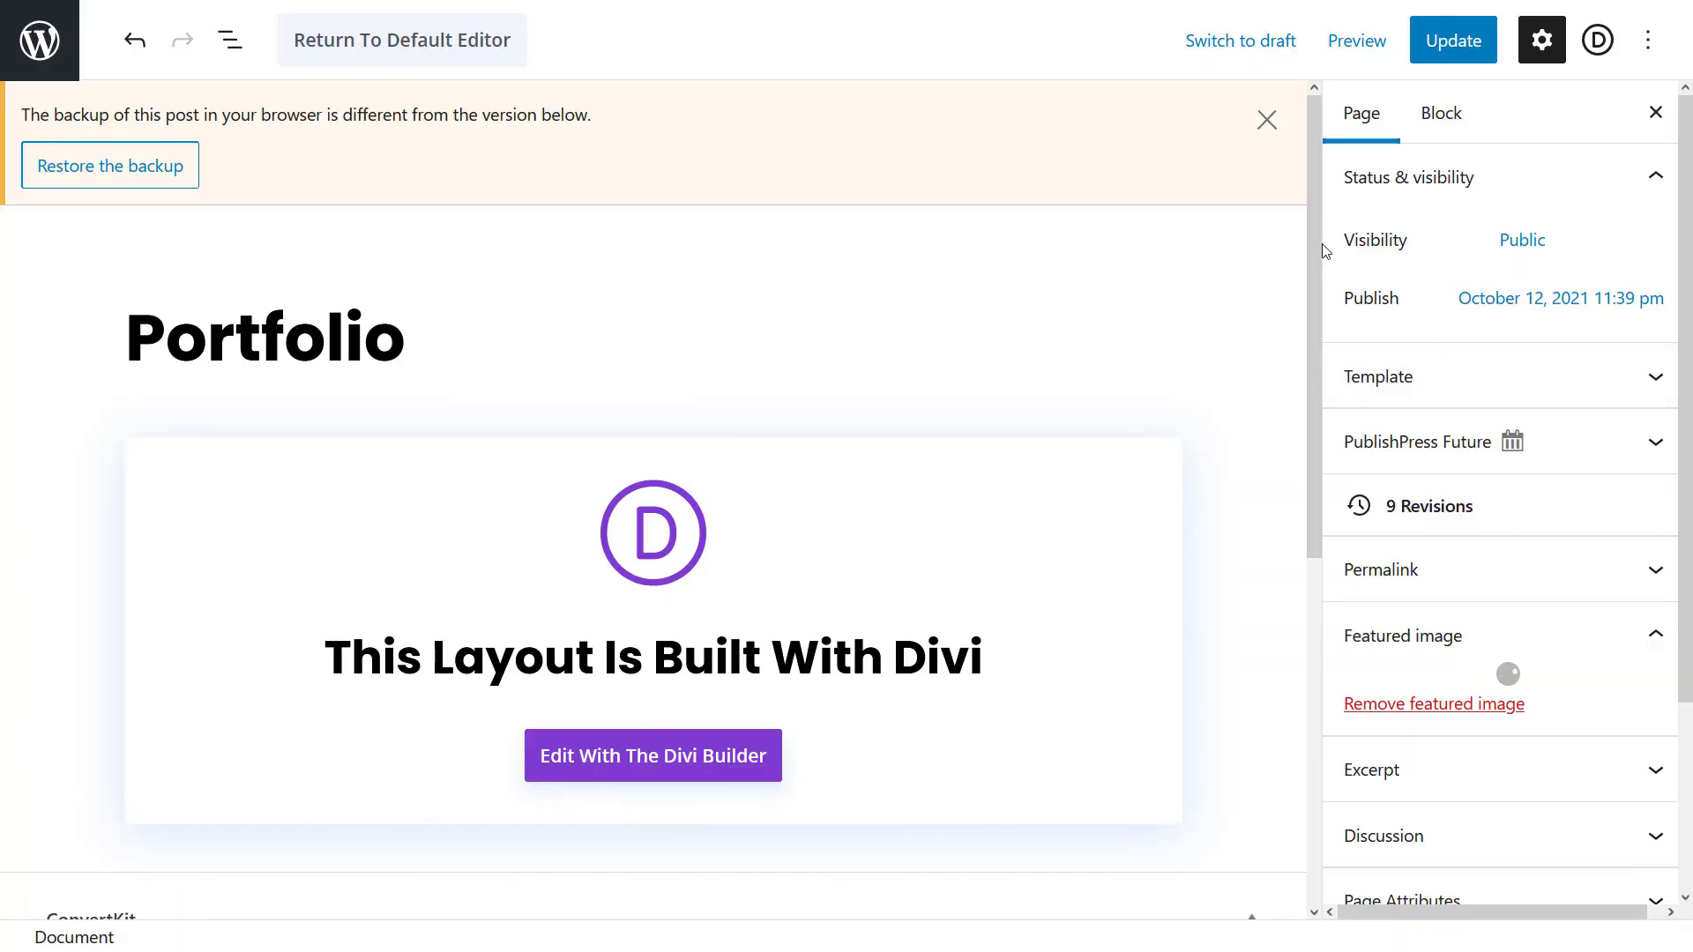
left_click(566, 629)
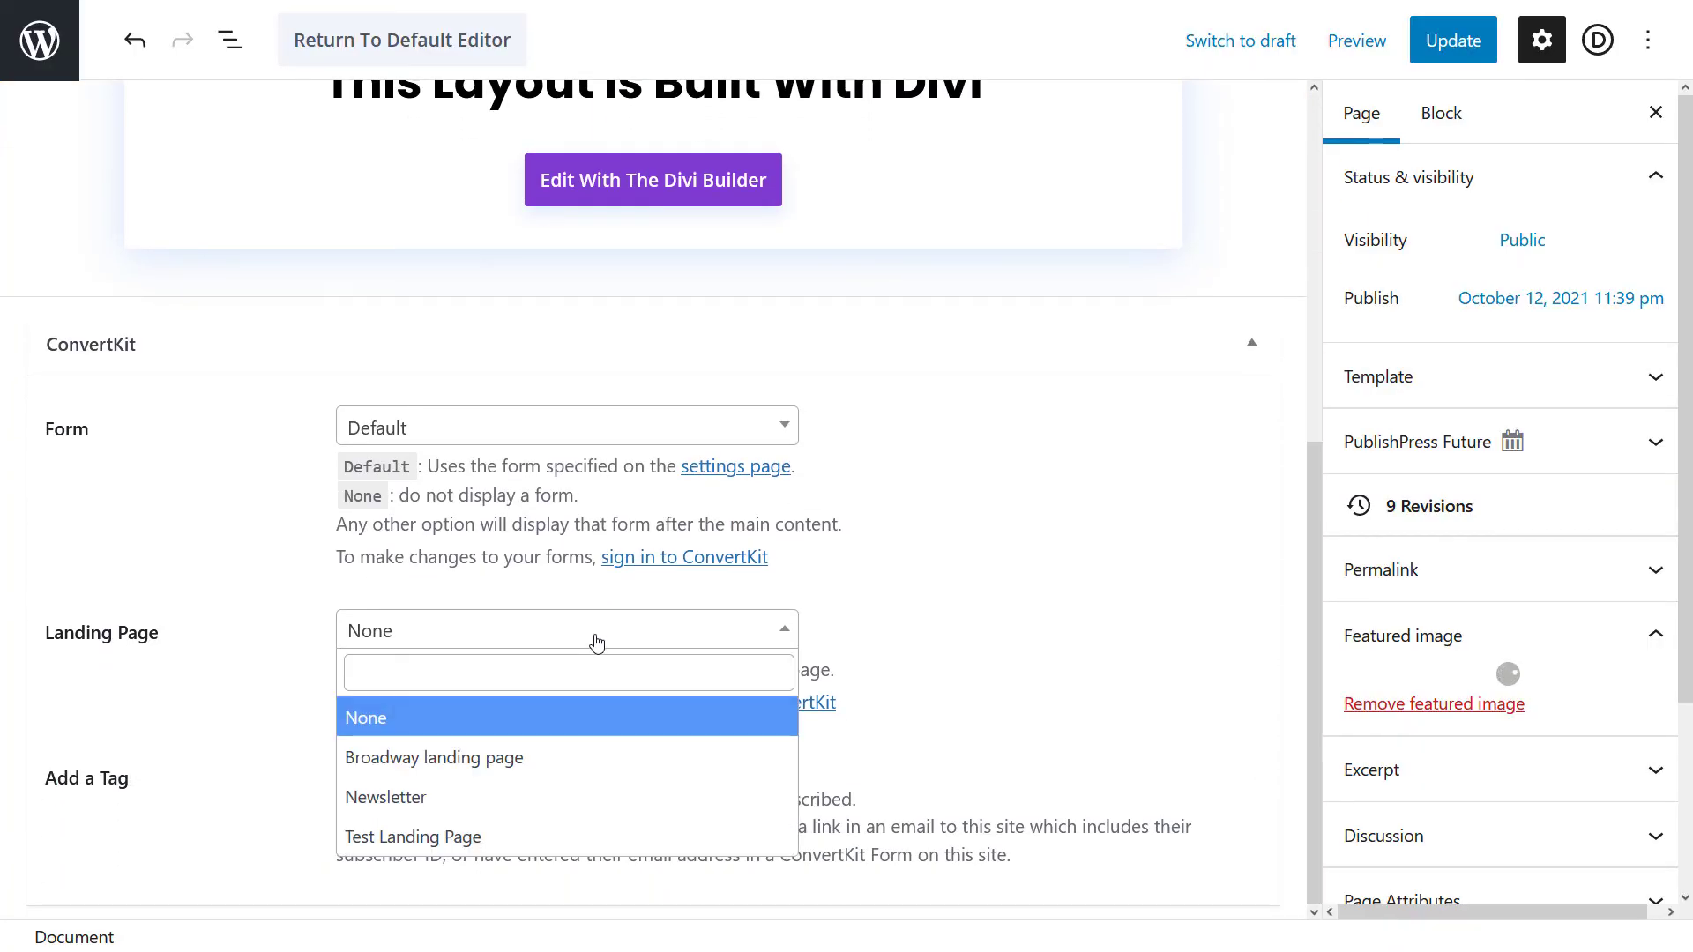
mouse_move(525, 761)
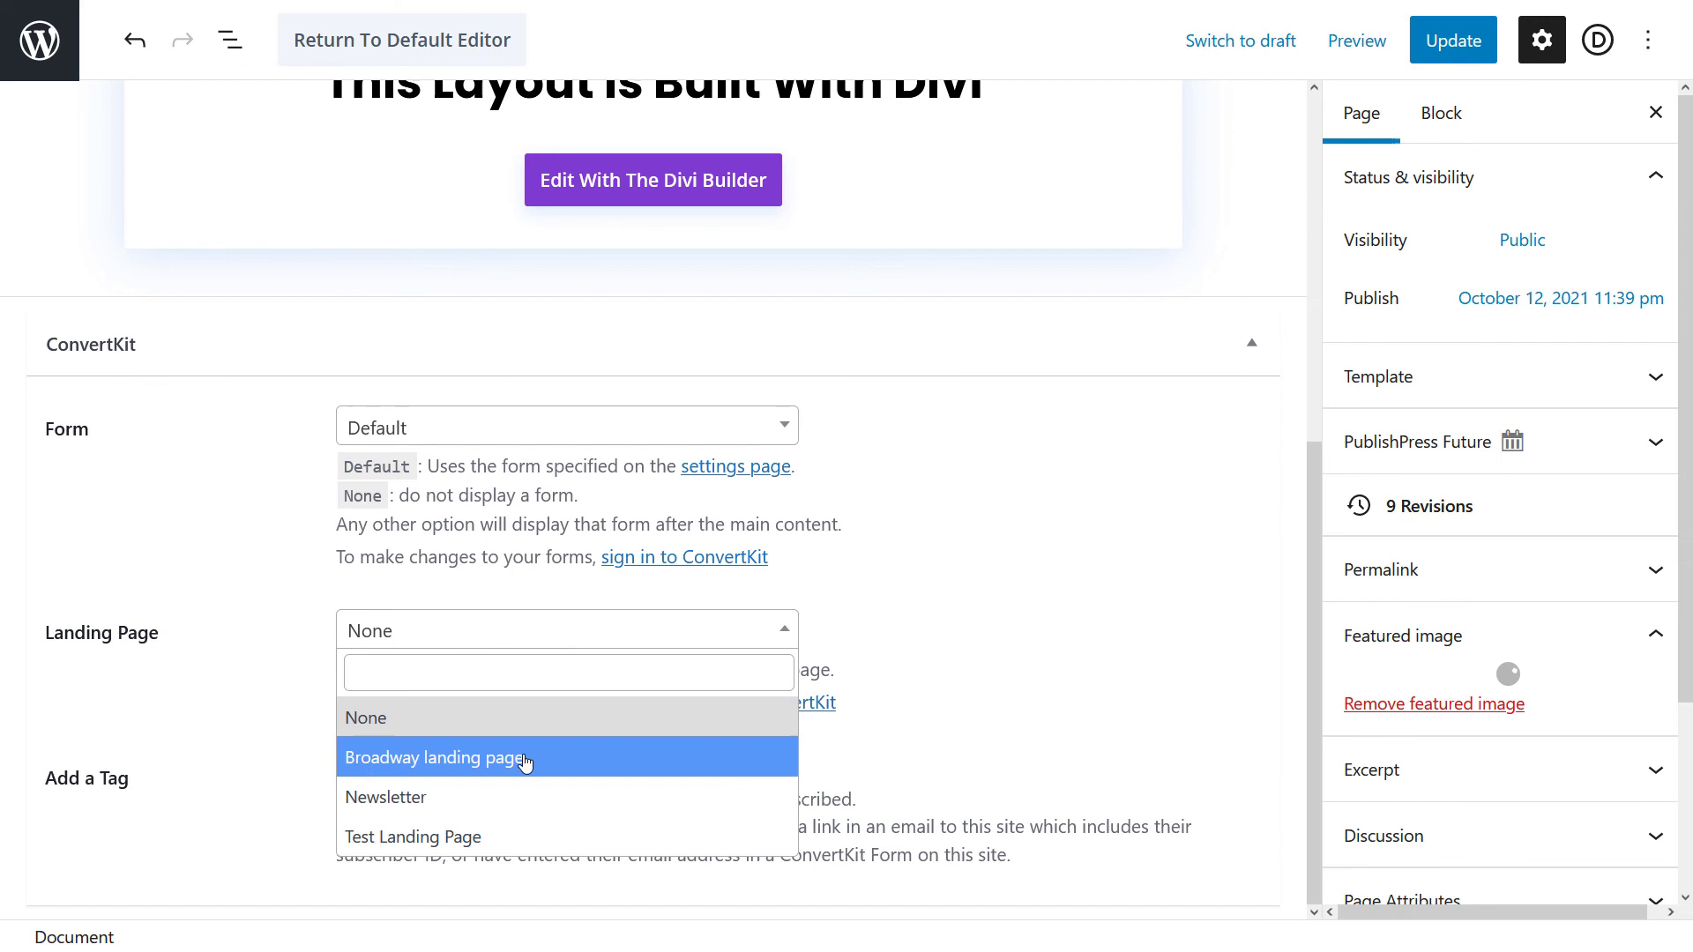
left_click(434, 757)
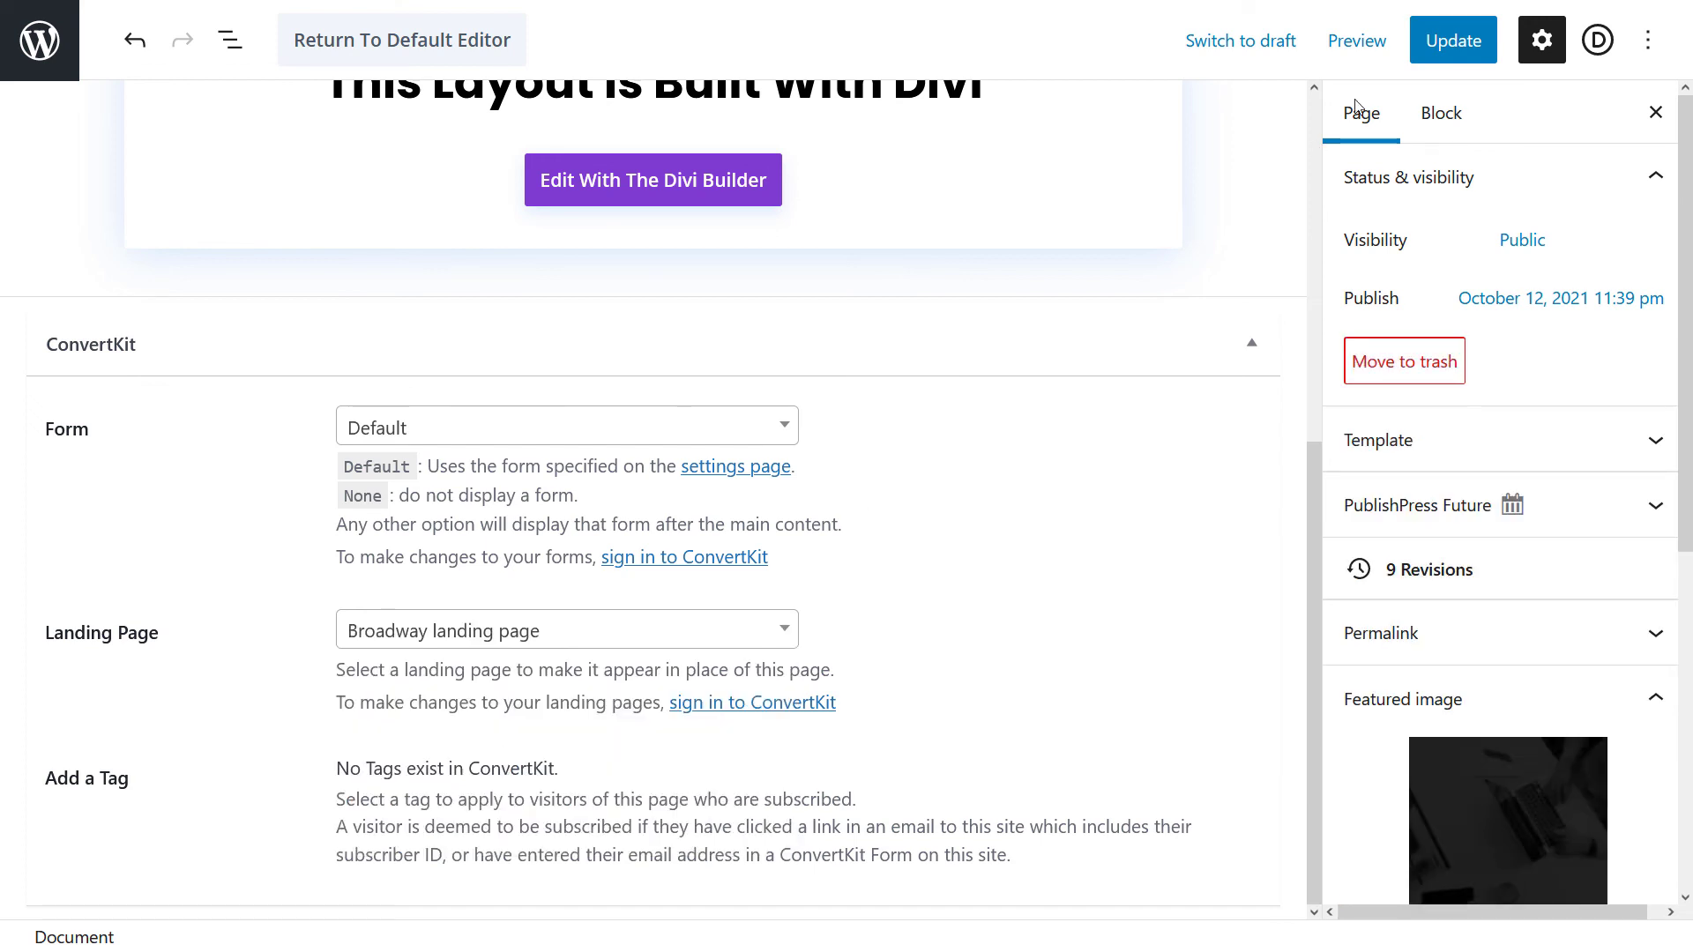
left_click(1452, 41)
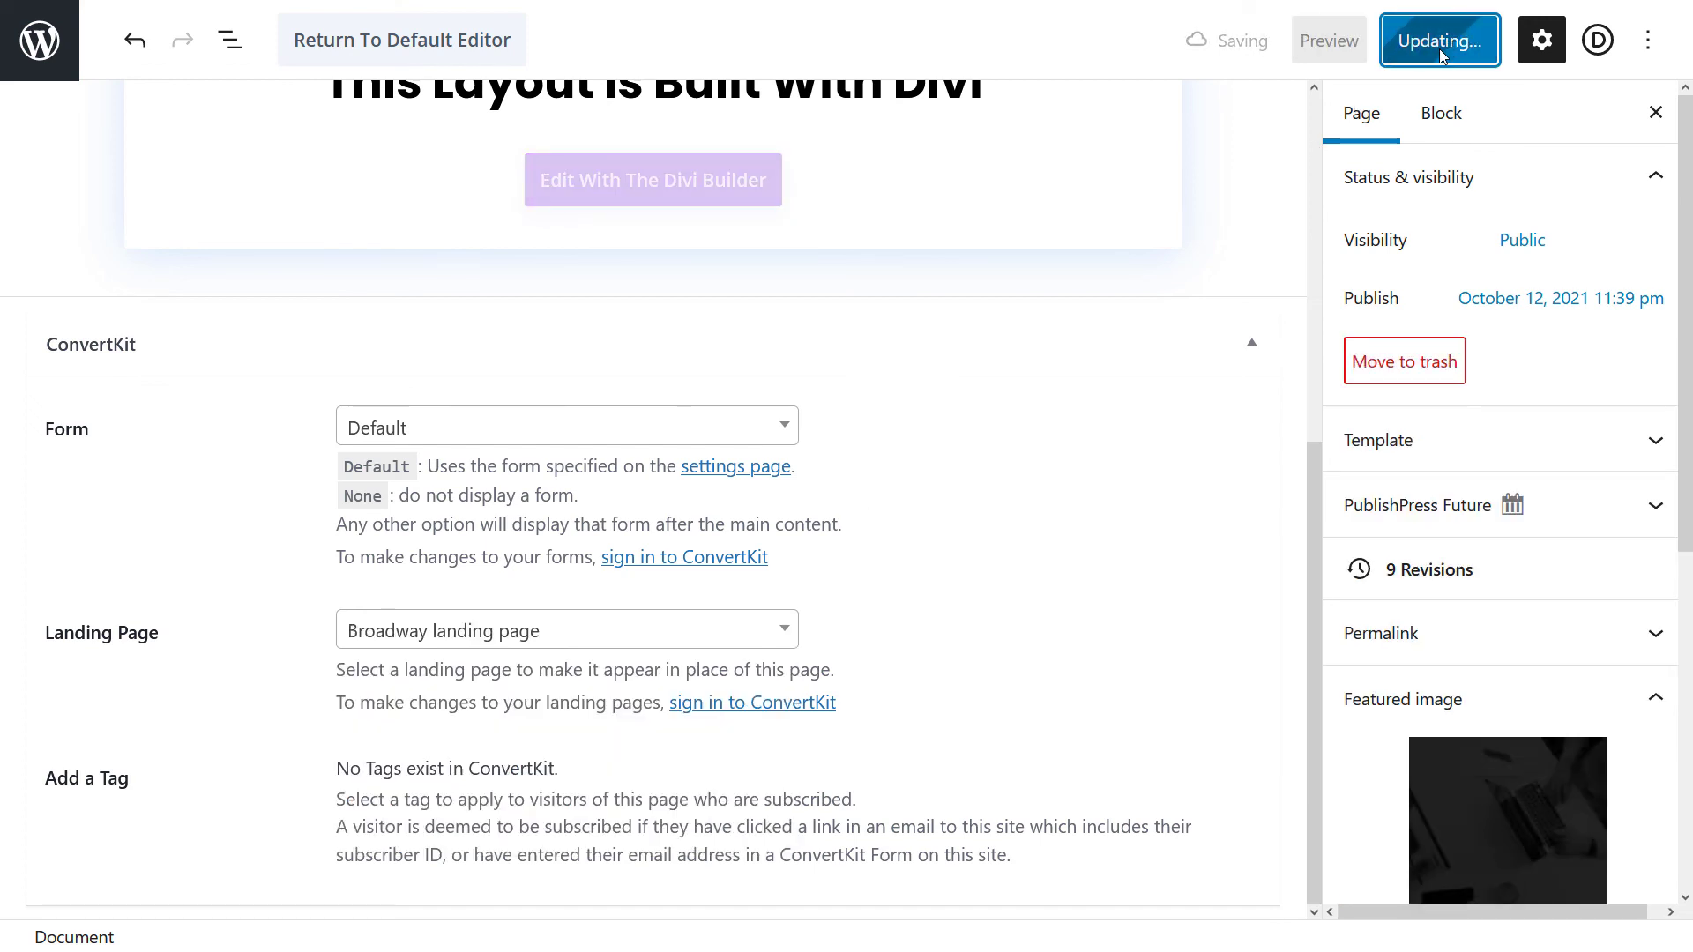
left_click(1440, 40)
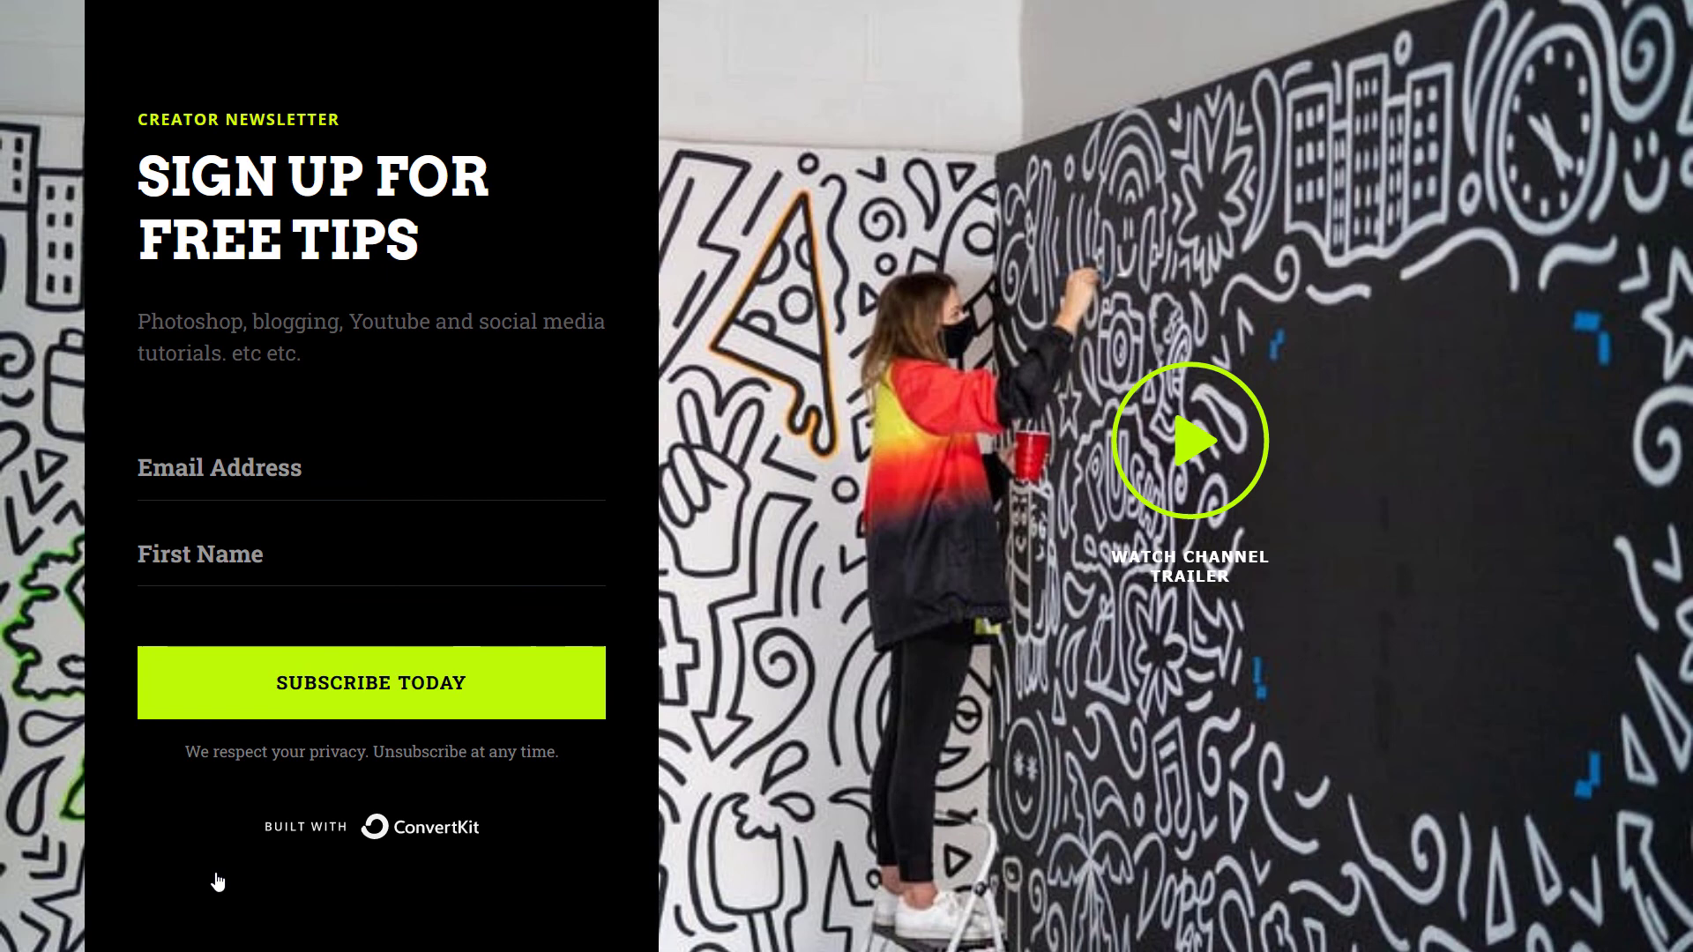
Submit the sign-up form empty via Subscribe Today to confirm the email field is required
left_click(370, 683)
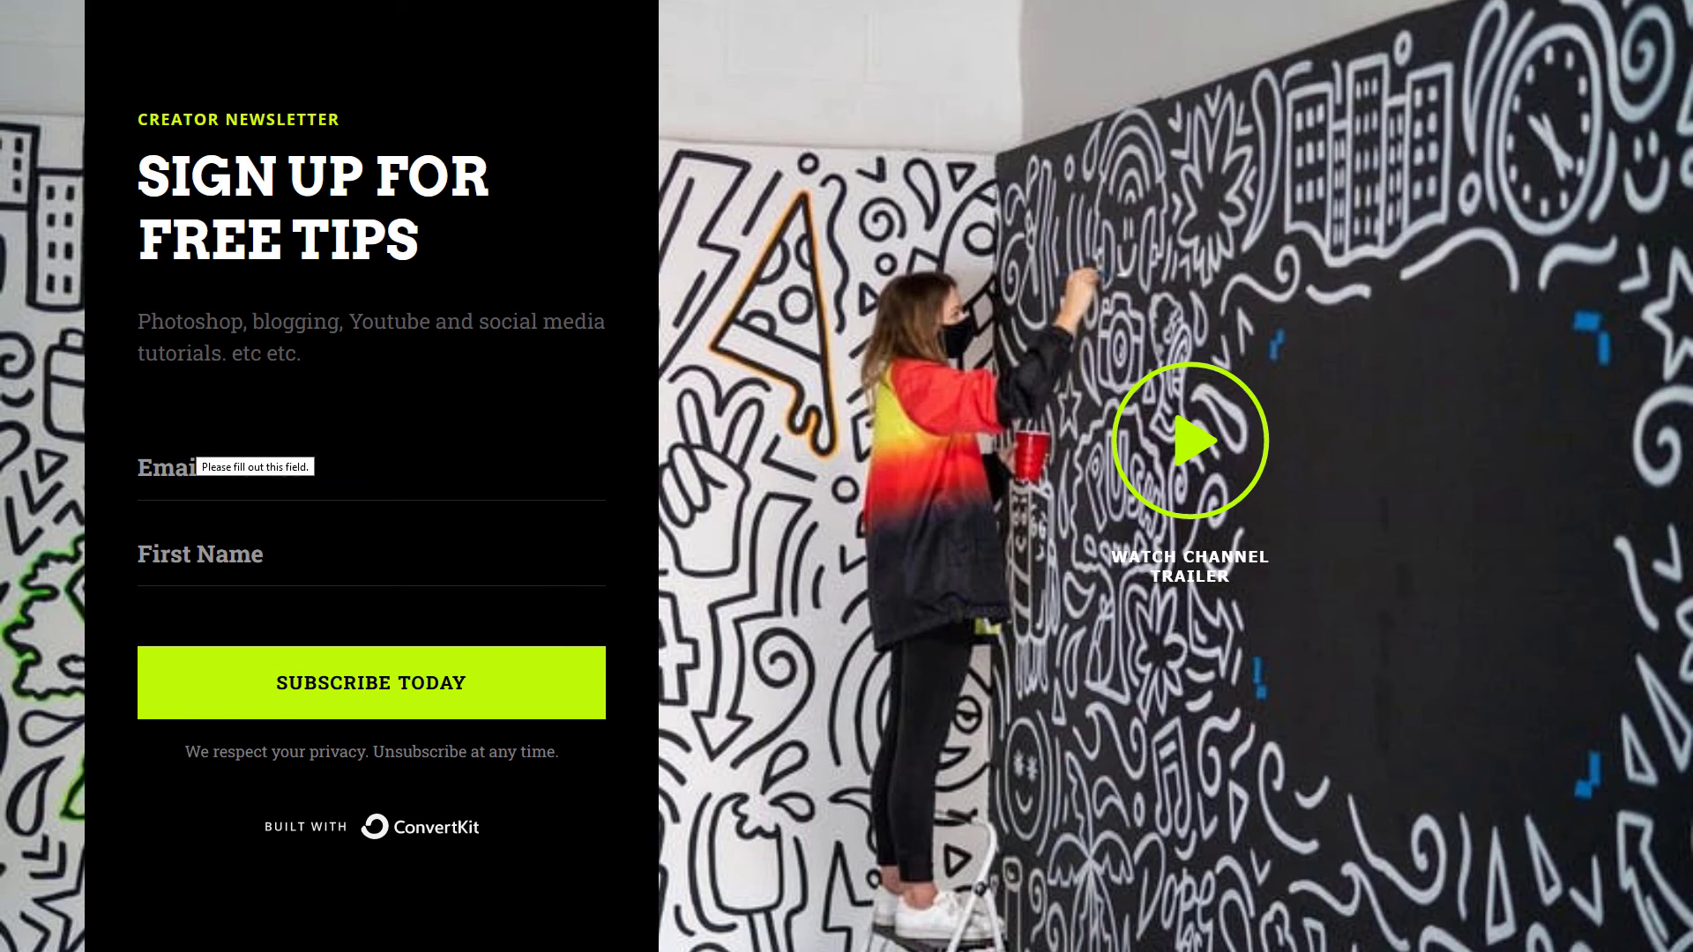
mouse_move(1083, 771)
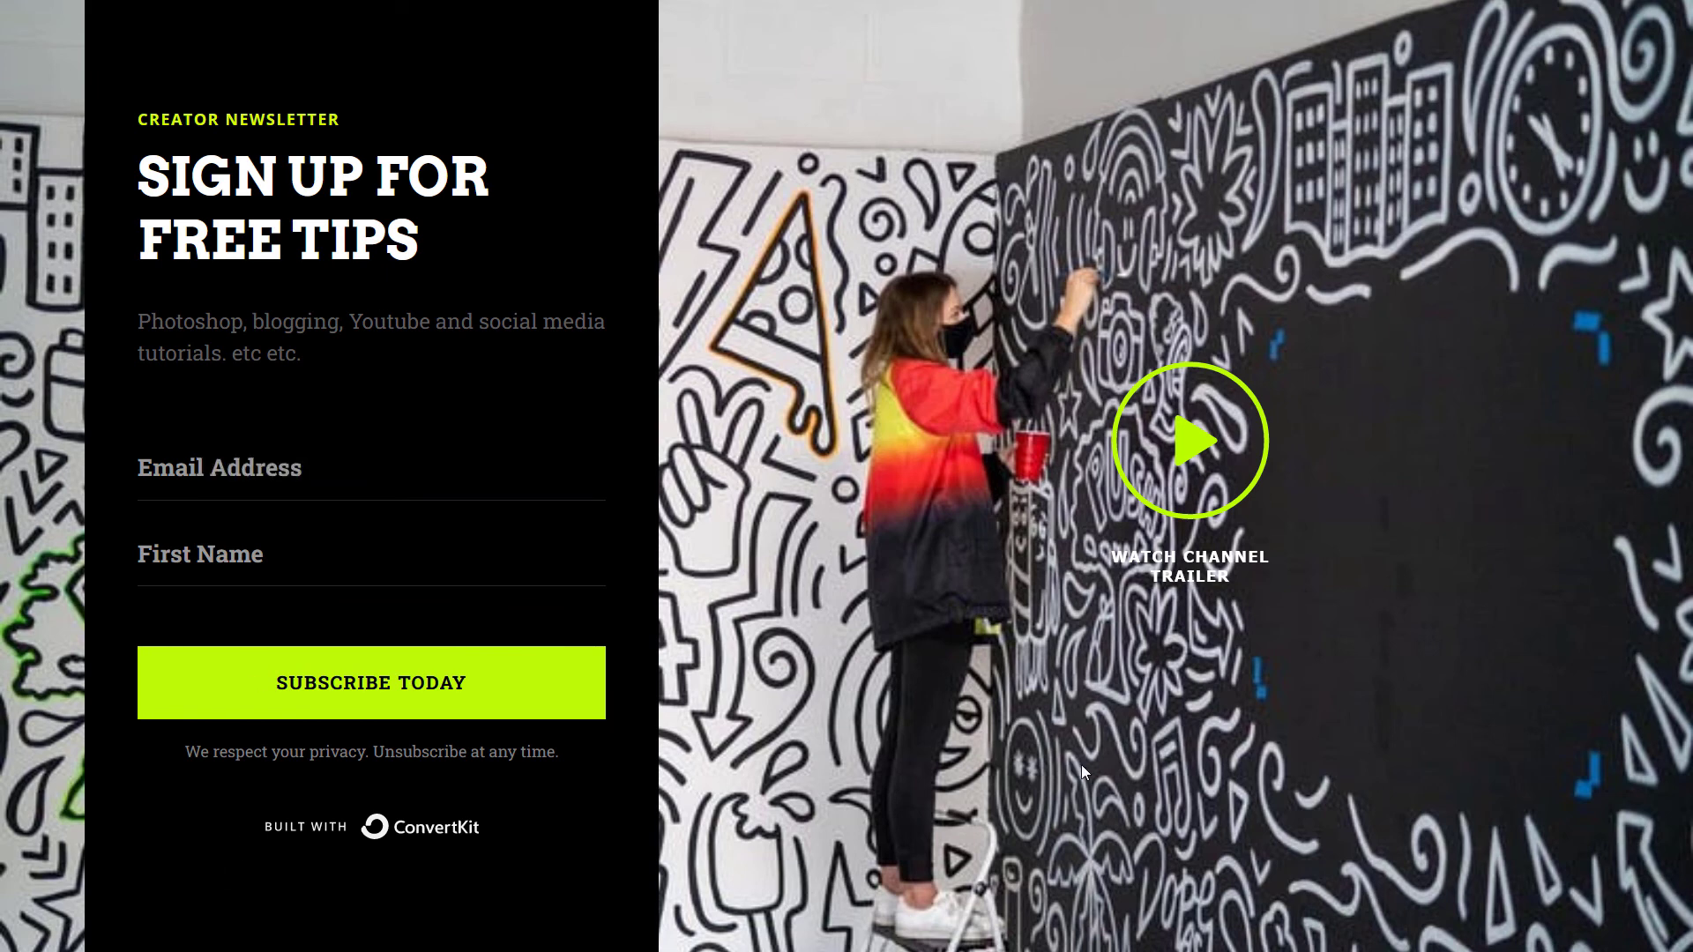